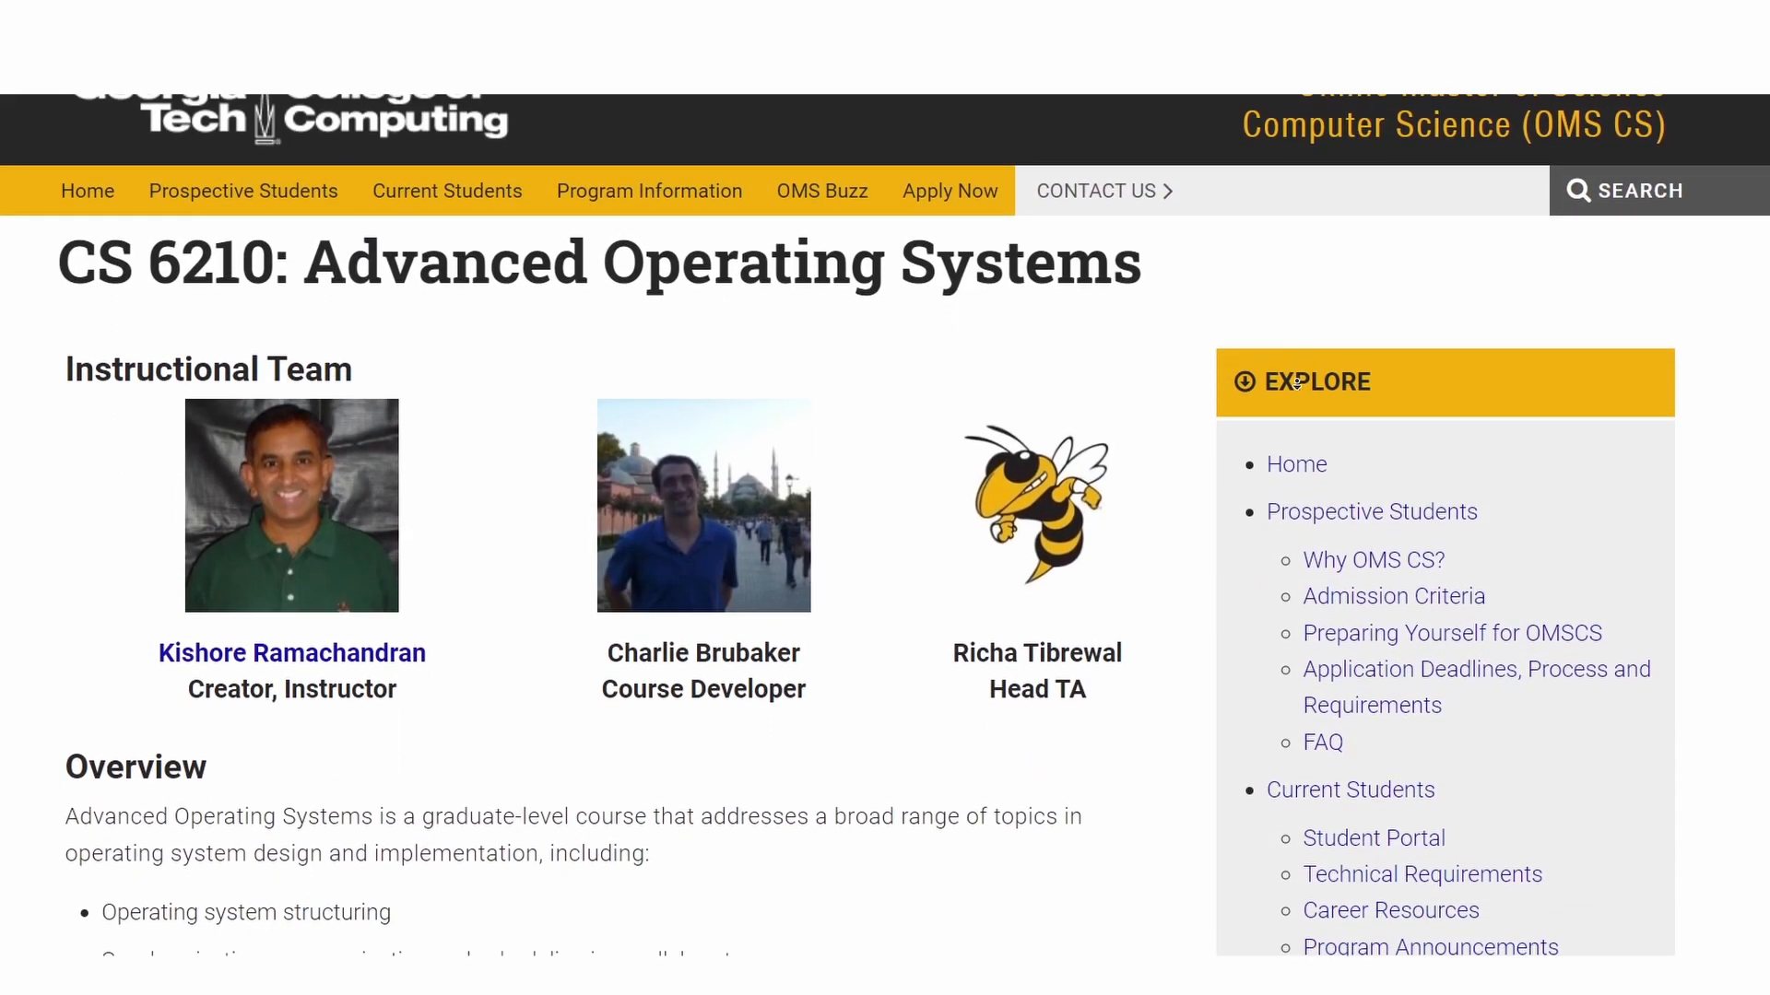
# Scroll the Stack Overflow kernel answer past its monolithic/micro/hybrid diagram and efficiency question.
pyautogui.scroll(-3)
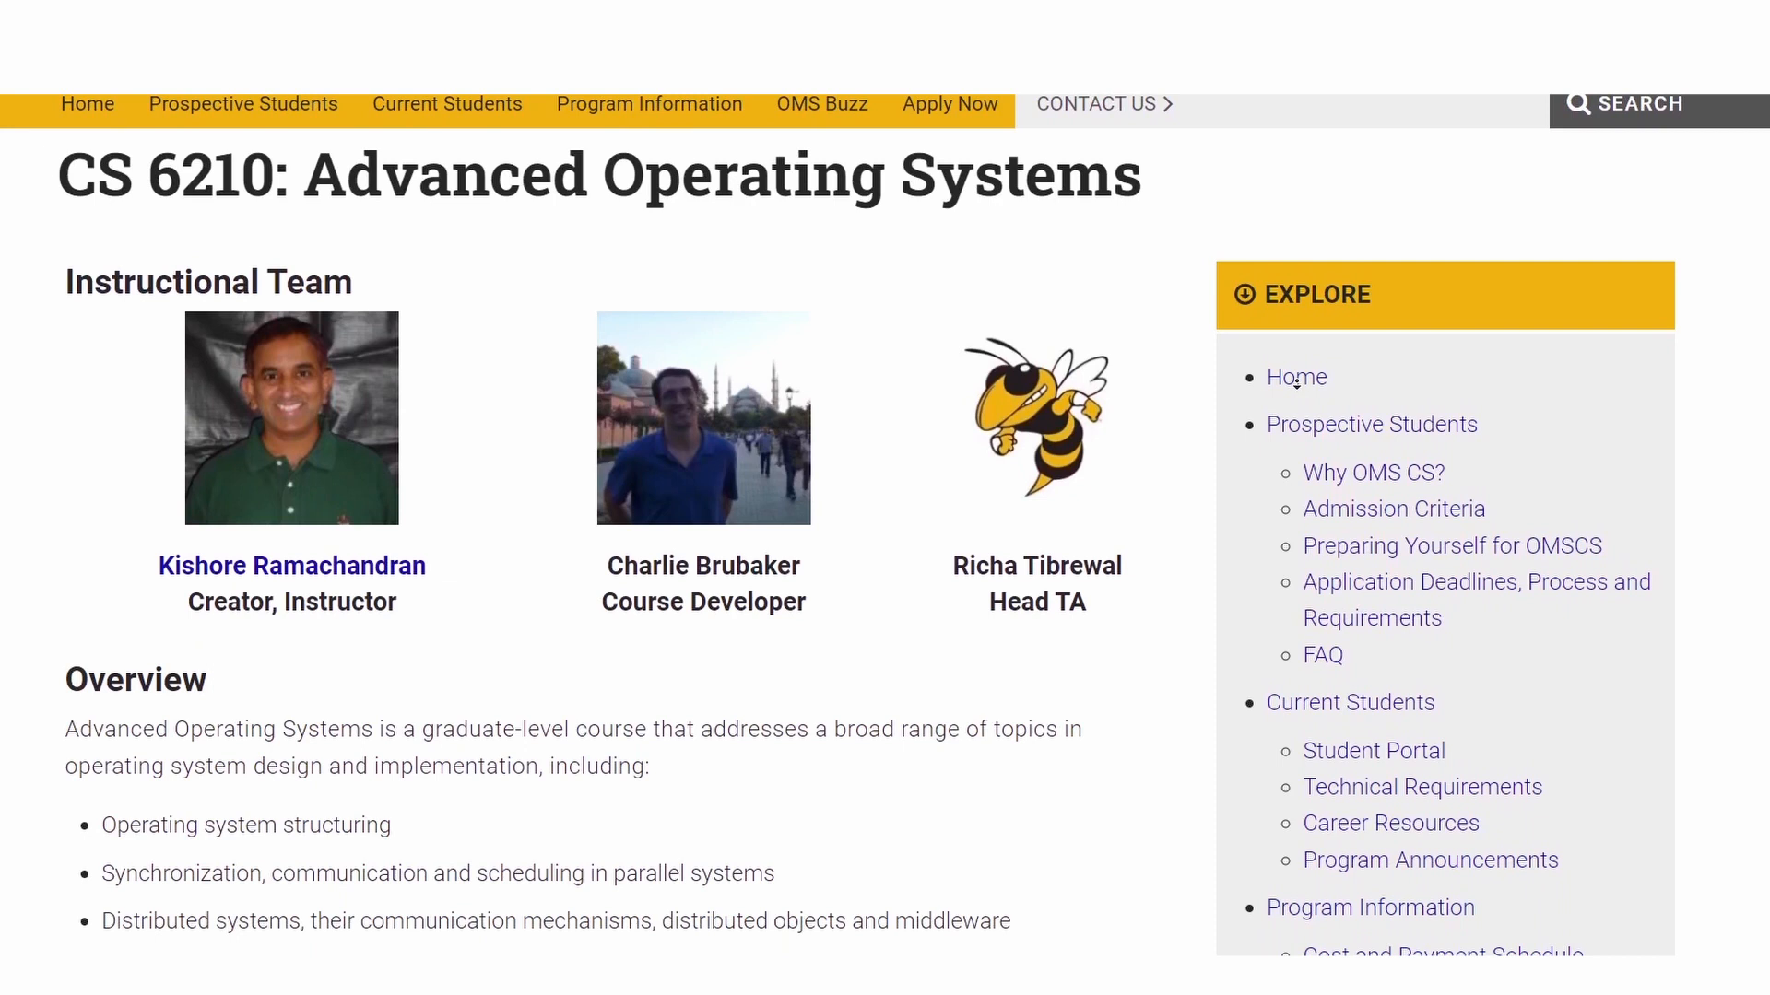
pyautogui.scroll(-3)
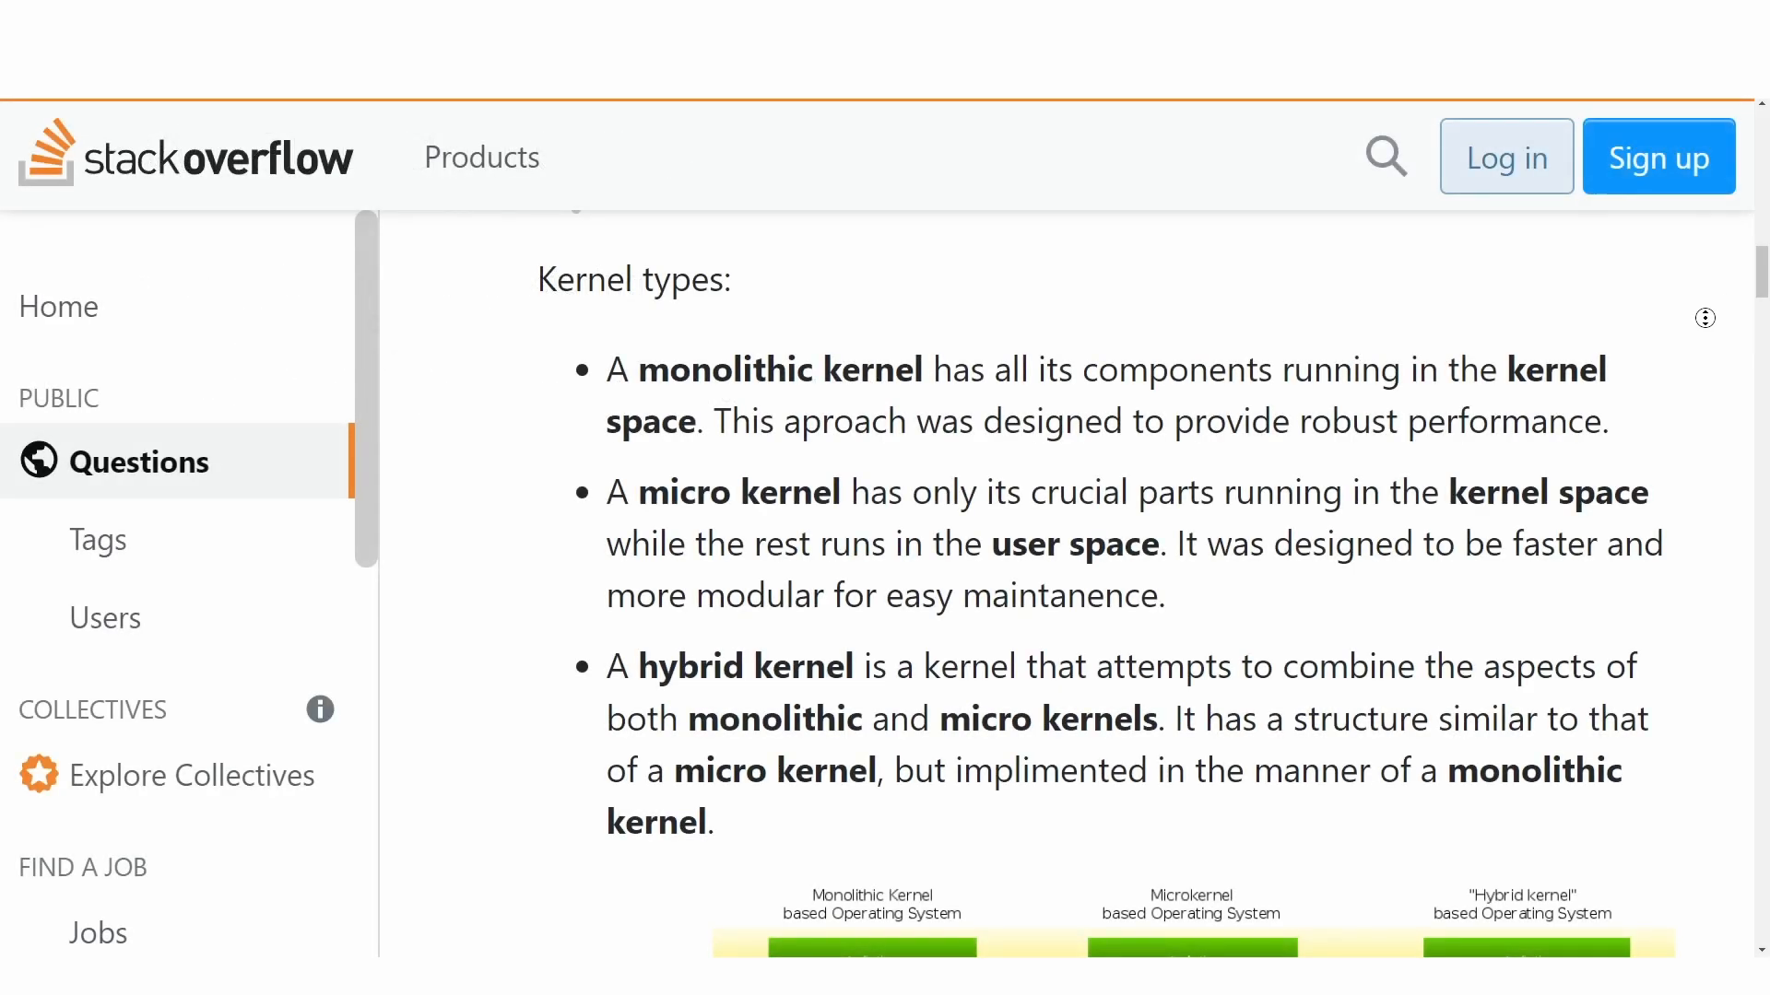
pyautogui.scroll(-3)
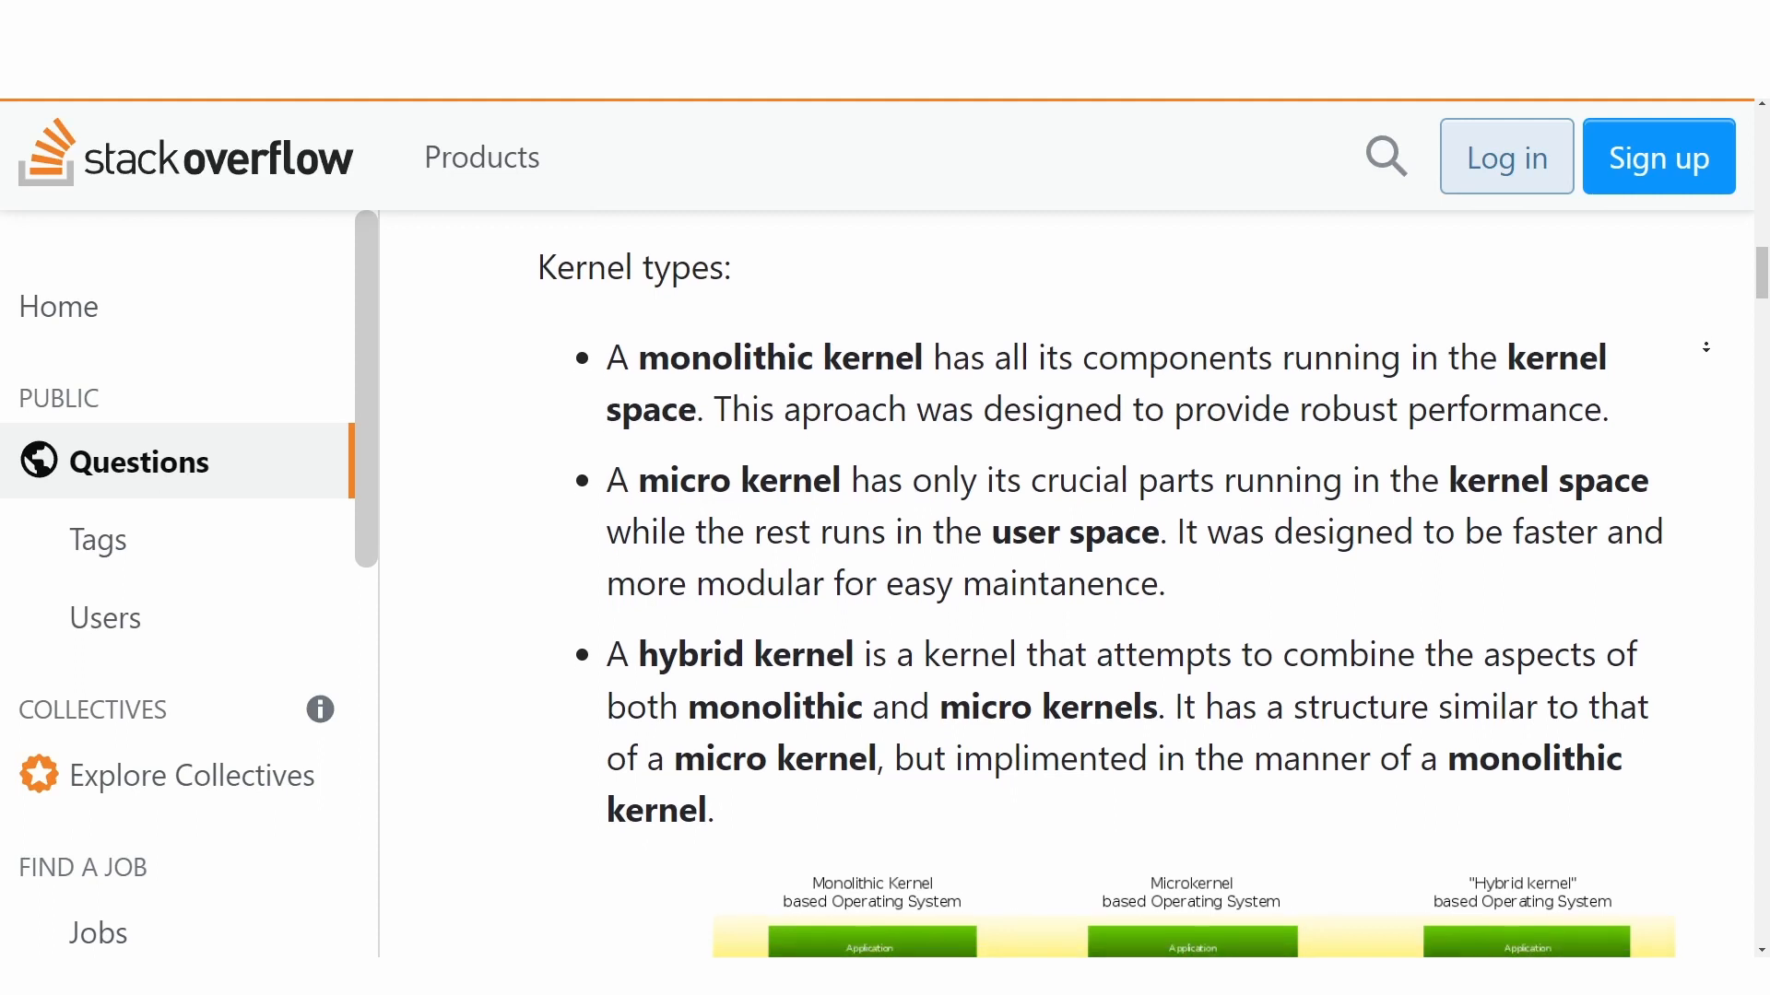
pyautogui.scroll(-3)
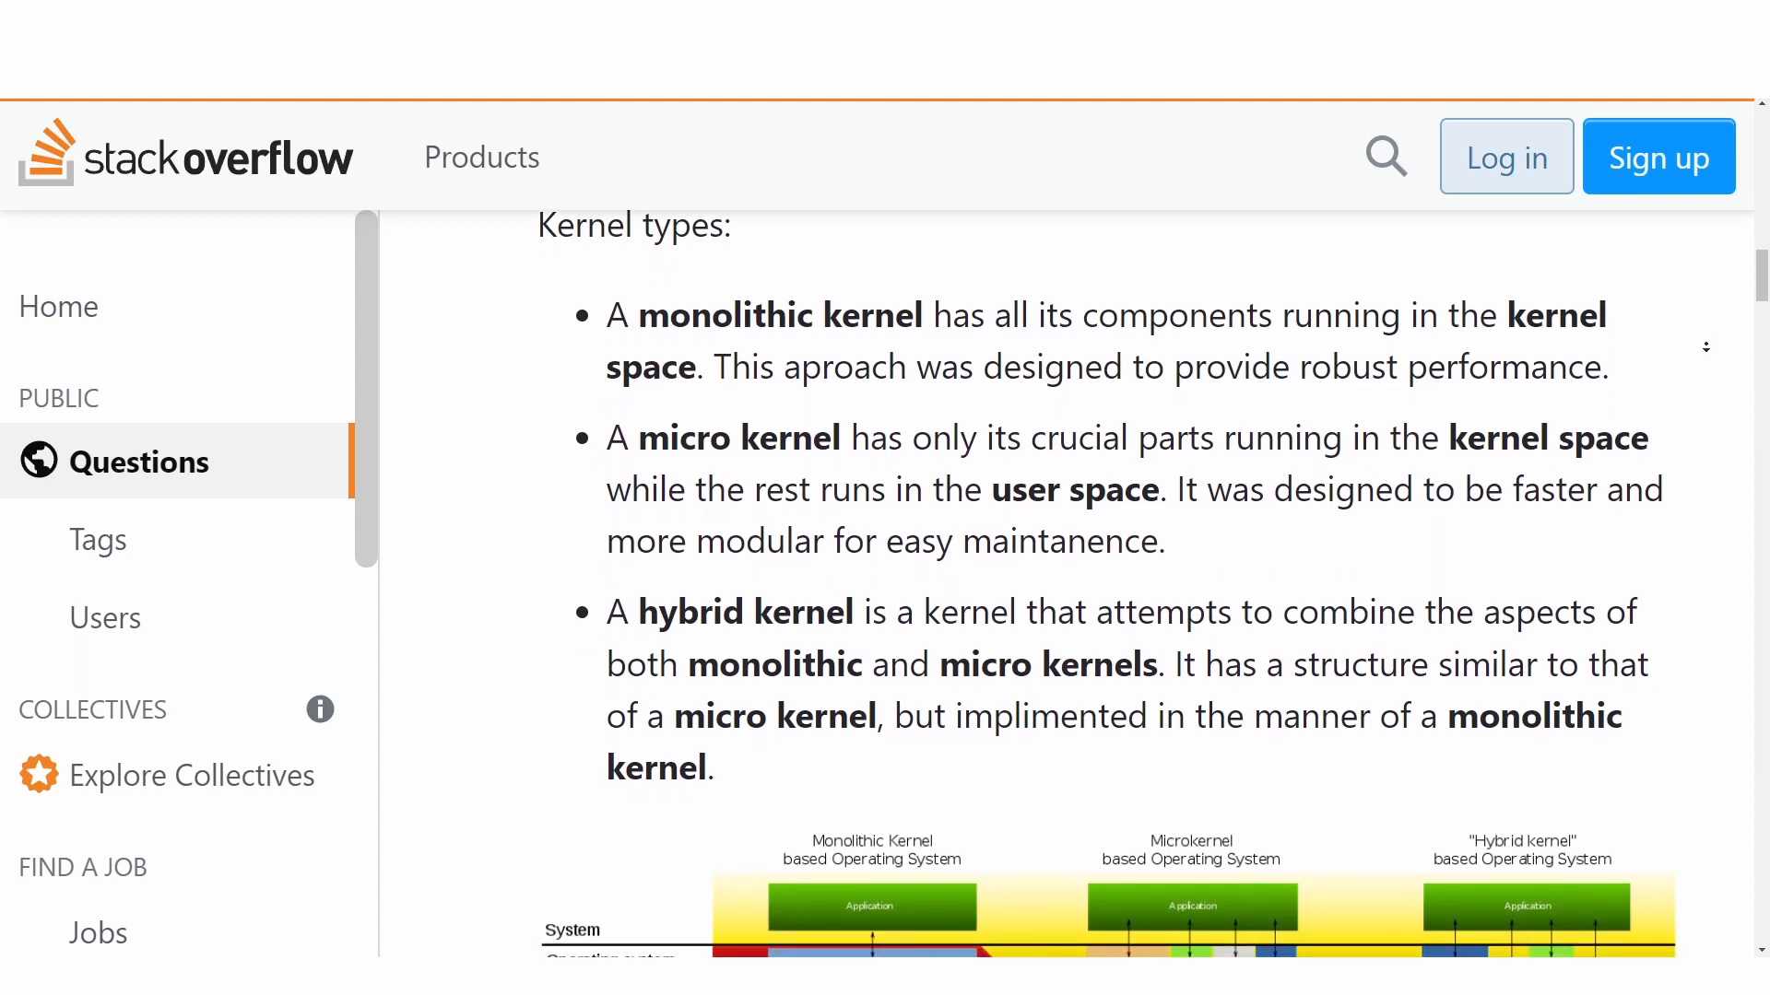
pyautogui.scroll(-3)
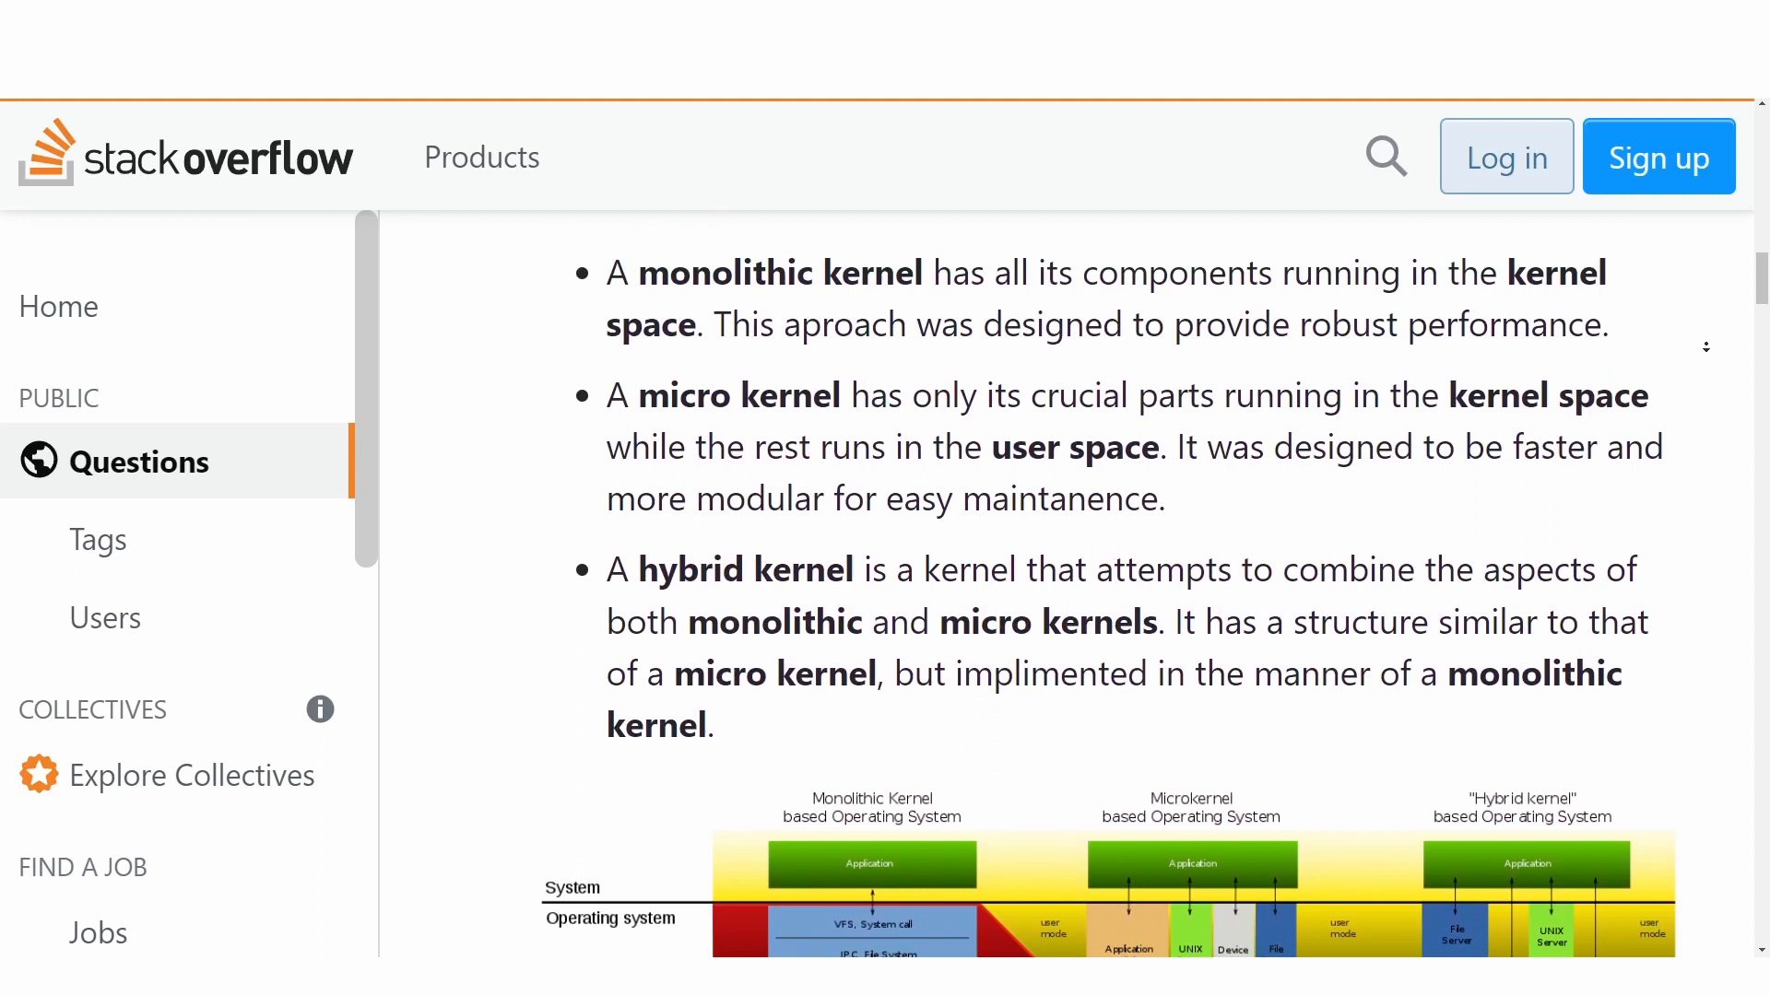
pyautogui.scroll(-3)
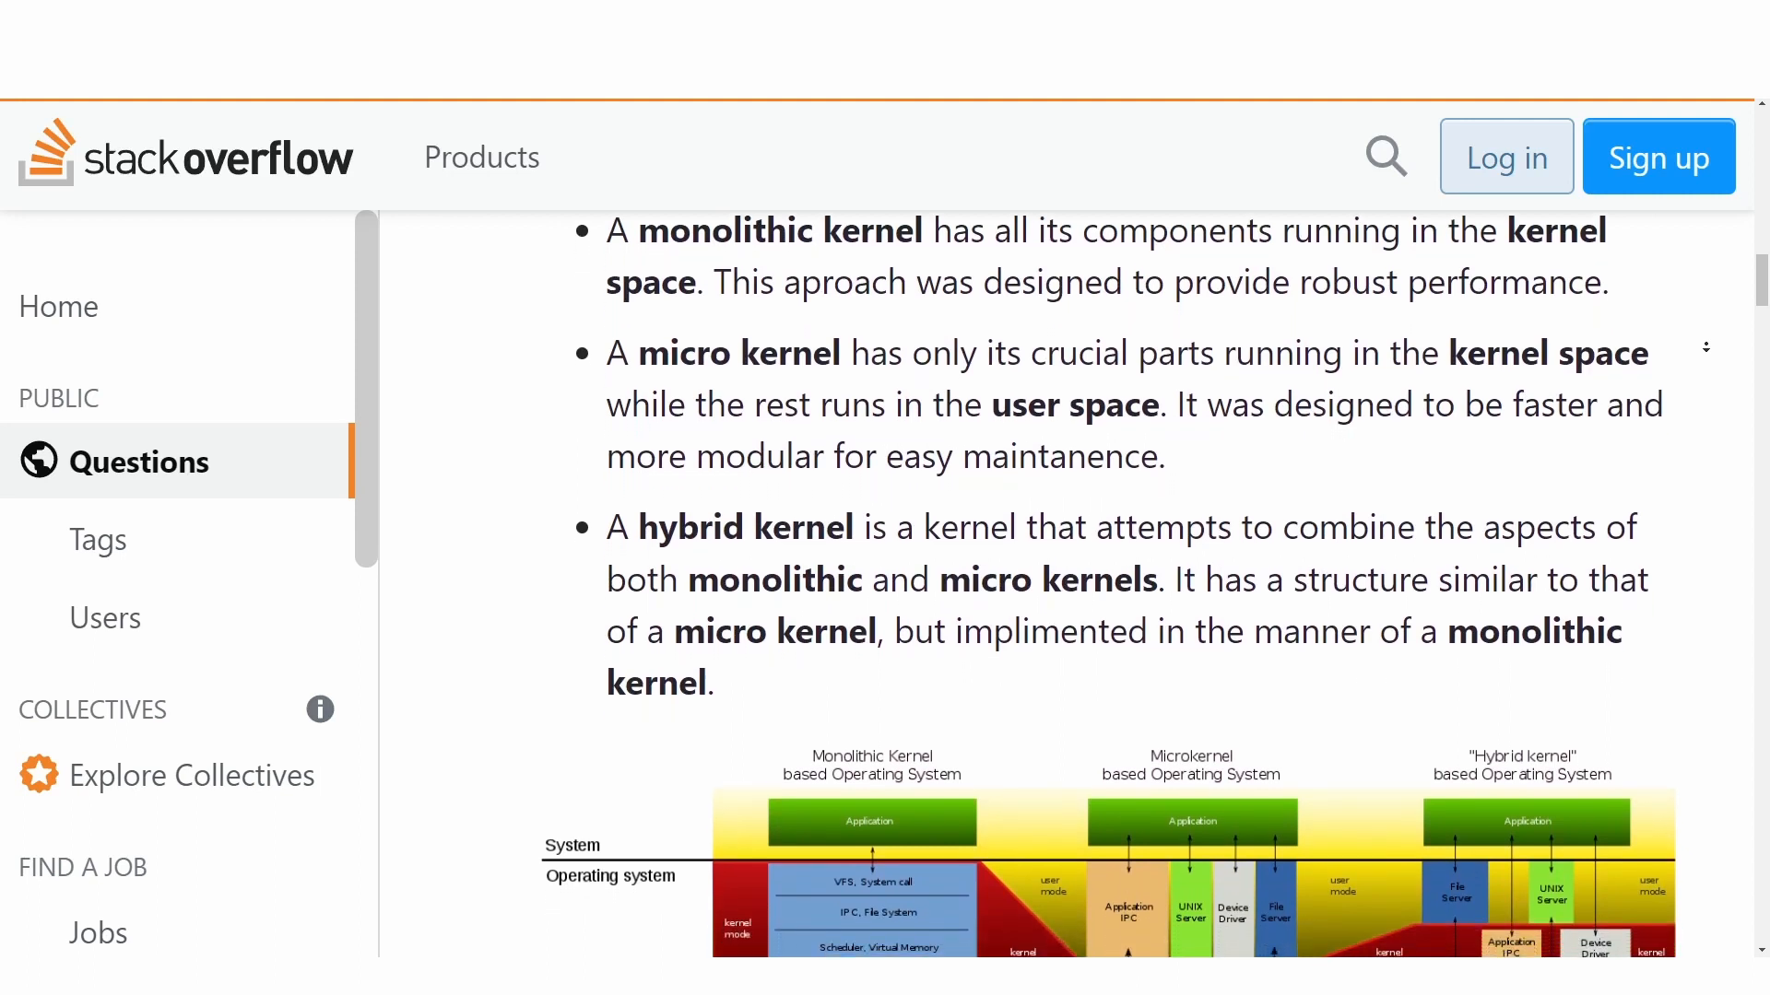
pyautogui.scroll(-3)
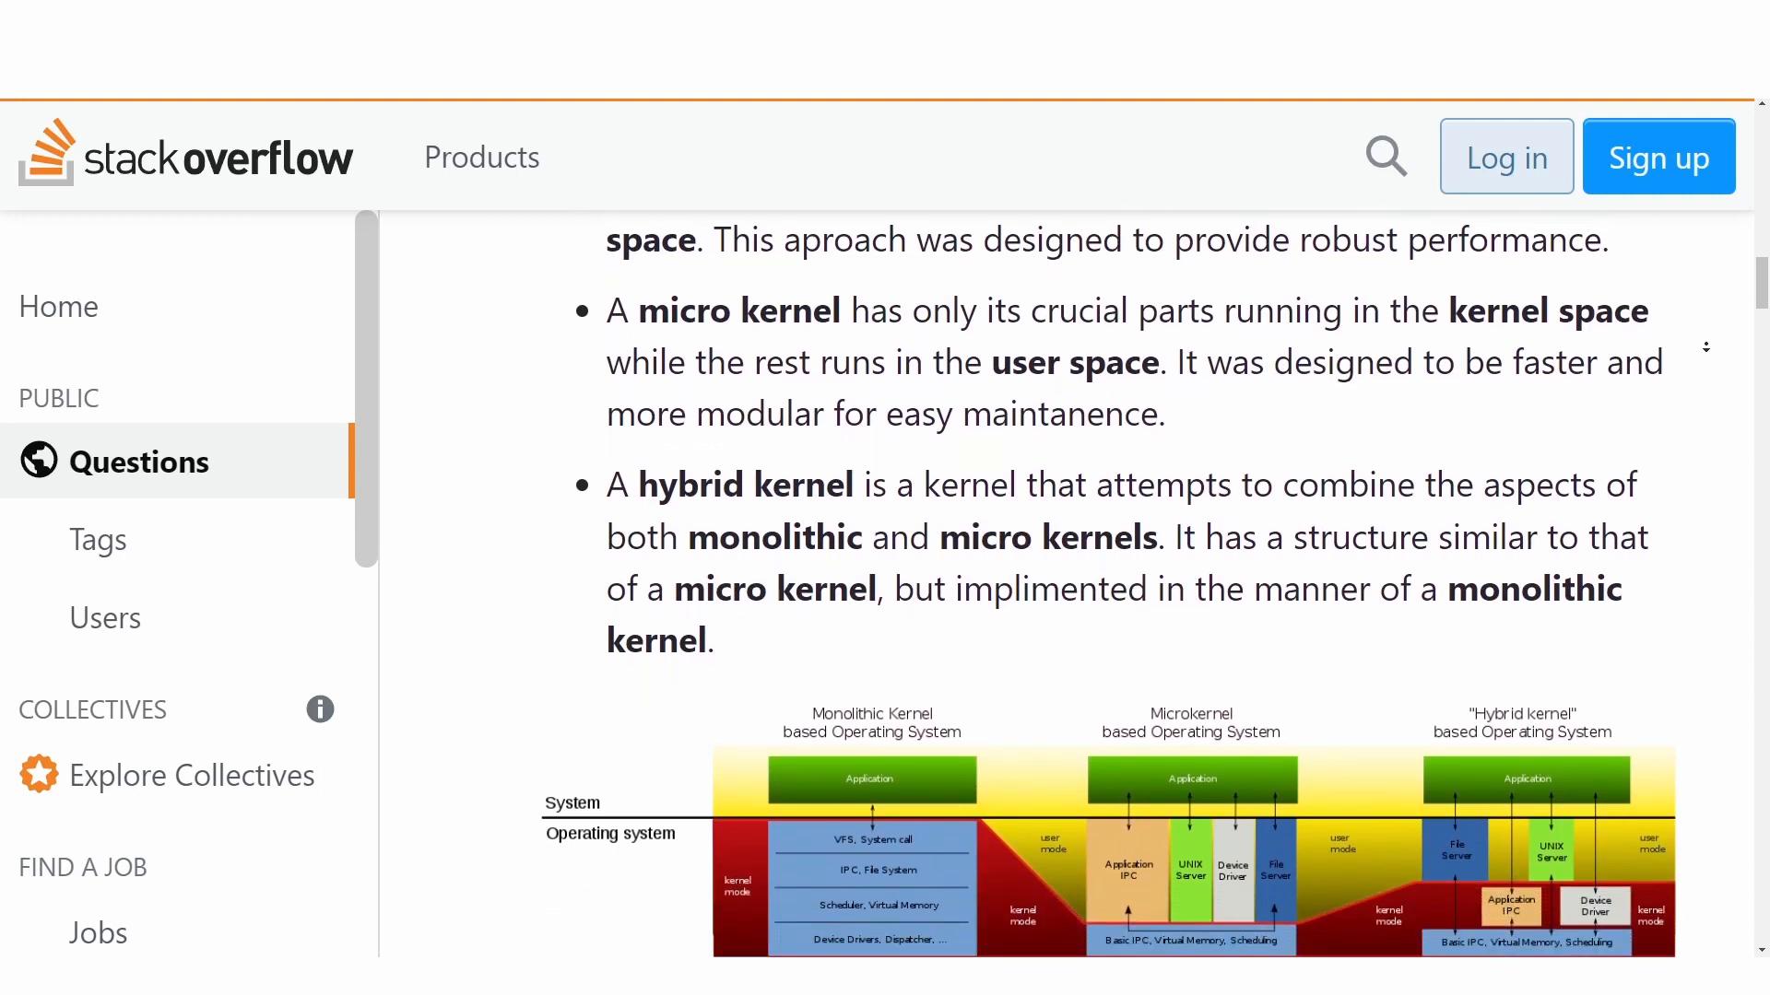
pyautogui.scroll(-3)
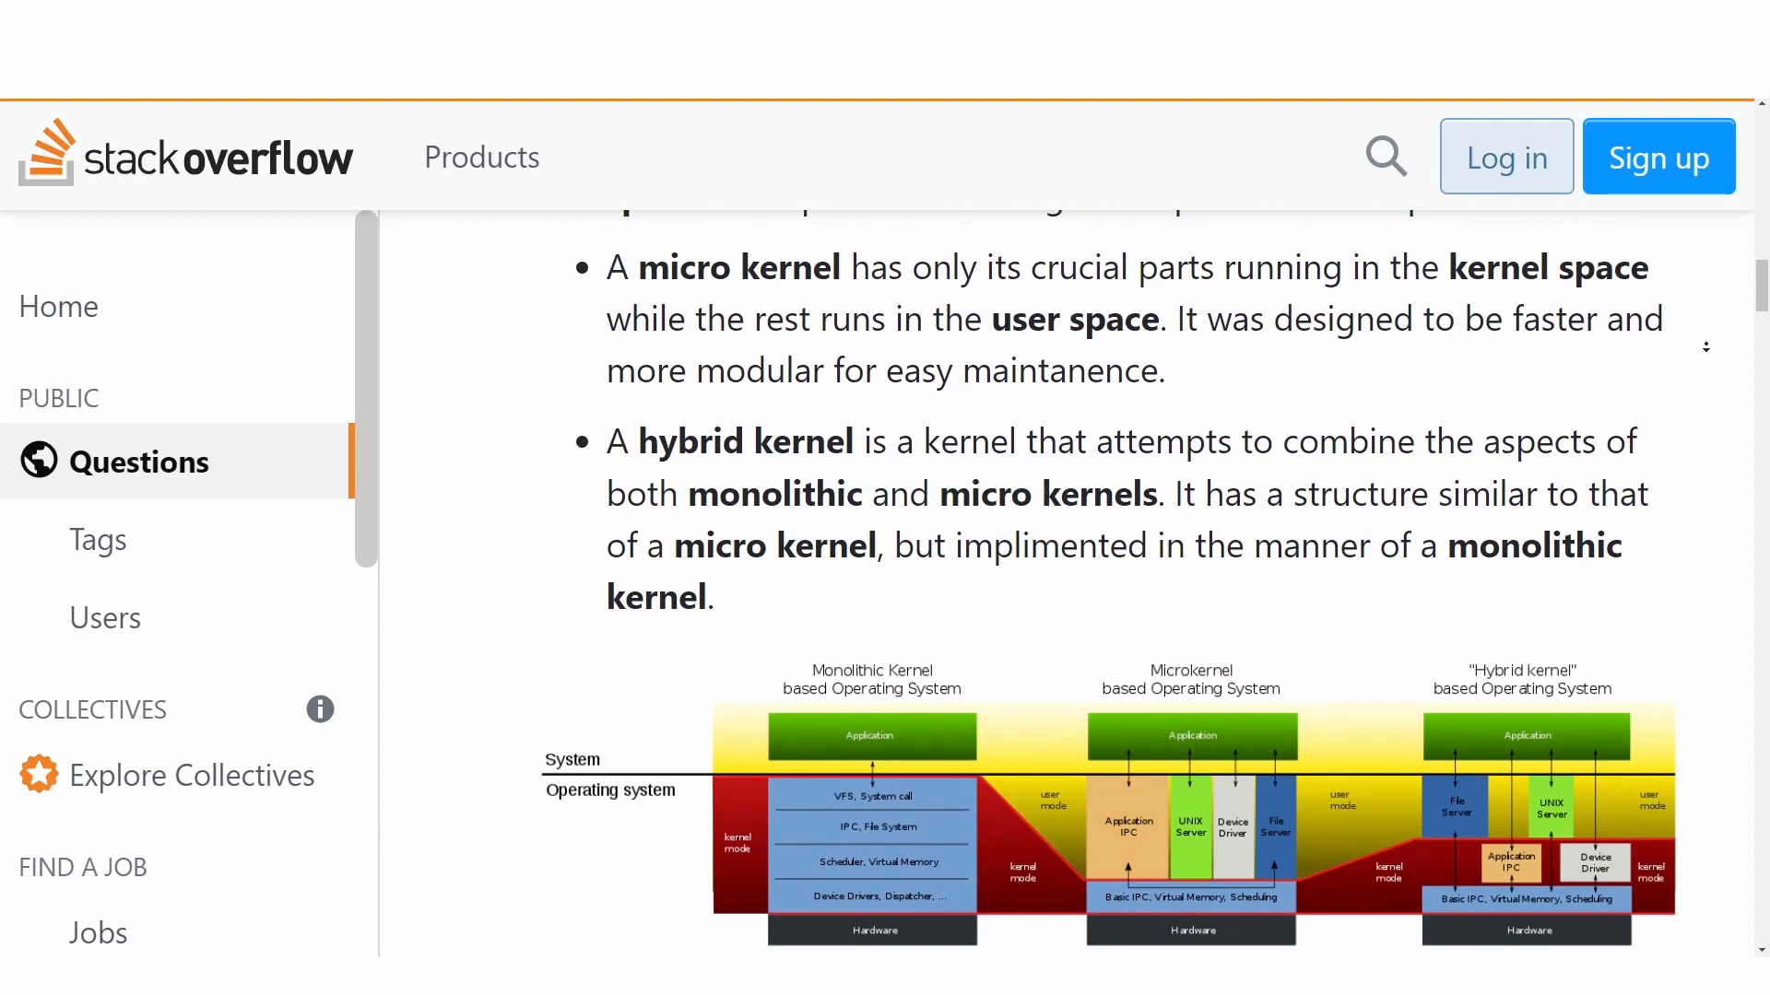
pyautogui.scroll(-3)
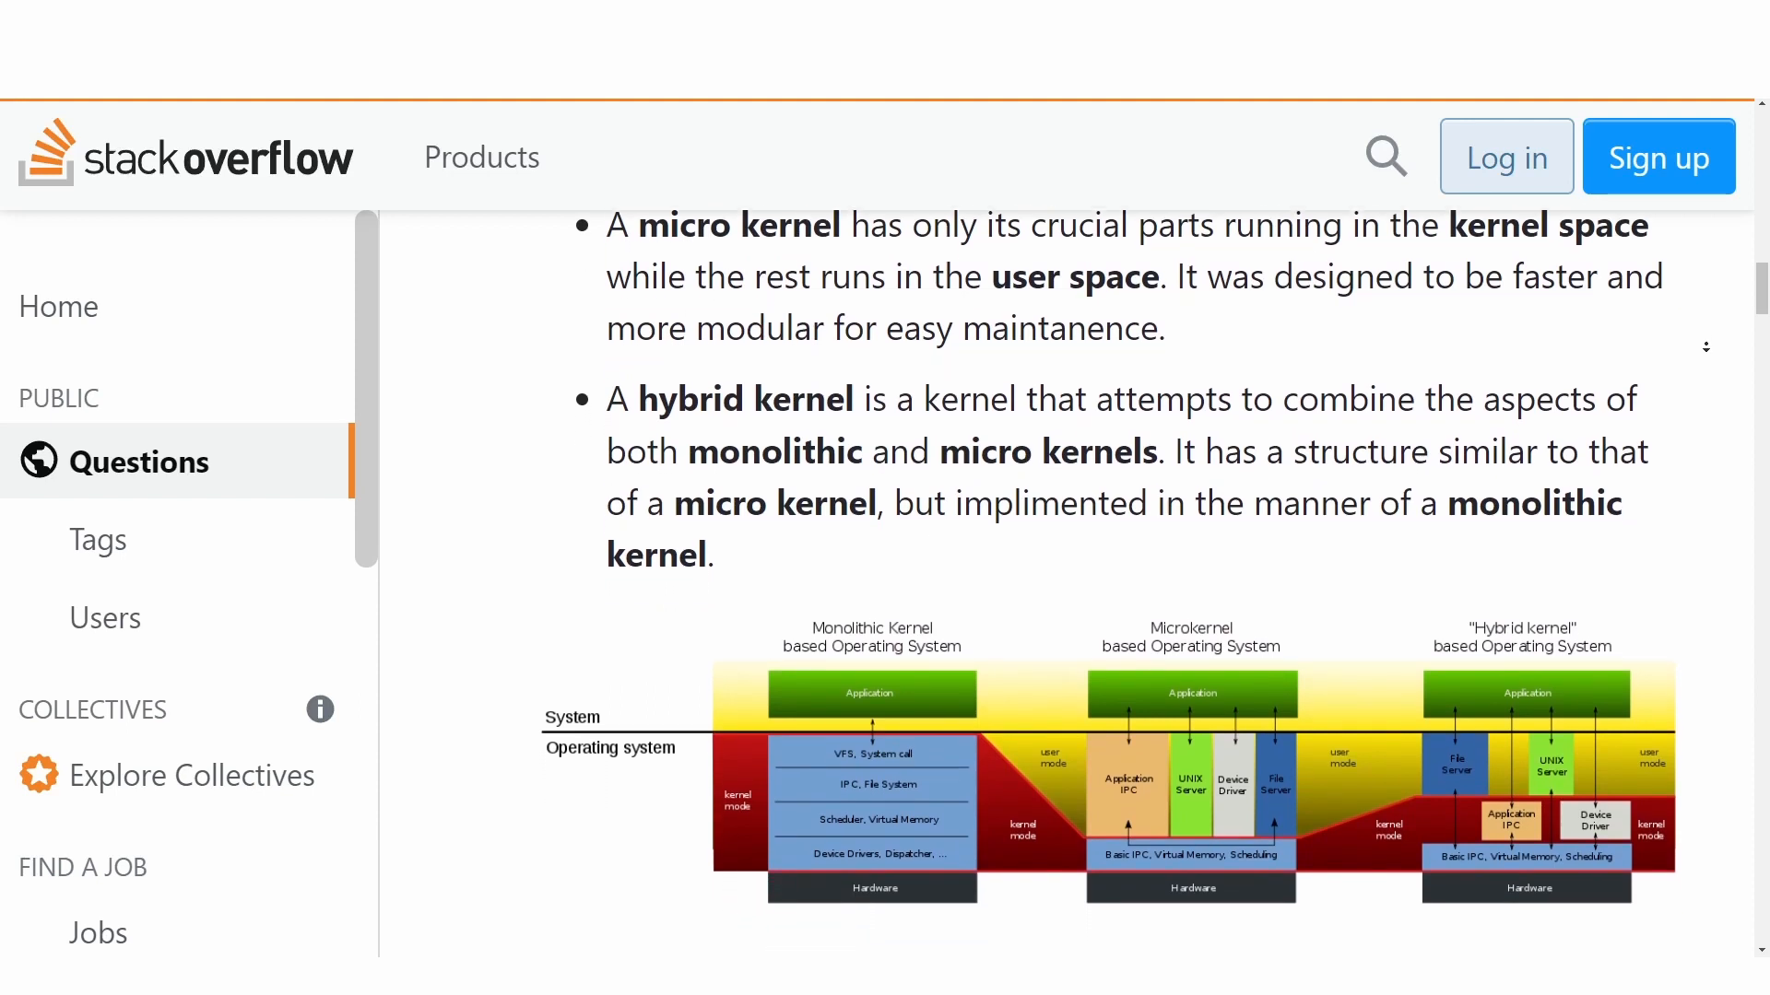
pyautogui.scroll(-3)
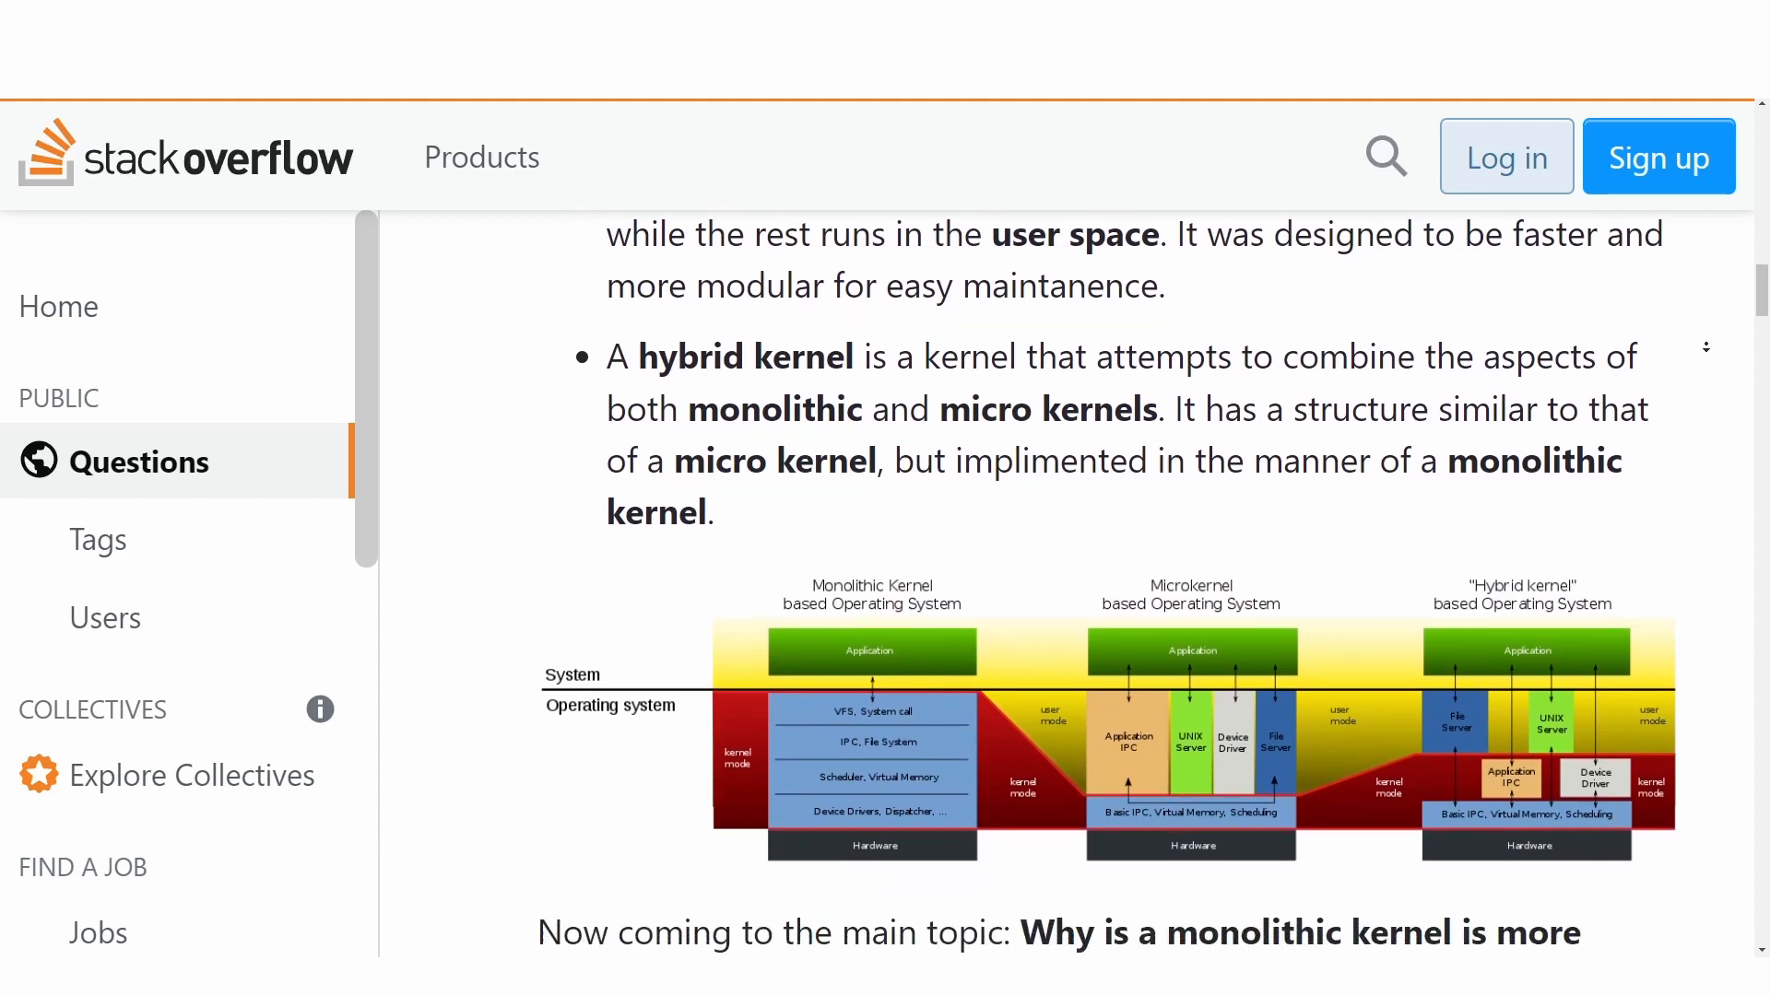
pyautogui.scroll(-3)
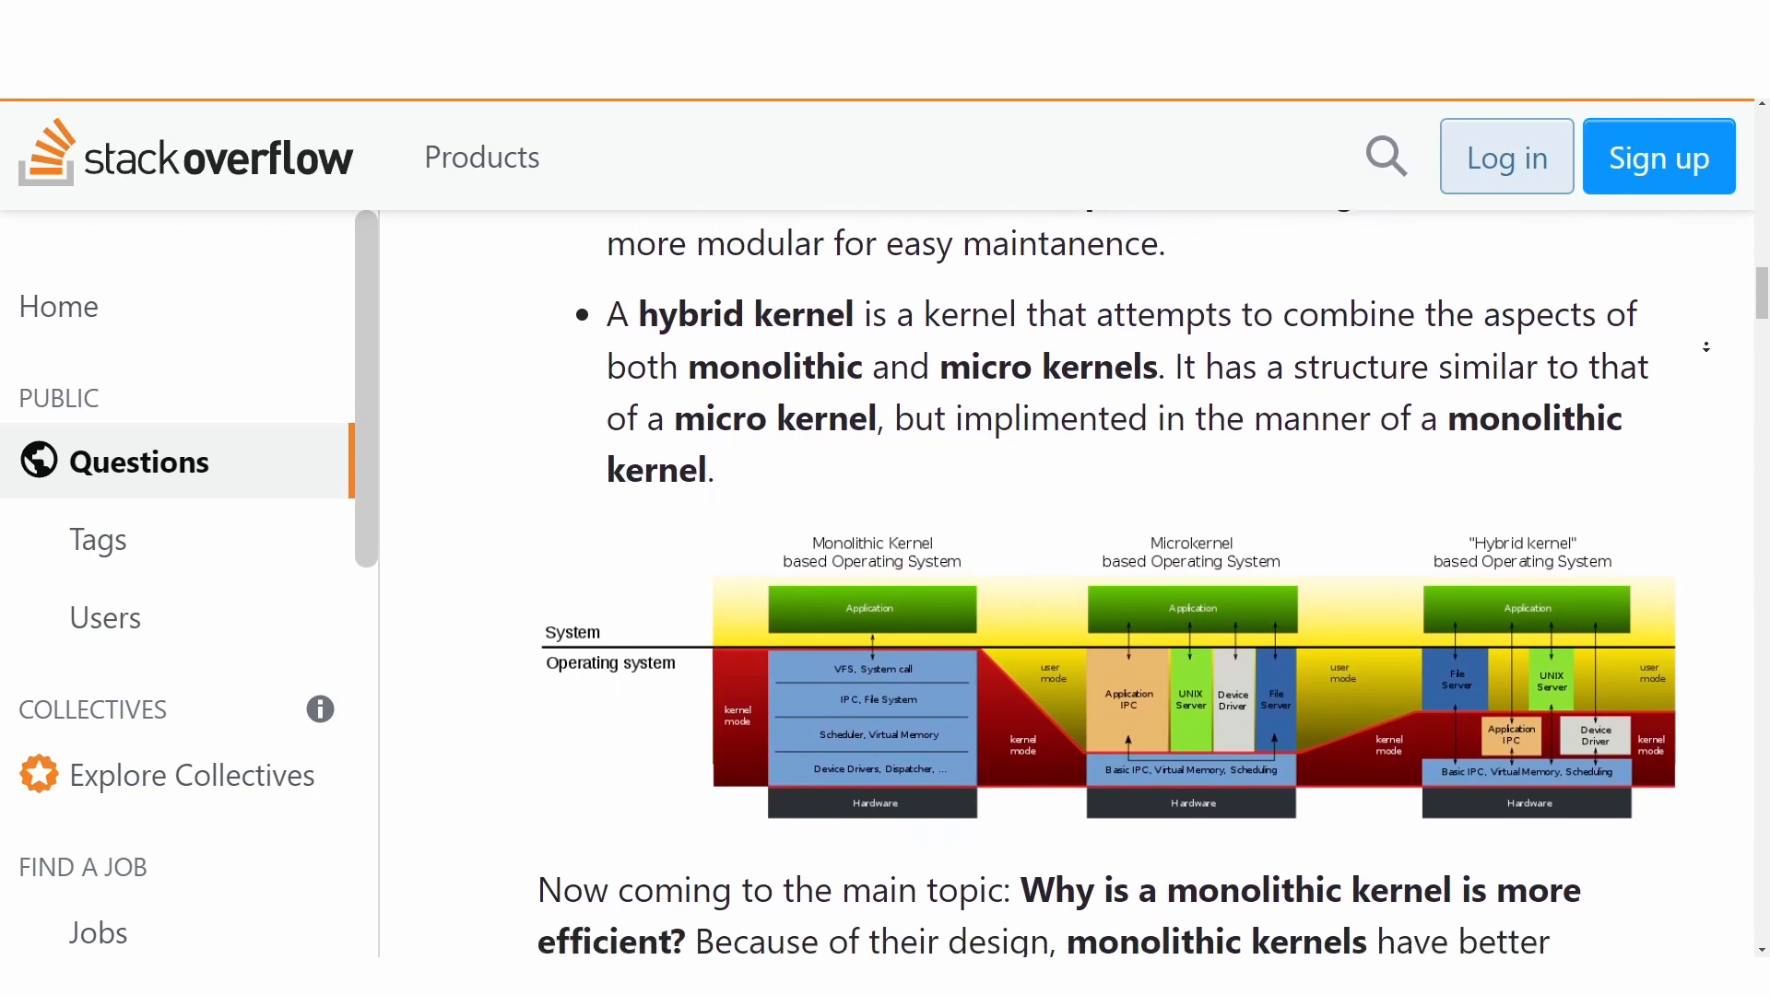
pyautogui.scroll(-3)
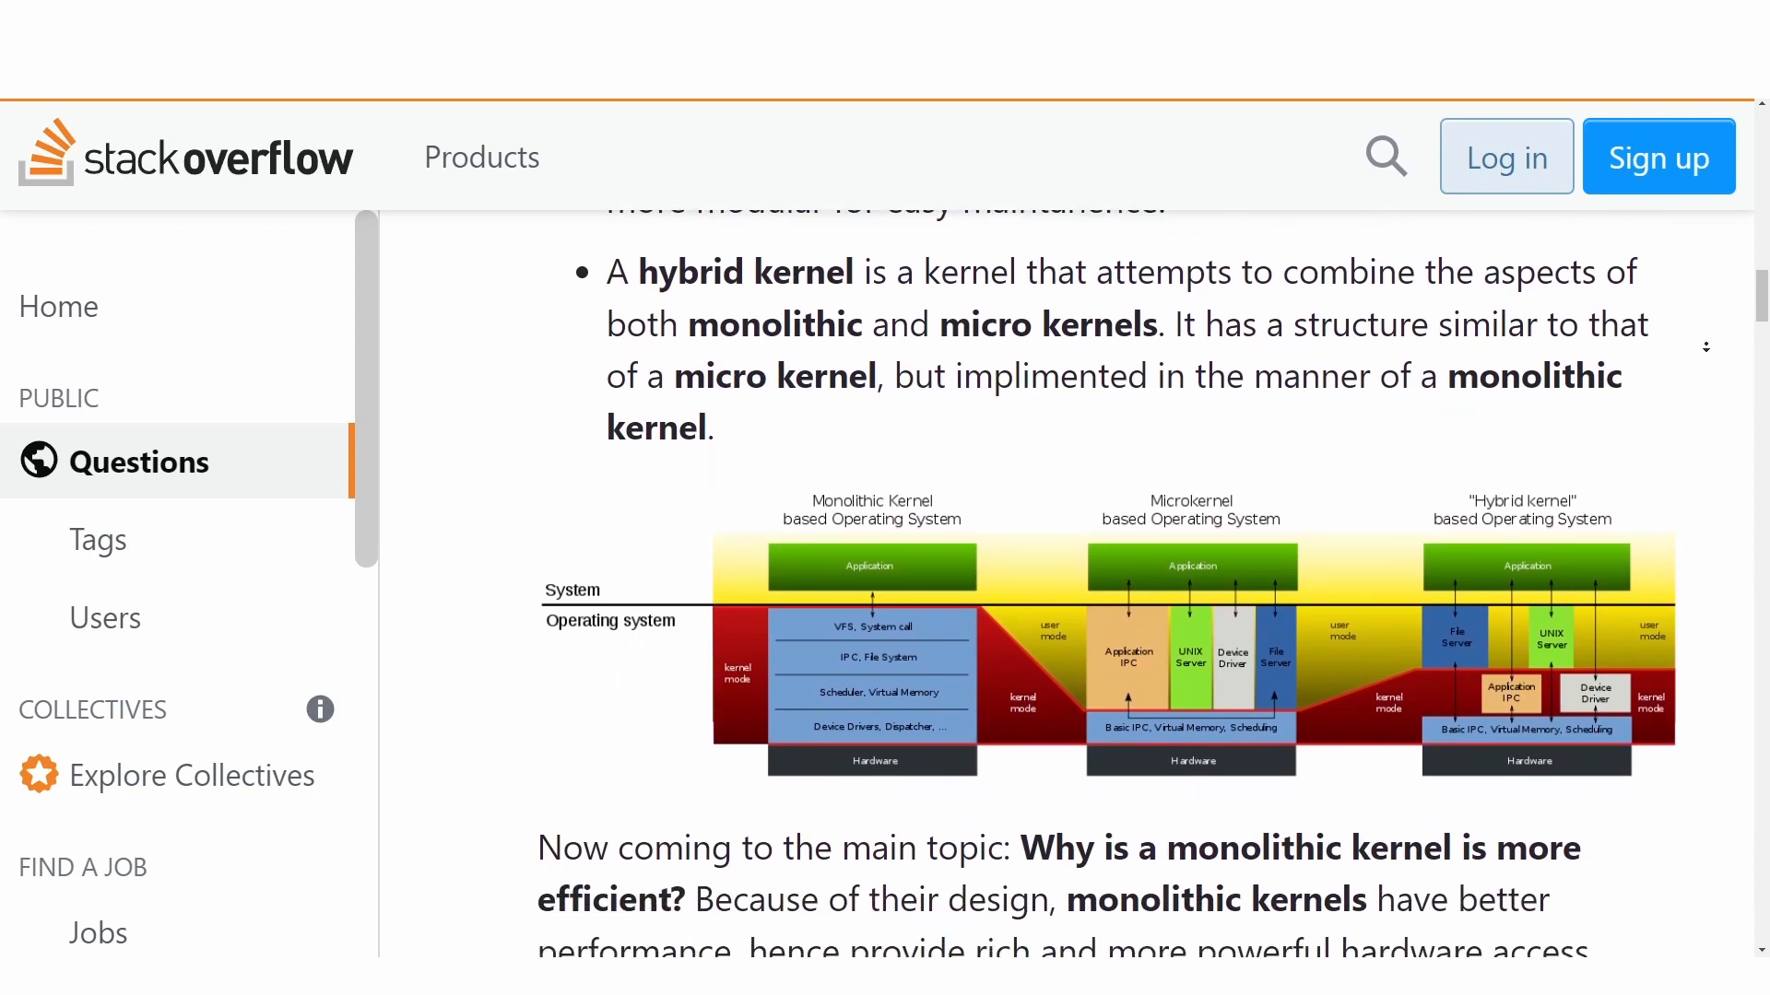
pyautogui.scroll(-3)
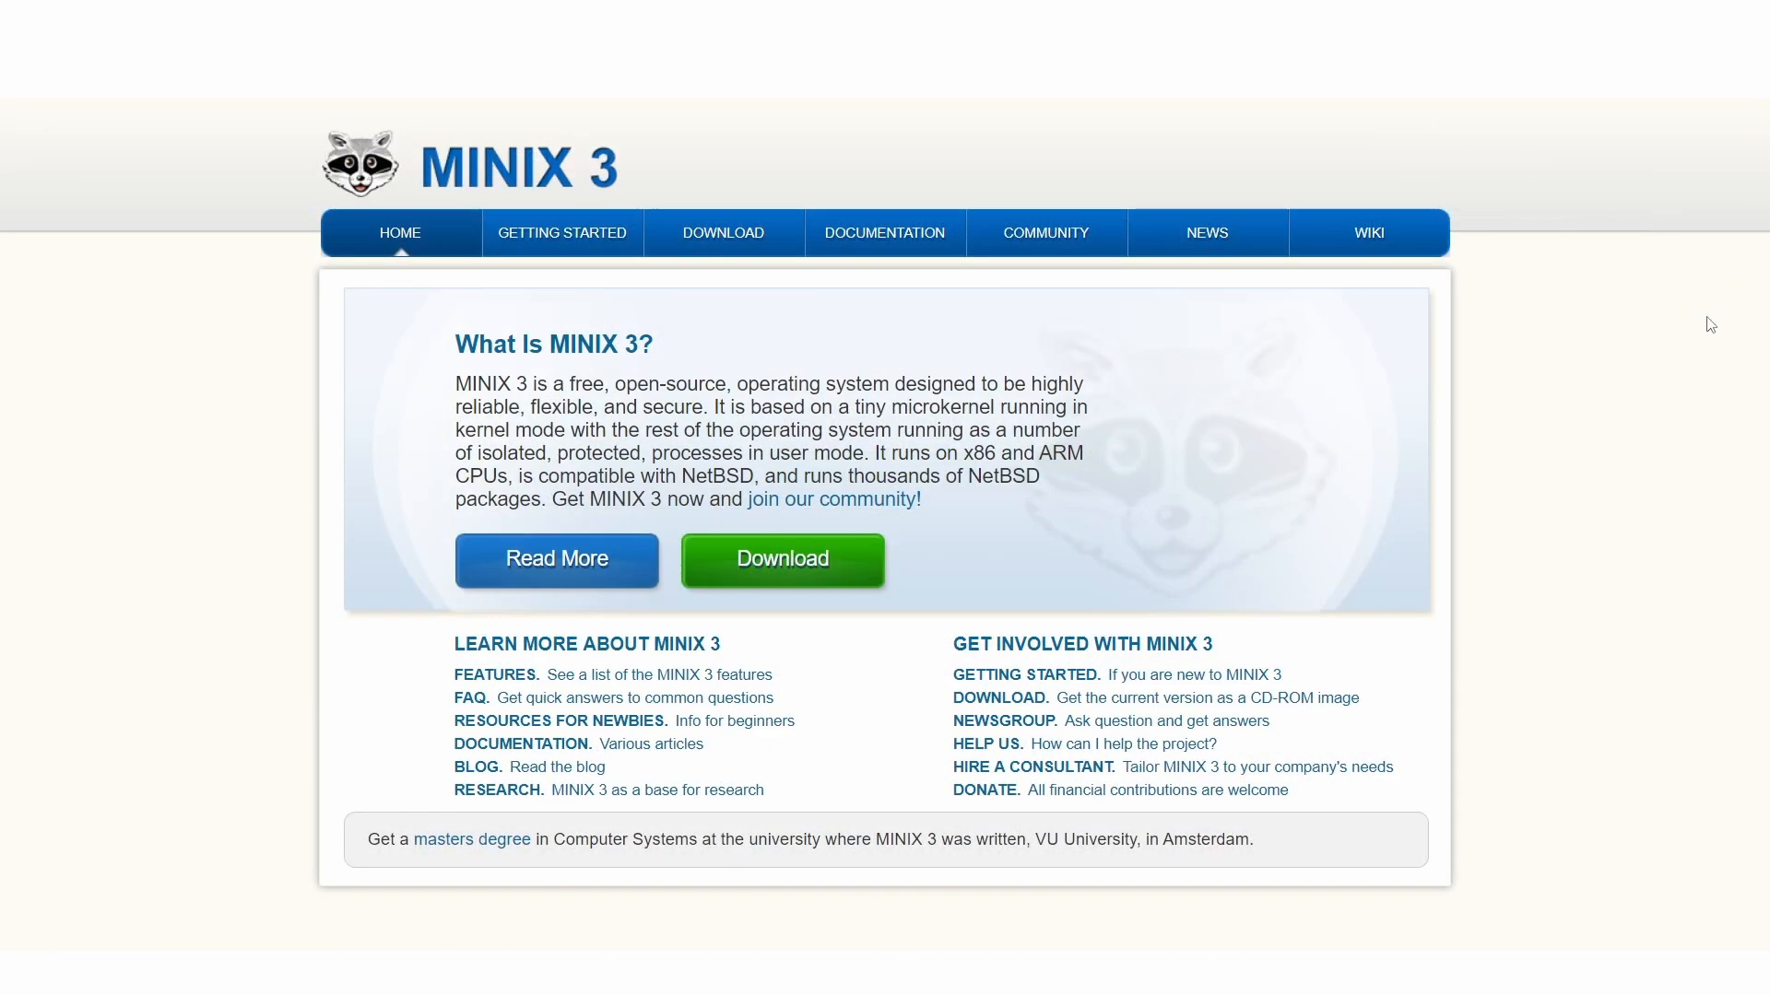
pyautogui.moveTo(1699, 368)
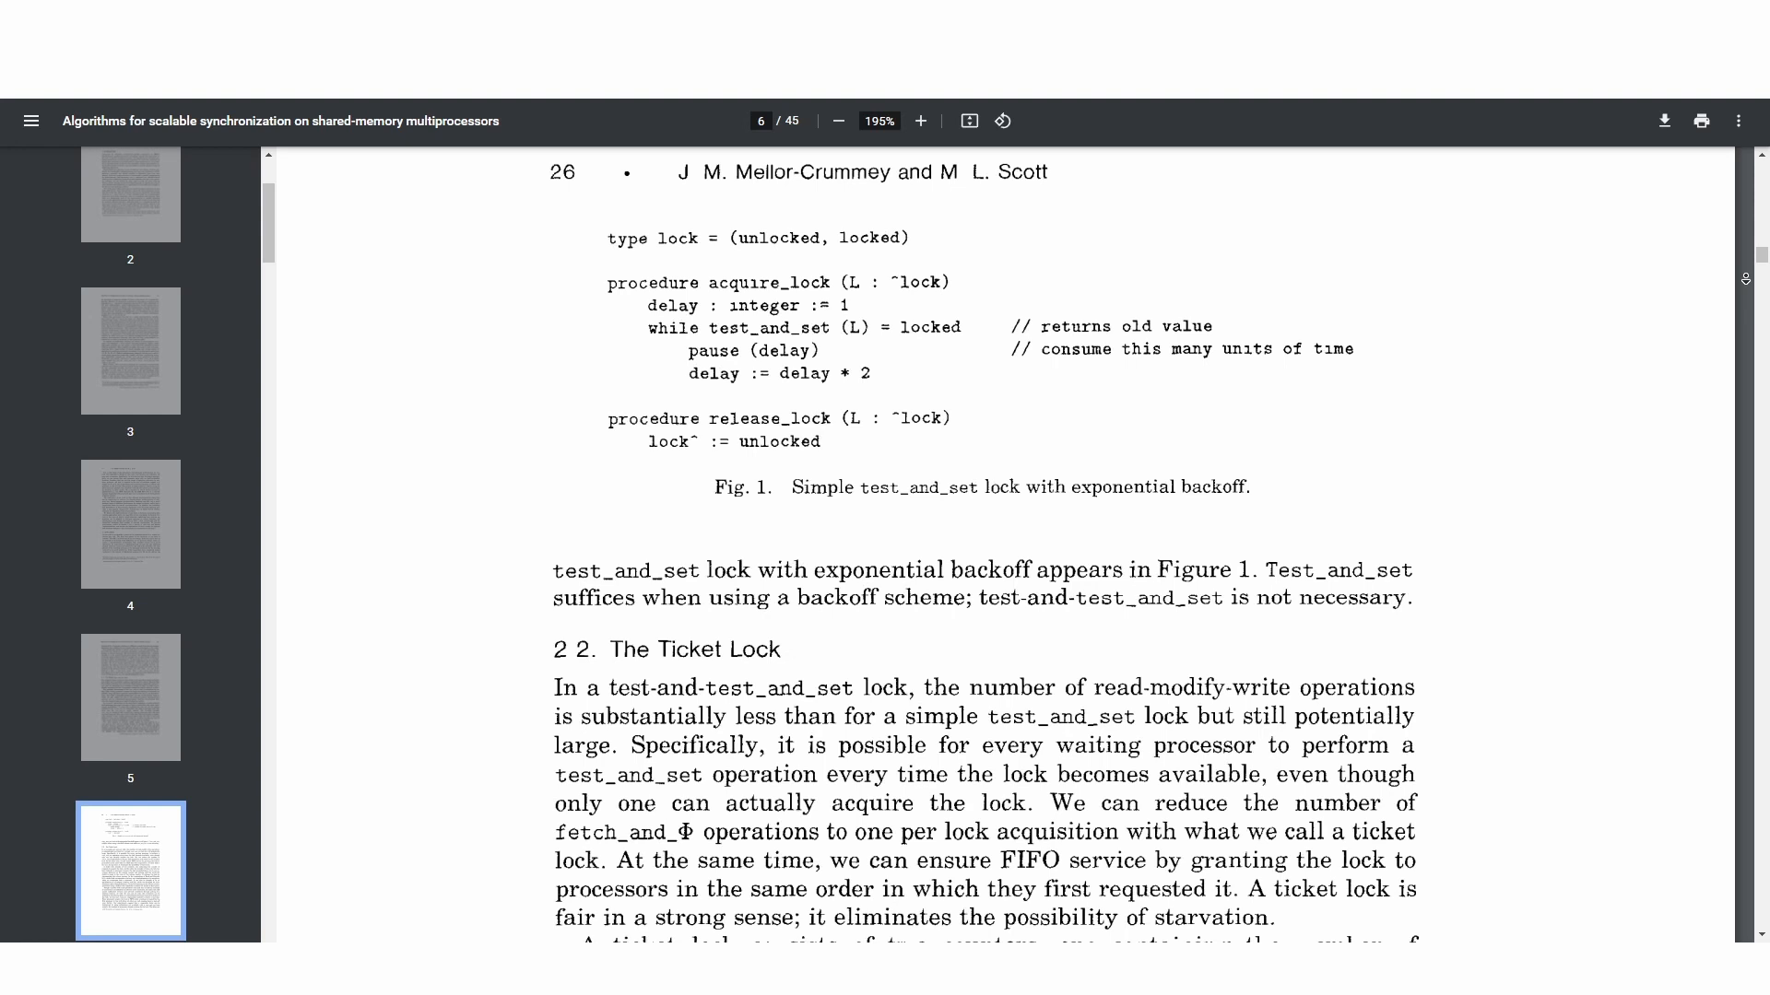
# Scroll through the Ticket Lock section on page 6 of the synchronization paper.
pyautogui.scroll(-3)
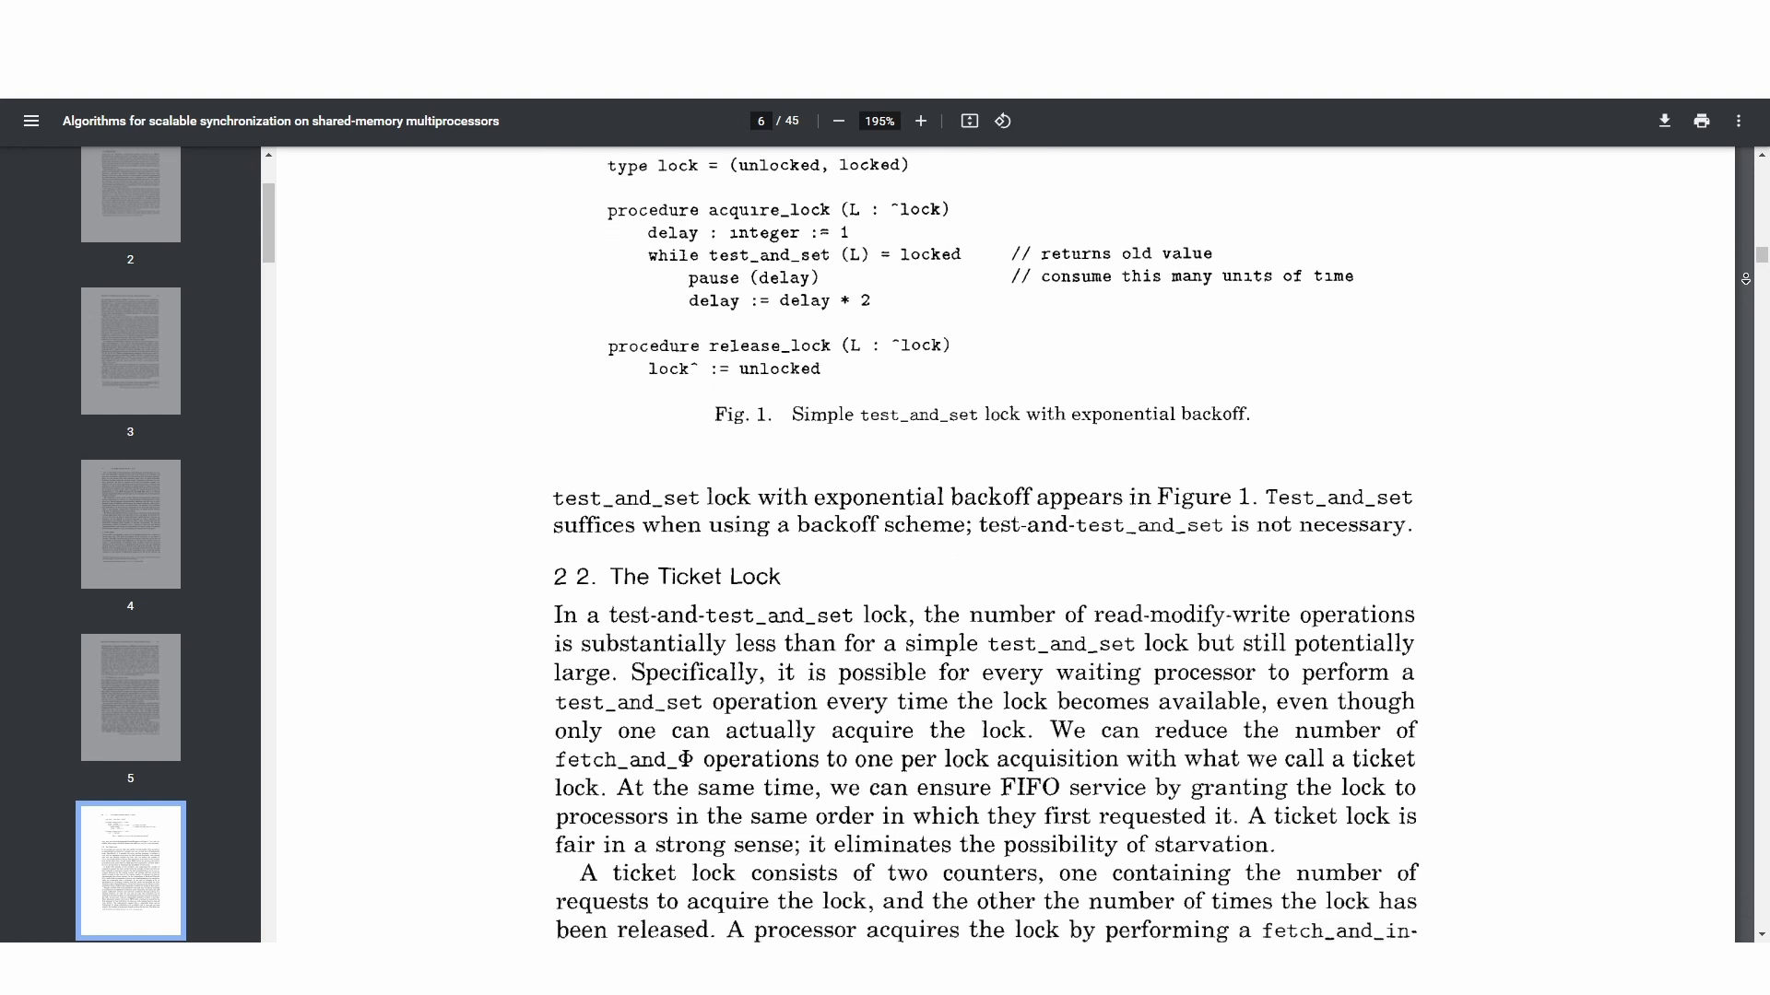
pyautogui.scroll(-3)
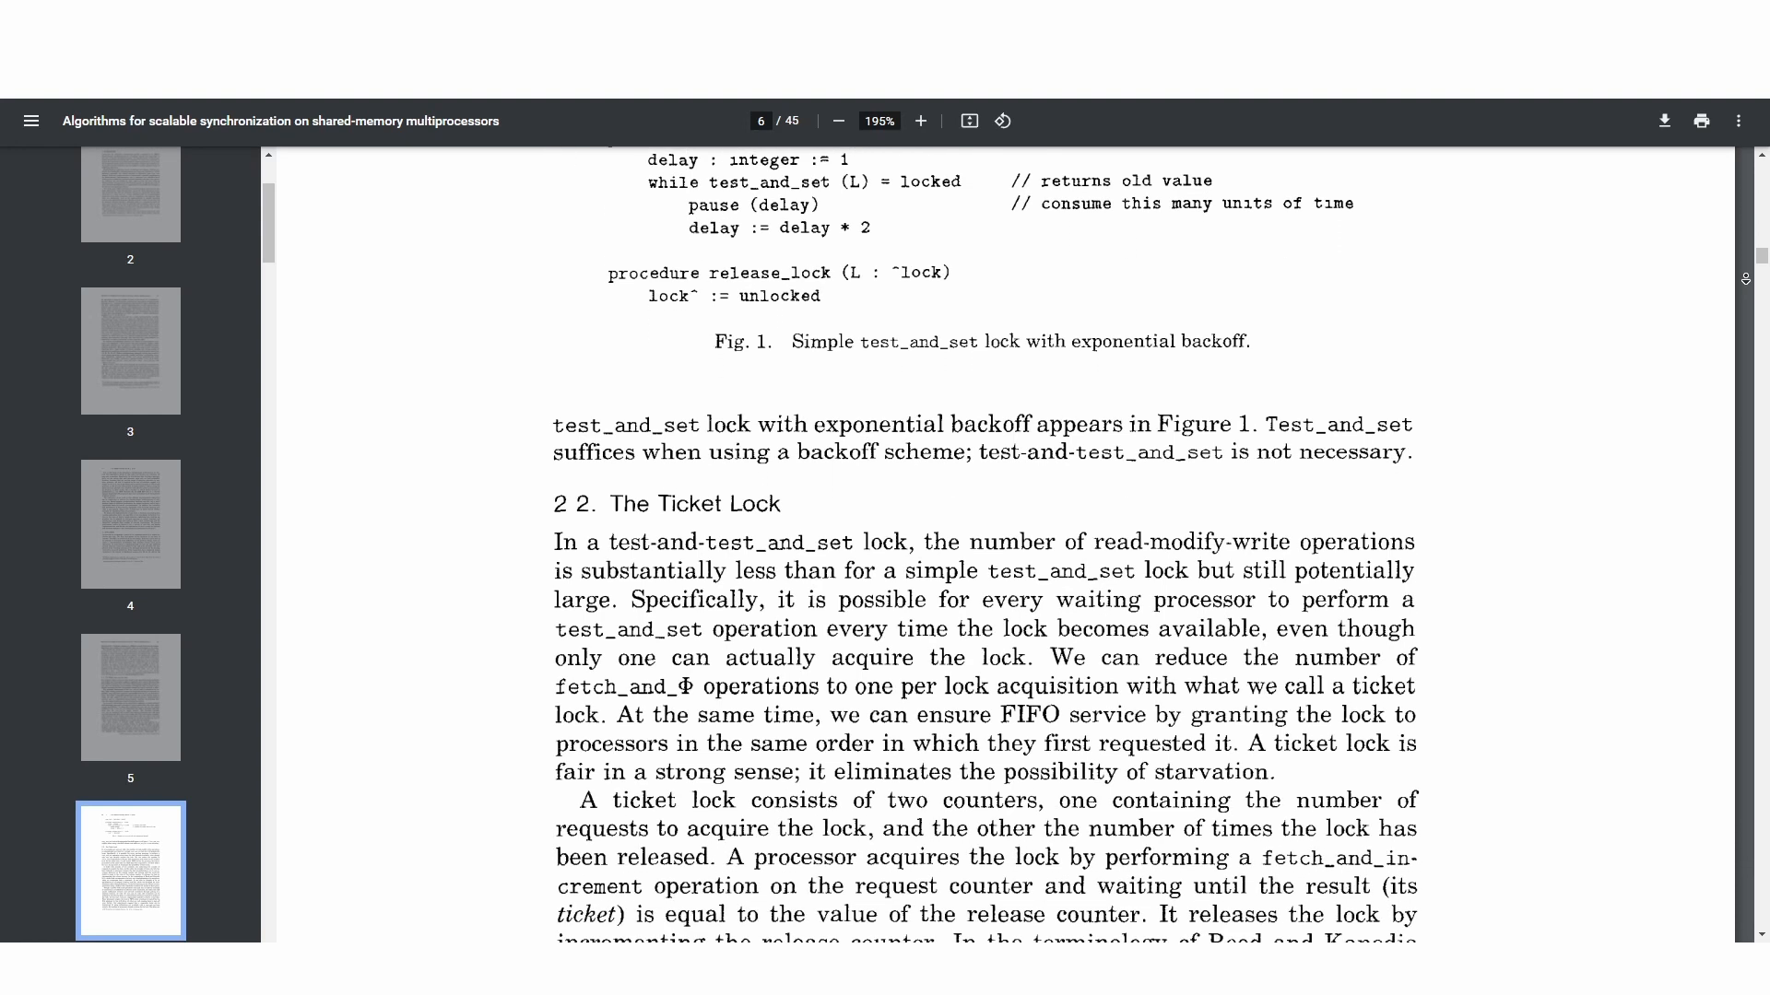
pyautogui.scroll(-3)
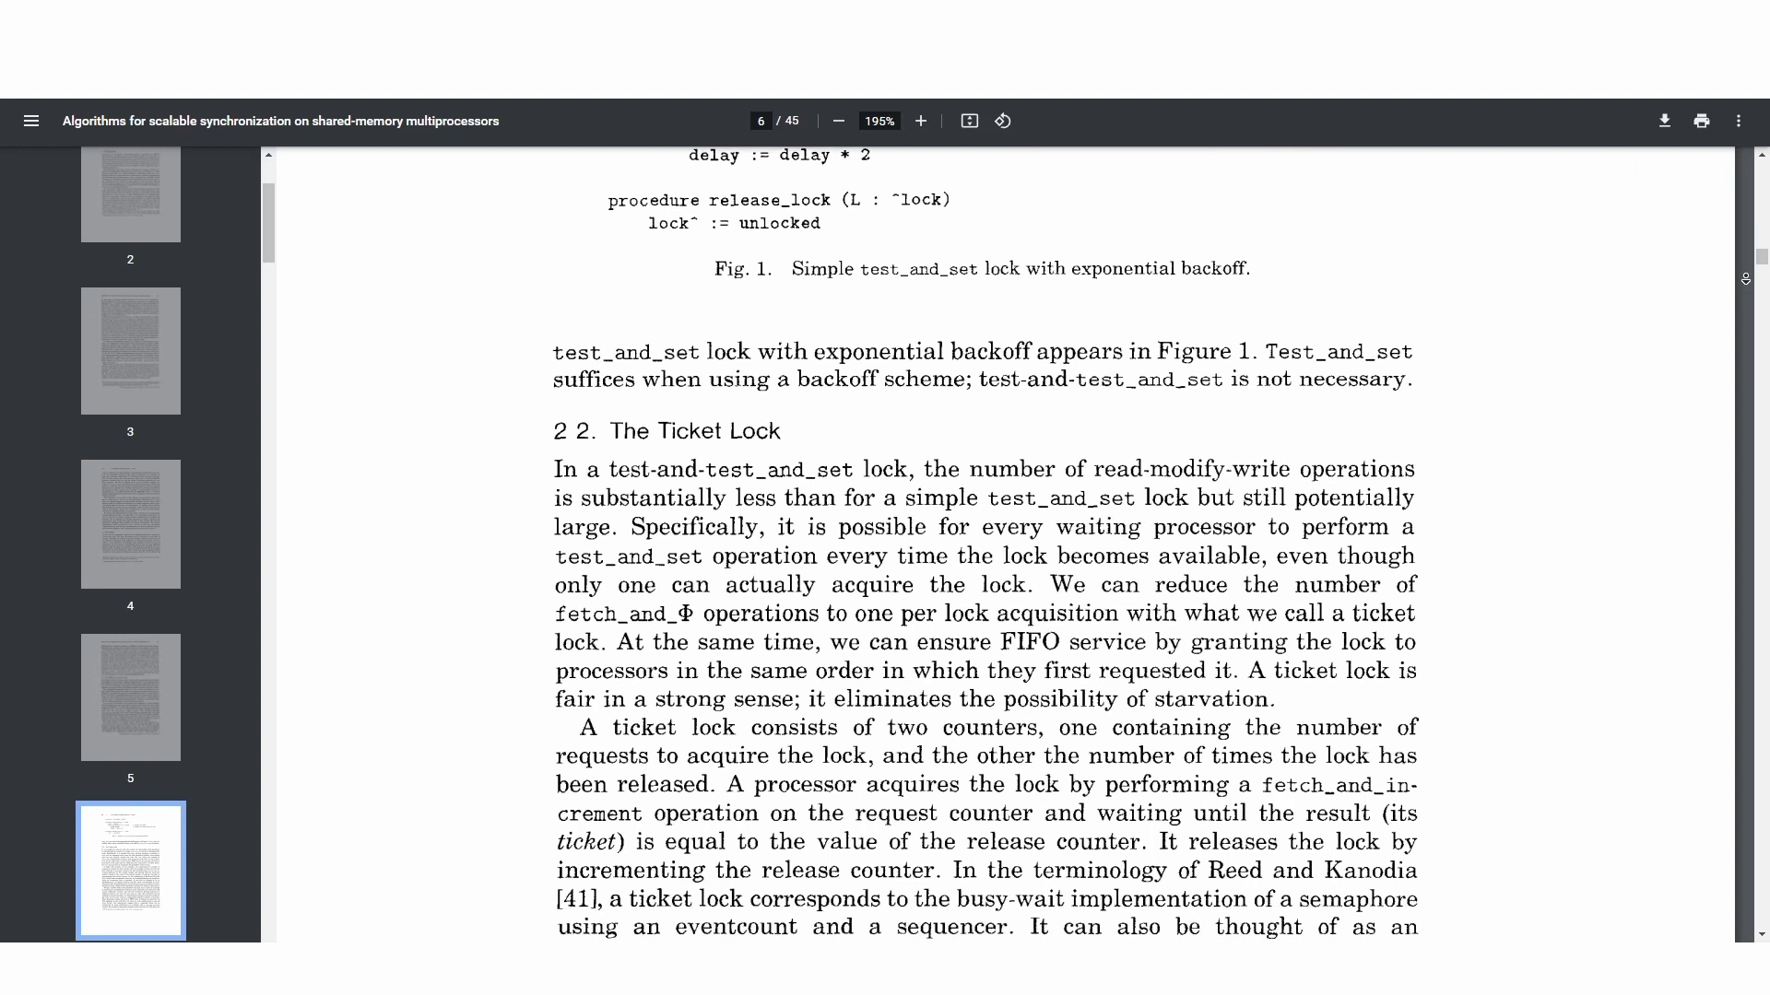
pyautogui.scroll(-3)
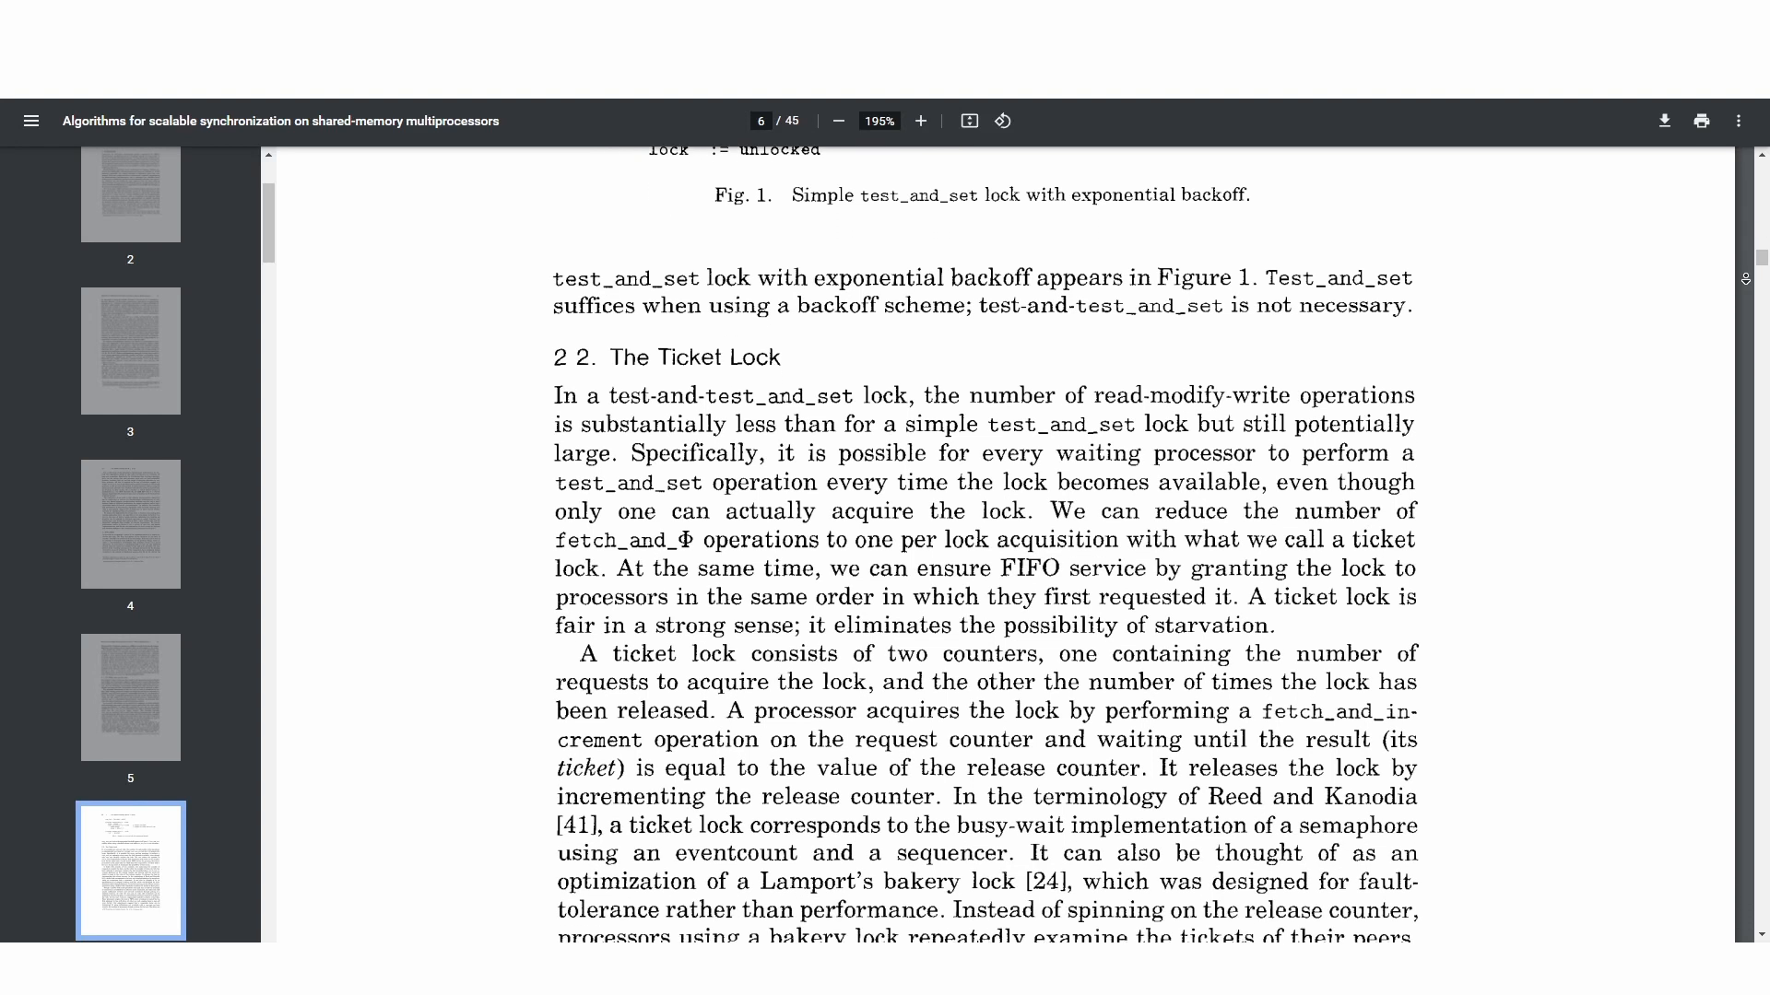
pyautogui.scroll(-3)
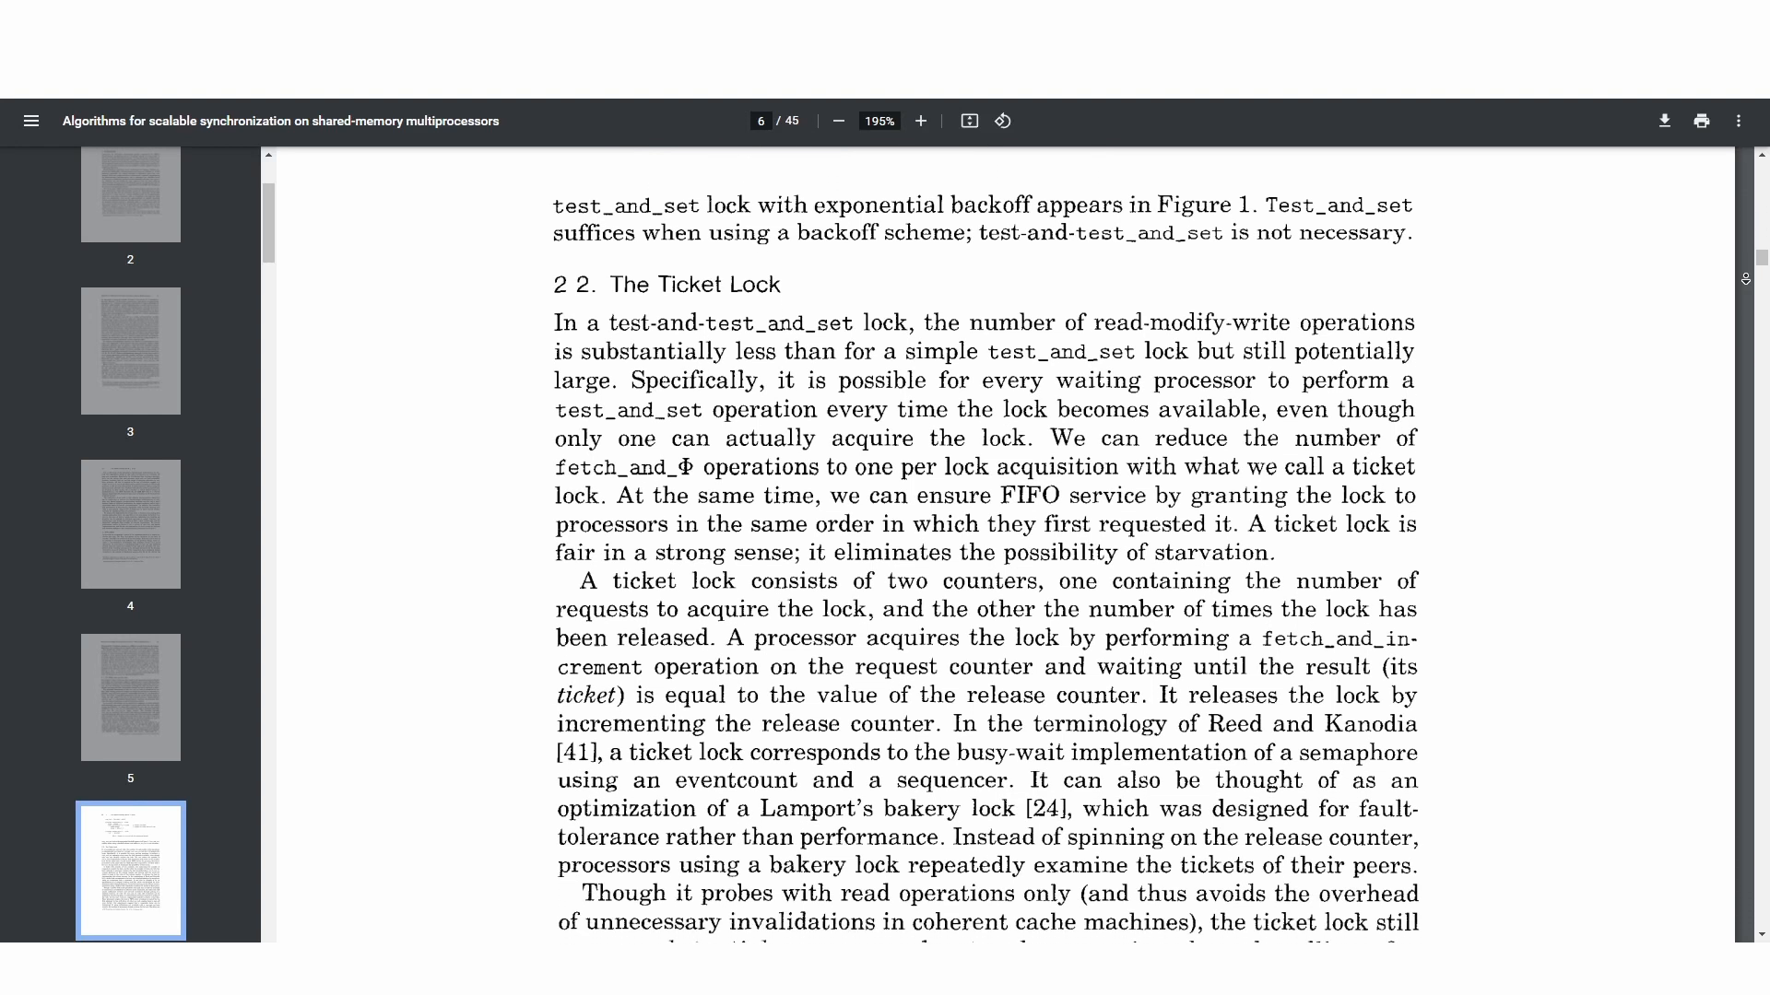
pyautogui.scroll(-3)
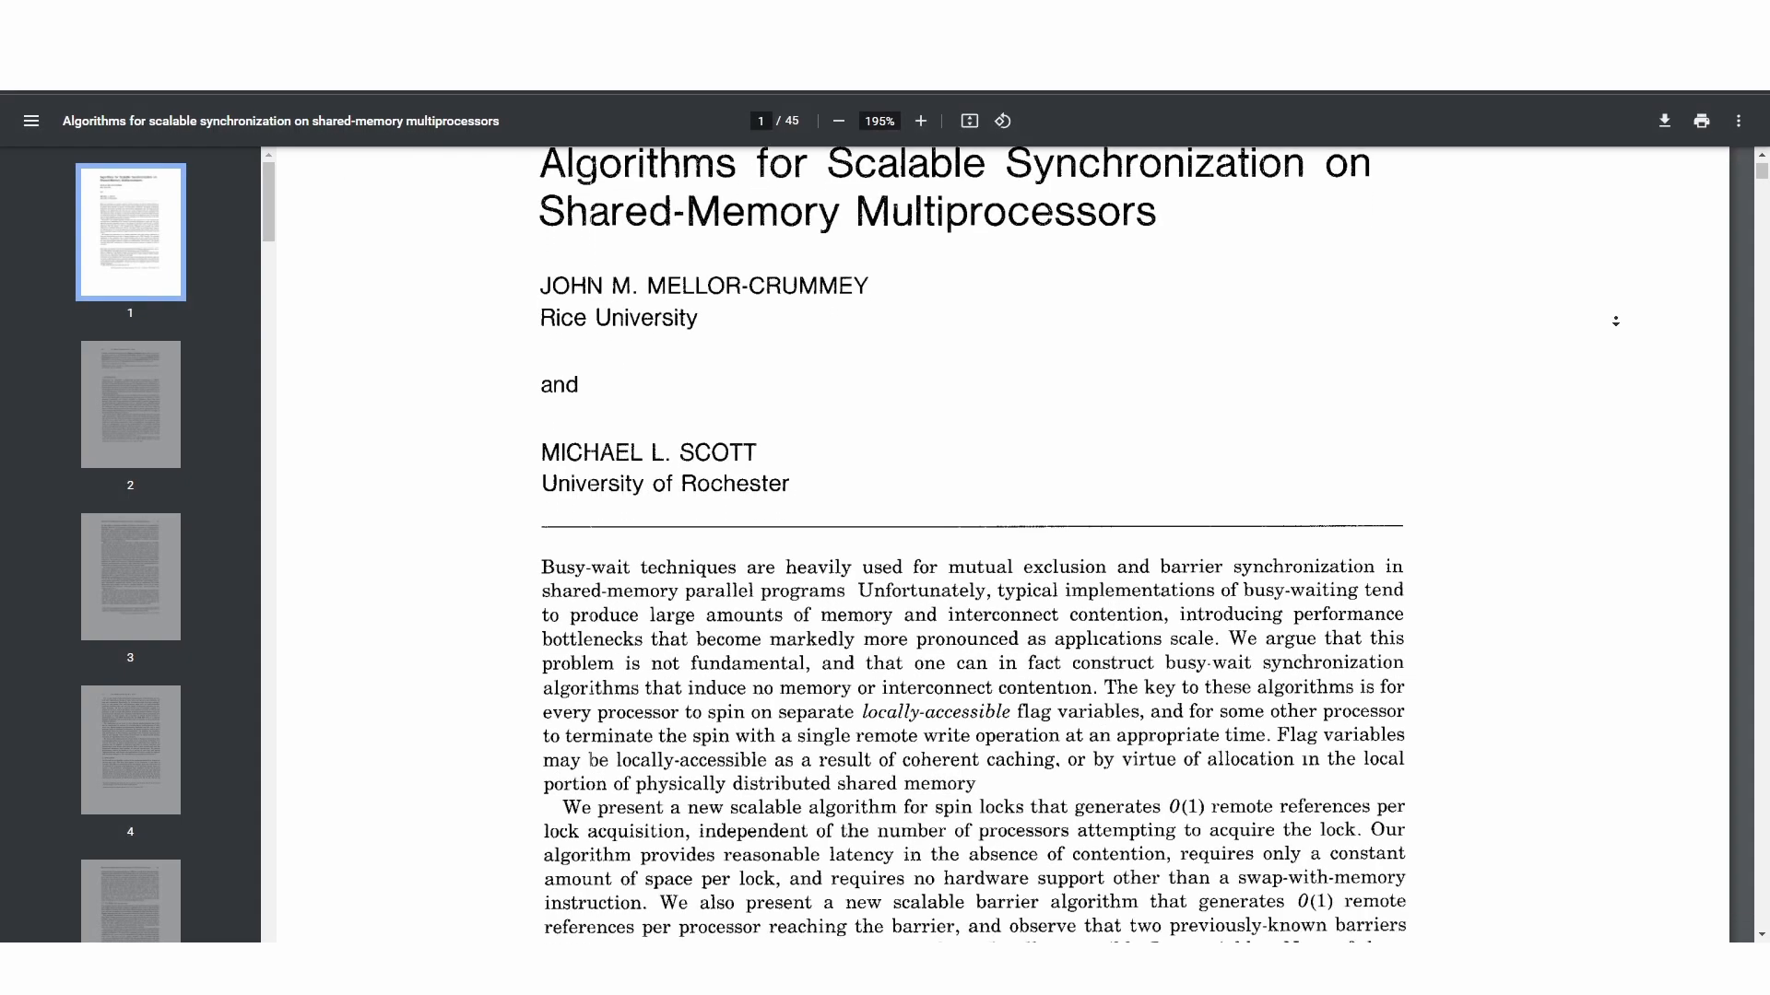
# Scroll page 1 of the paper showing the title, authors and abstract.
pyautogui.scroll(-3)
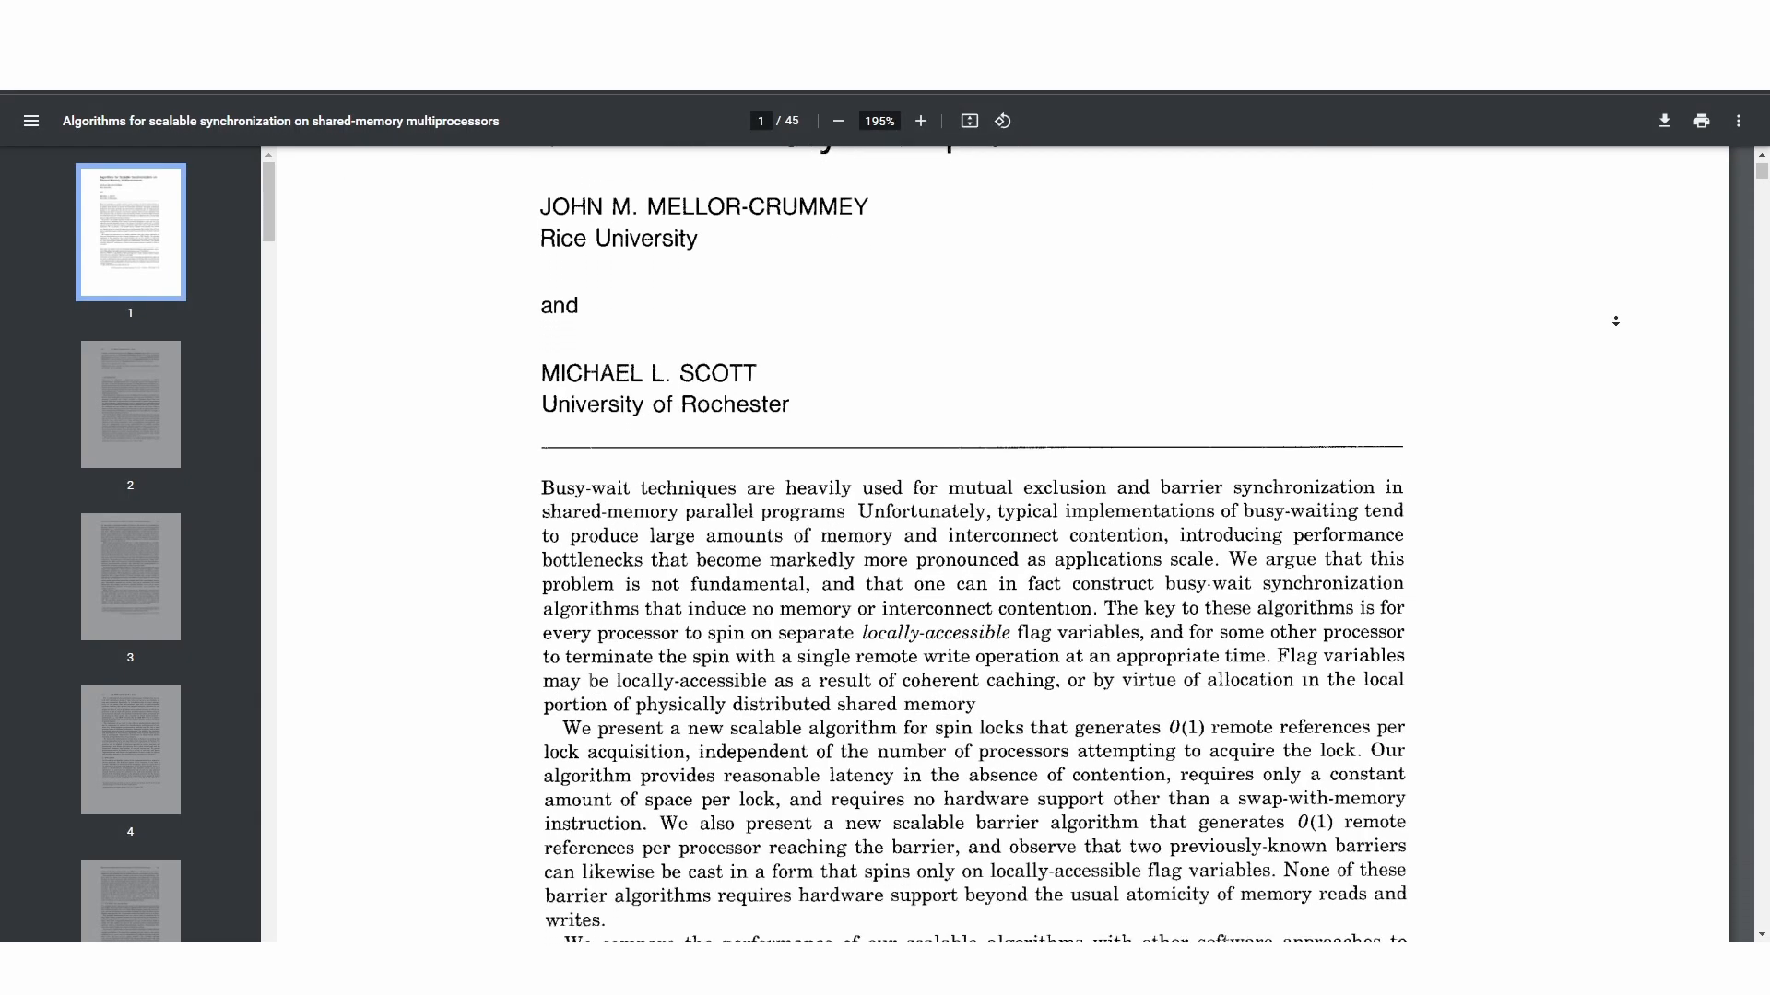
pyautogui.scroll(-3)
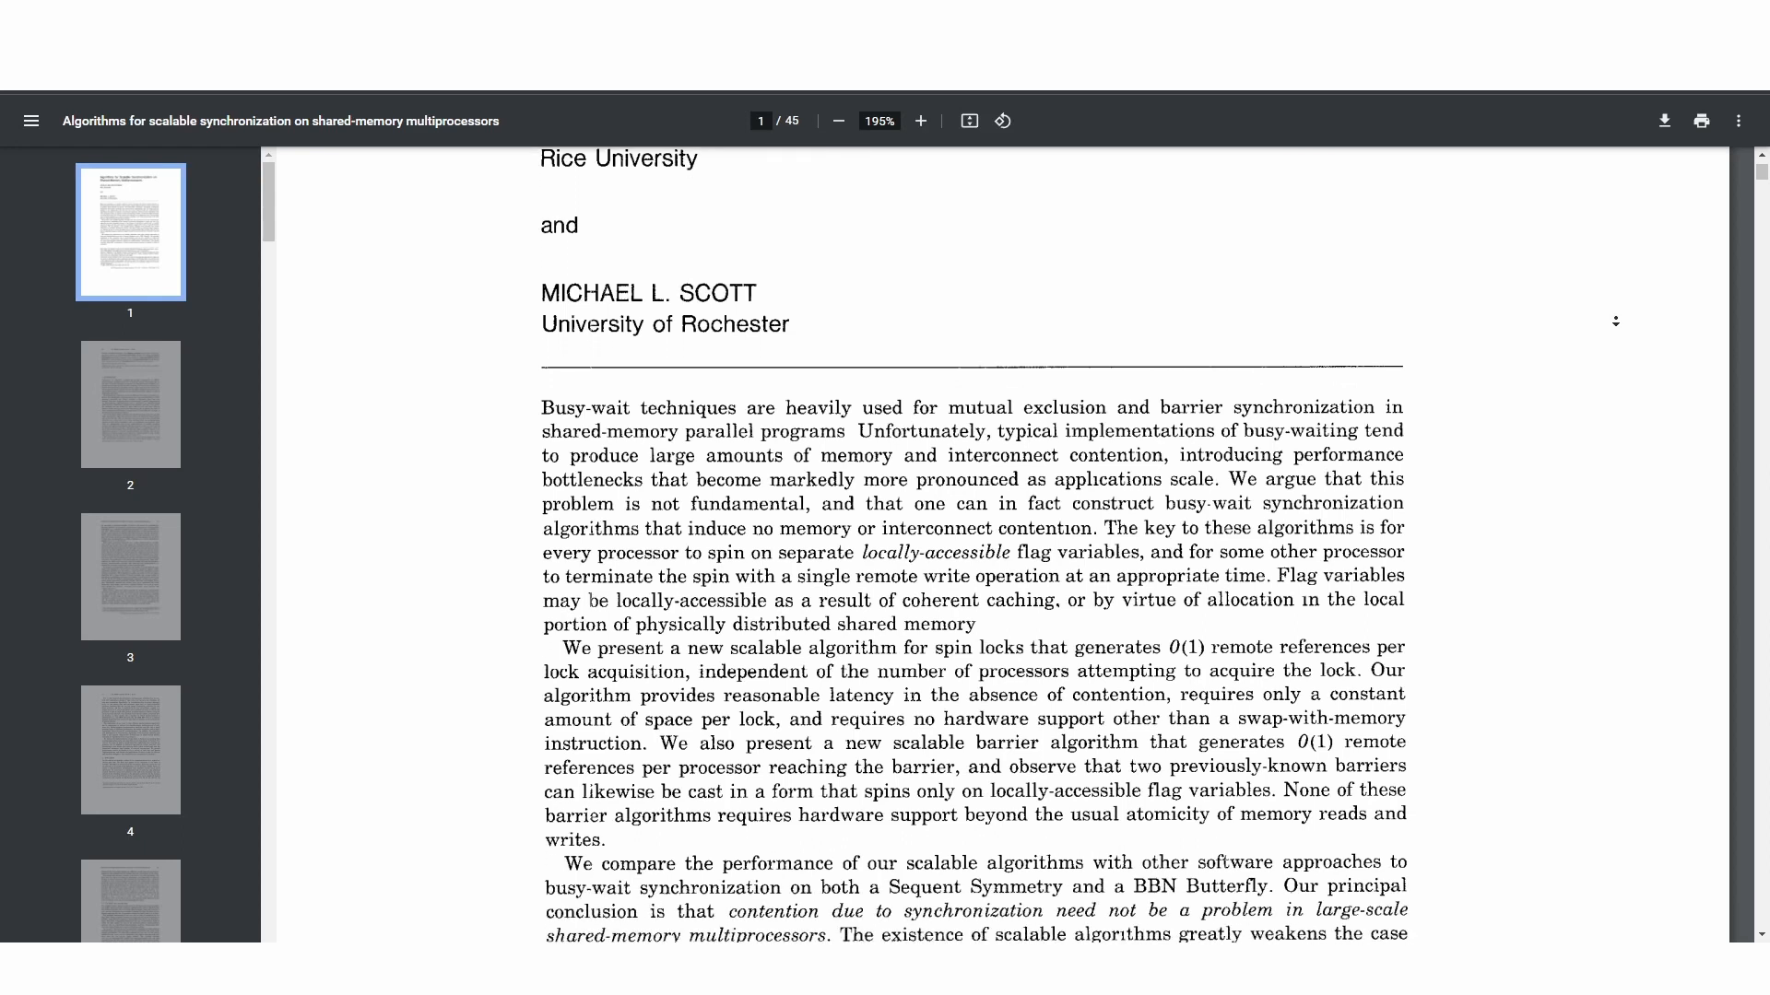
pyautogui.scroll(-3)
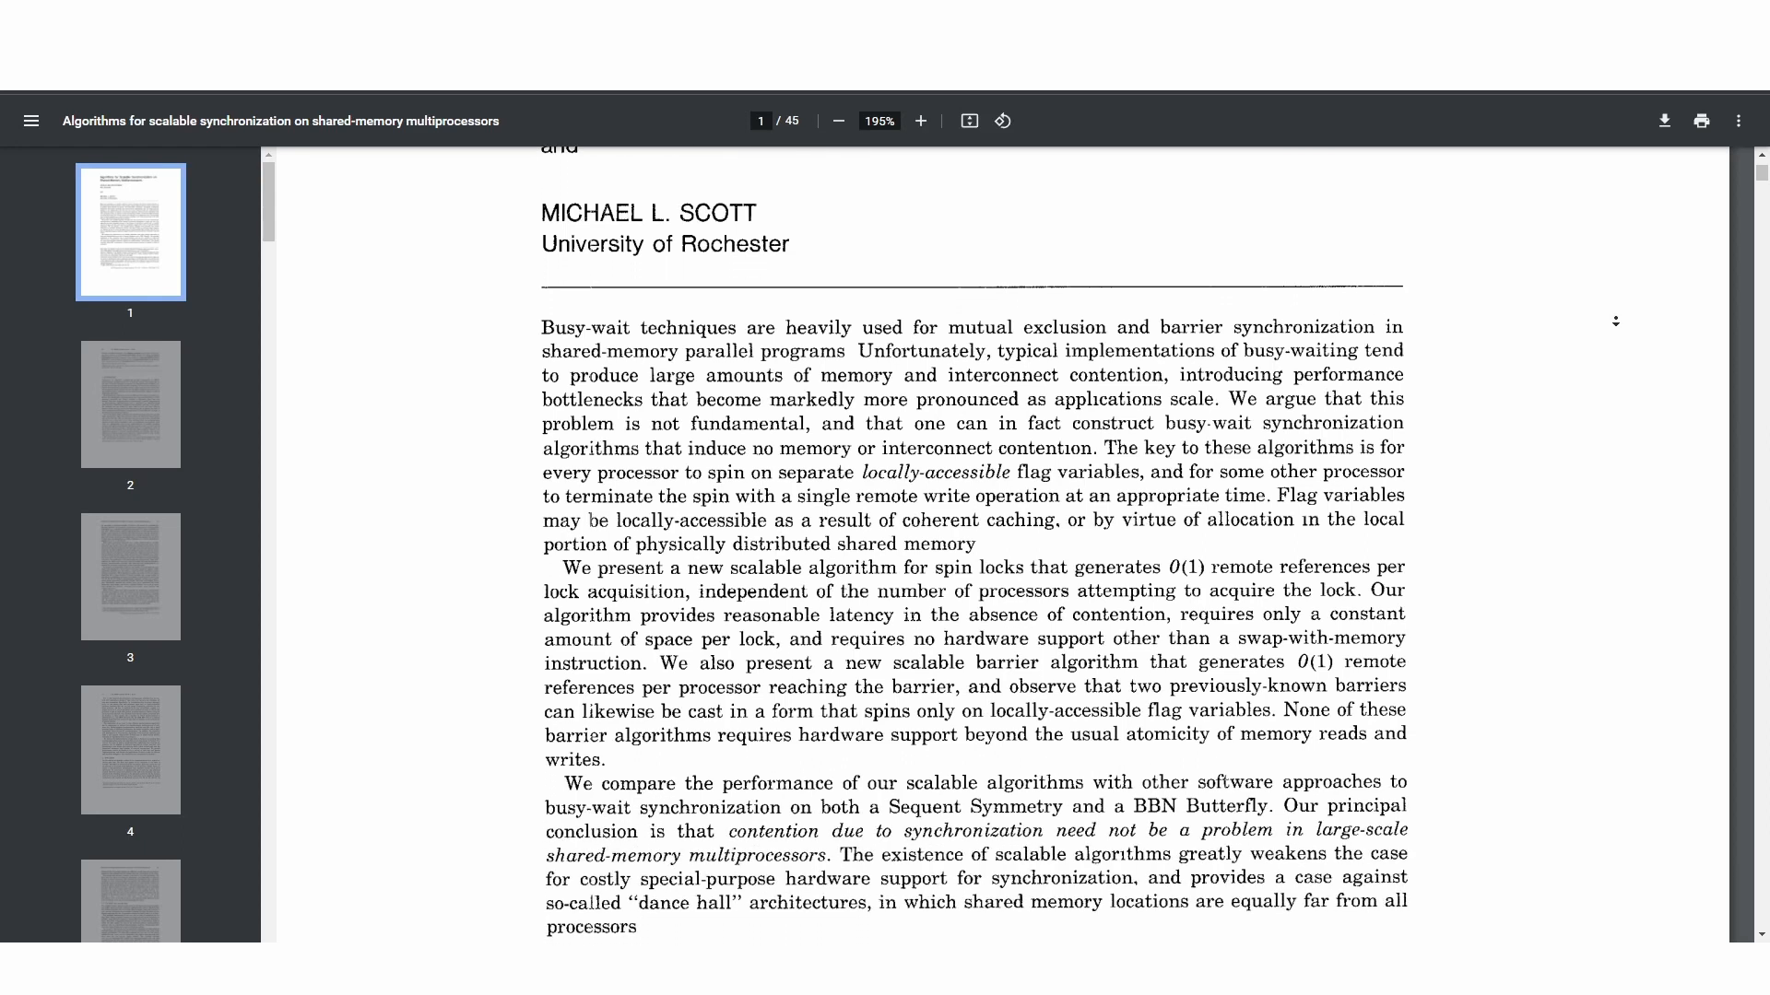
pyautogui.scroll(-3)
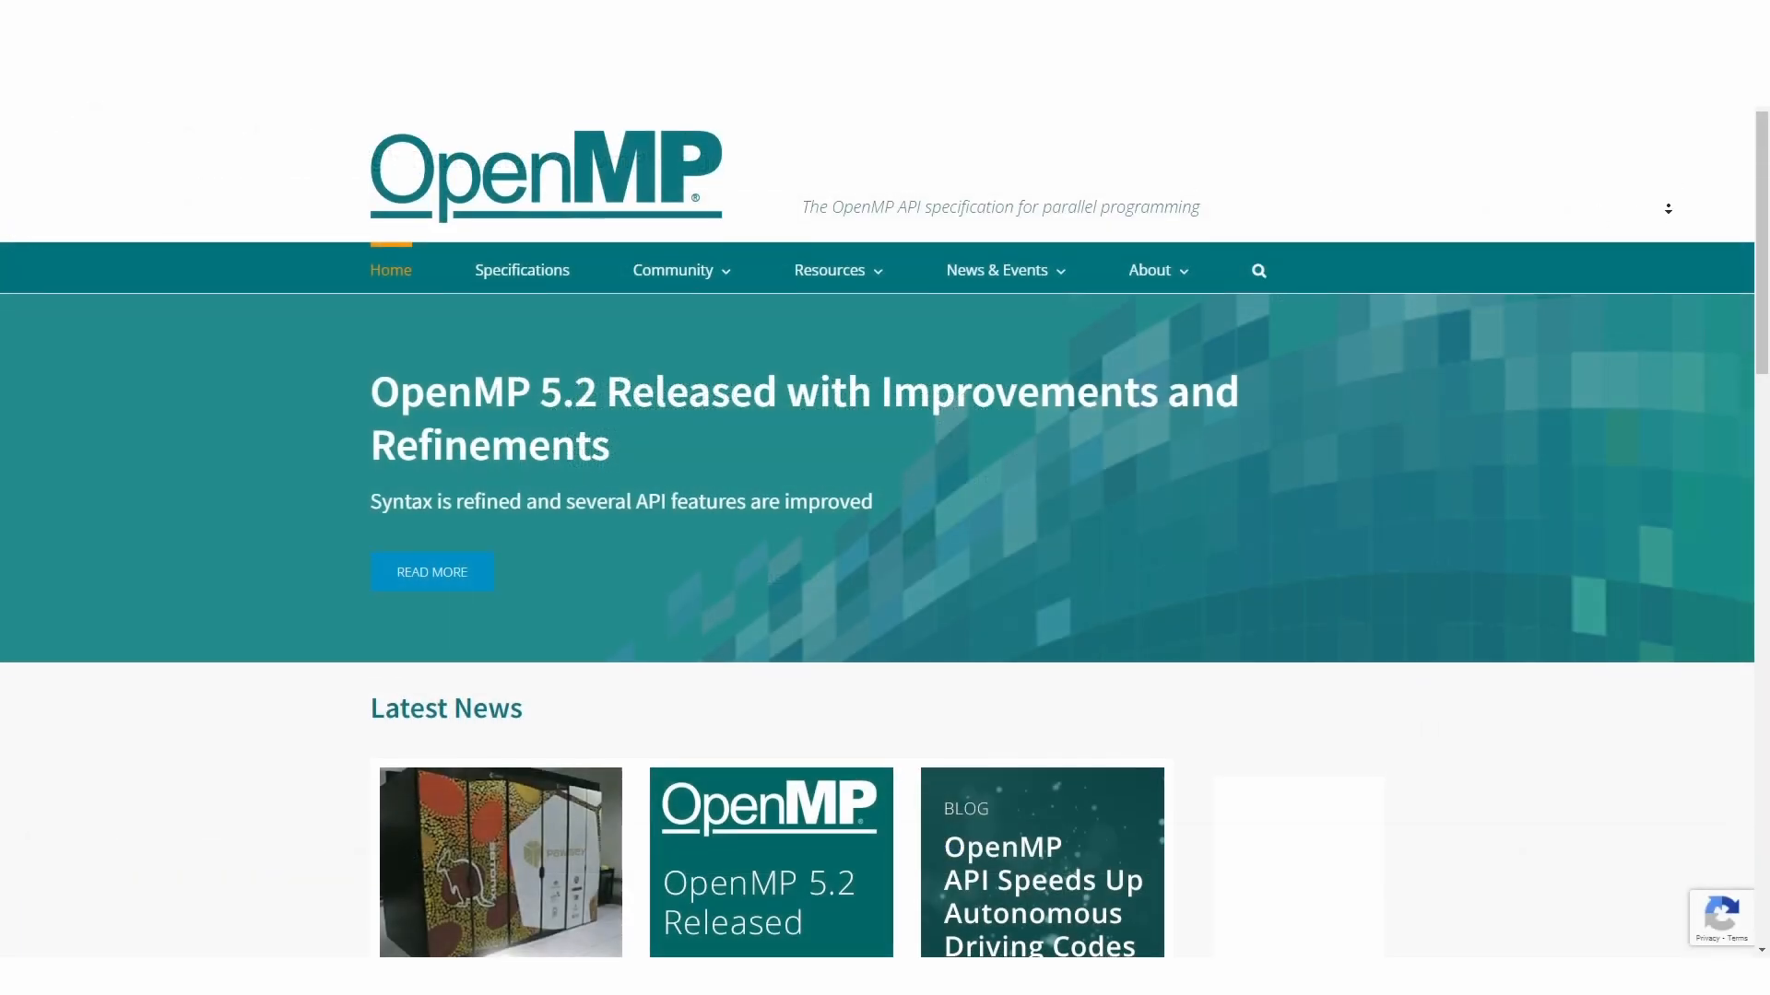
# Scroll the OpenMP home page announcing the OpenMP 5.2 release.
pyautogui.scroll(-3)
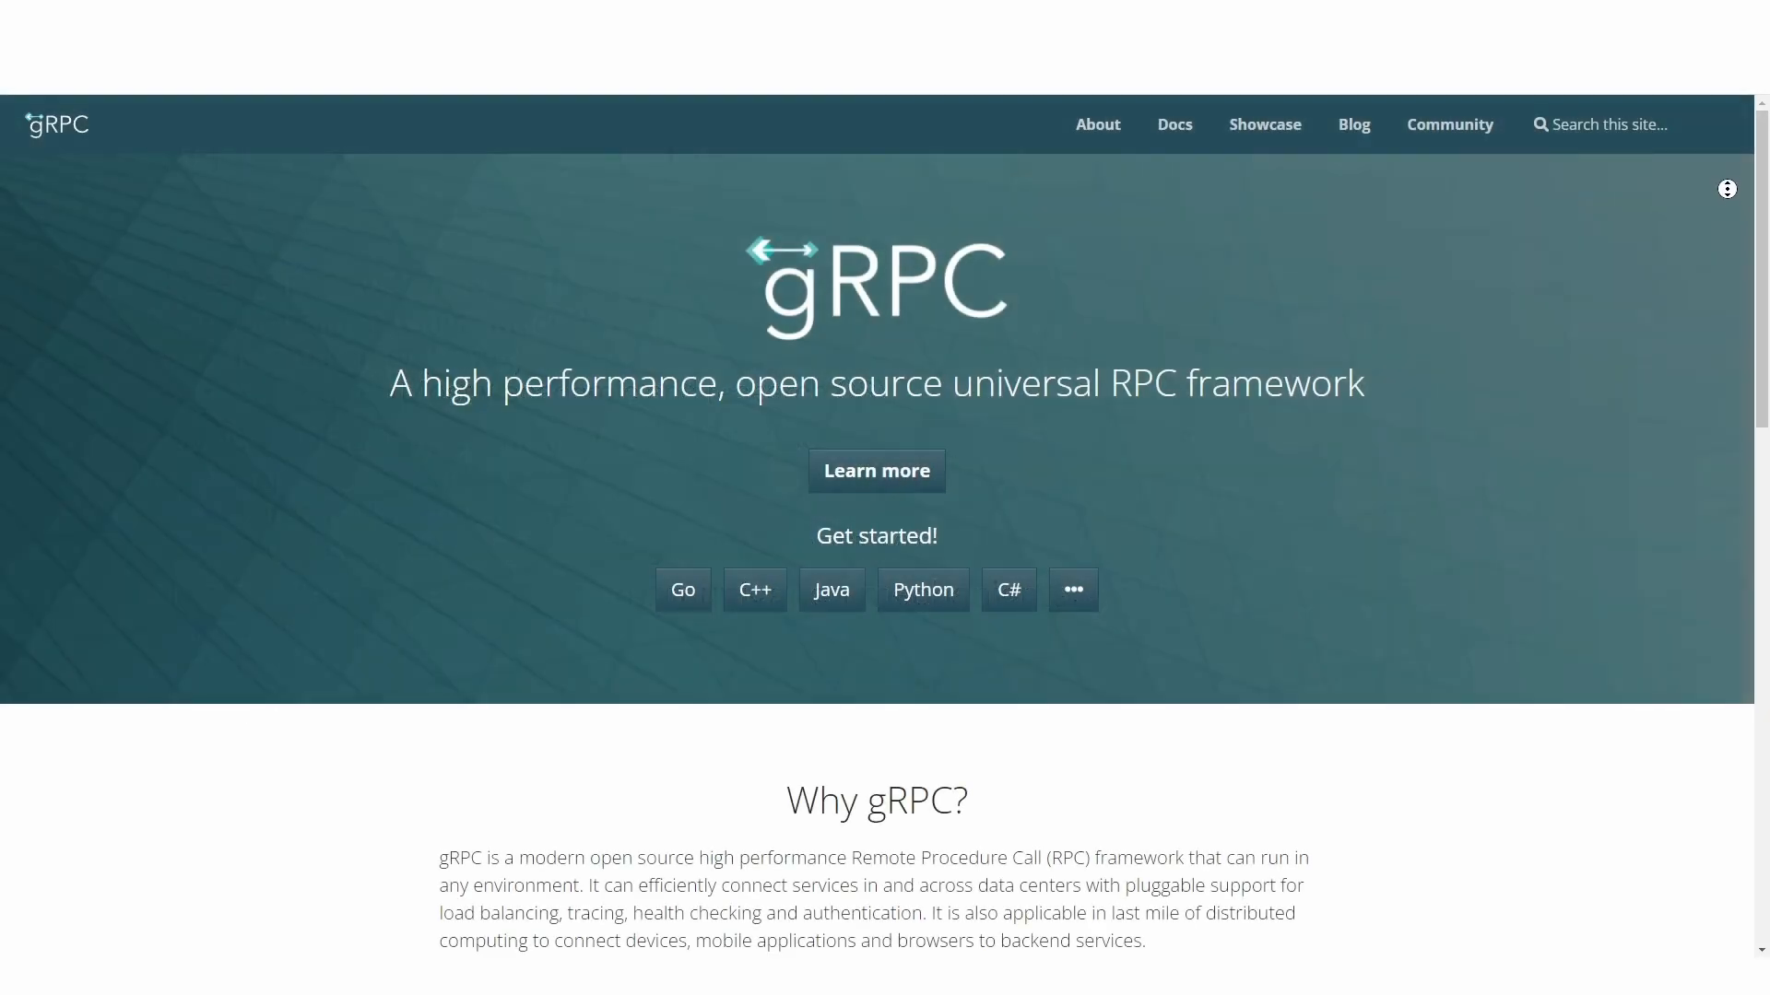
# Scroll the gRPC homepage to 'Why gRPC?' and its feature cards, then switch tabs.
pyautogui.scroll(-3)
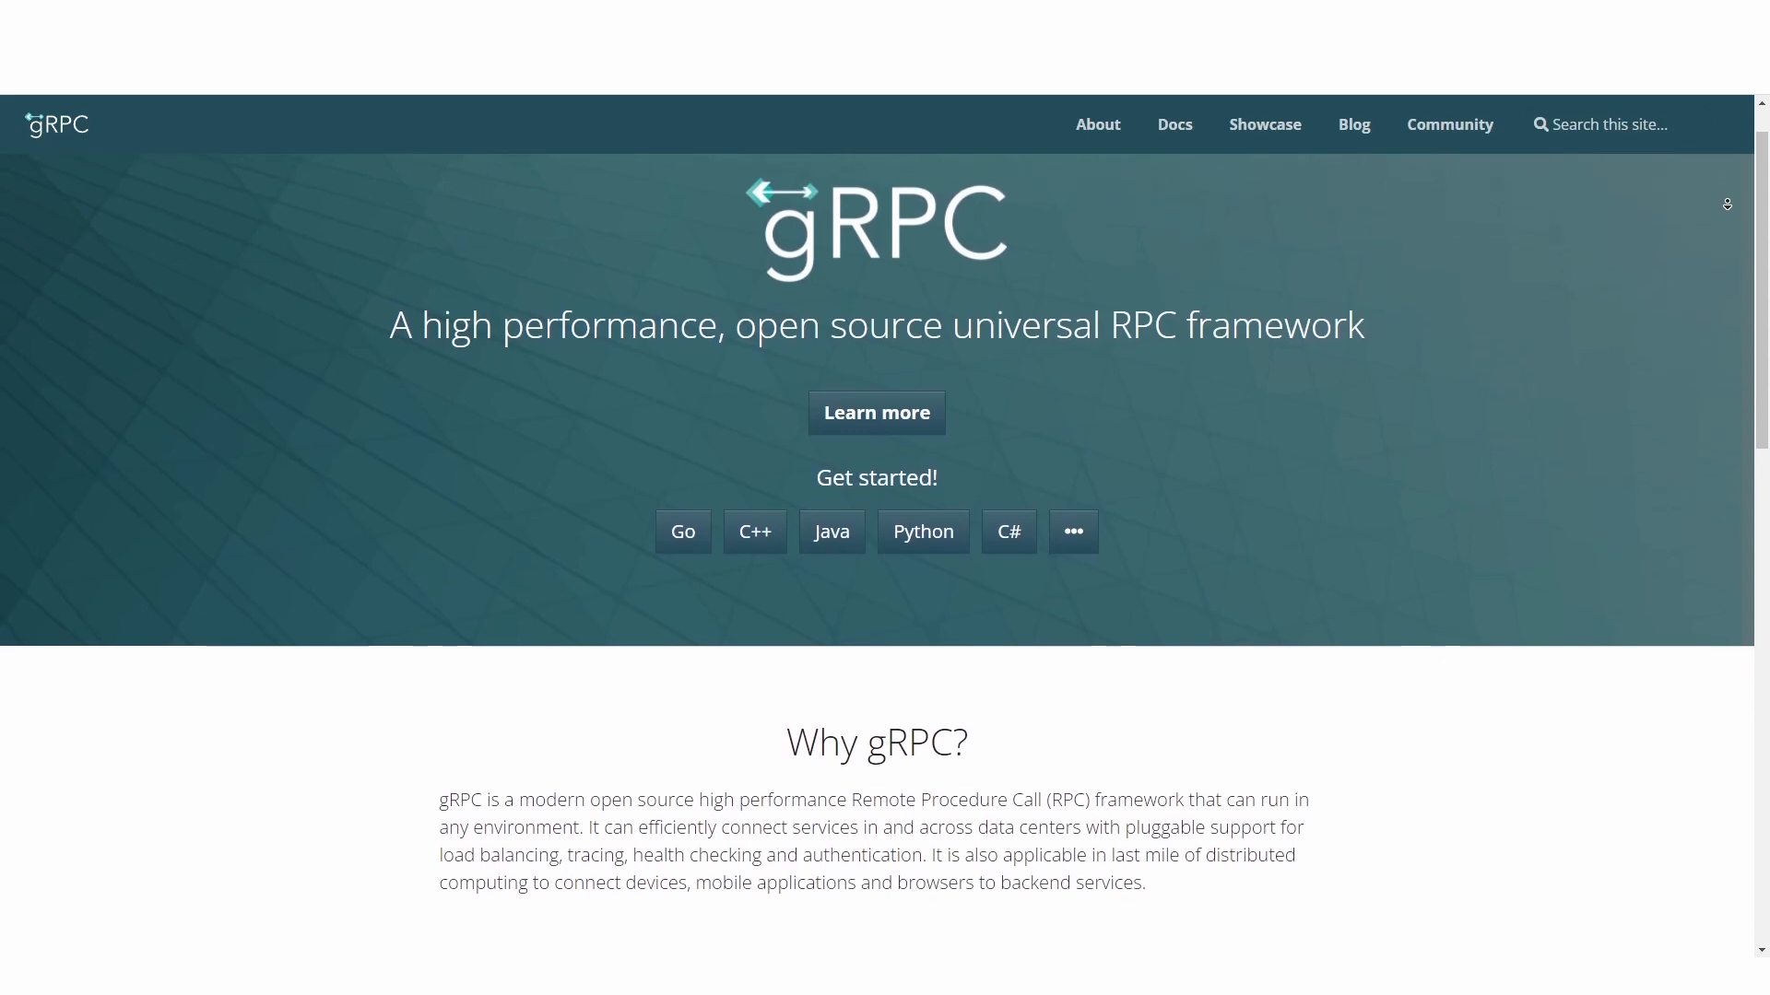
pyautogui.scroll(-3)
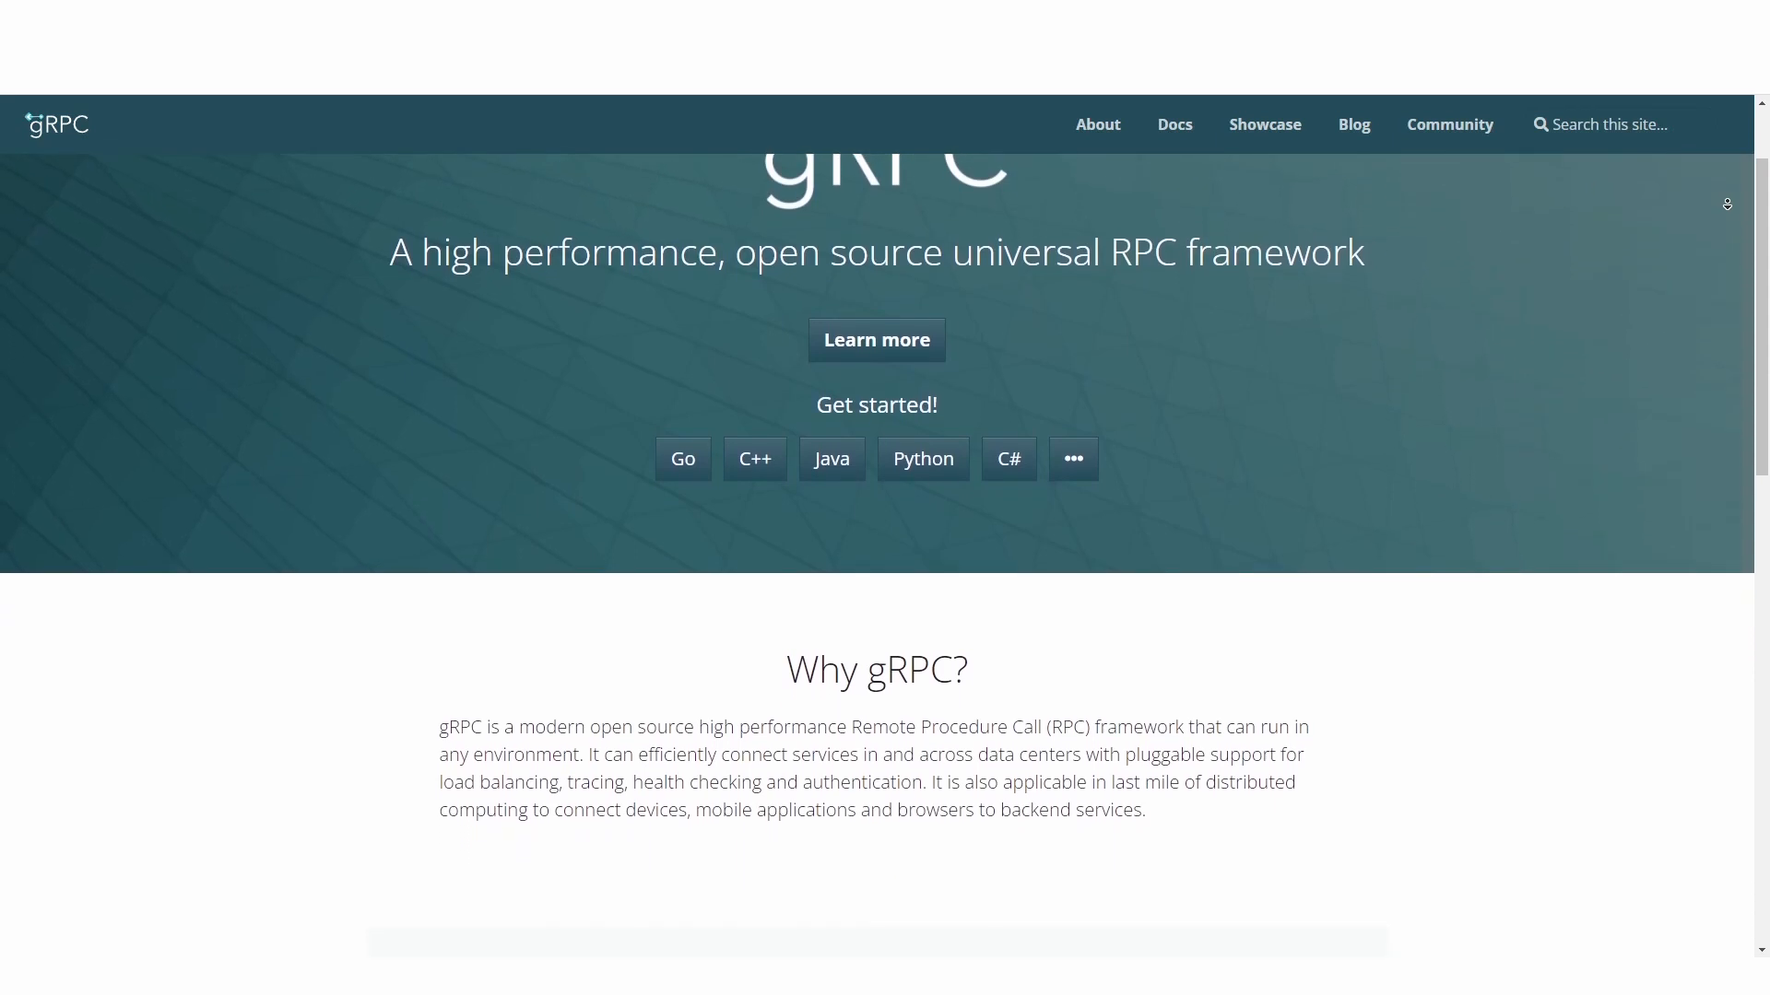
pyautogui.scroll(-3)
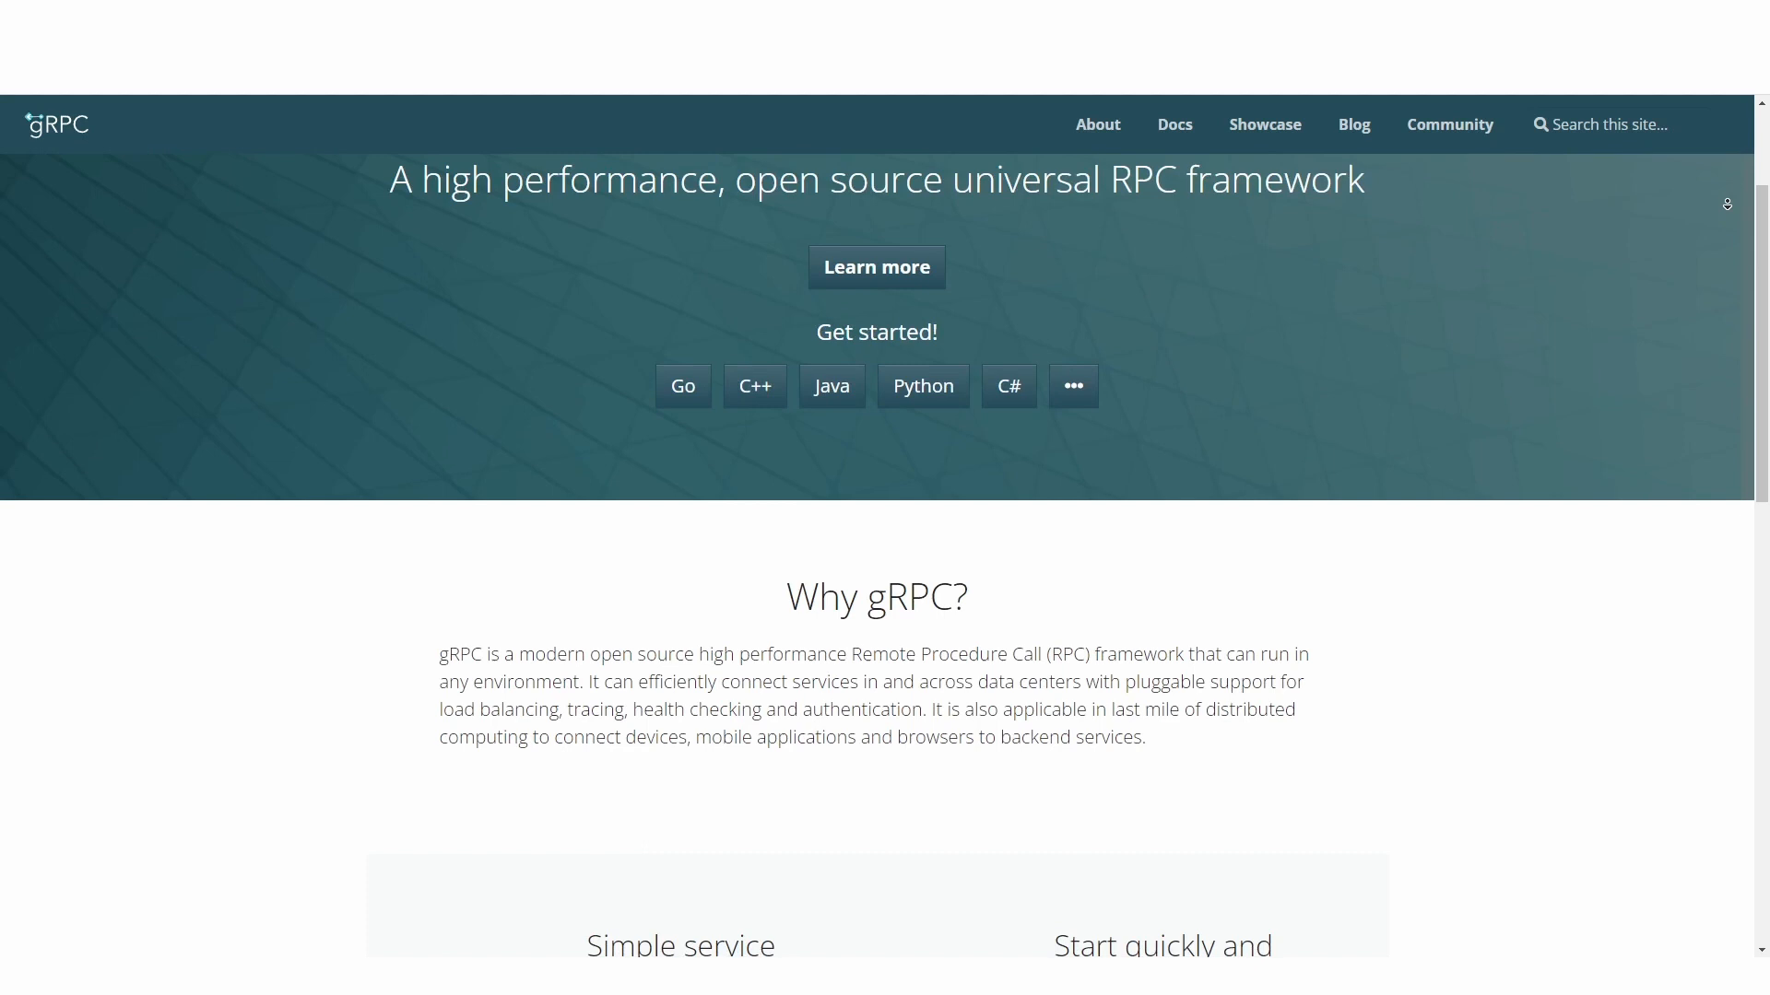
pyautogui.scroll(-3)
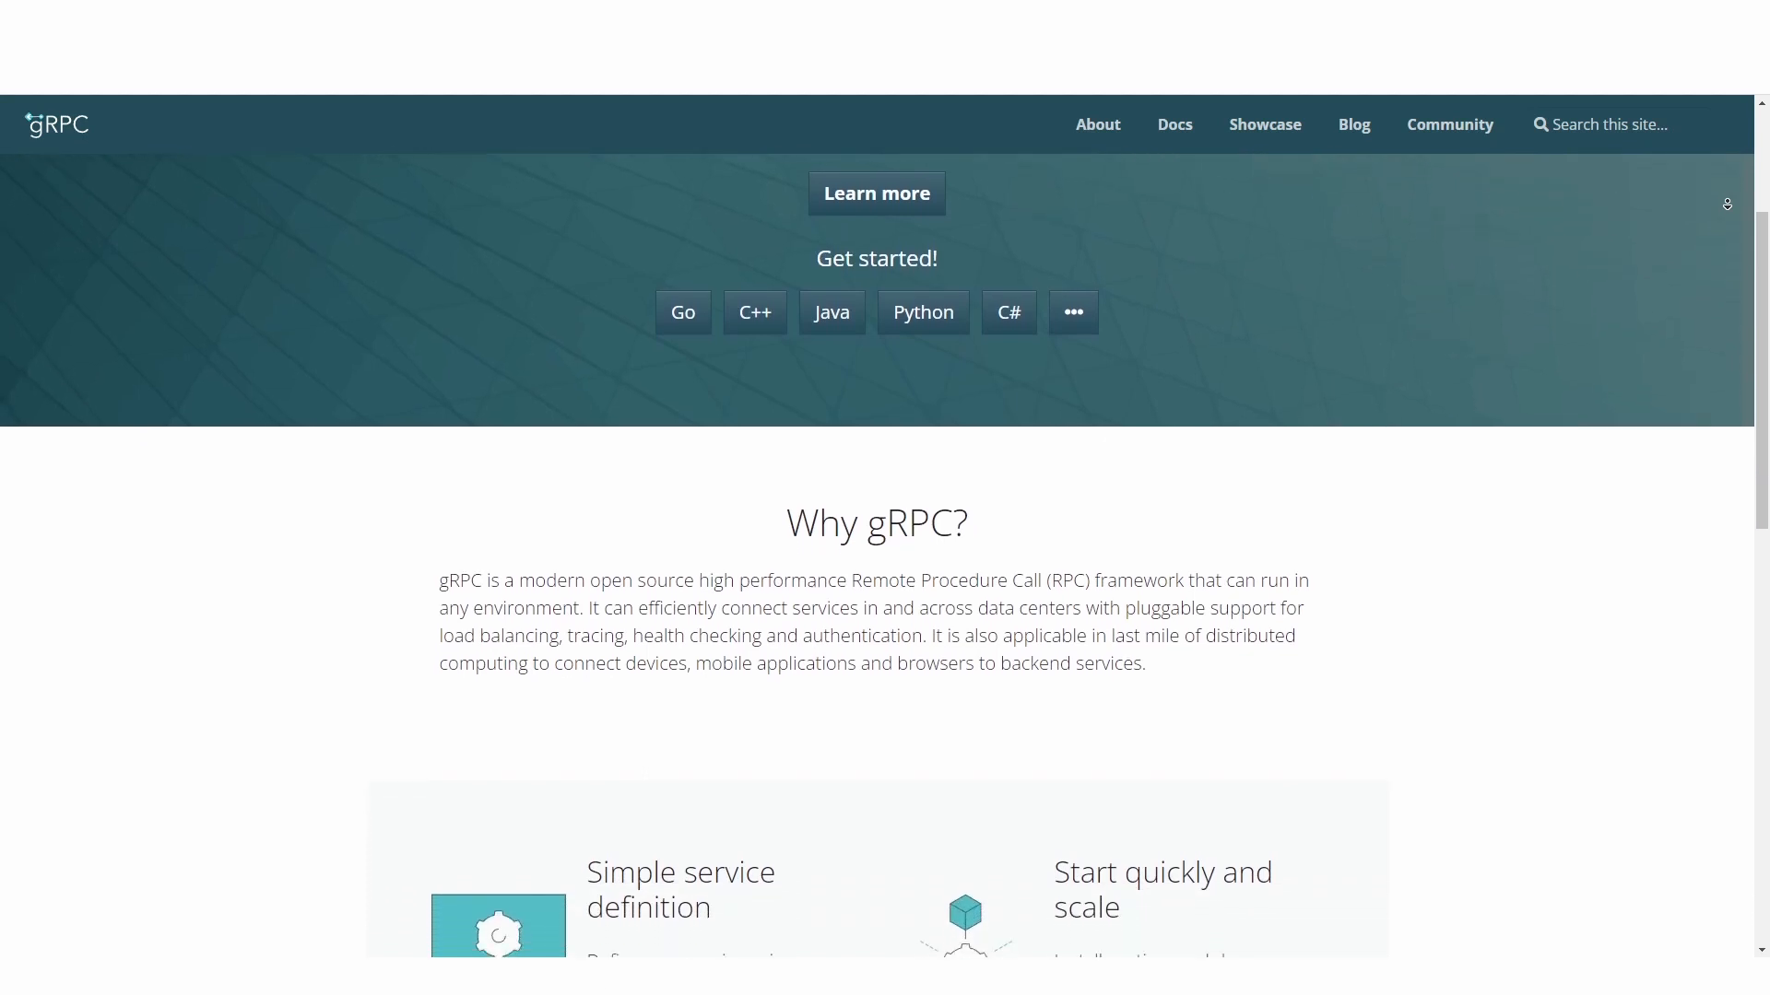
pyautogui.scroll(-3)
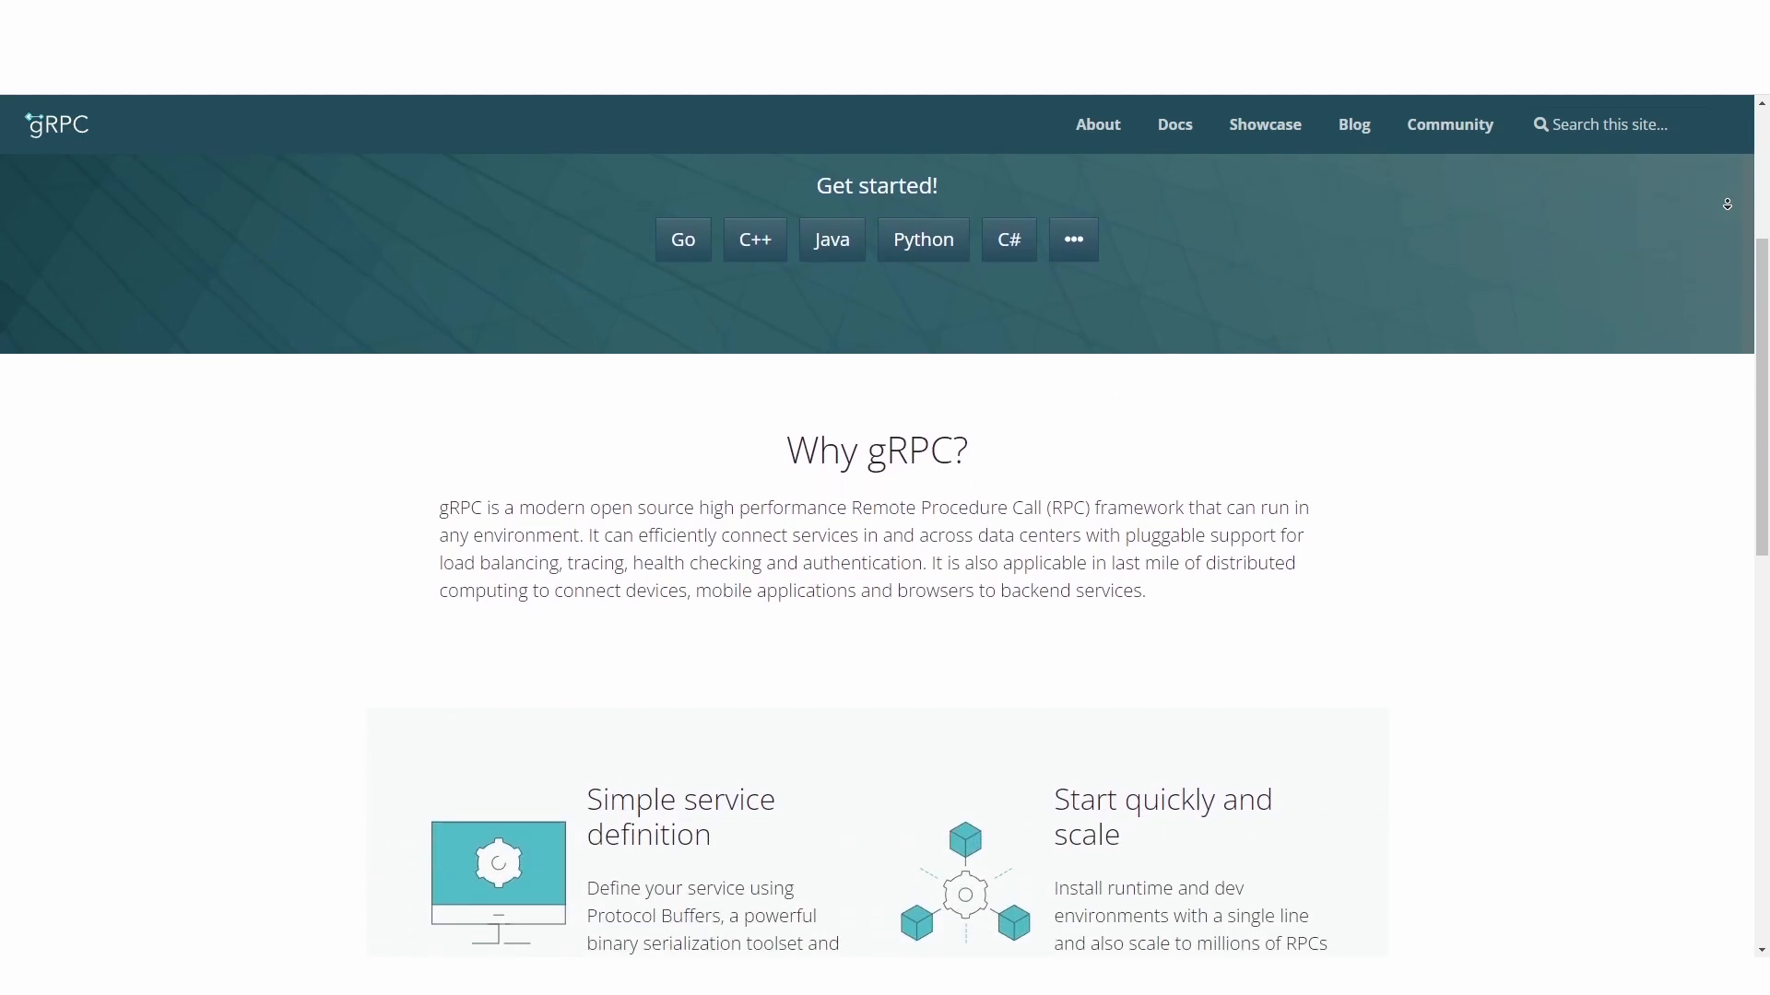
pyautogui.scroll(-3)
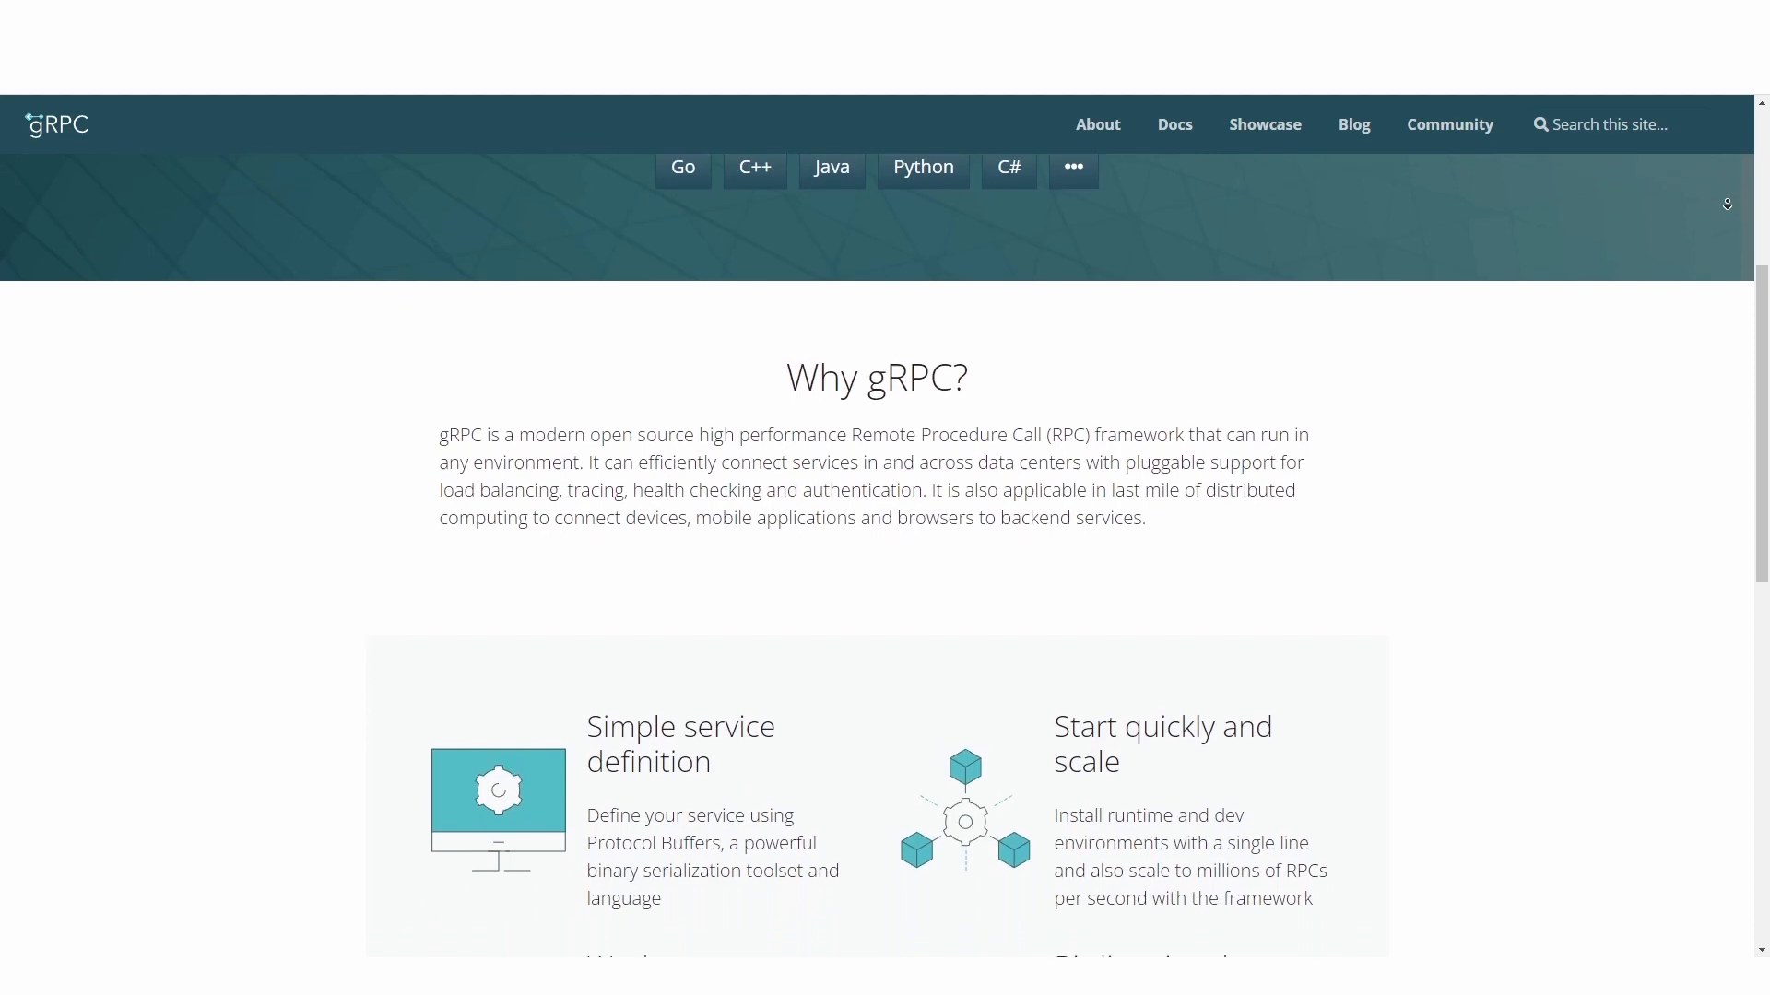
pyautogui.scroll(-3)
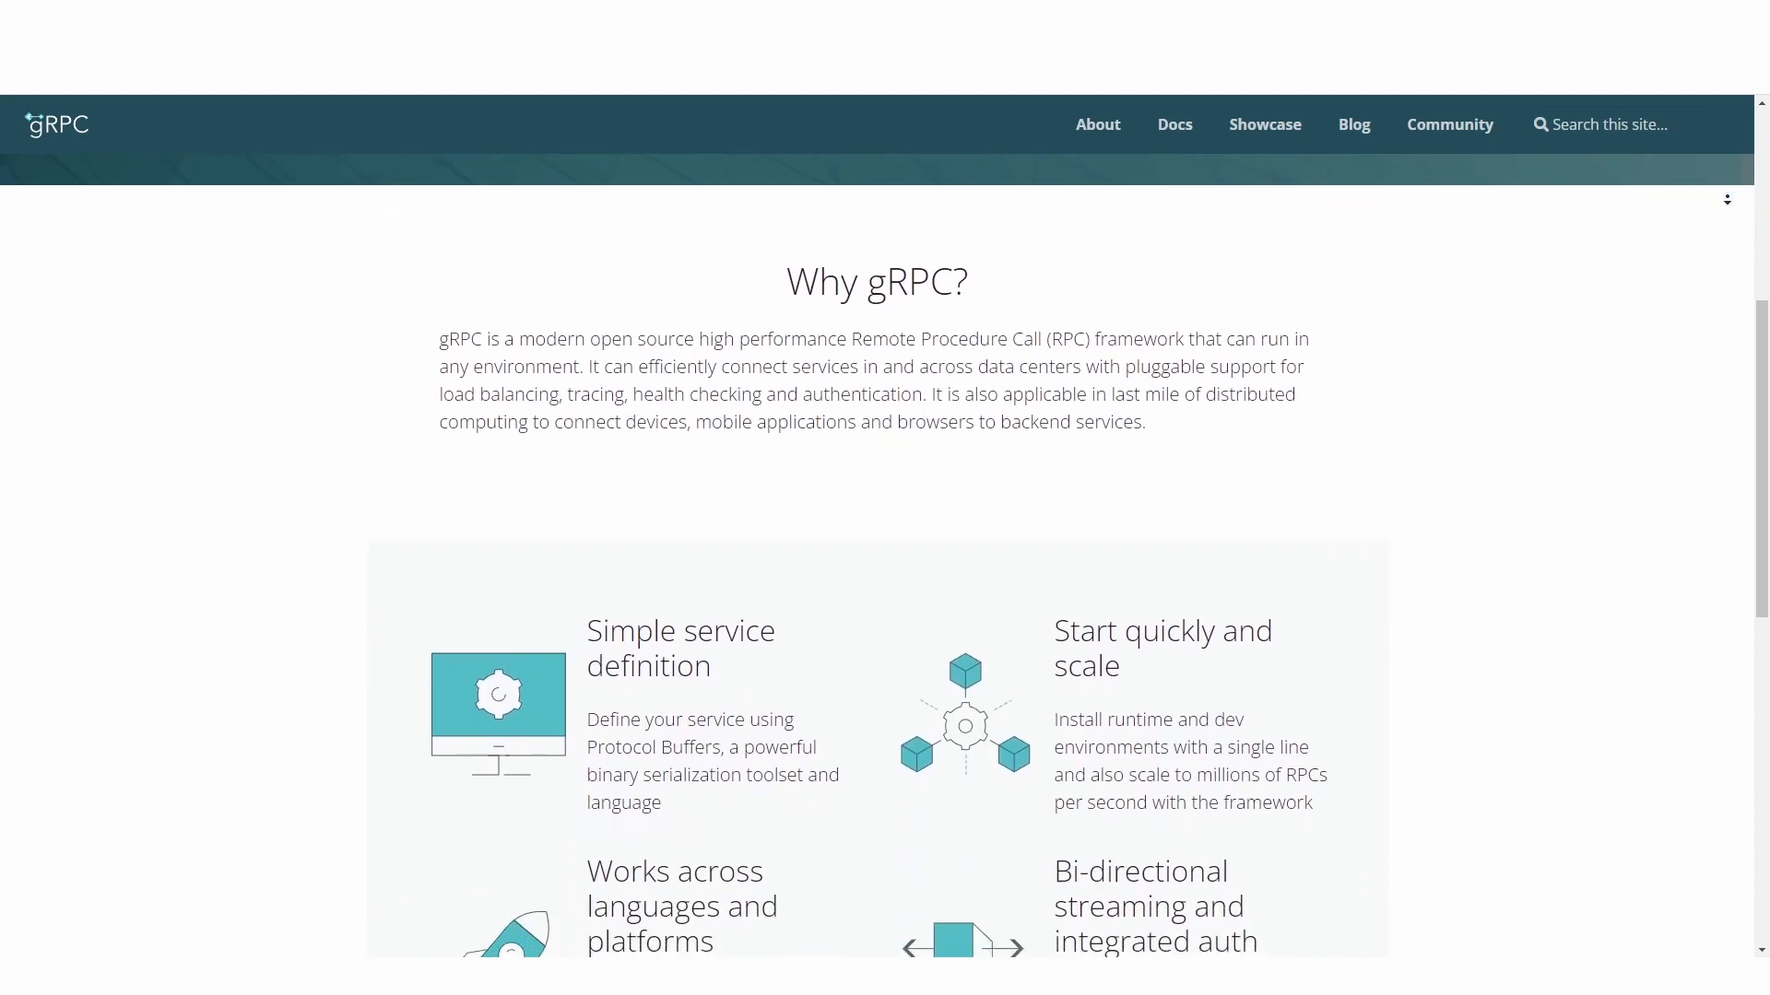
pyautogui.scroll(-3)
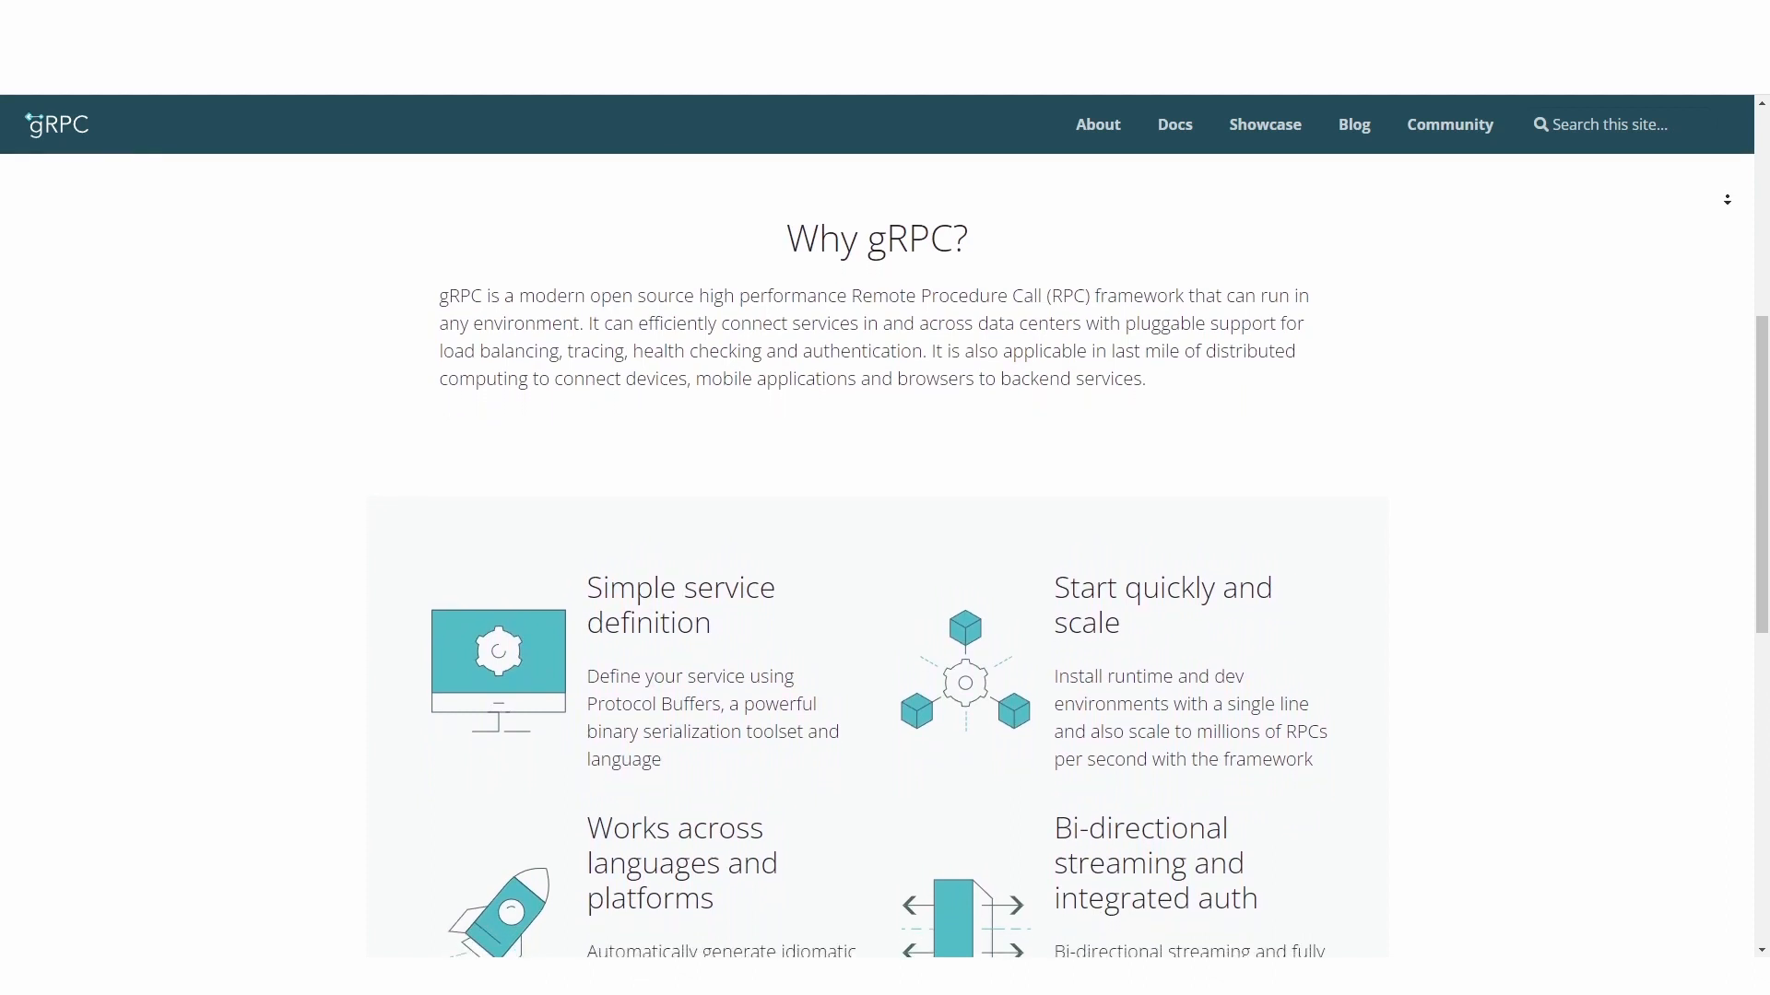
pyautogui.scroll(-3)
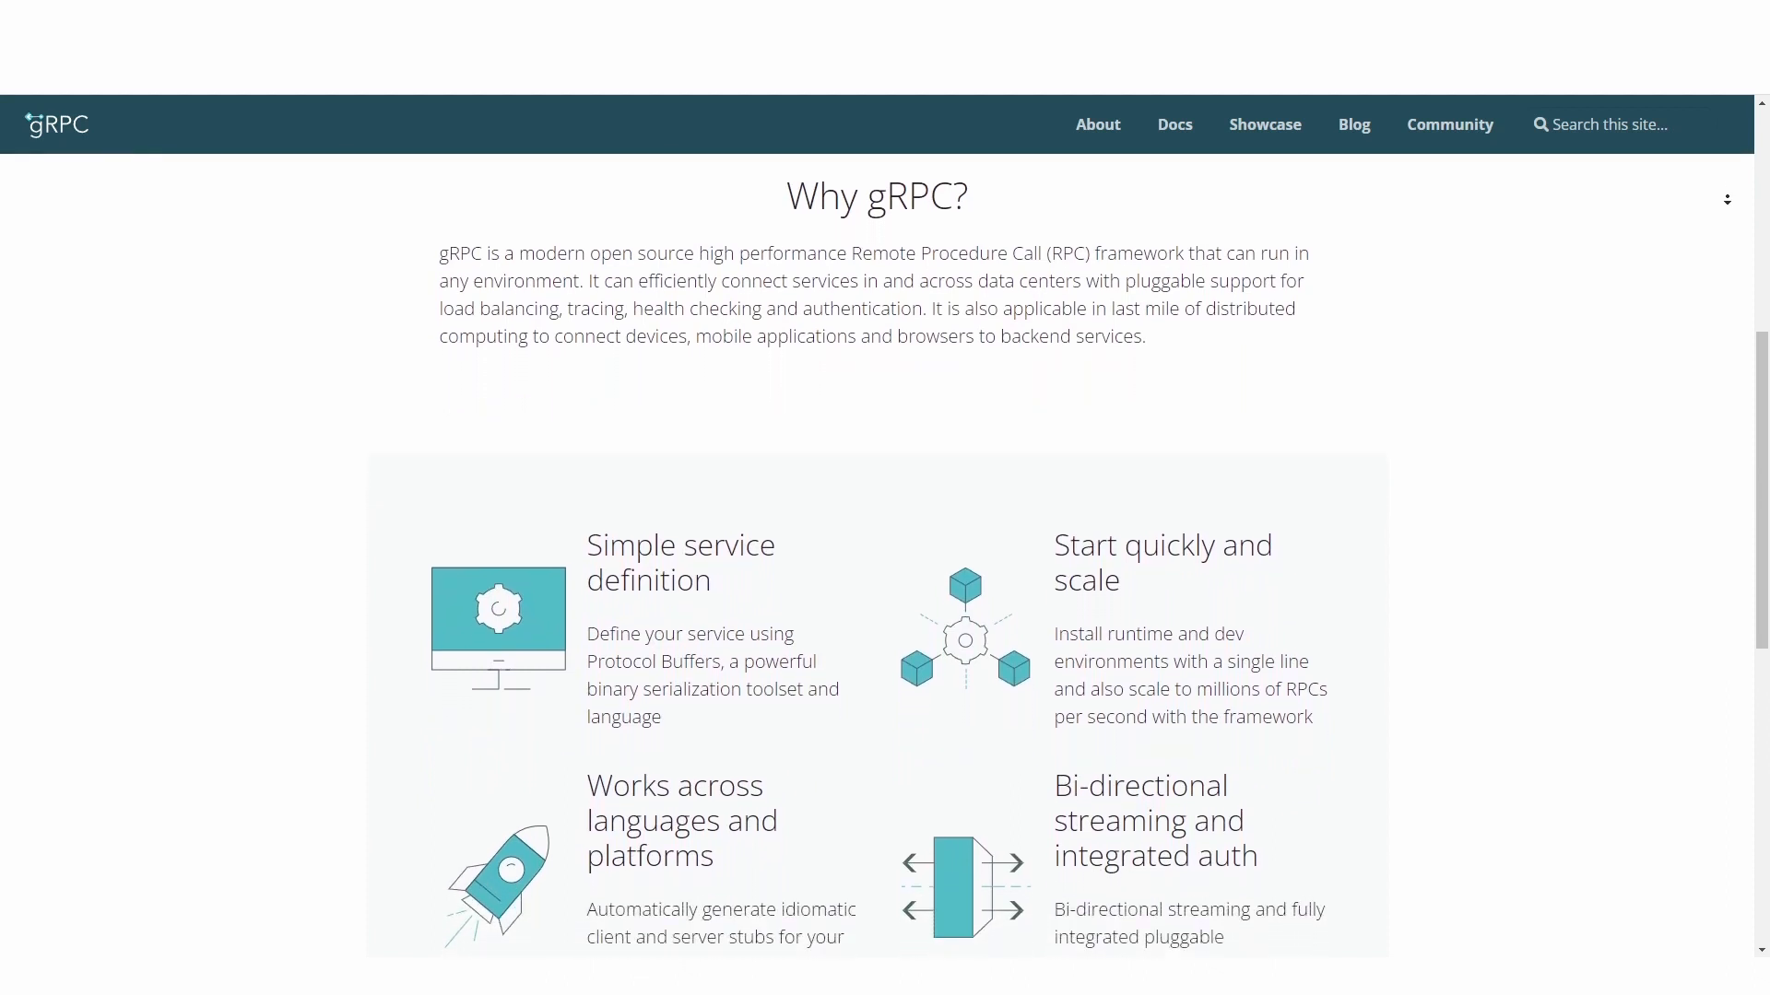
pyautogui.scroll(-3)
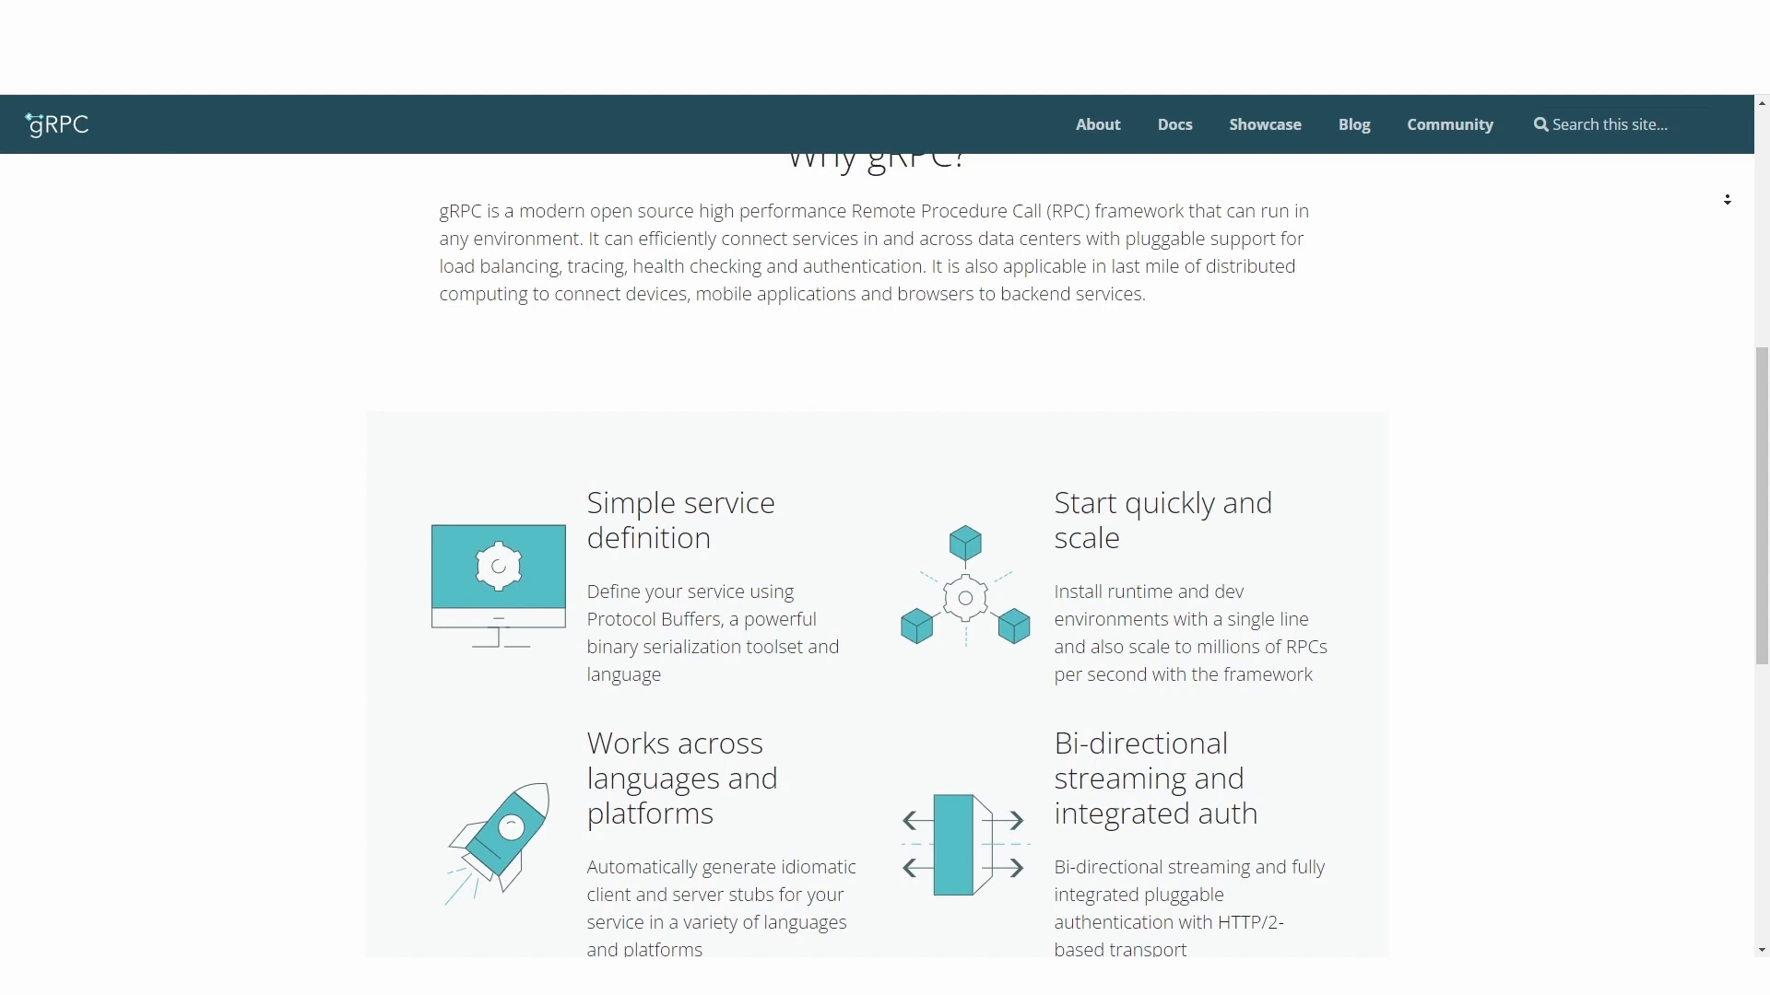
pyautogui.scroll(-3)
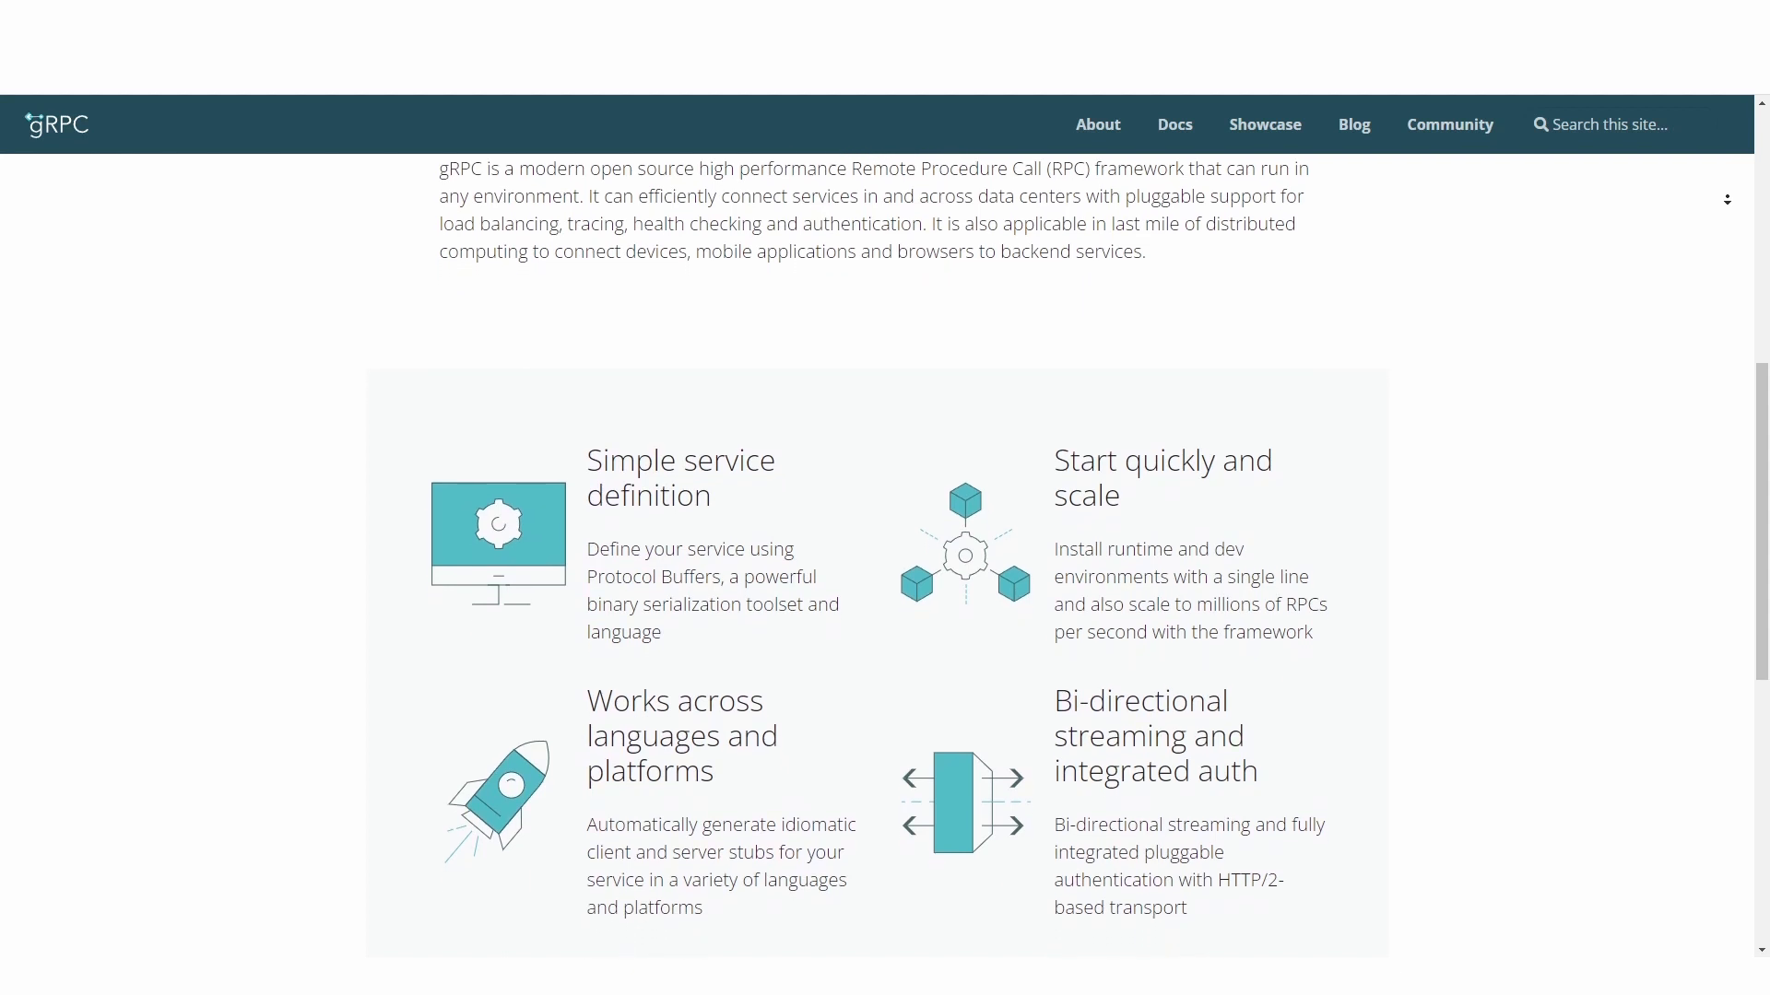
pyautogui.click(322, 15)
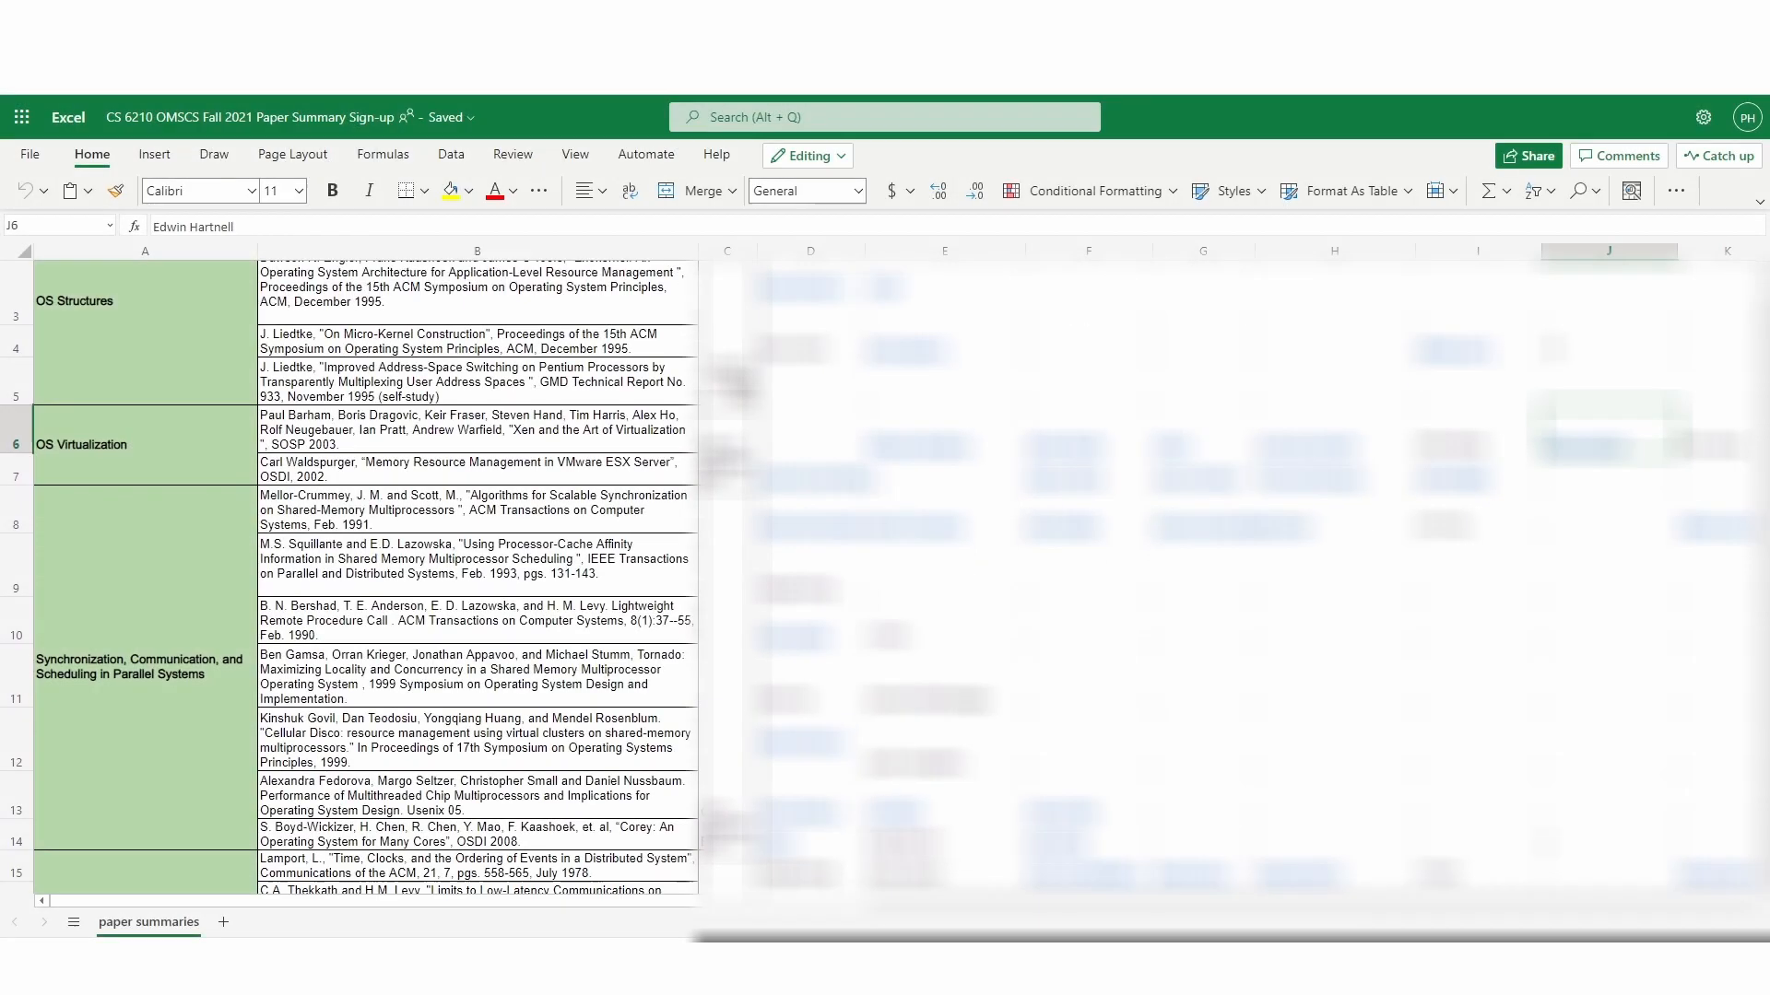
# Scroll the paper sign-up sheet through distributed systems, recovery and Internet computing rows.
pyautogui.scroll(-3)
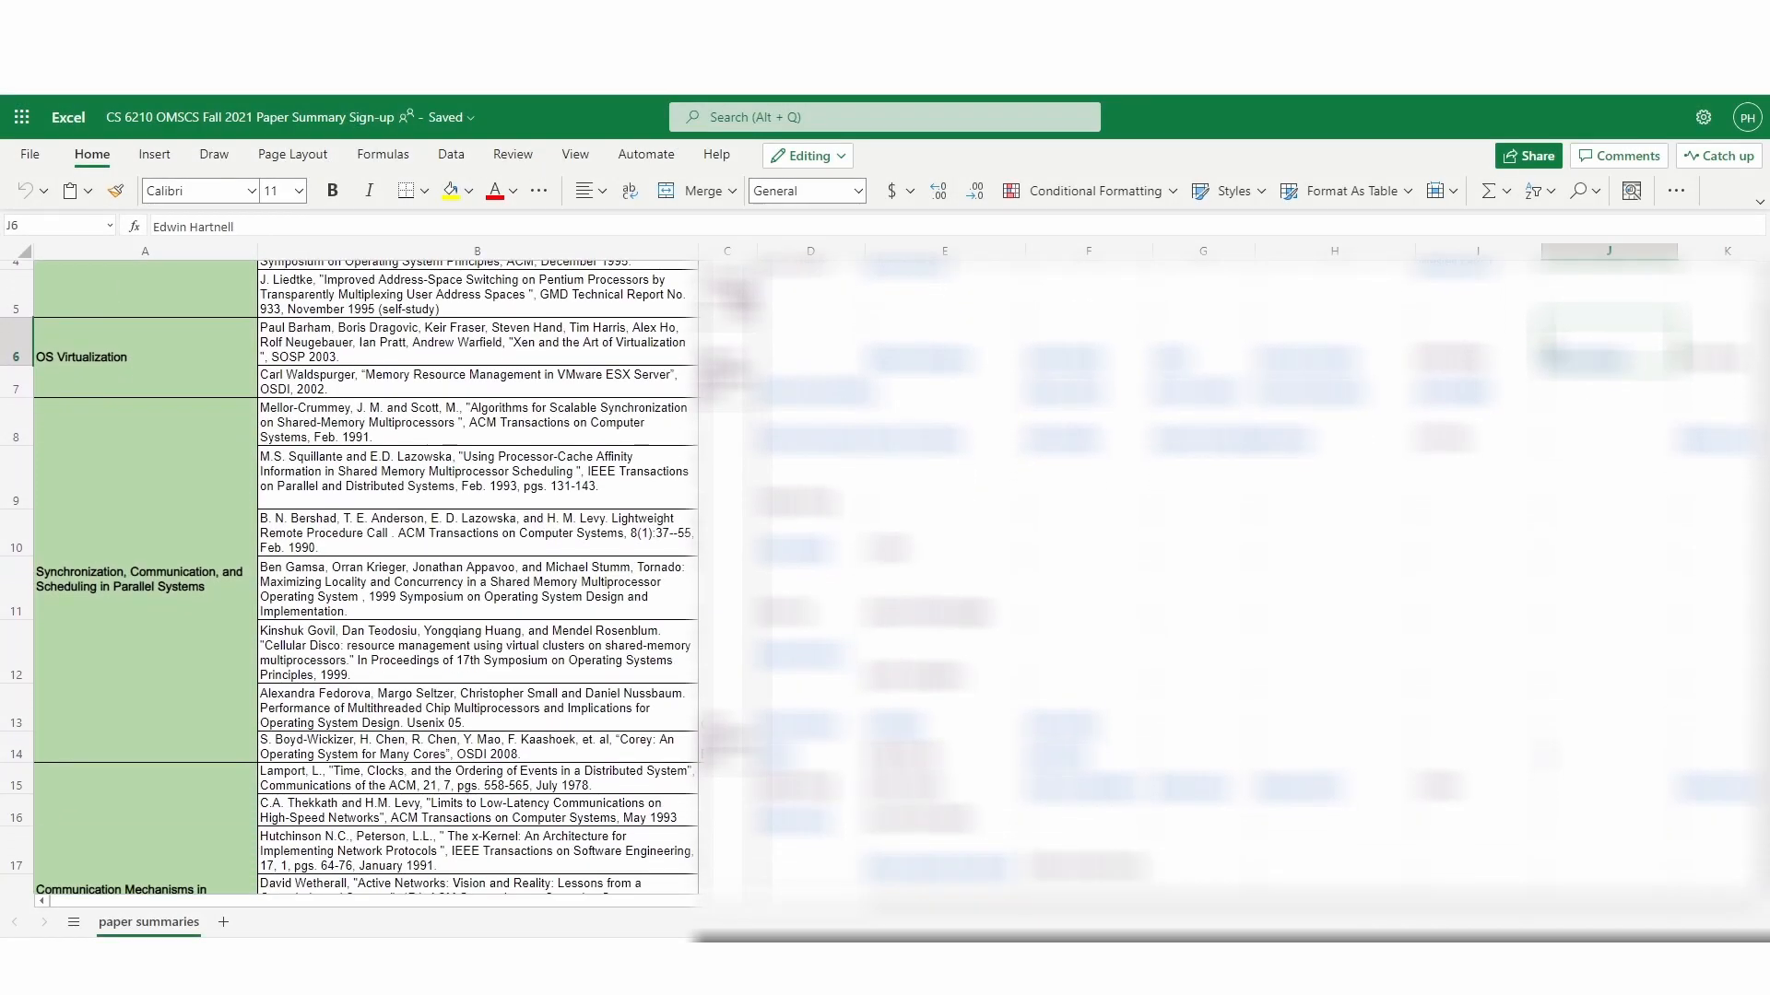
pyautogui.scroll(-3)
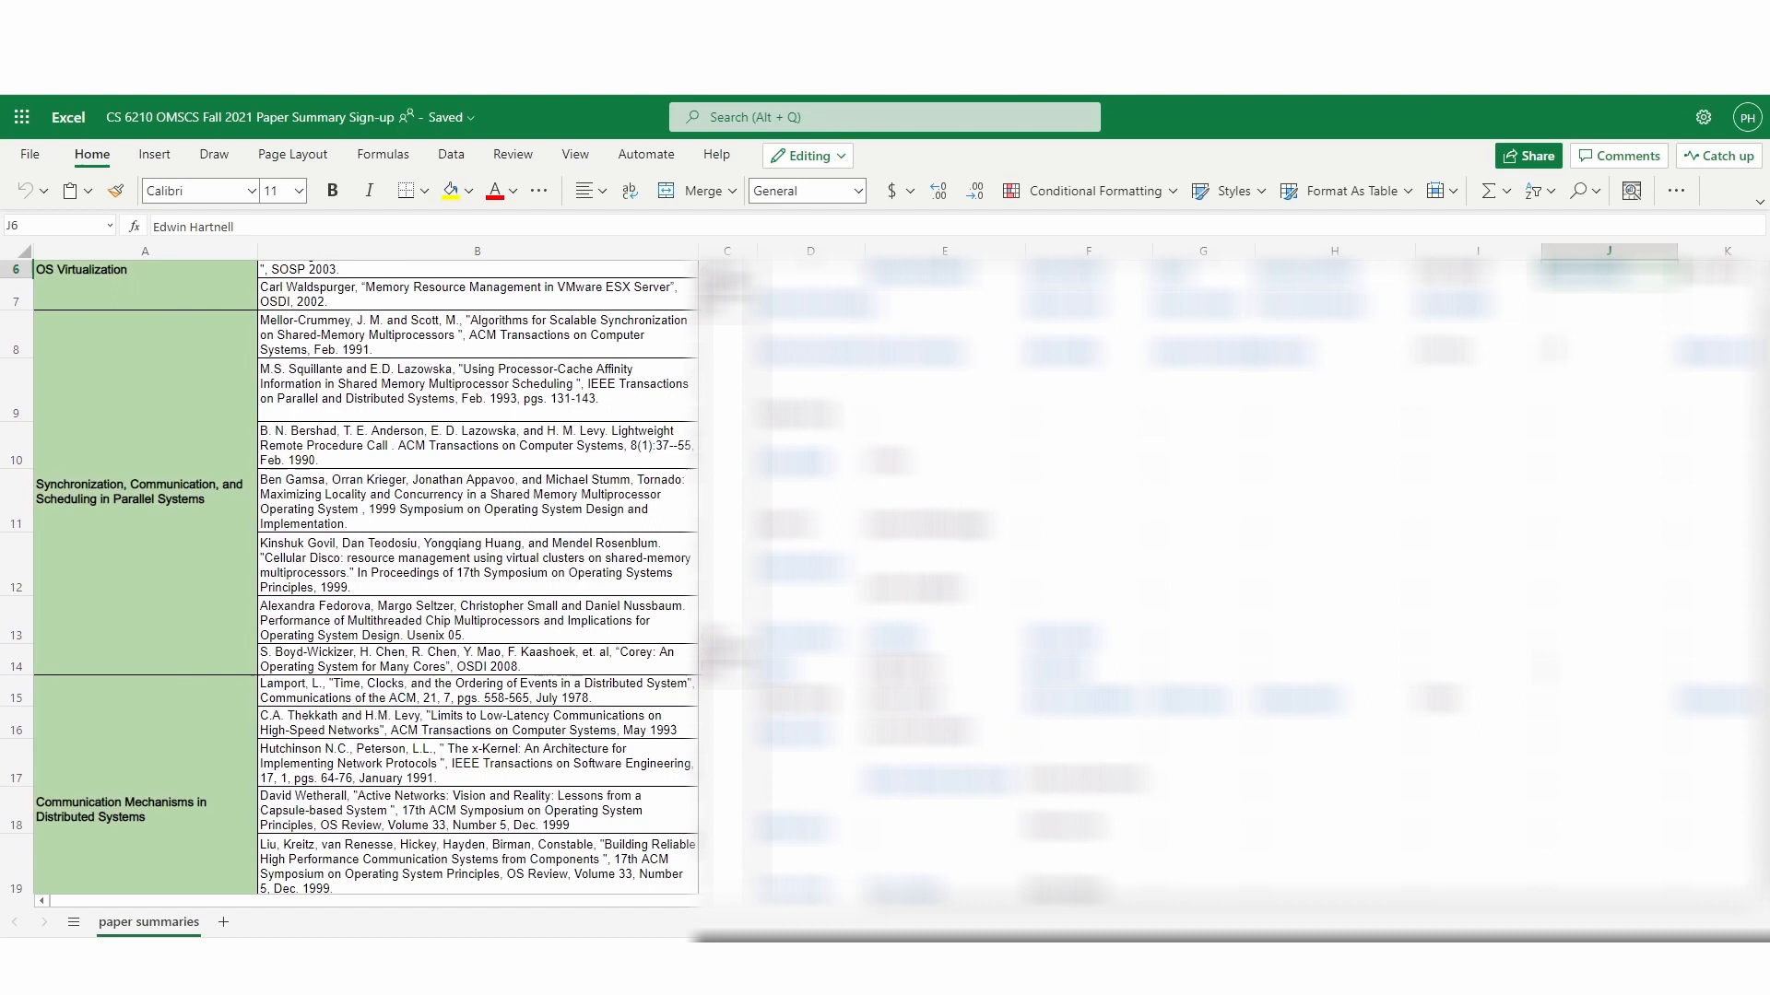
pyautogui.scroll(-3)
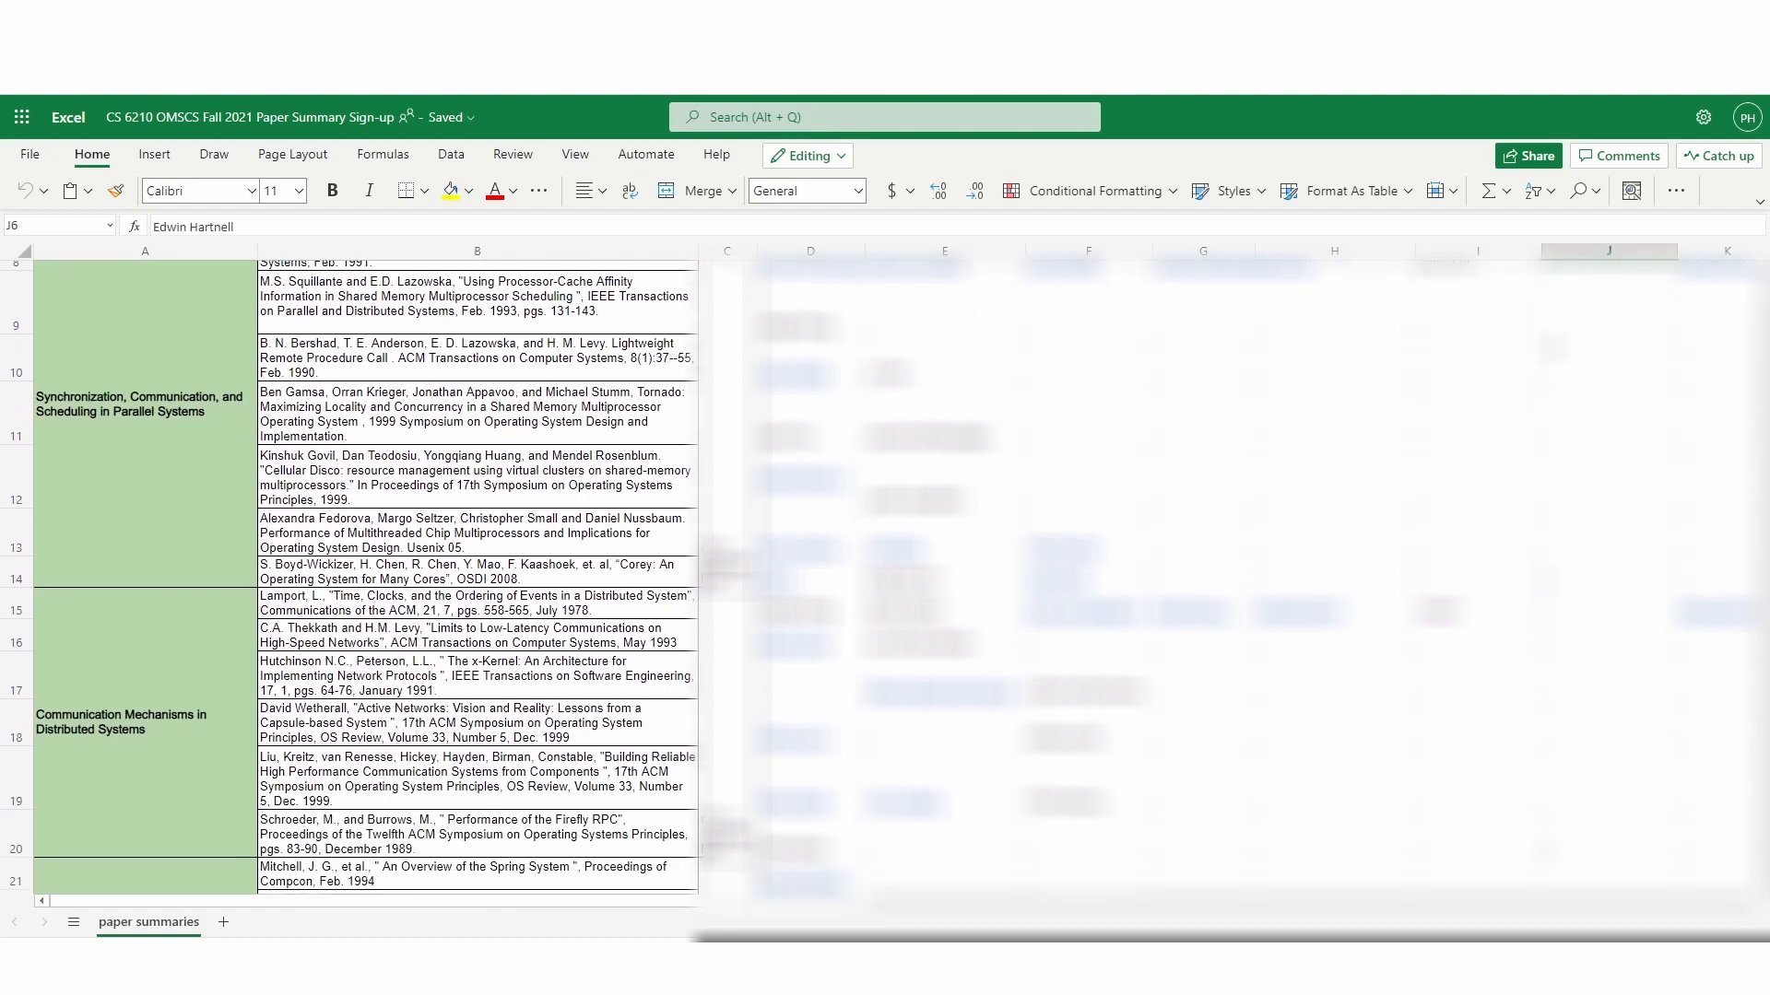
pyautogui.scroll(-3)
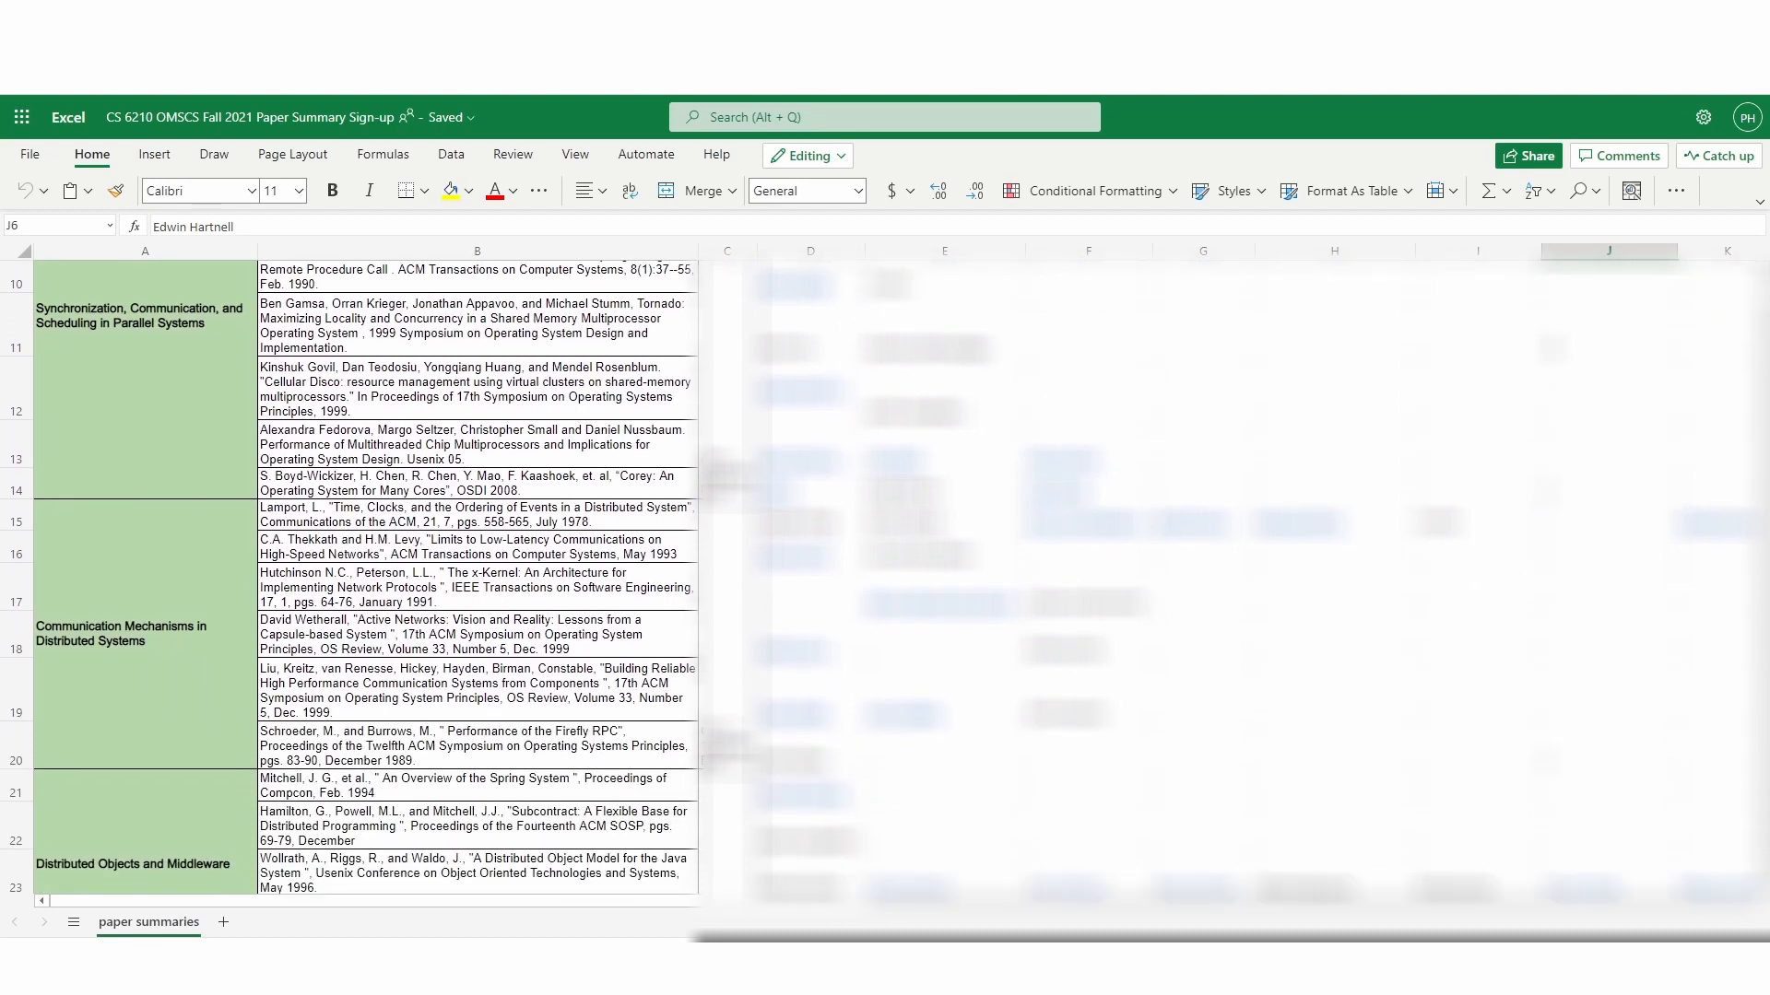
pyautogui.scroll(-3)
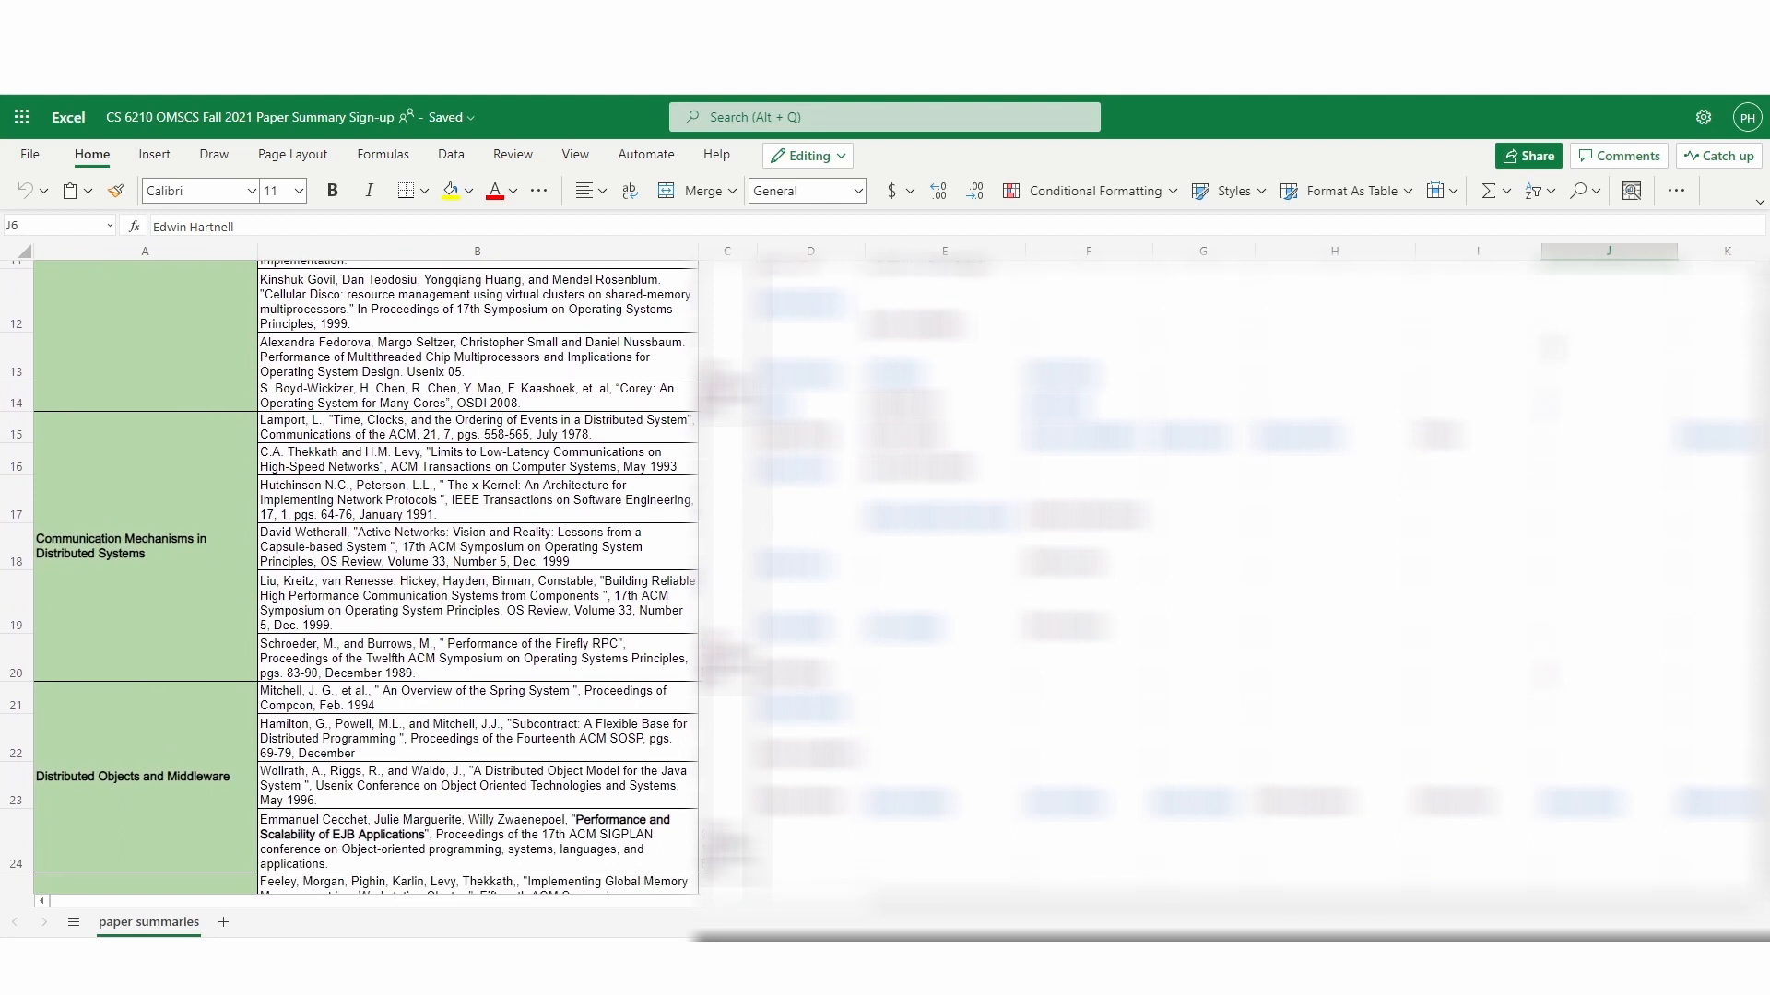
pyautogui.scroll(-3)
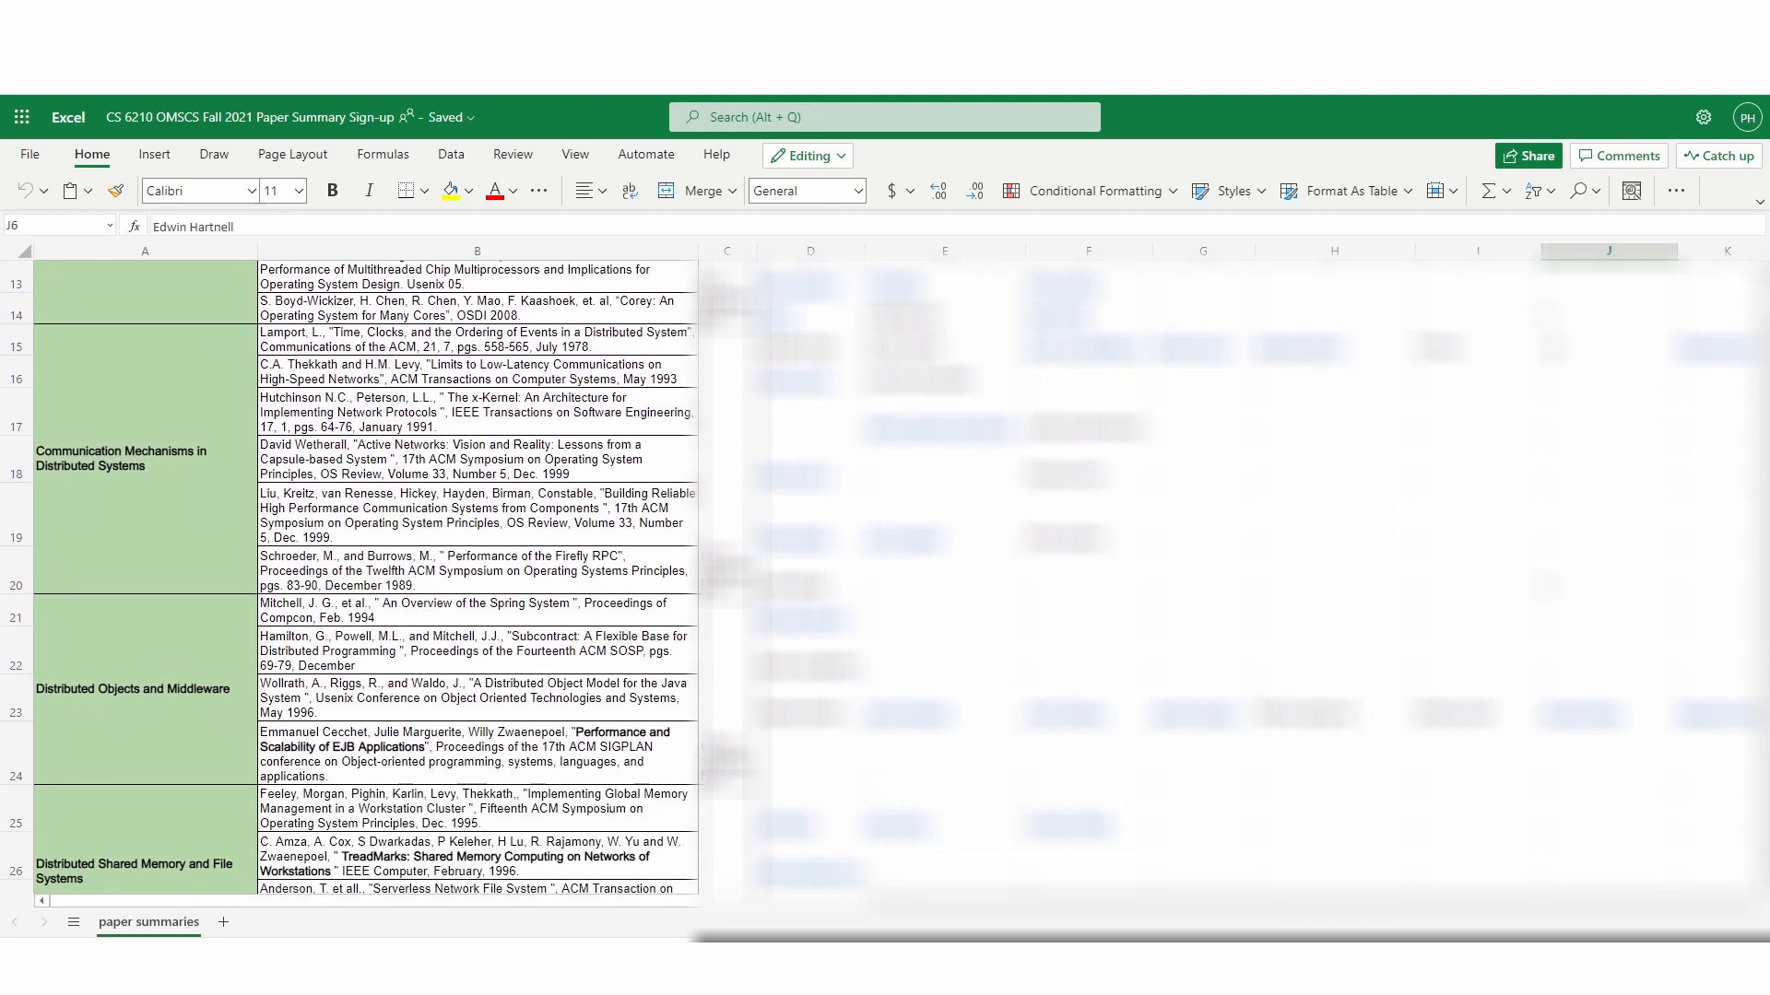
pyautogui.scroll(-3)
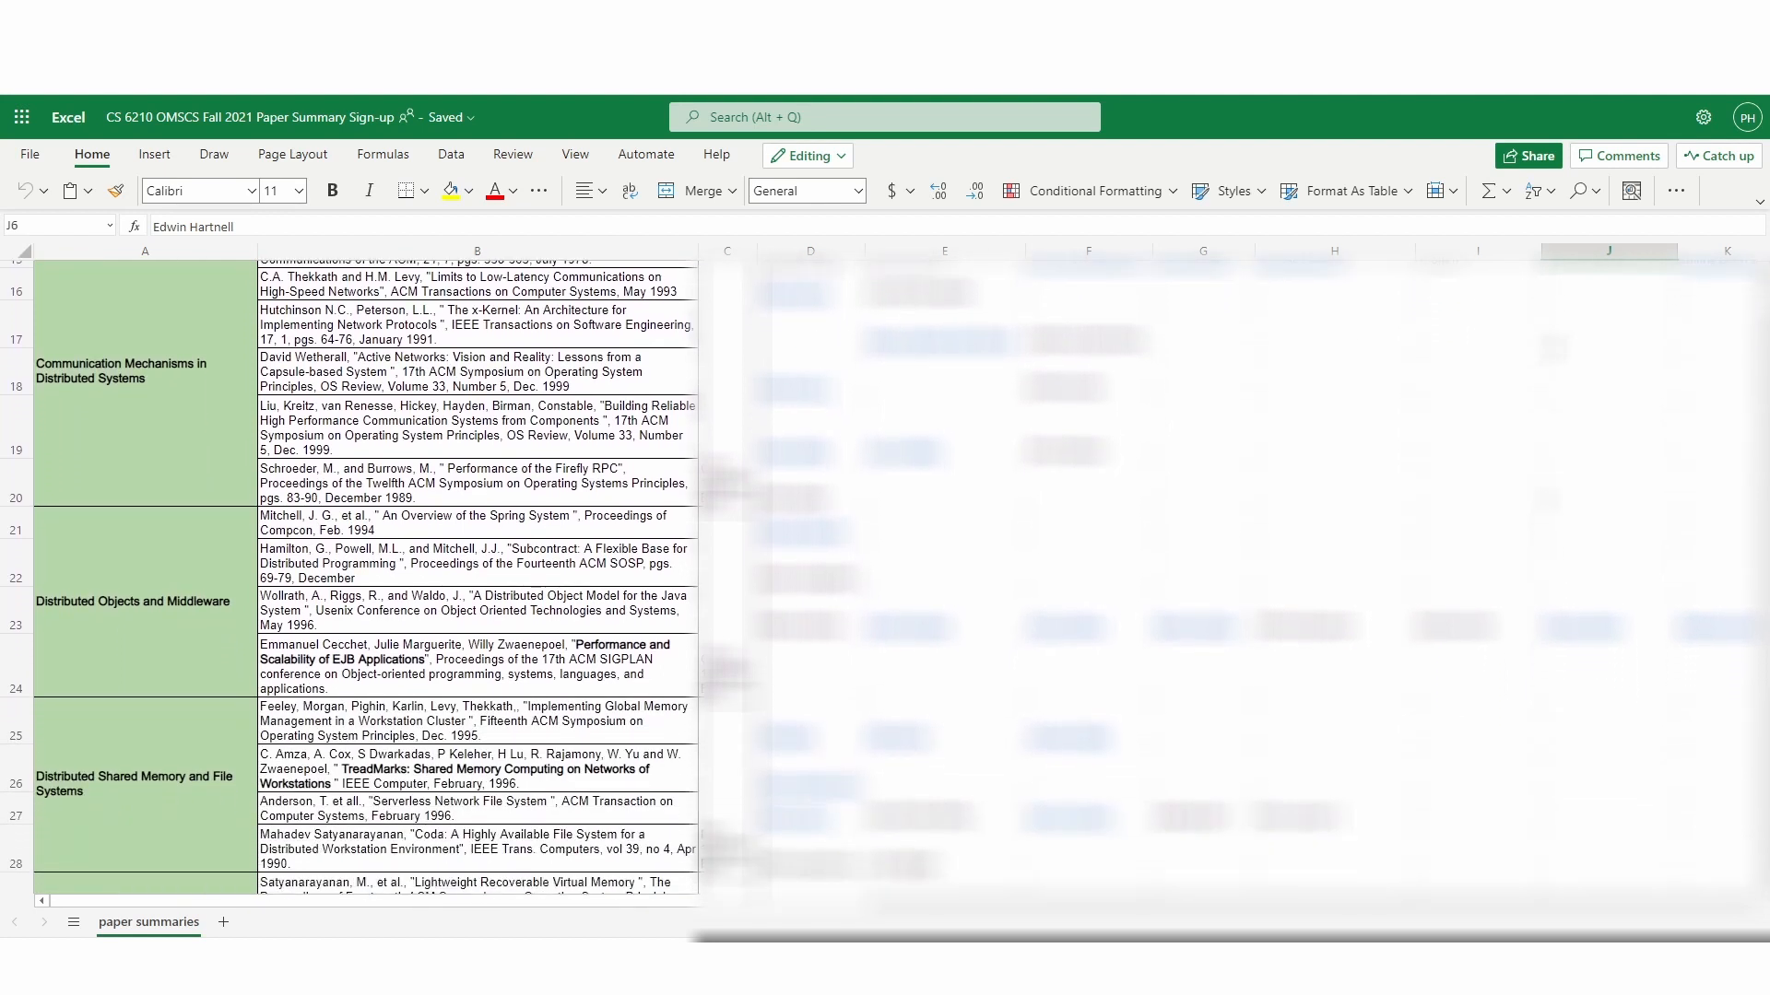
pyautogui.scroll(-3)
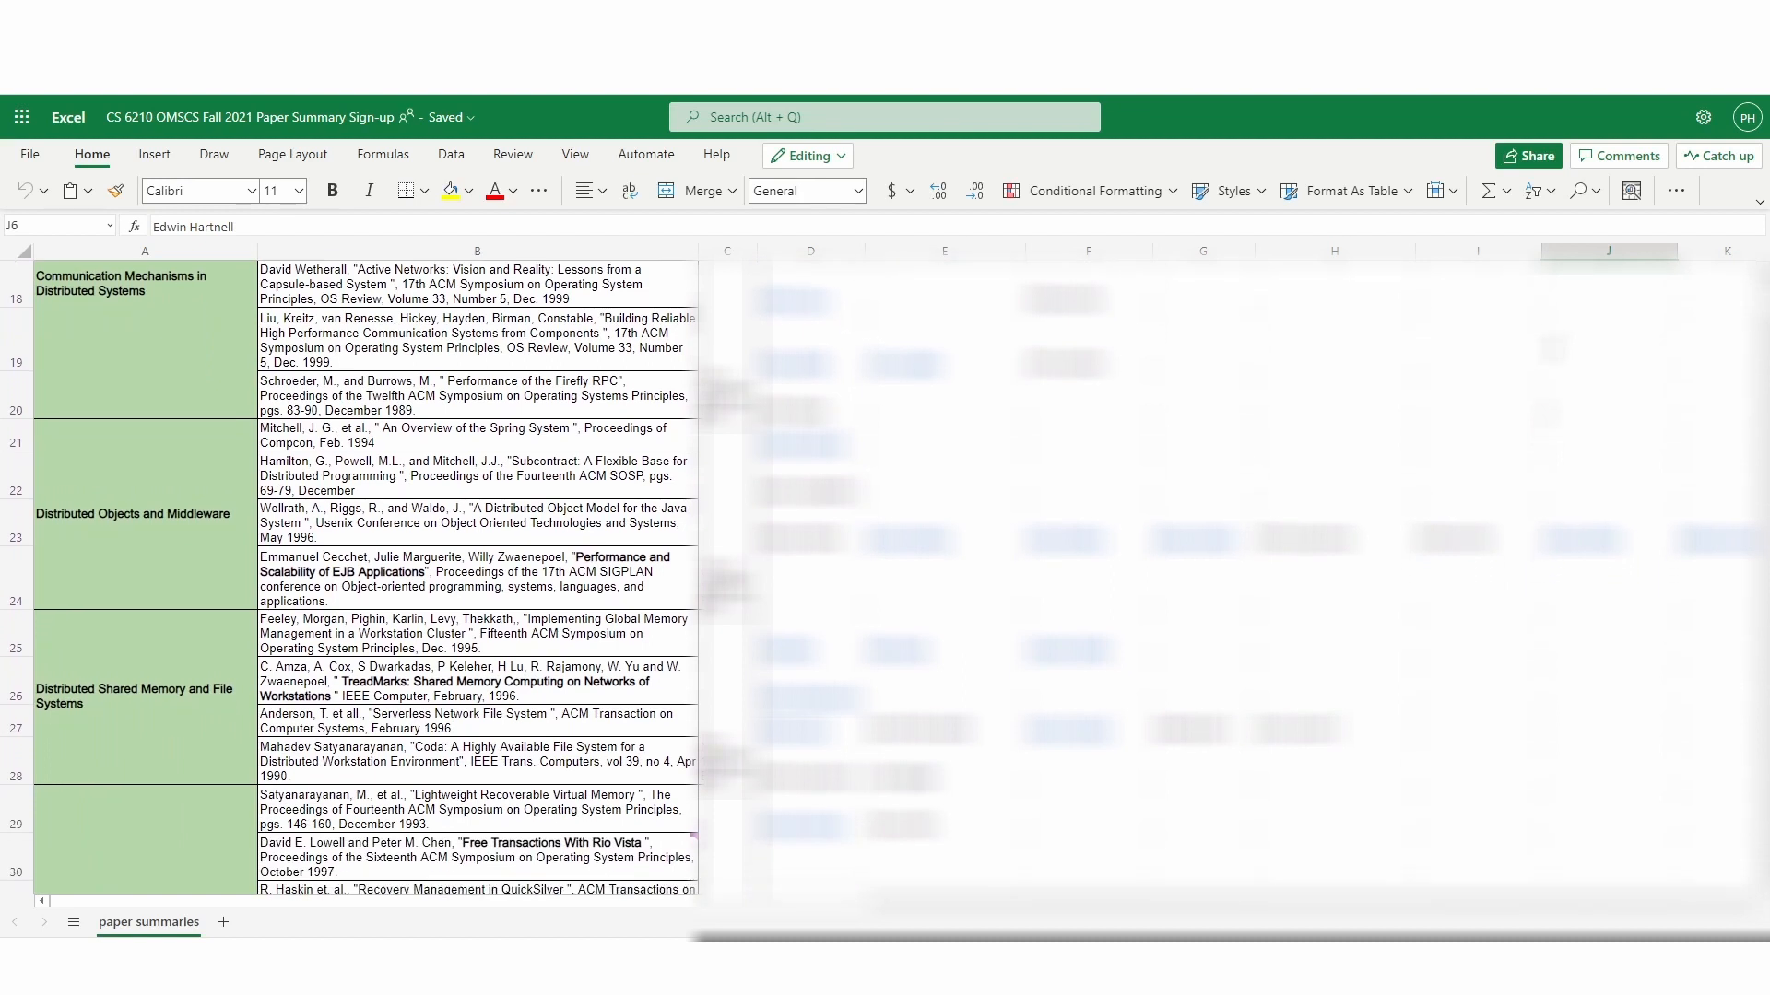
pyautogui.scroll(-3)
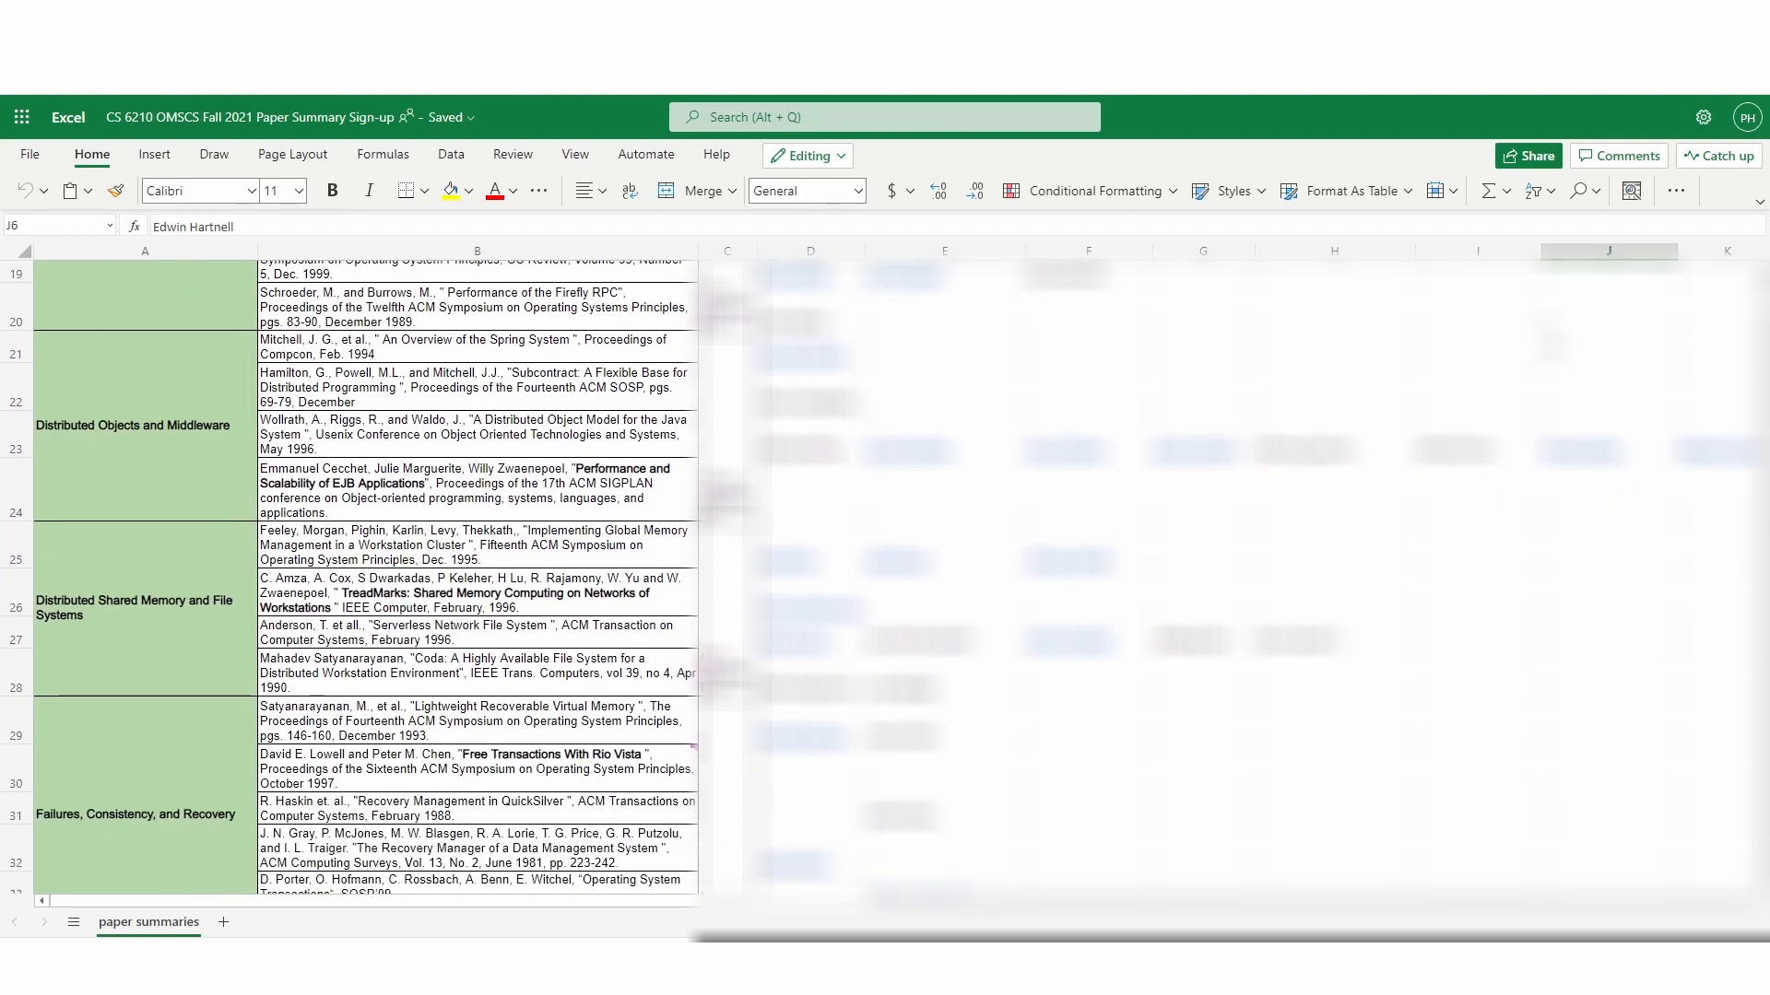
pyautogui.scroll(-3)
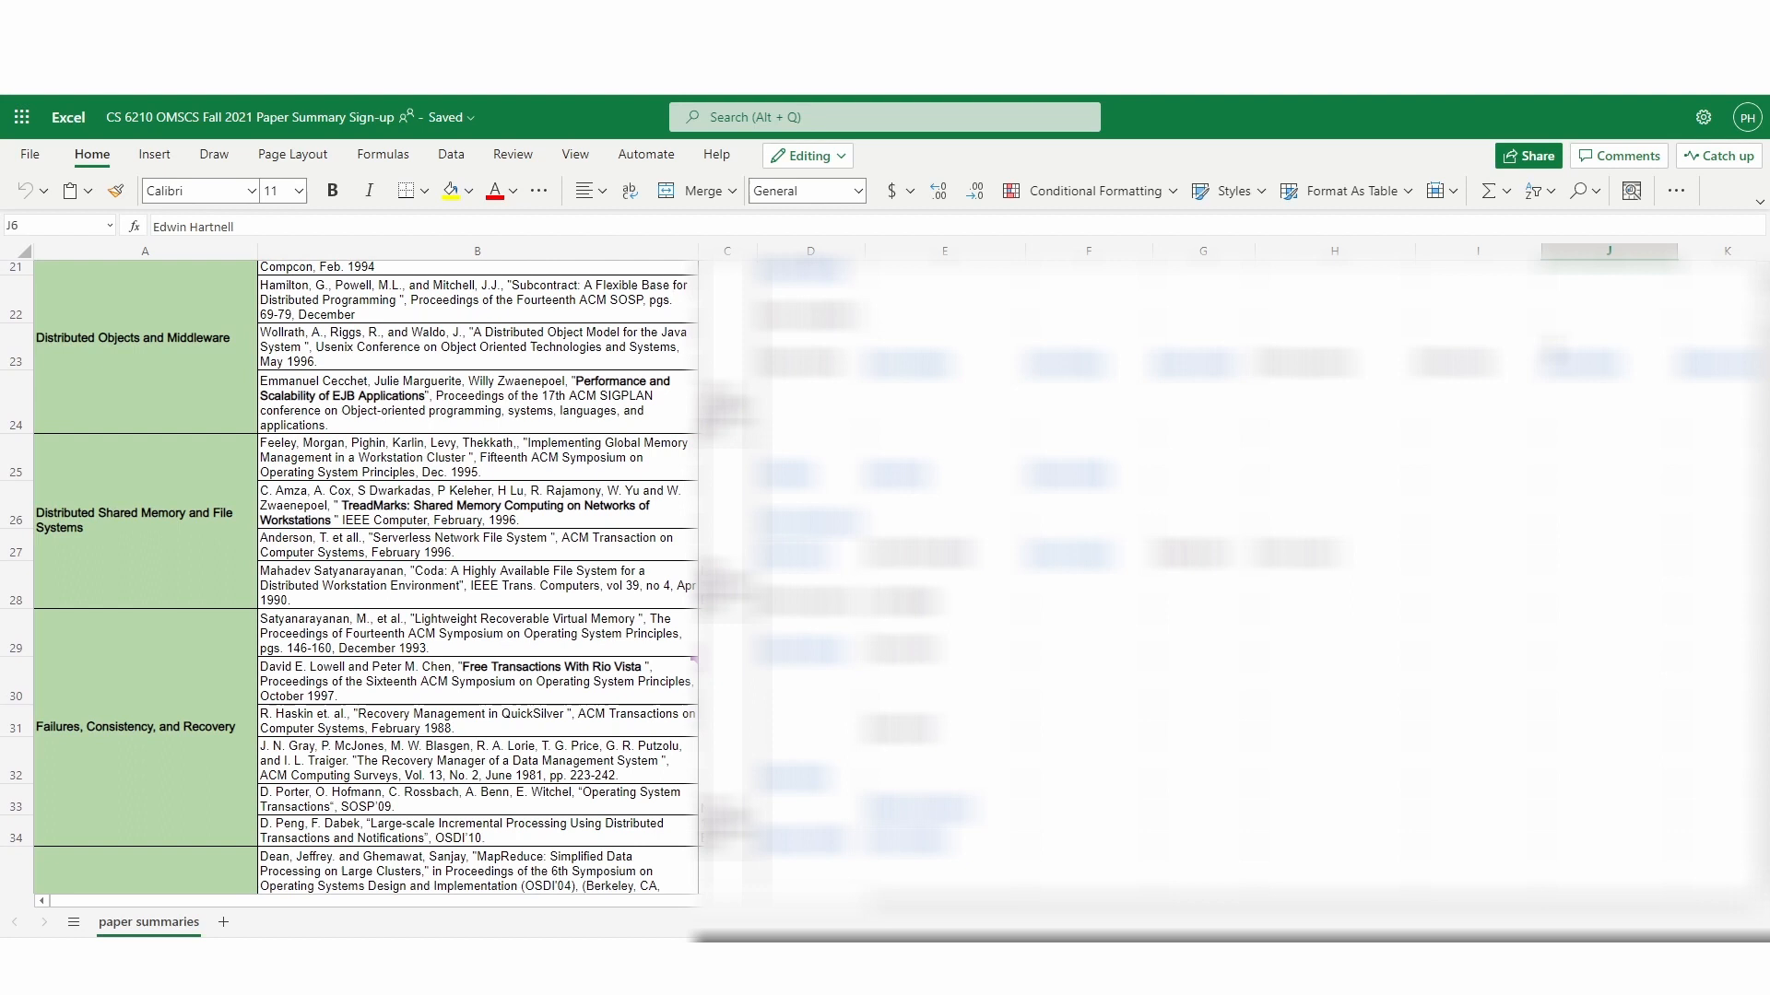
pyautogui.scroll(-3)
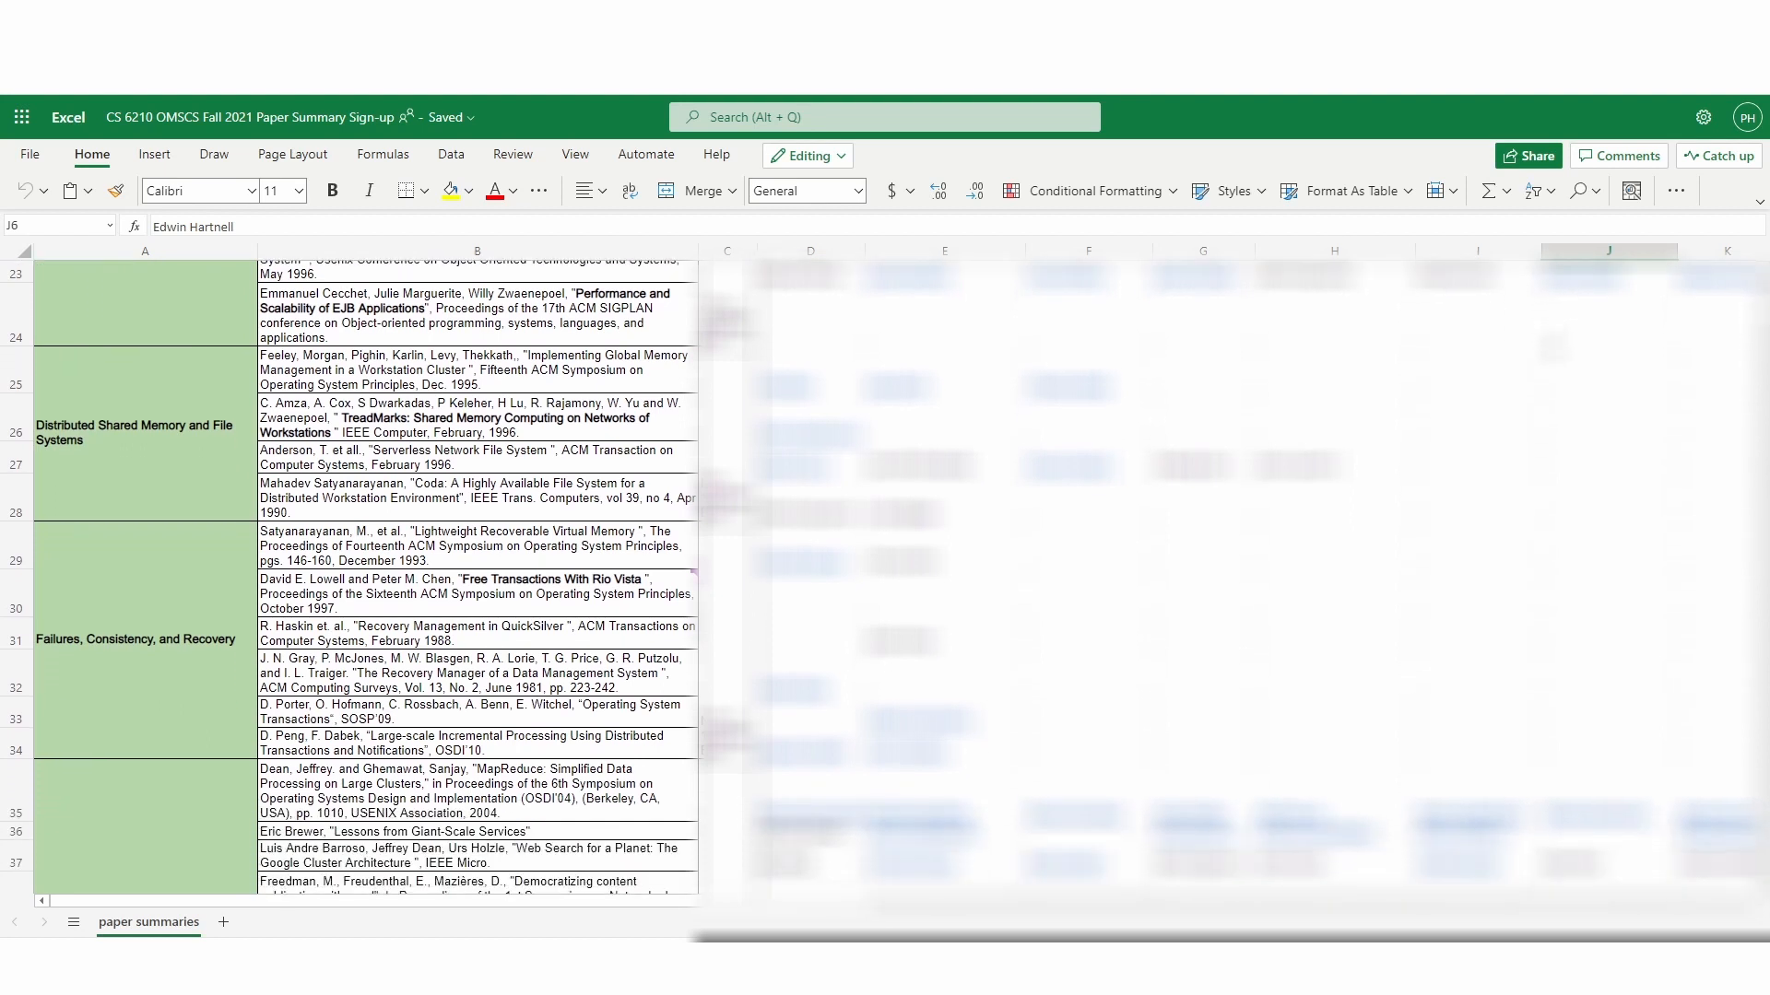
pyautogui.scroll(-3)
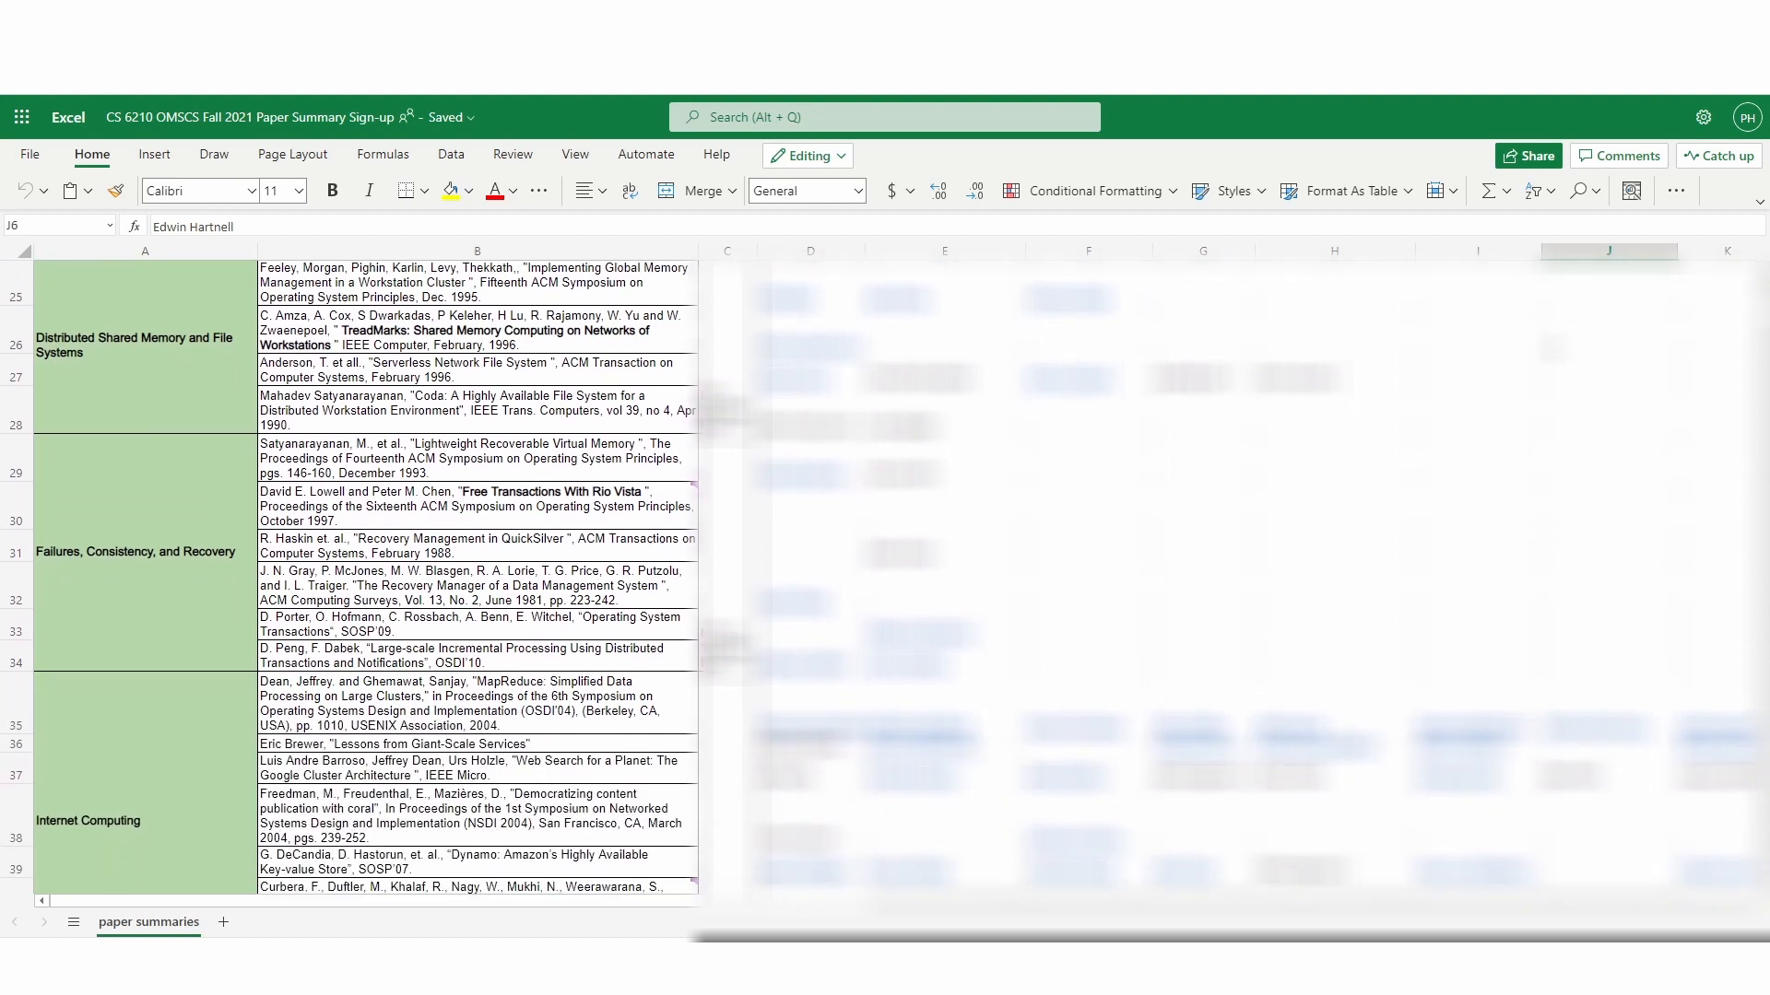
pyautogui.scroll(-3)
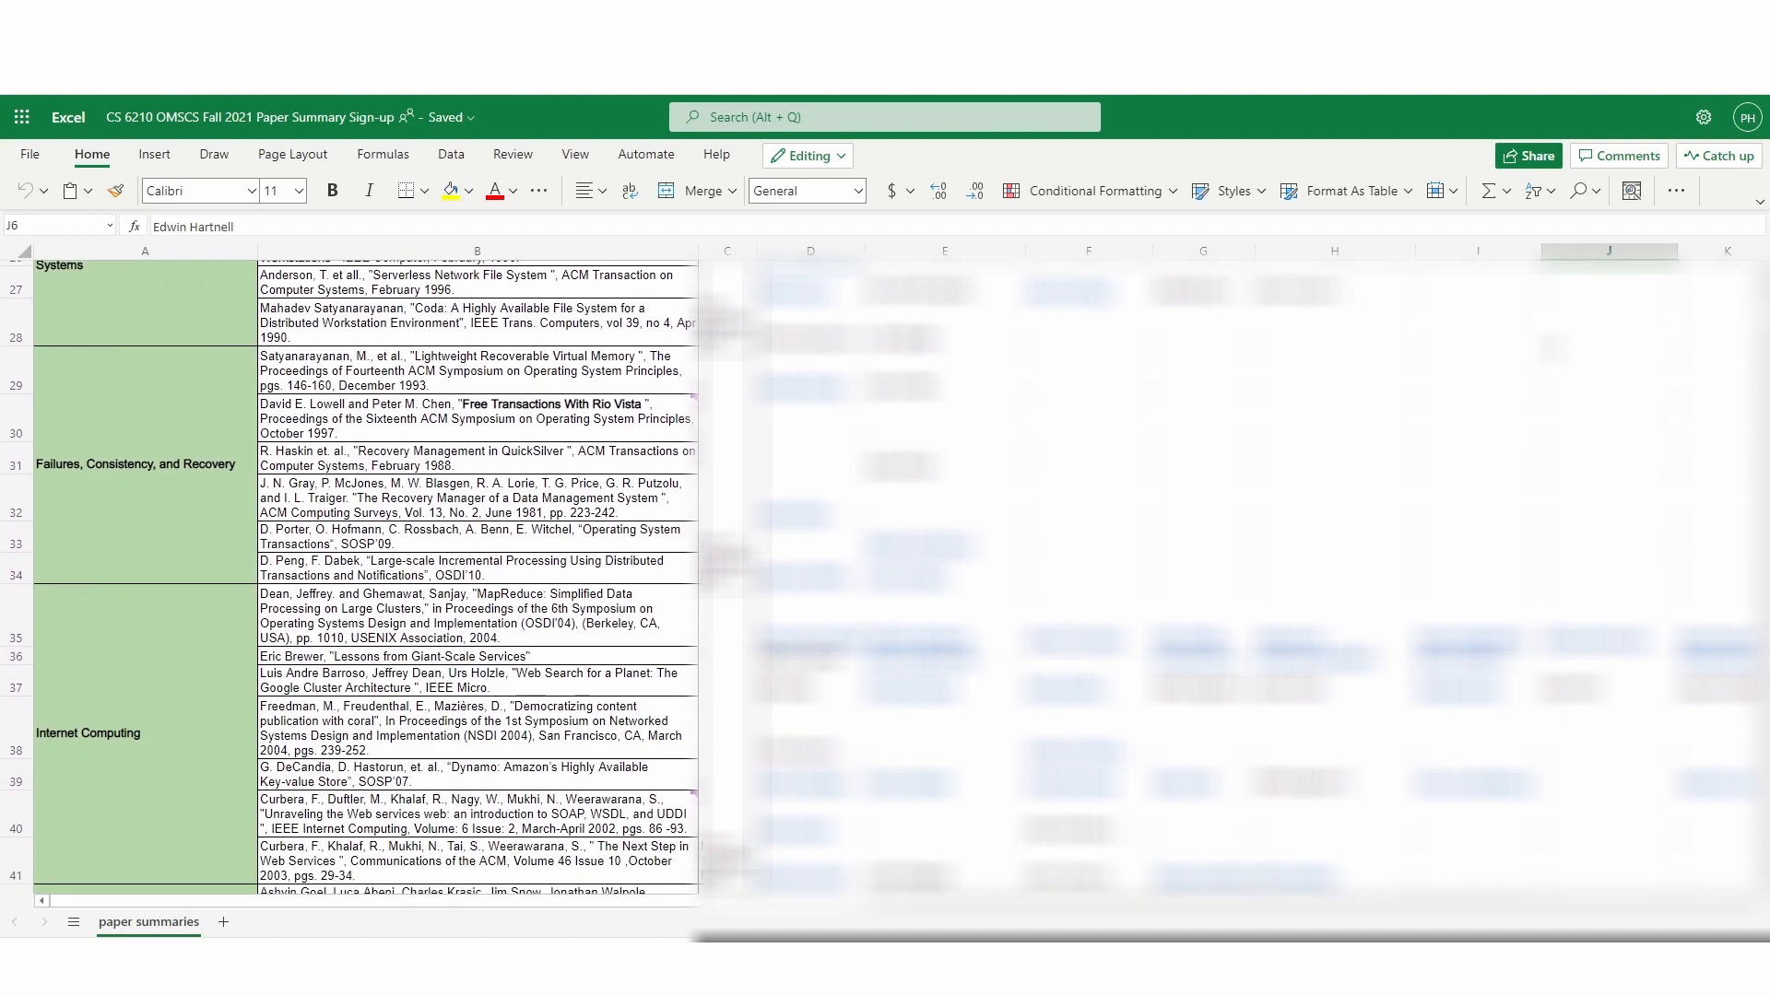
pyautogui.scroll(-3)
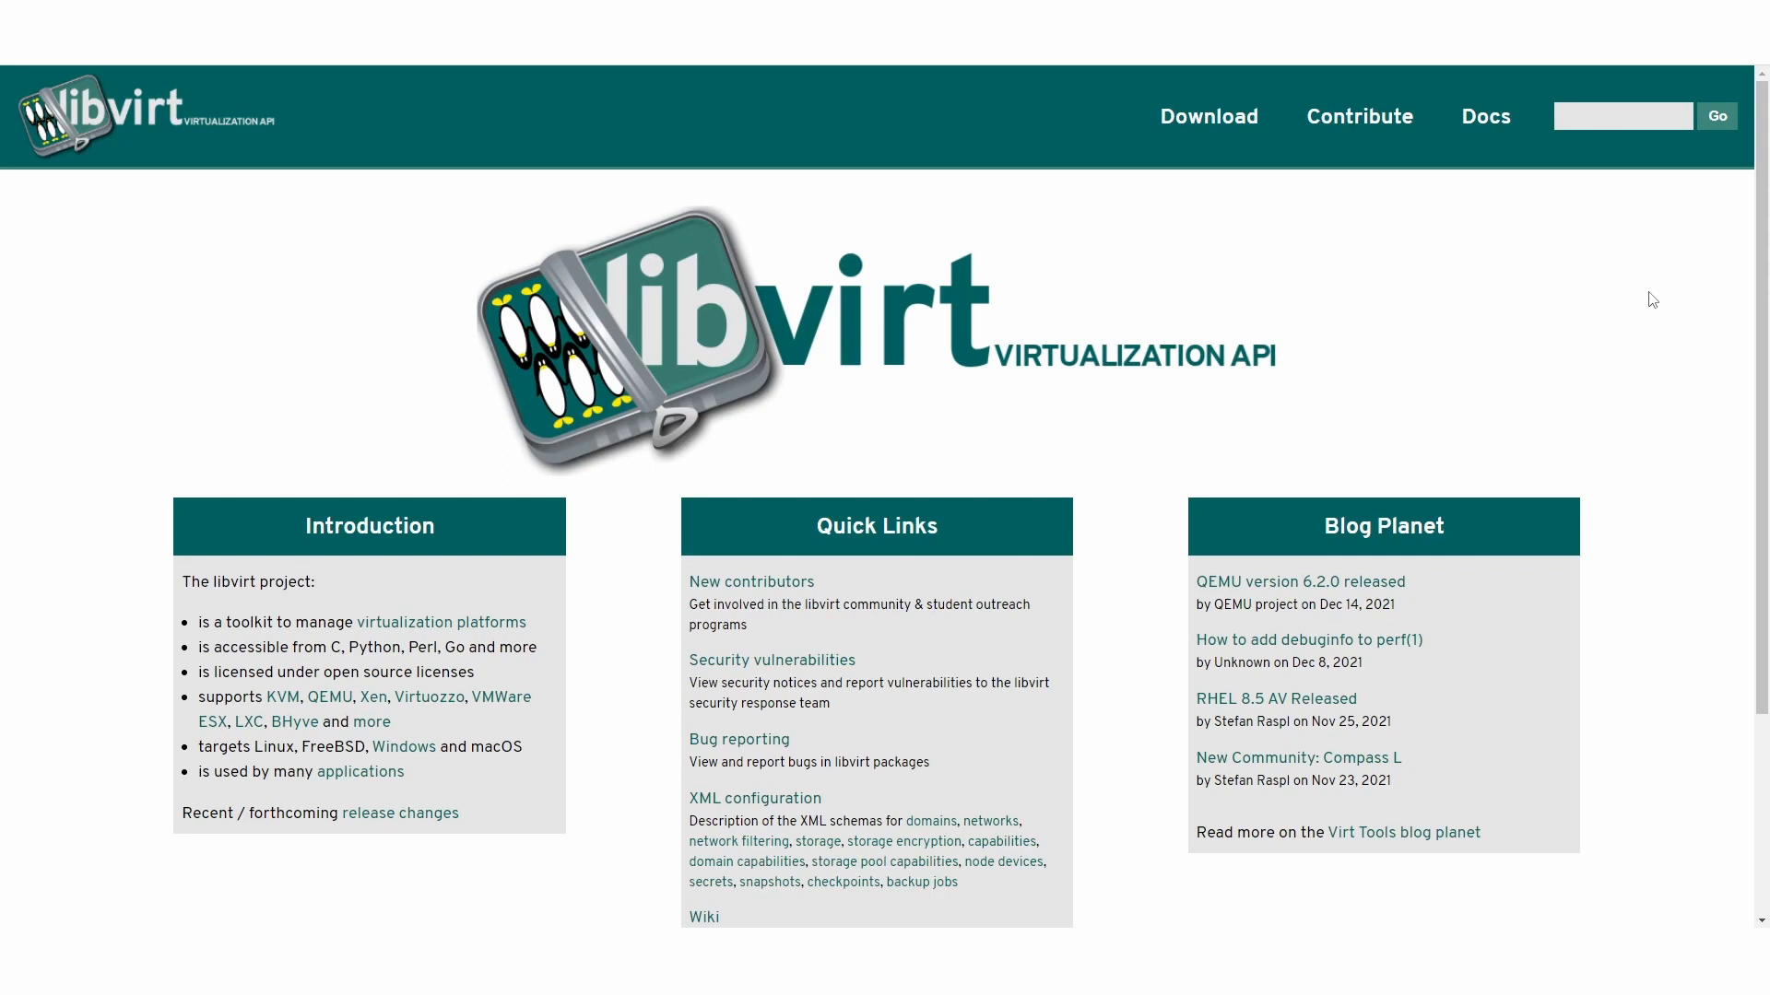
# Scroll down the libvirt Virtualization API homepage.
pyautogui.scroll(-3)
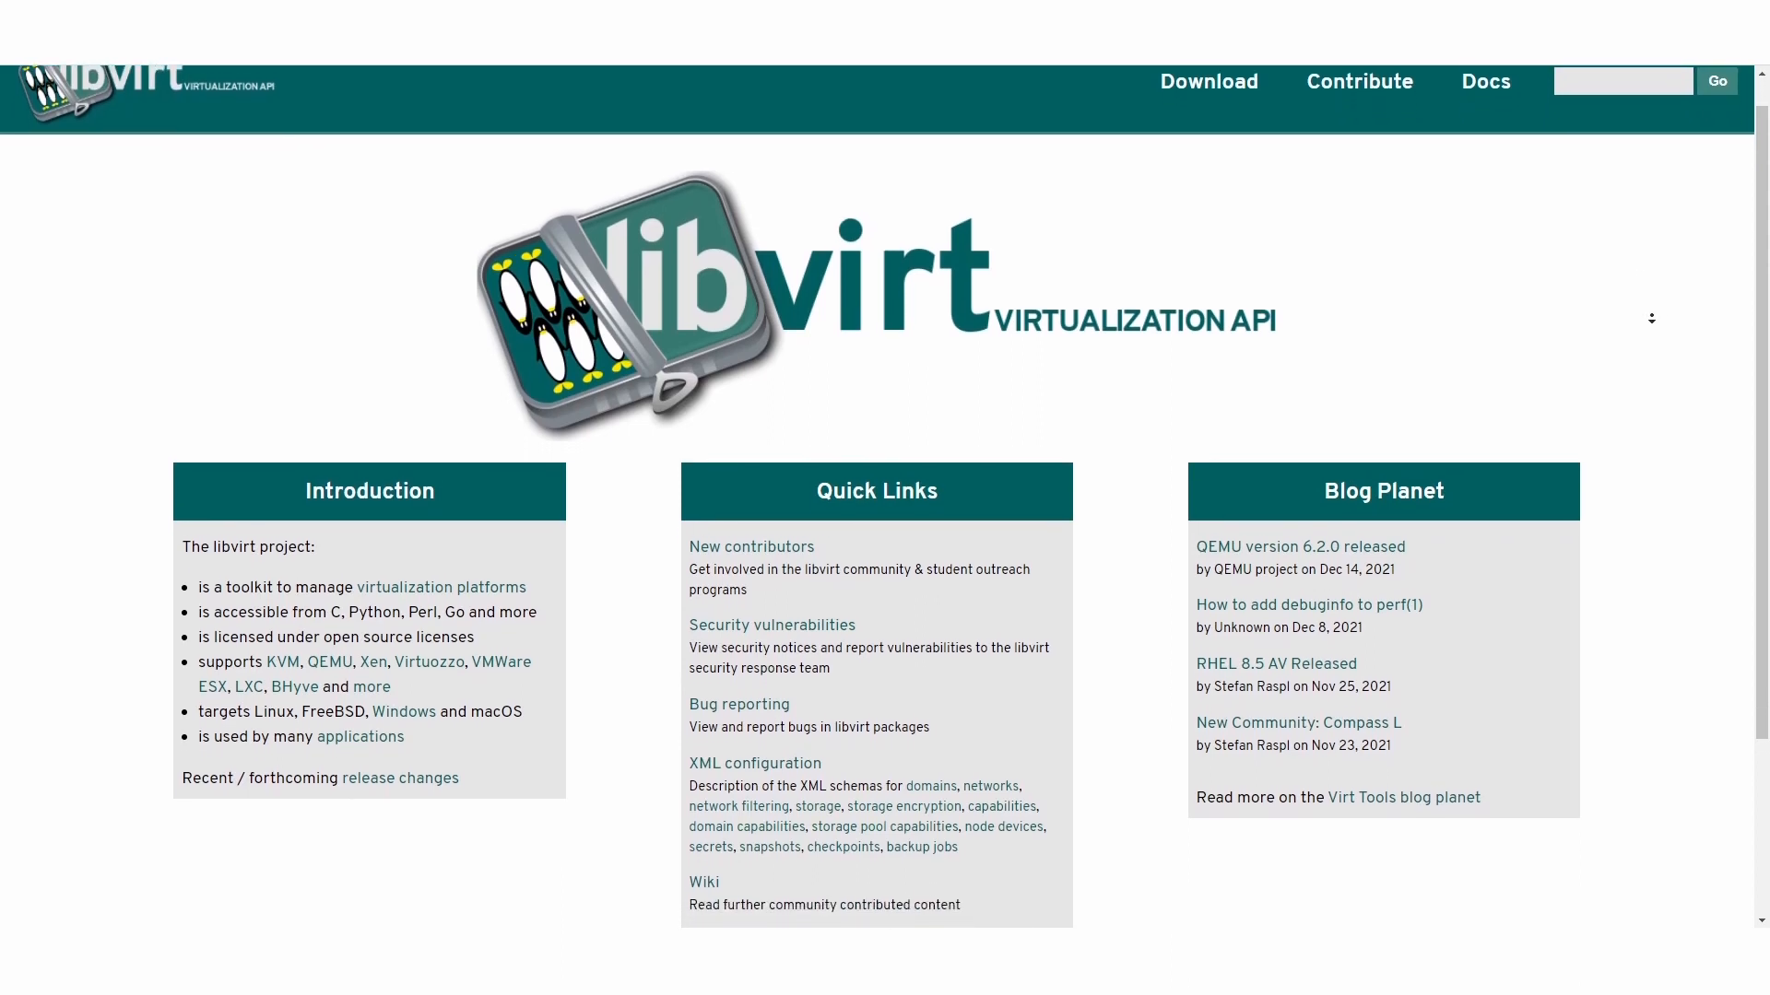
pyautogui.scroll(-3)
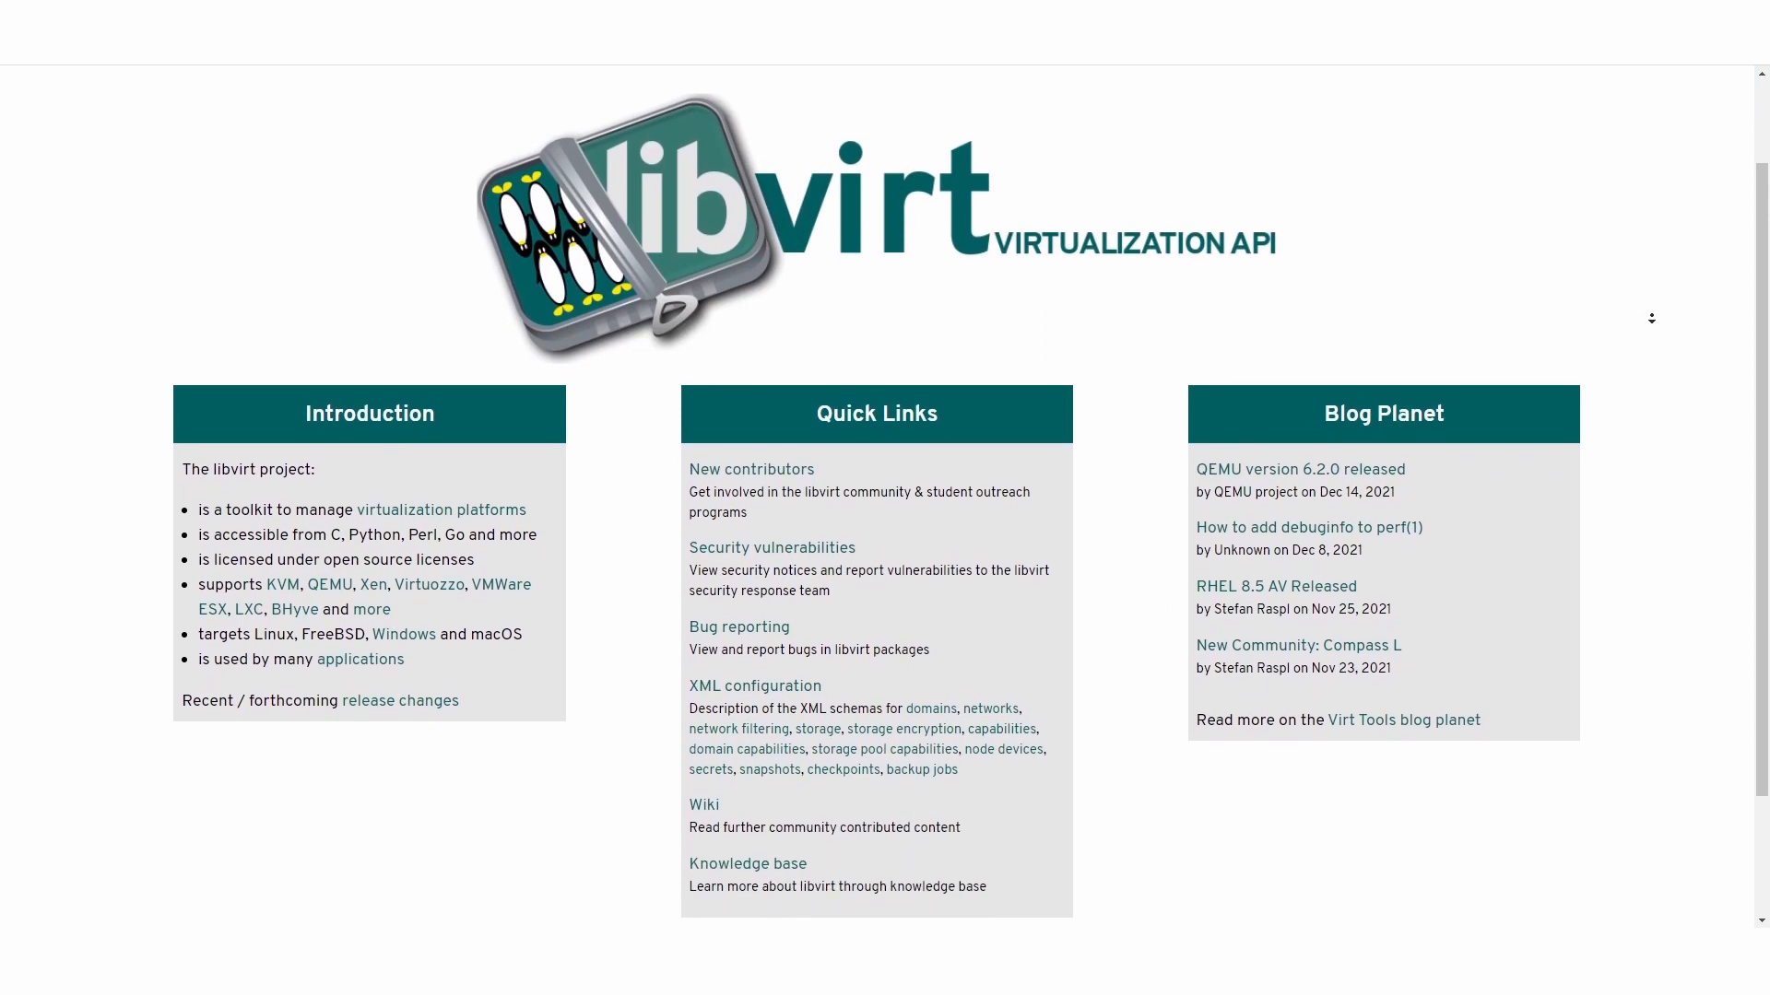
pyautogui.scroll(-3)
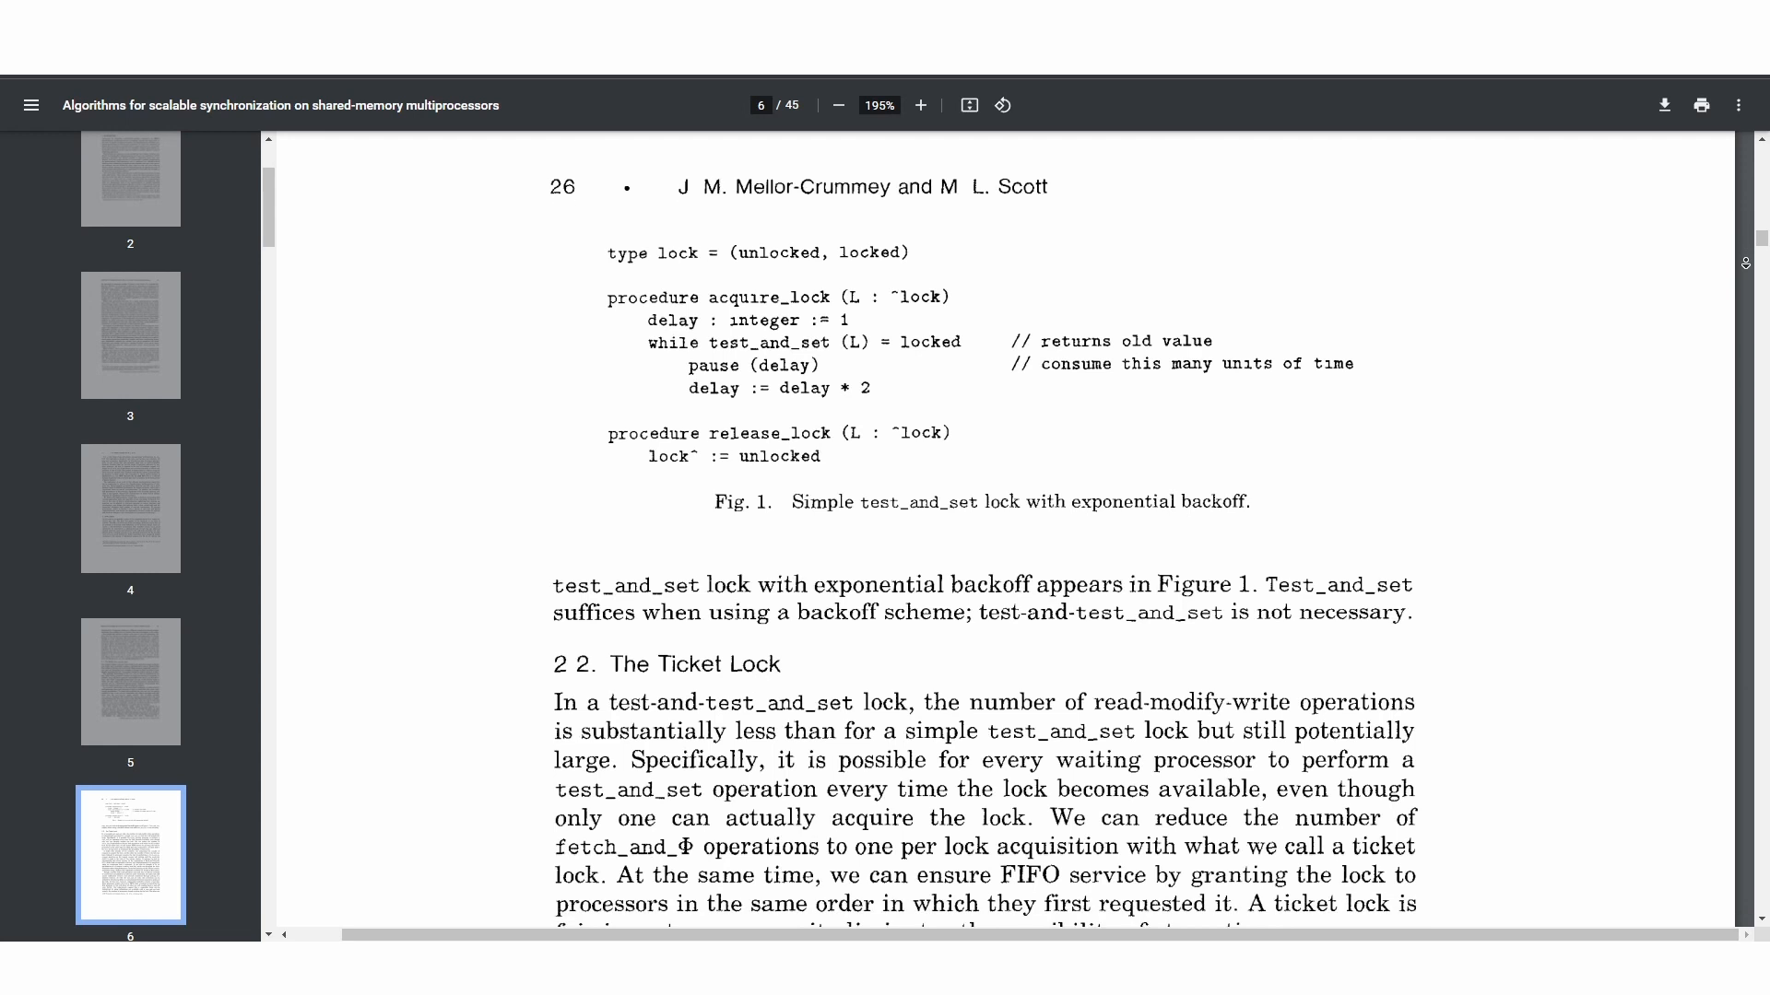
# Scroll through the ticket lock section on page 6 of the synchronization PDF.
pyautogui.scroll(-3)
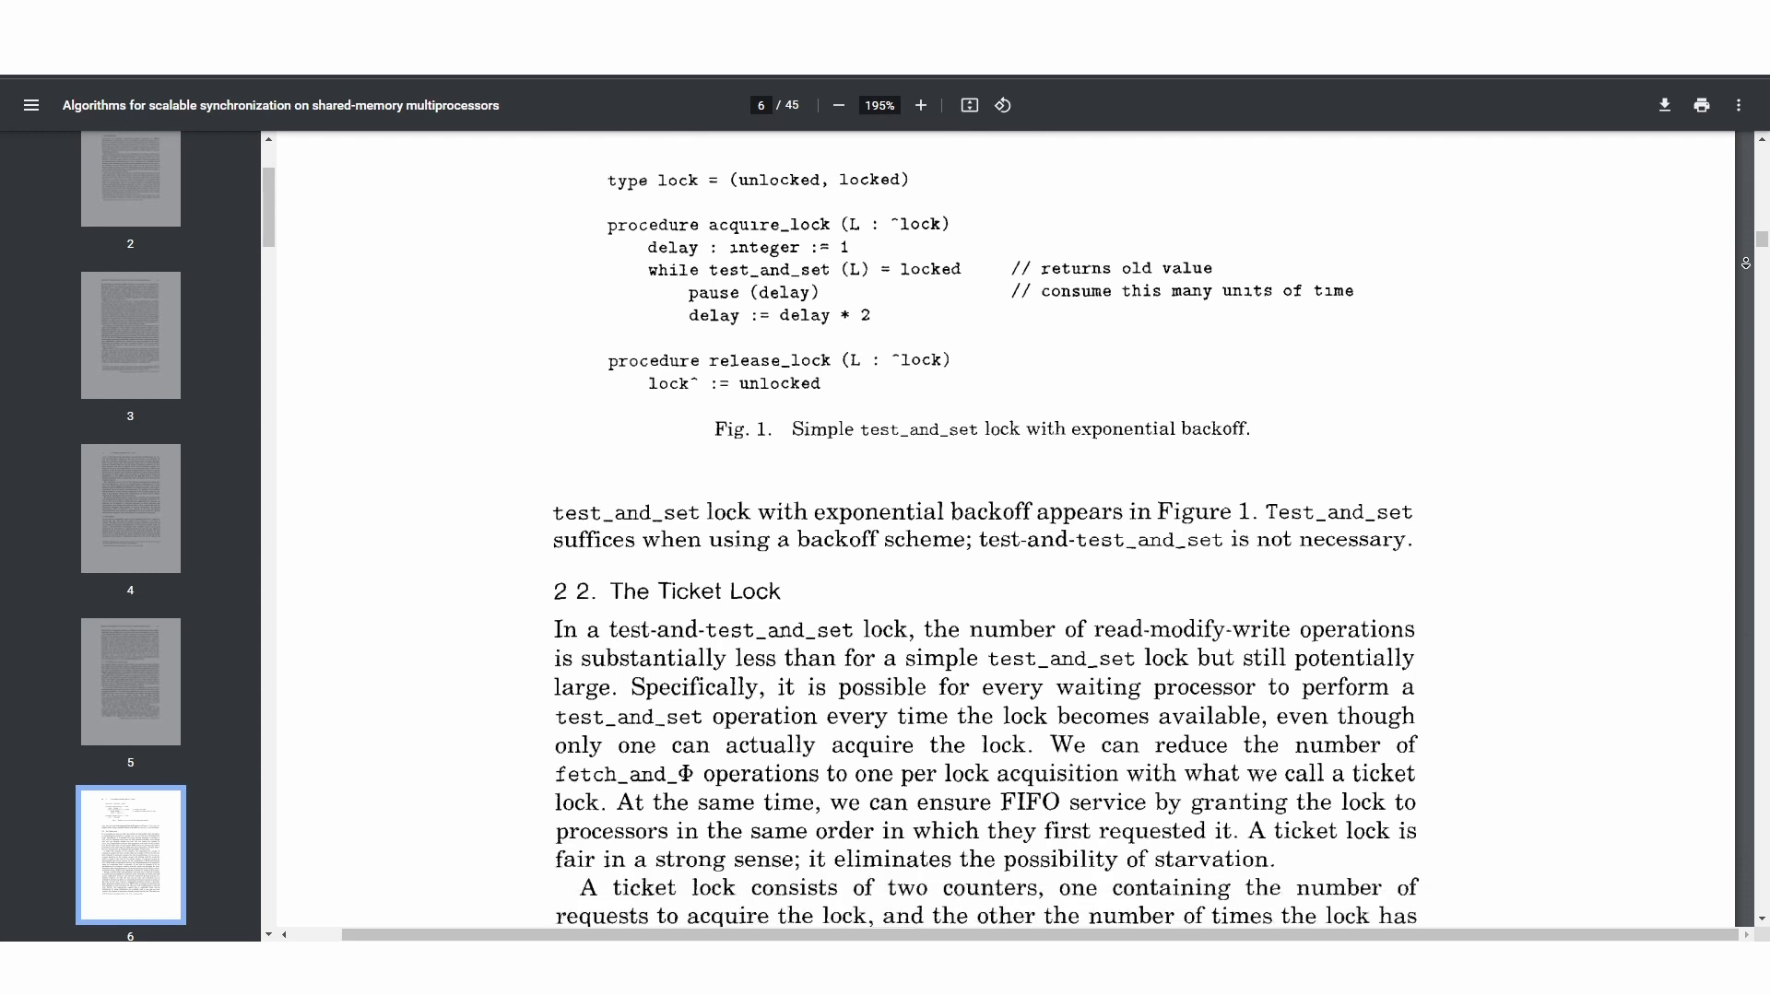
pyautogui.scroll(-3)
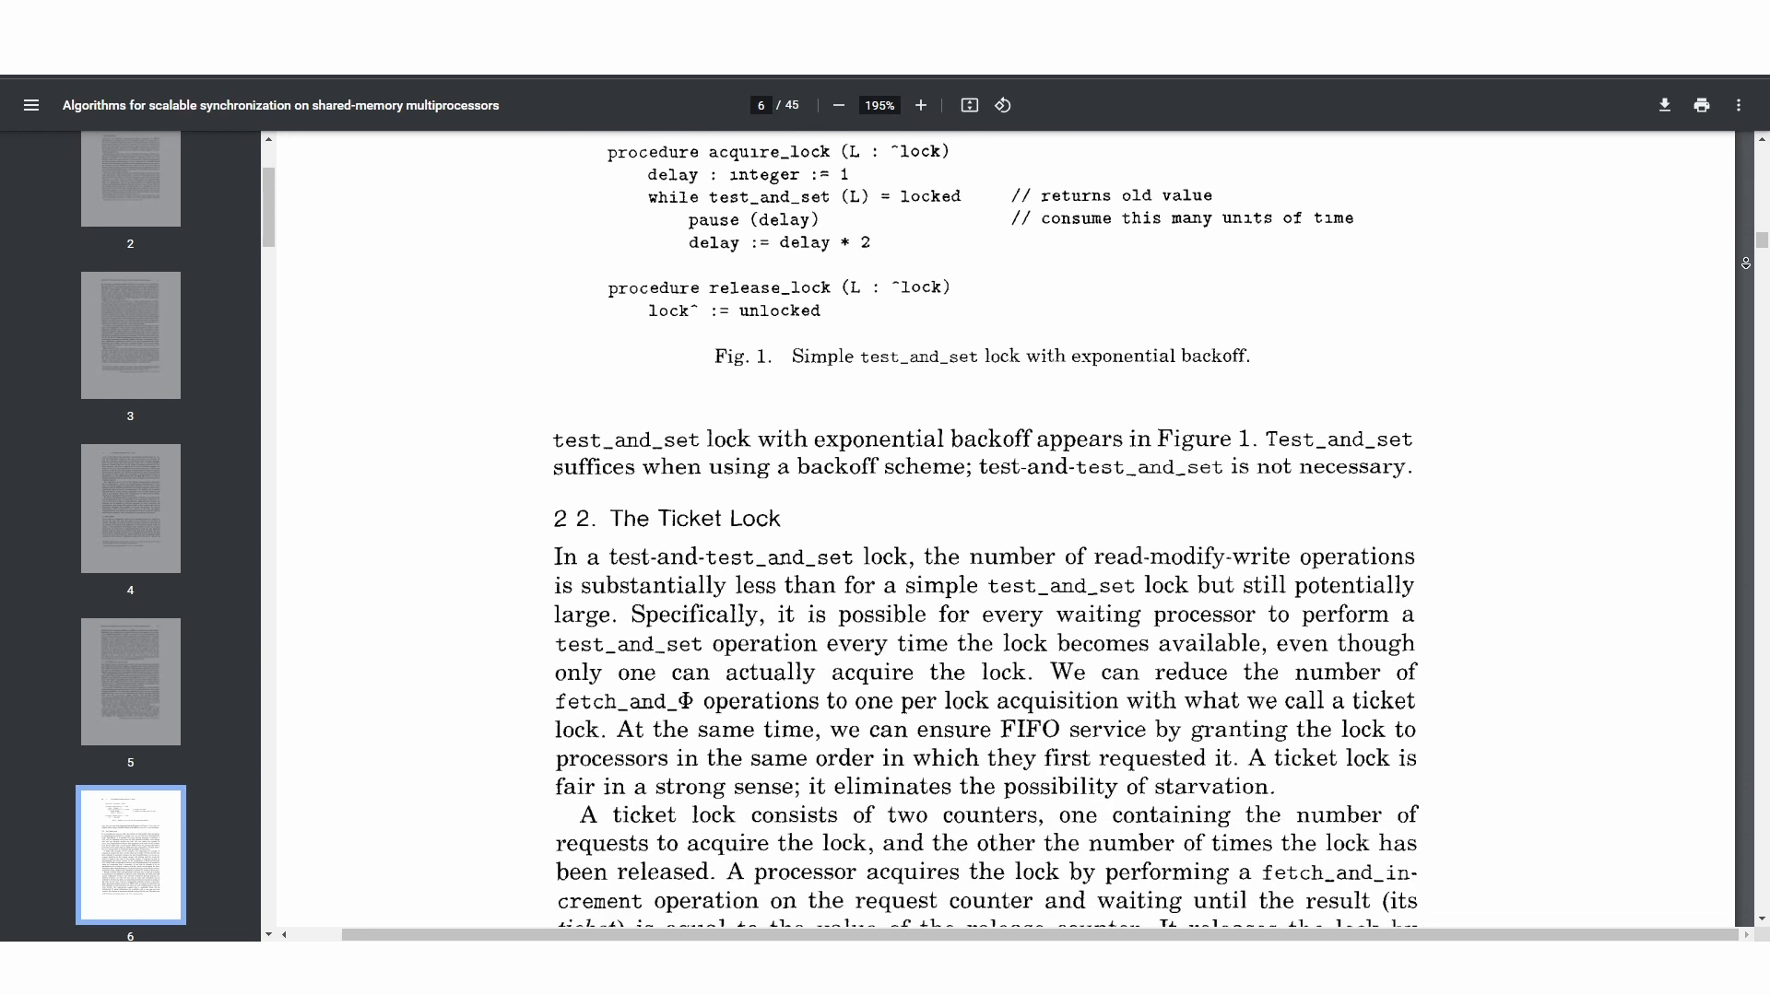
pyautogui.scroll(-3)
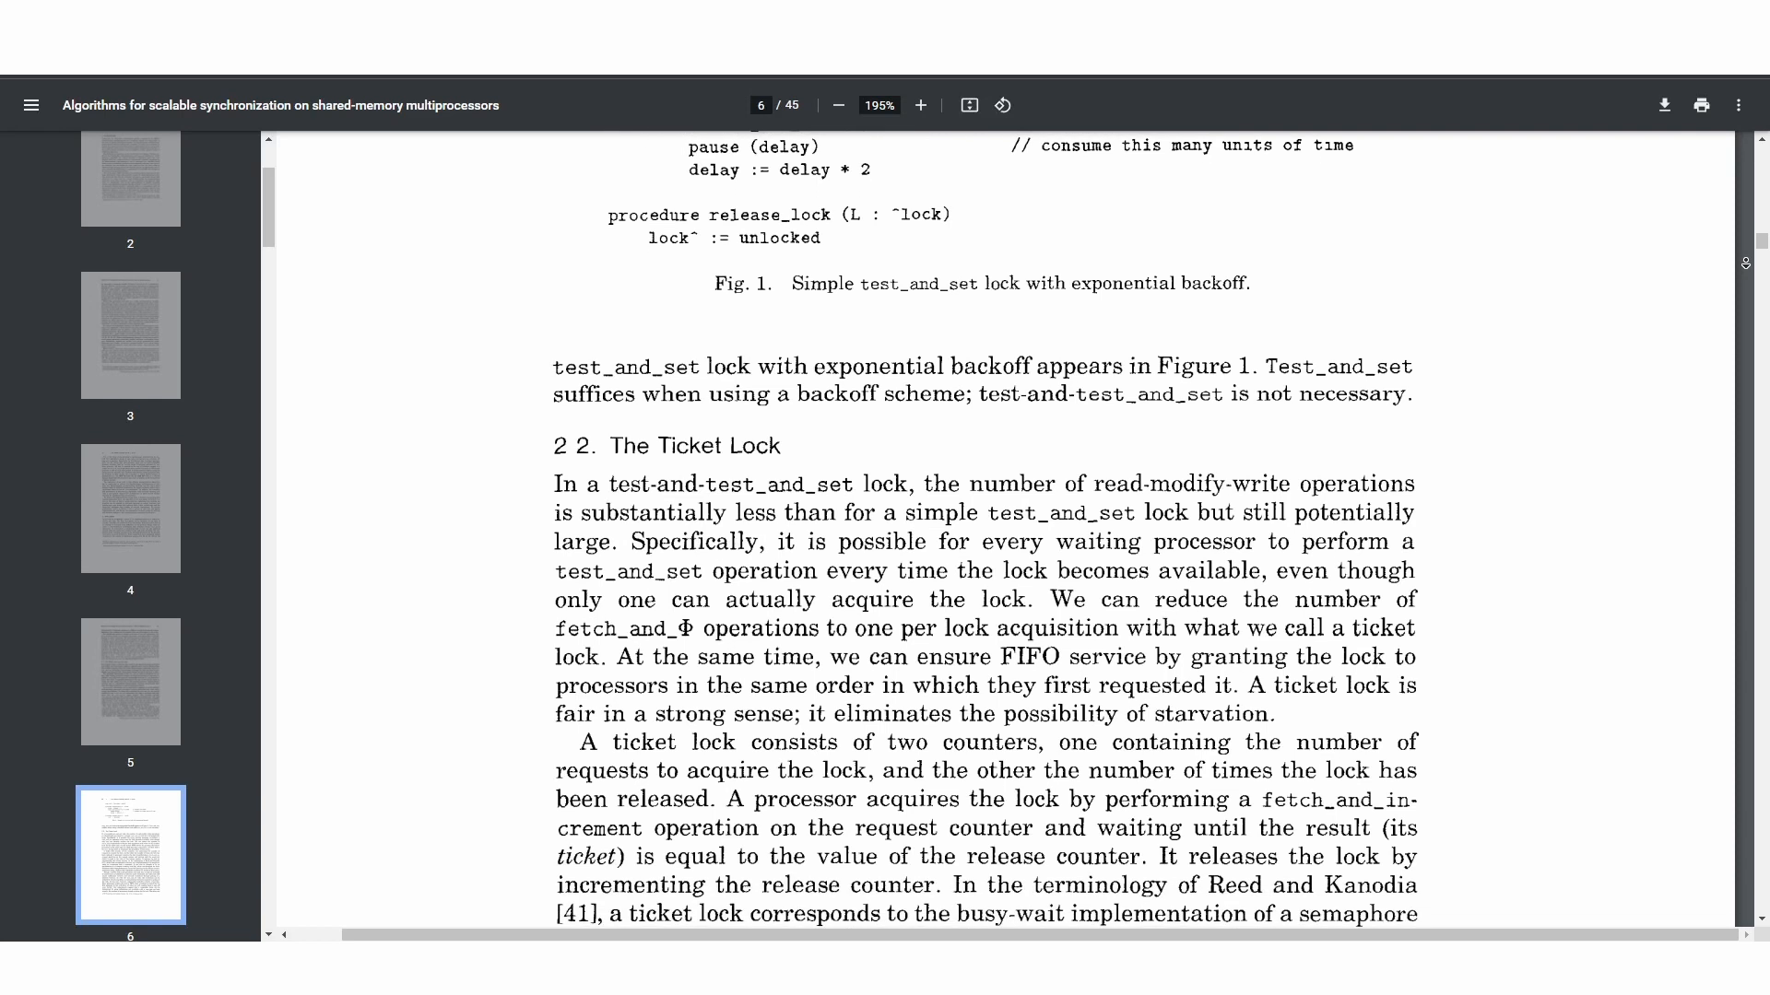
pyautogui.scroll(-3)
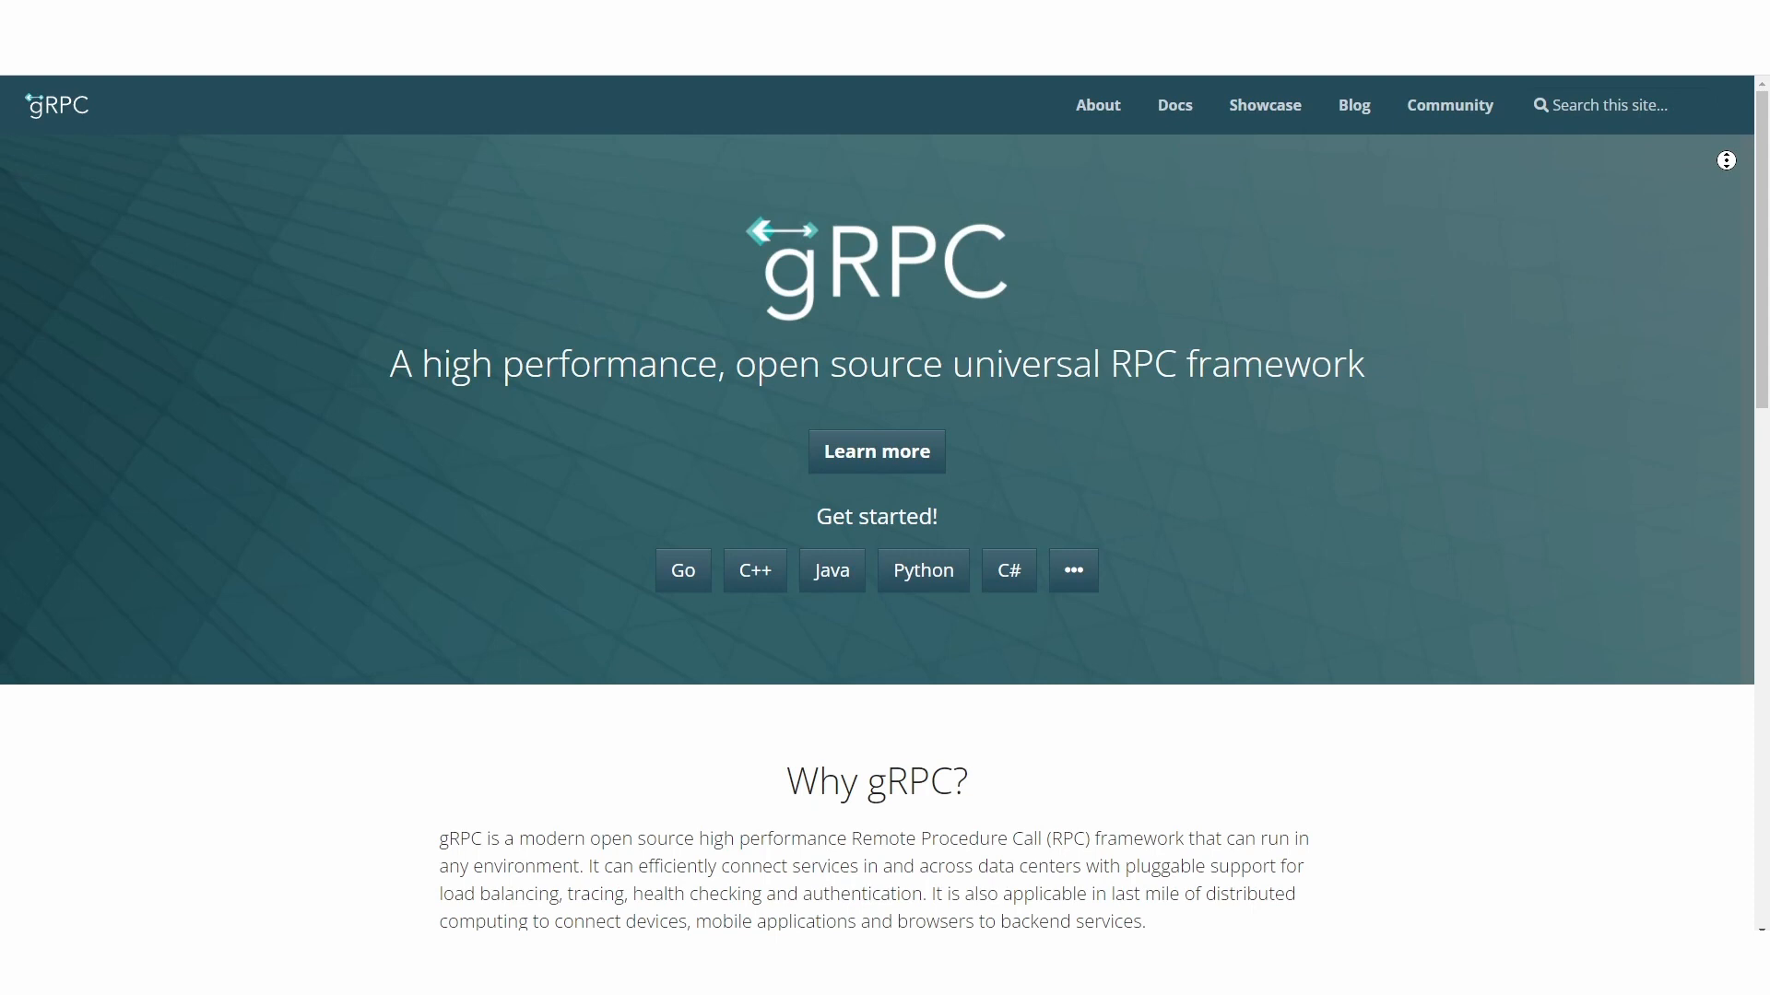
# Scroll down through the gRPC homepage overview.
pyautogui.scroll(-3)
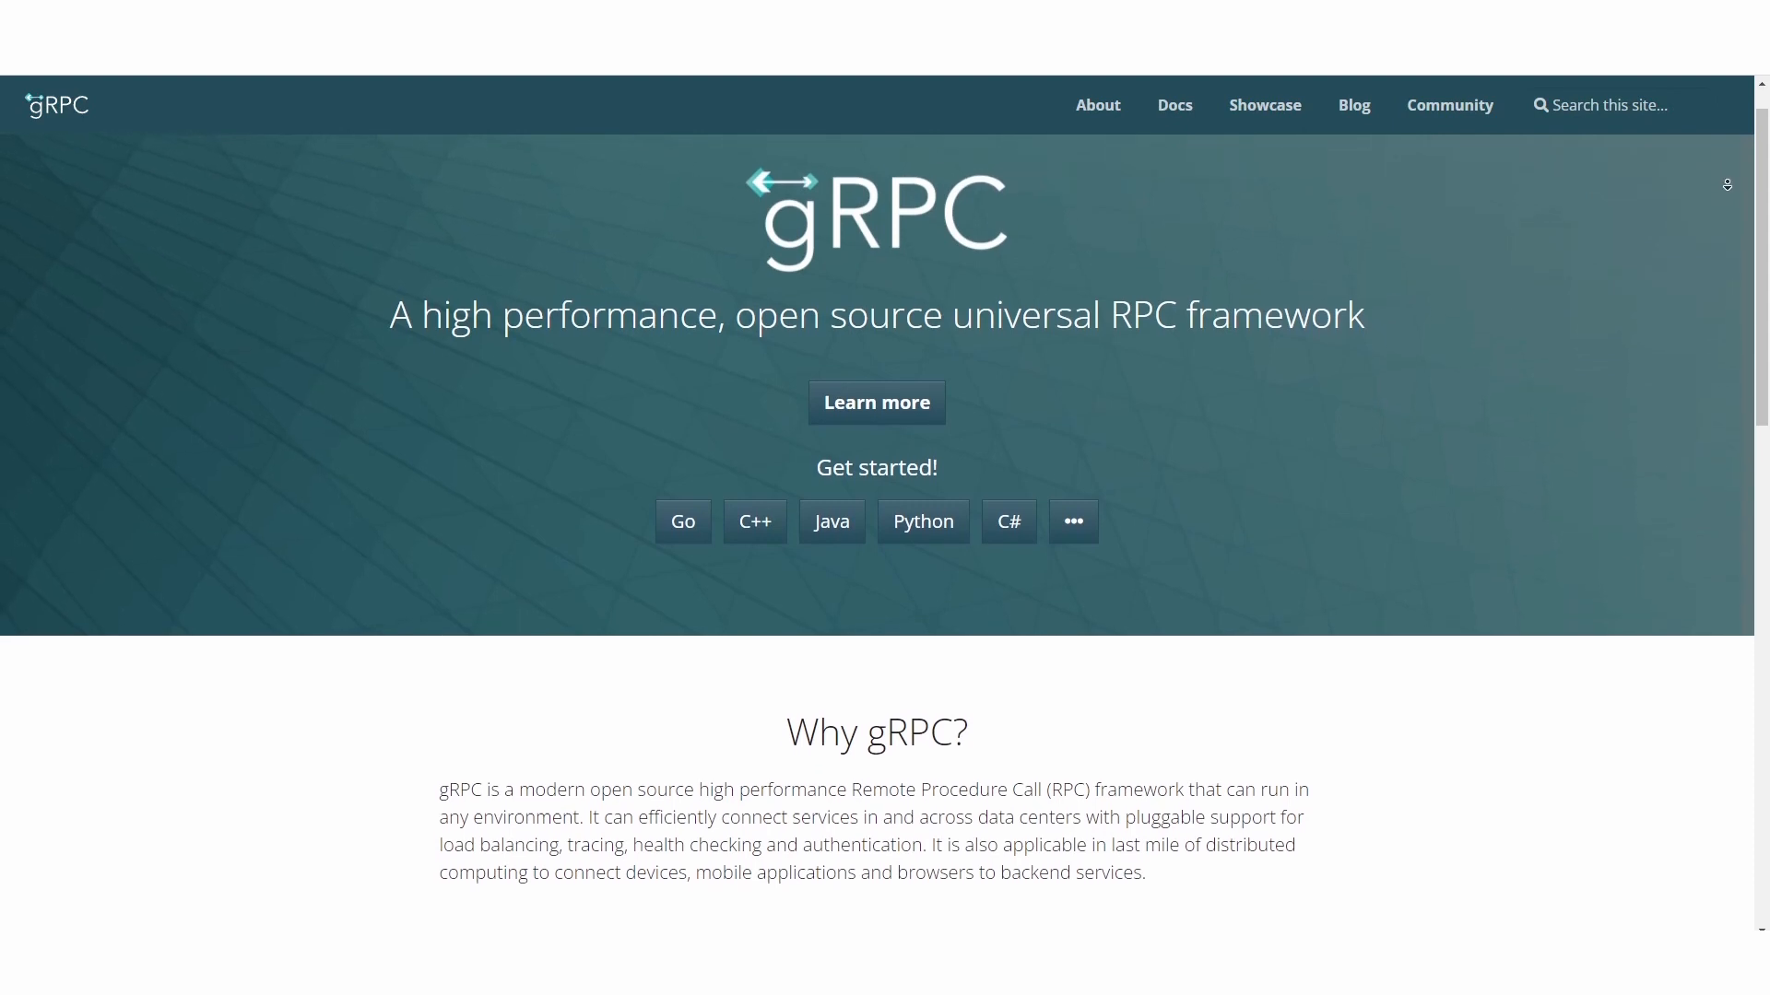
pyautogui.scroll(-3)
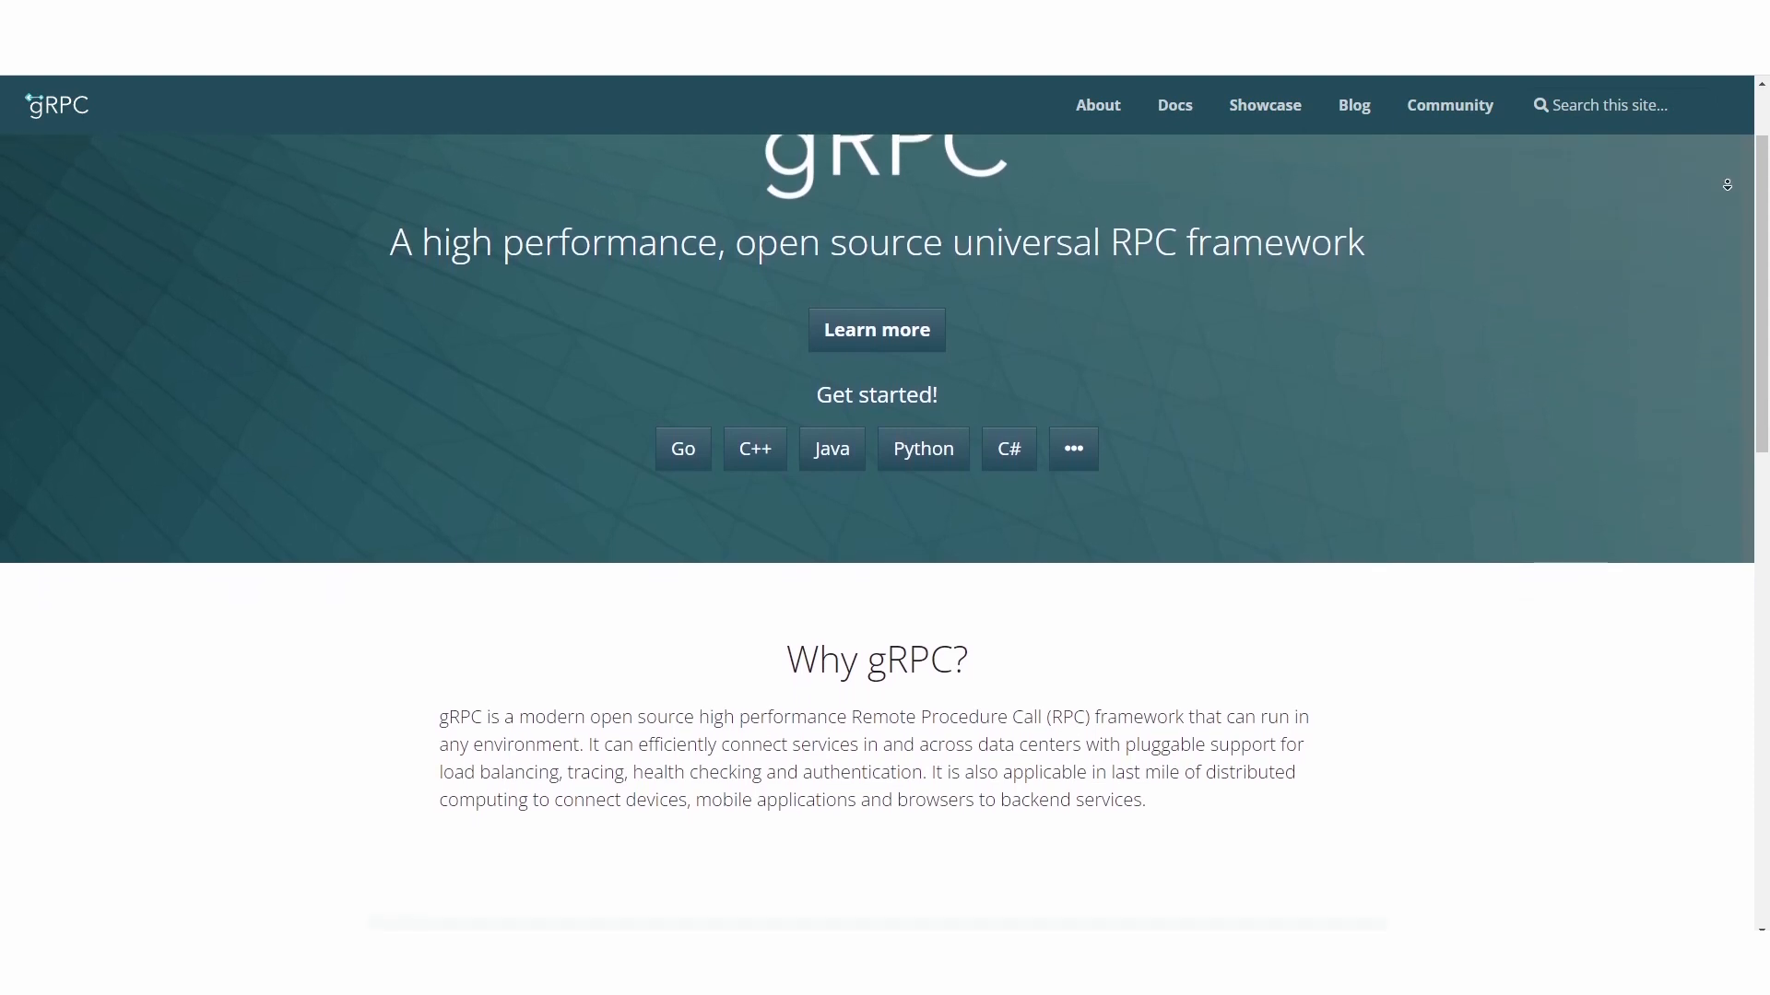
pyautogui.scroll(-3)
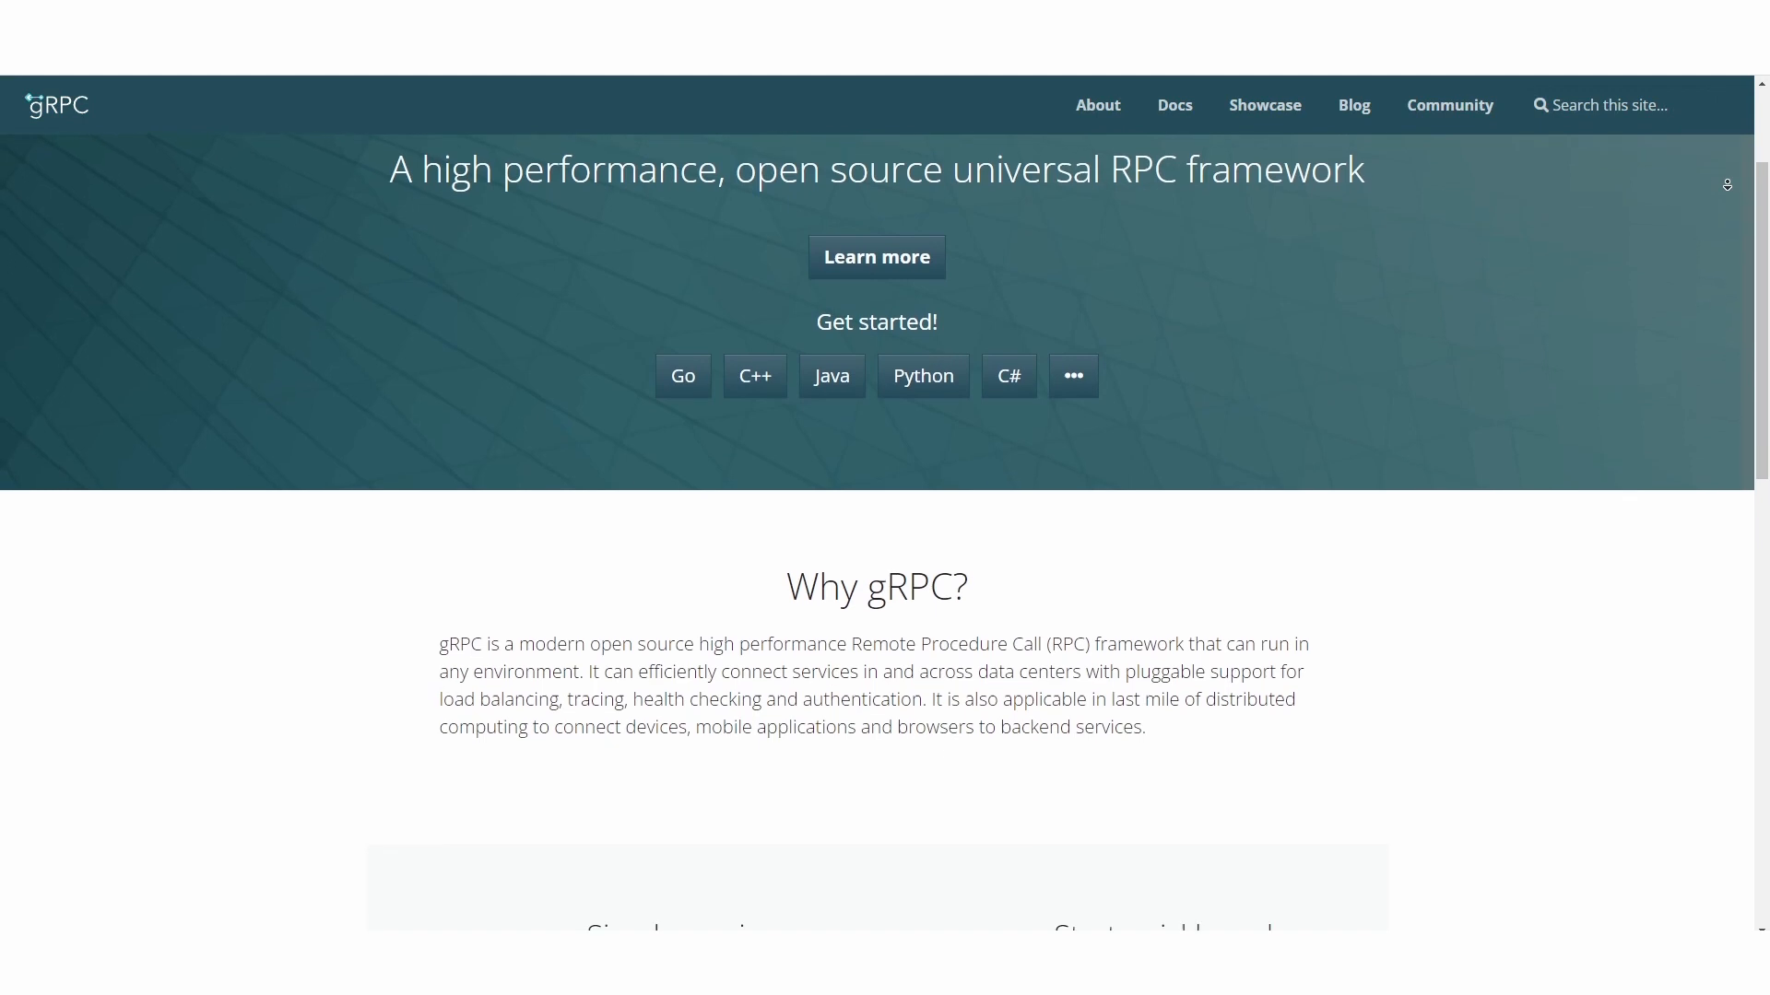
pyautogui.scroll(-3)
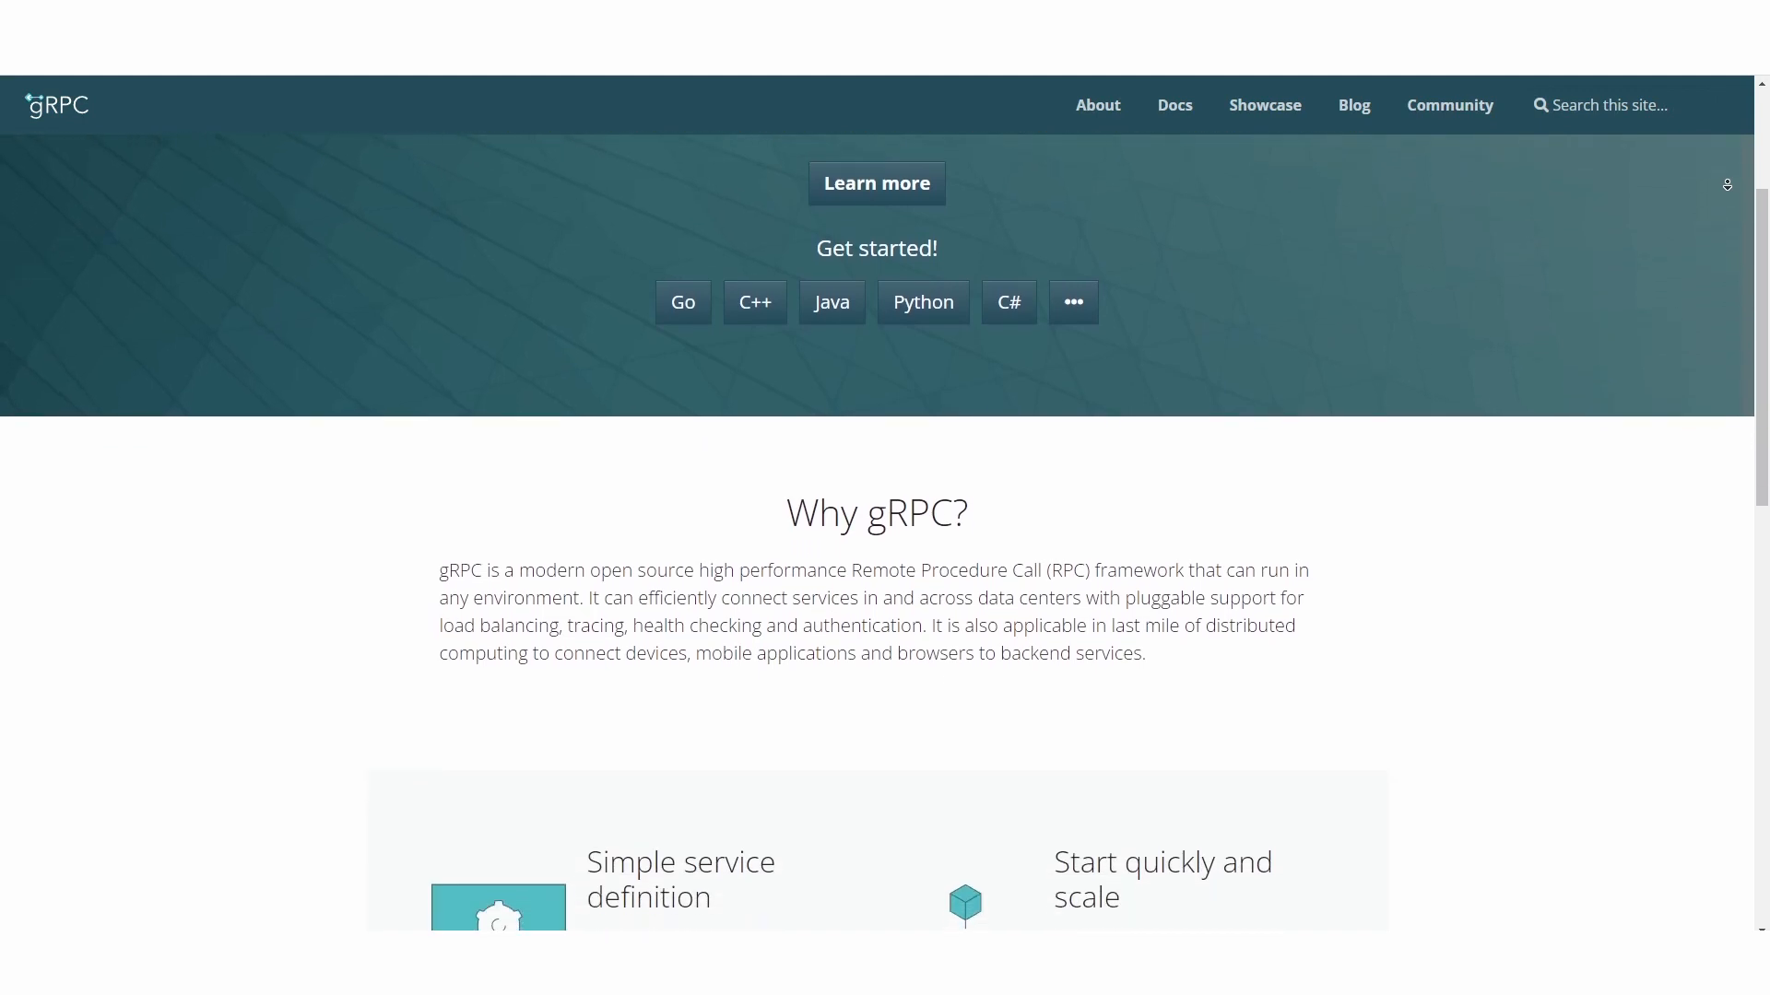
pyautogui.scroll(-3)
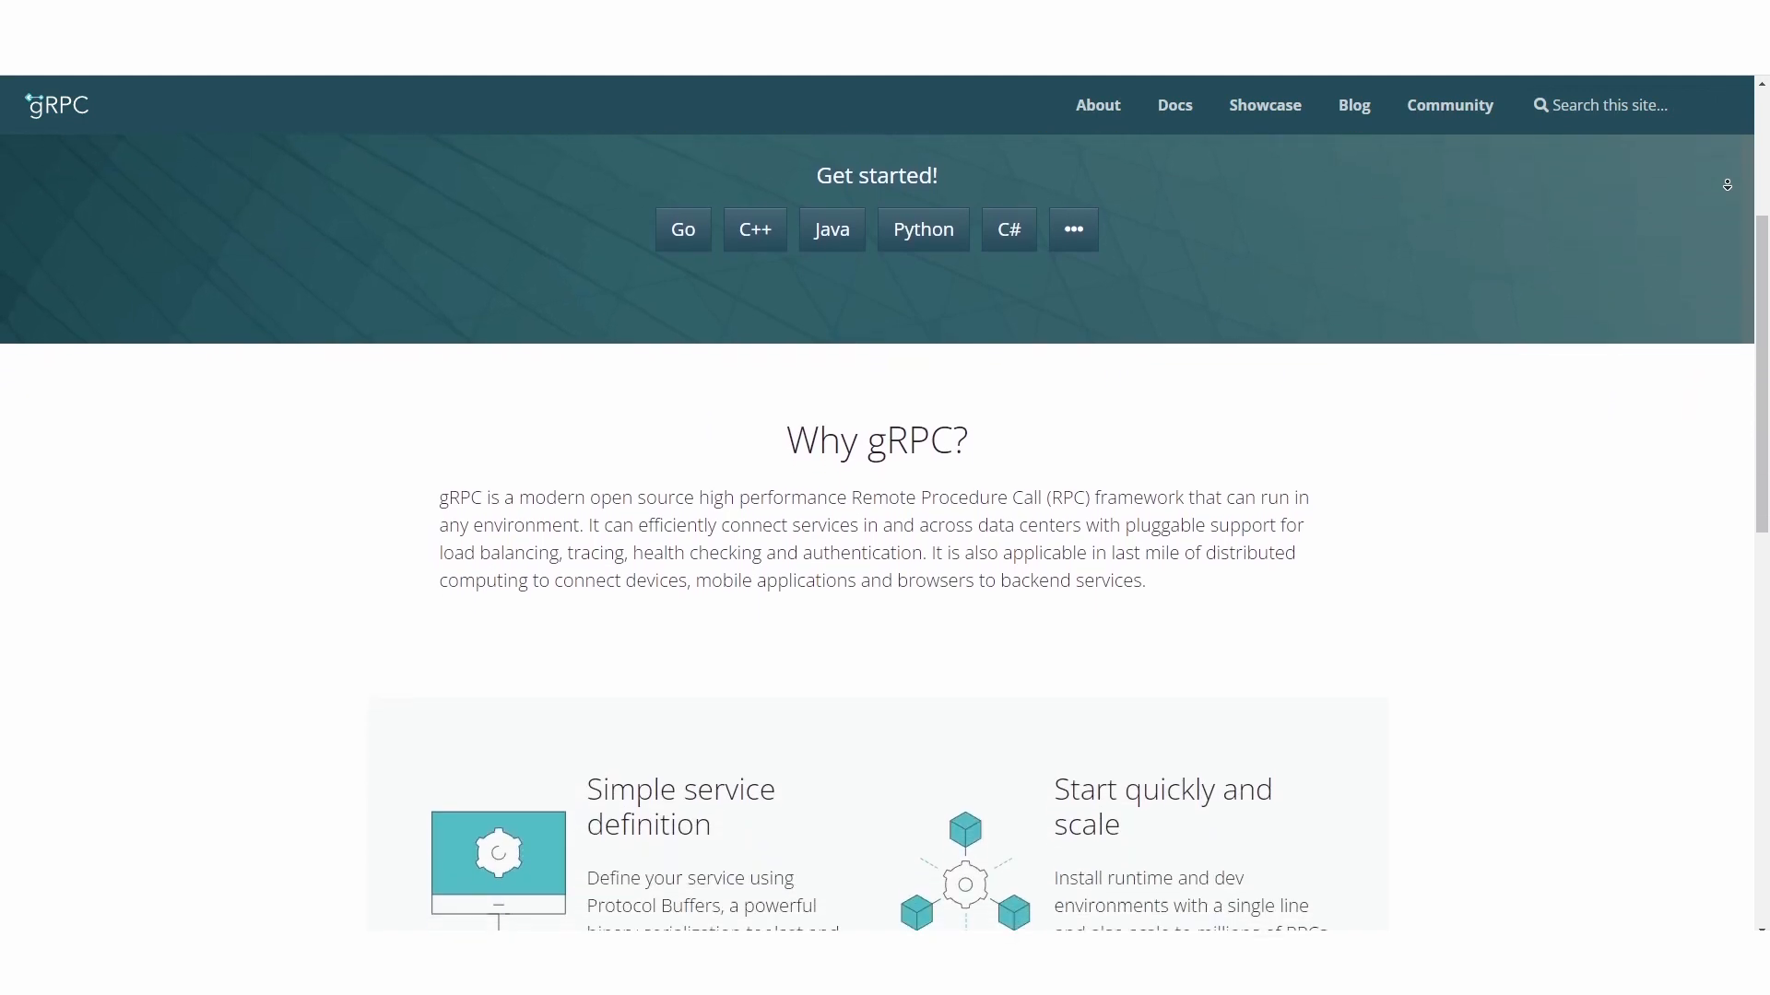
pyautogui.scroll(-3)
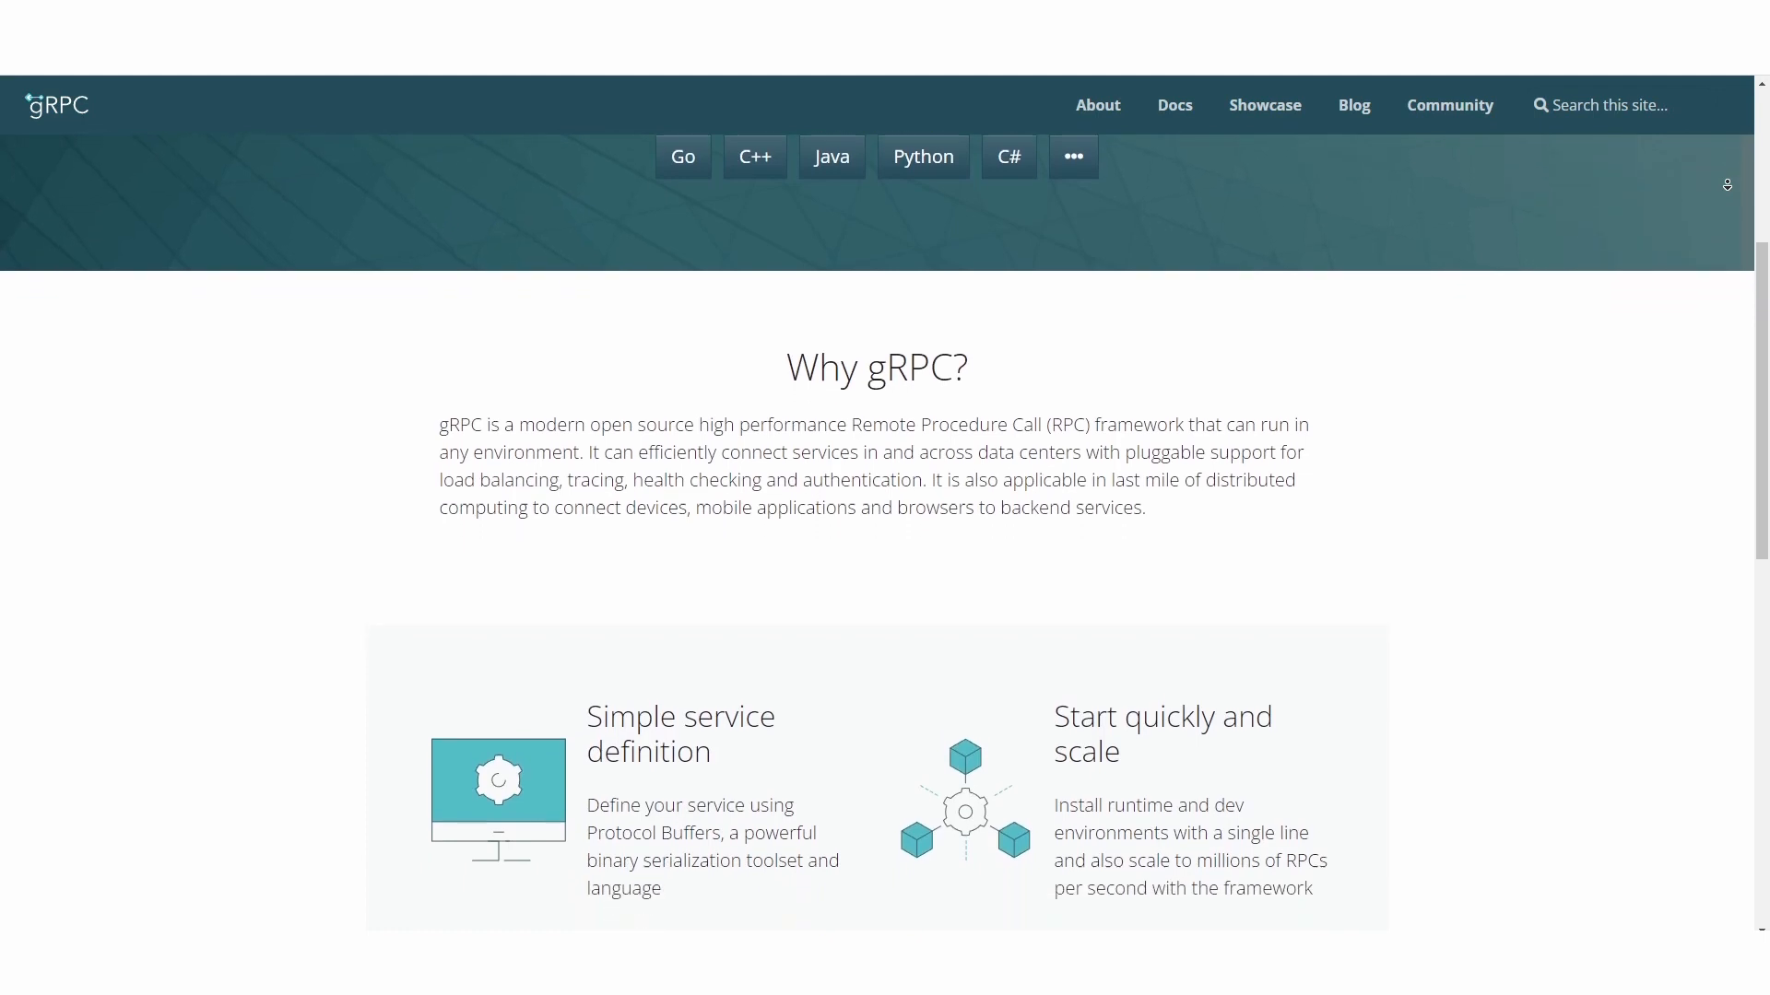
pyautogui.scroll(-3)
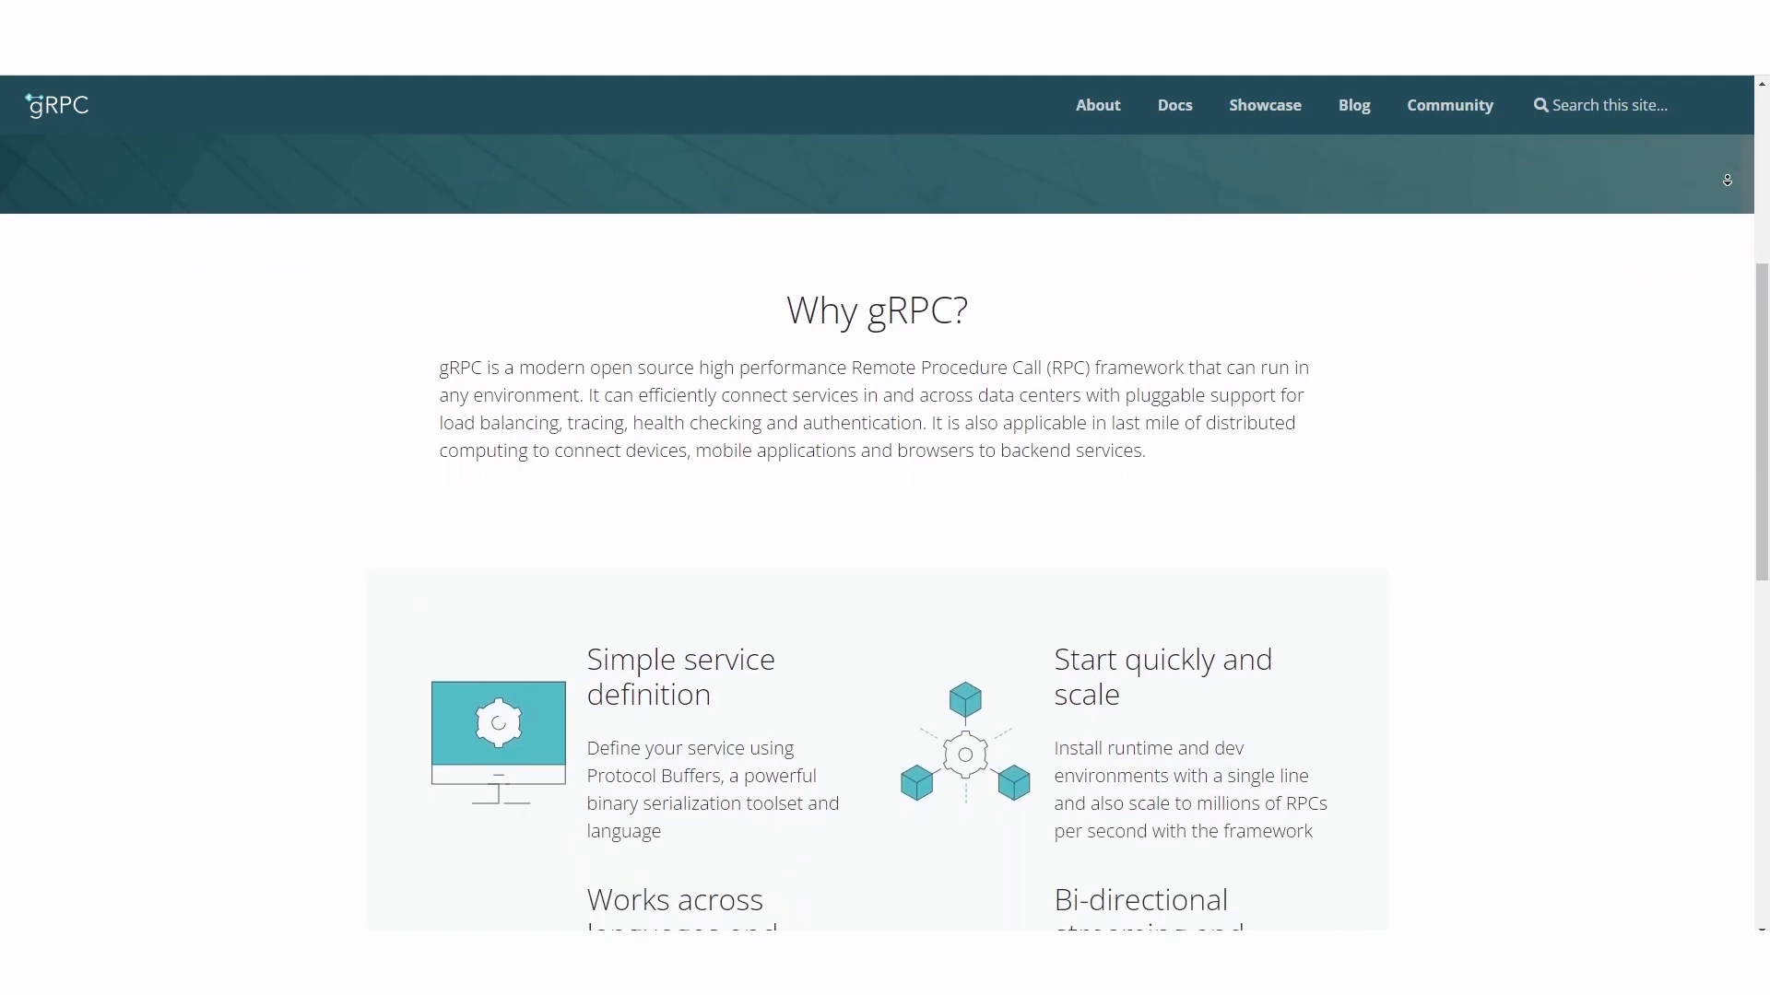
pyautogui.scroll(-3)
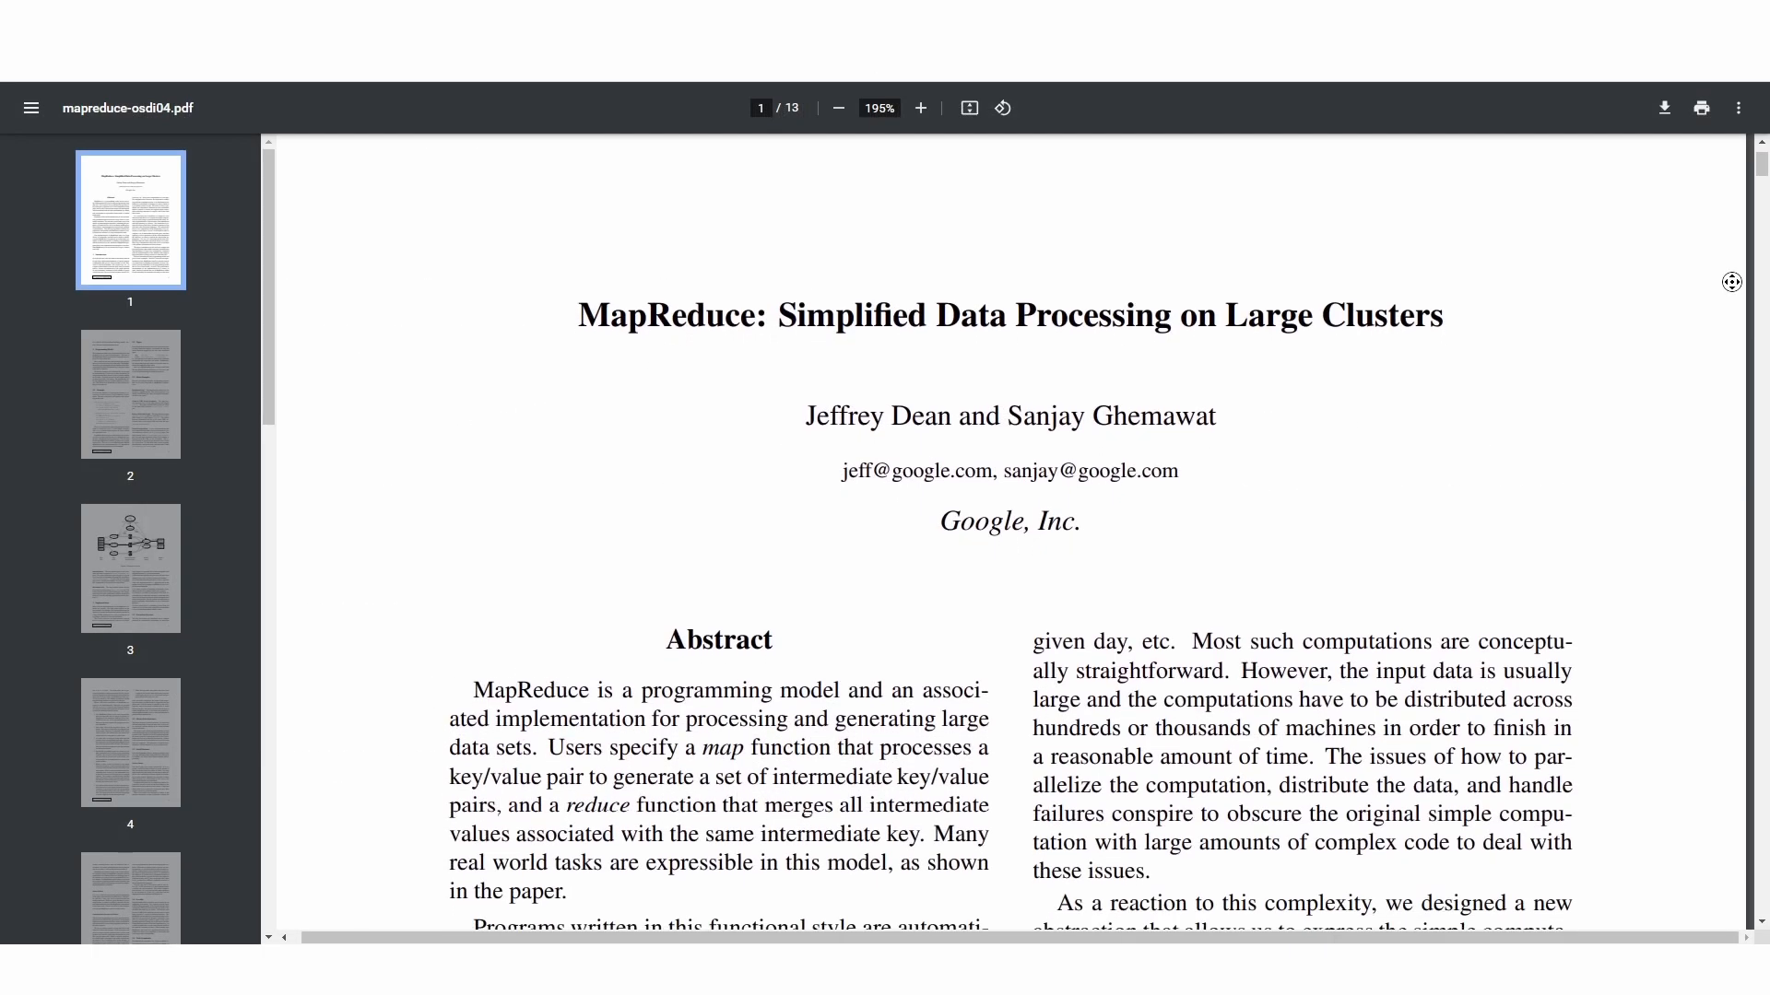
# Scroll the MapReduce PDF from the page 1 abstract to Figure 1's execution overview on page 3.
pyautogui.scroll(-3)
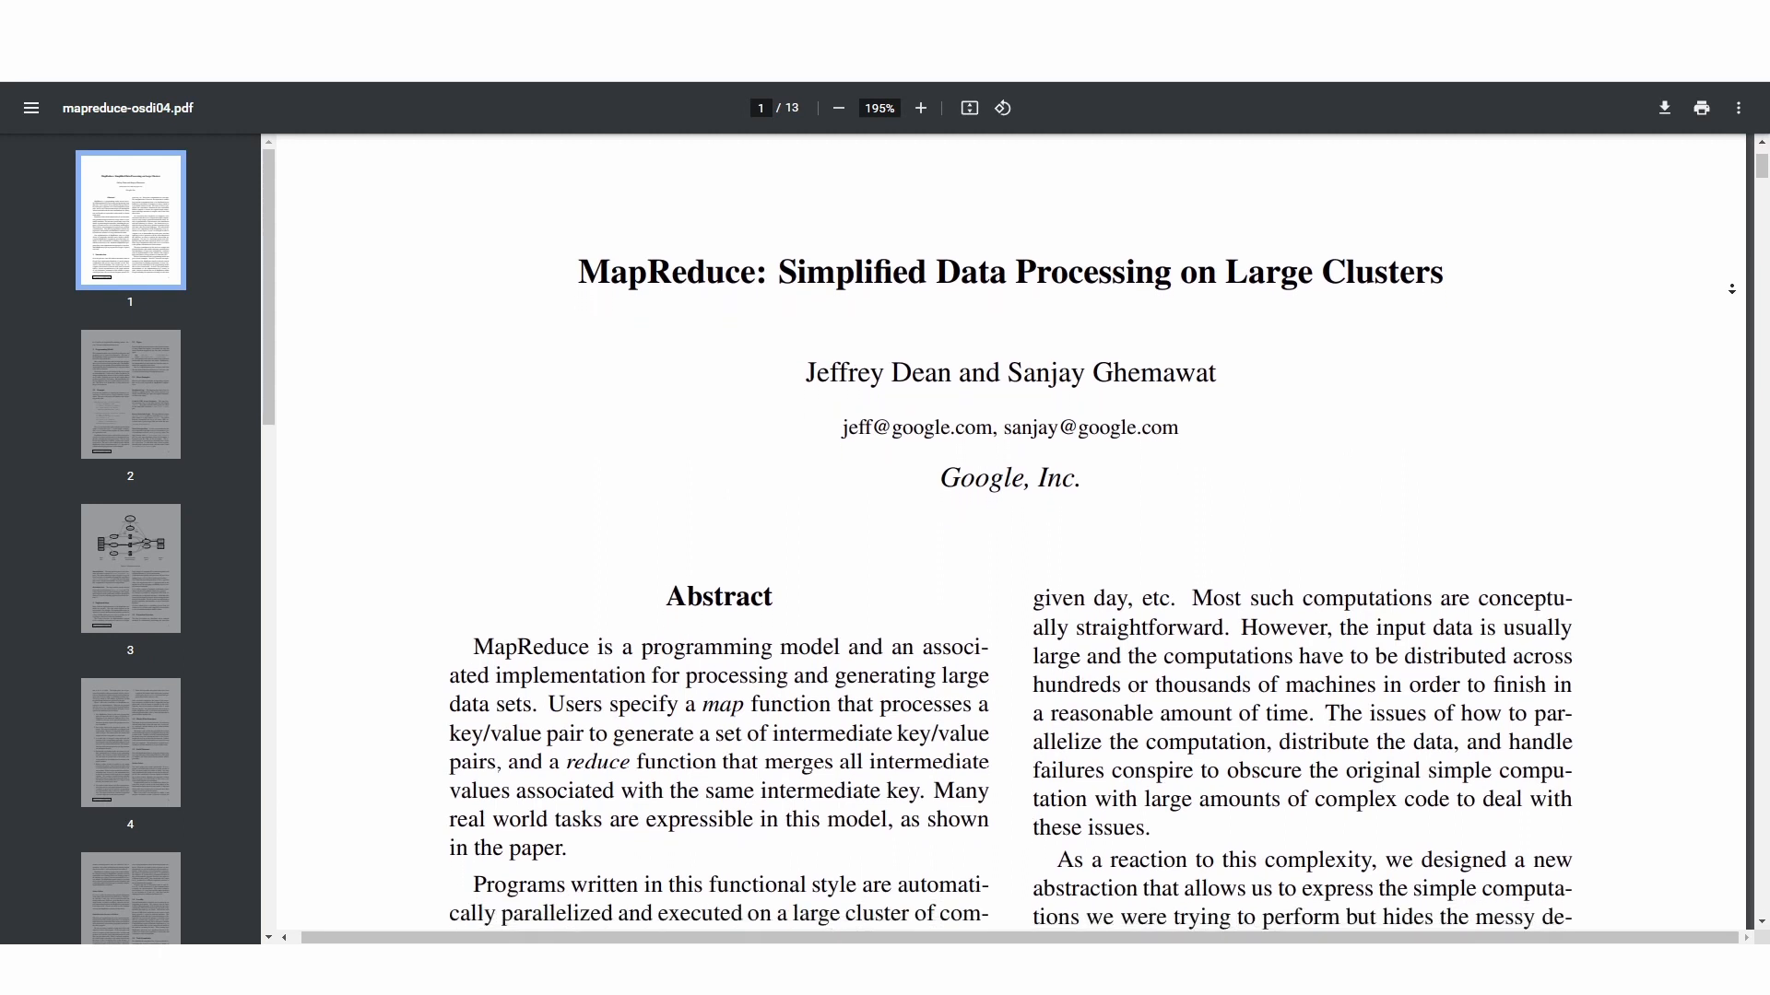
pyautogui.scroll(-3)
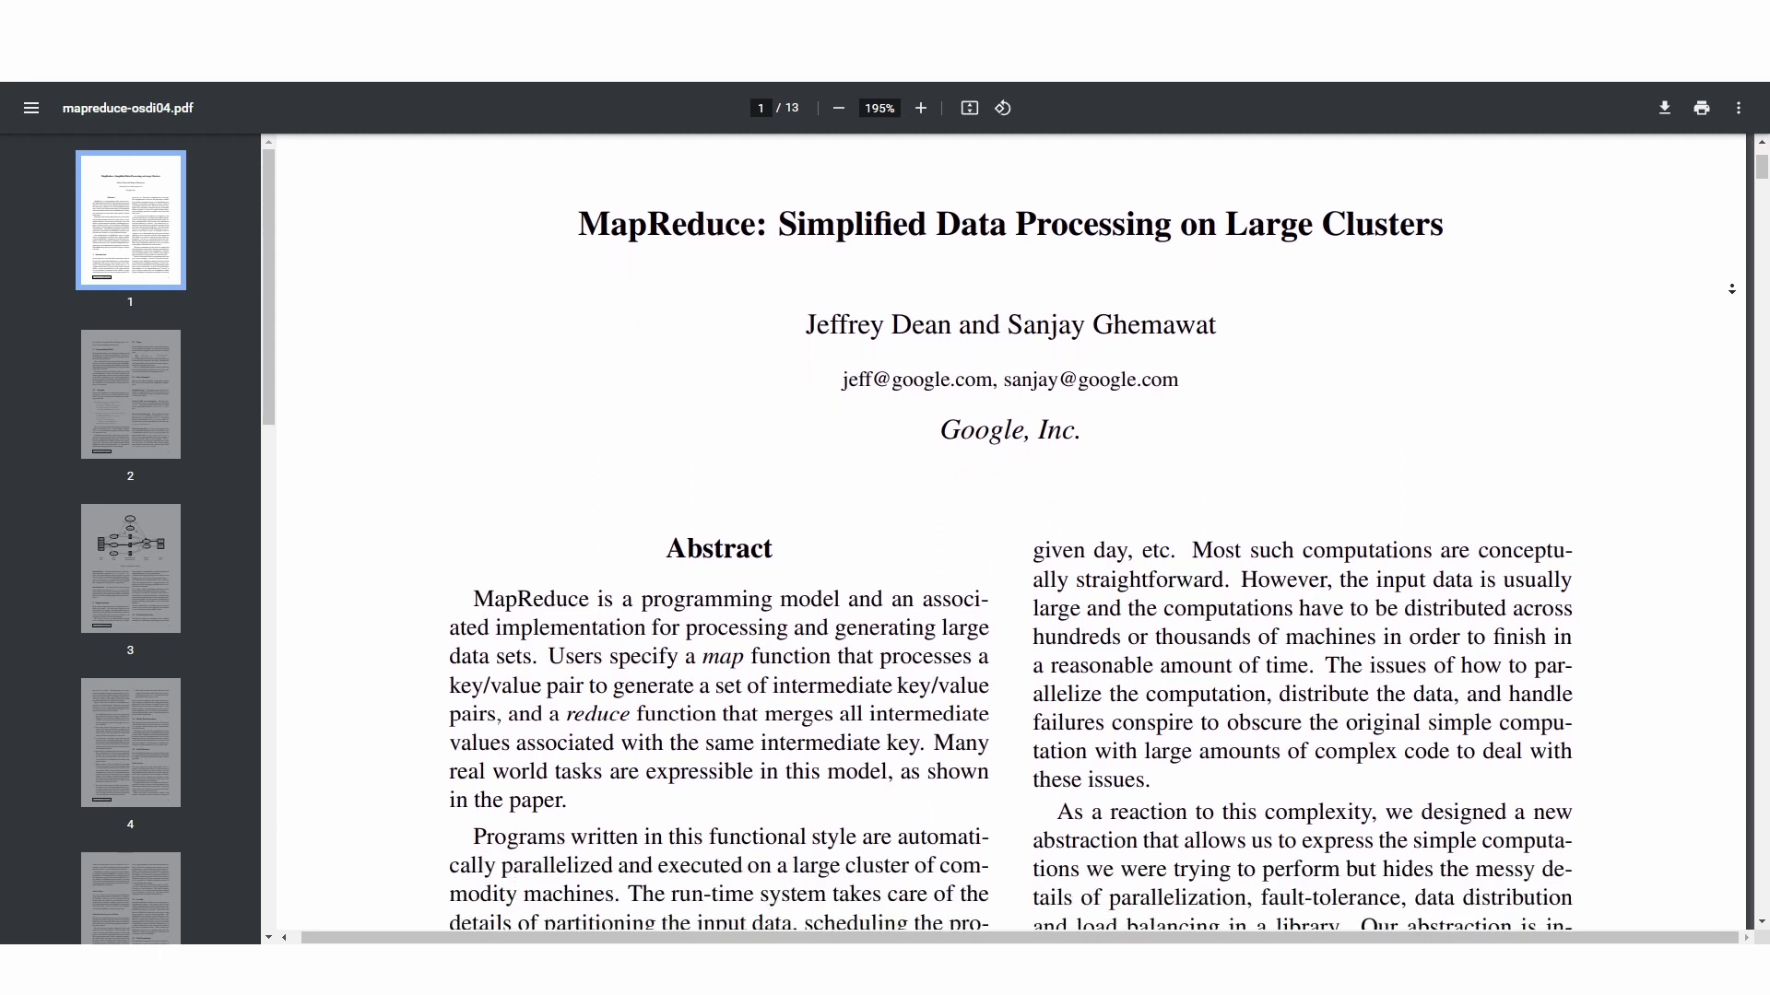
pyautogui.scroll(-3)
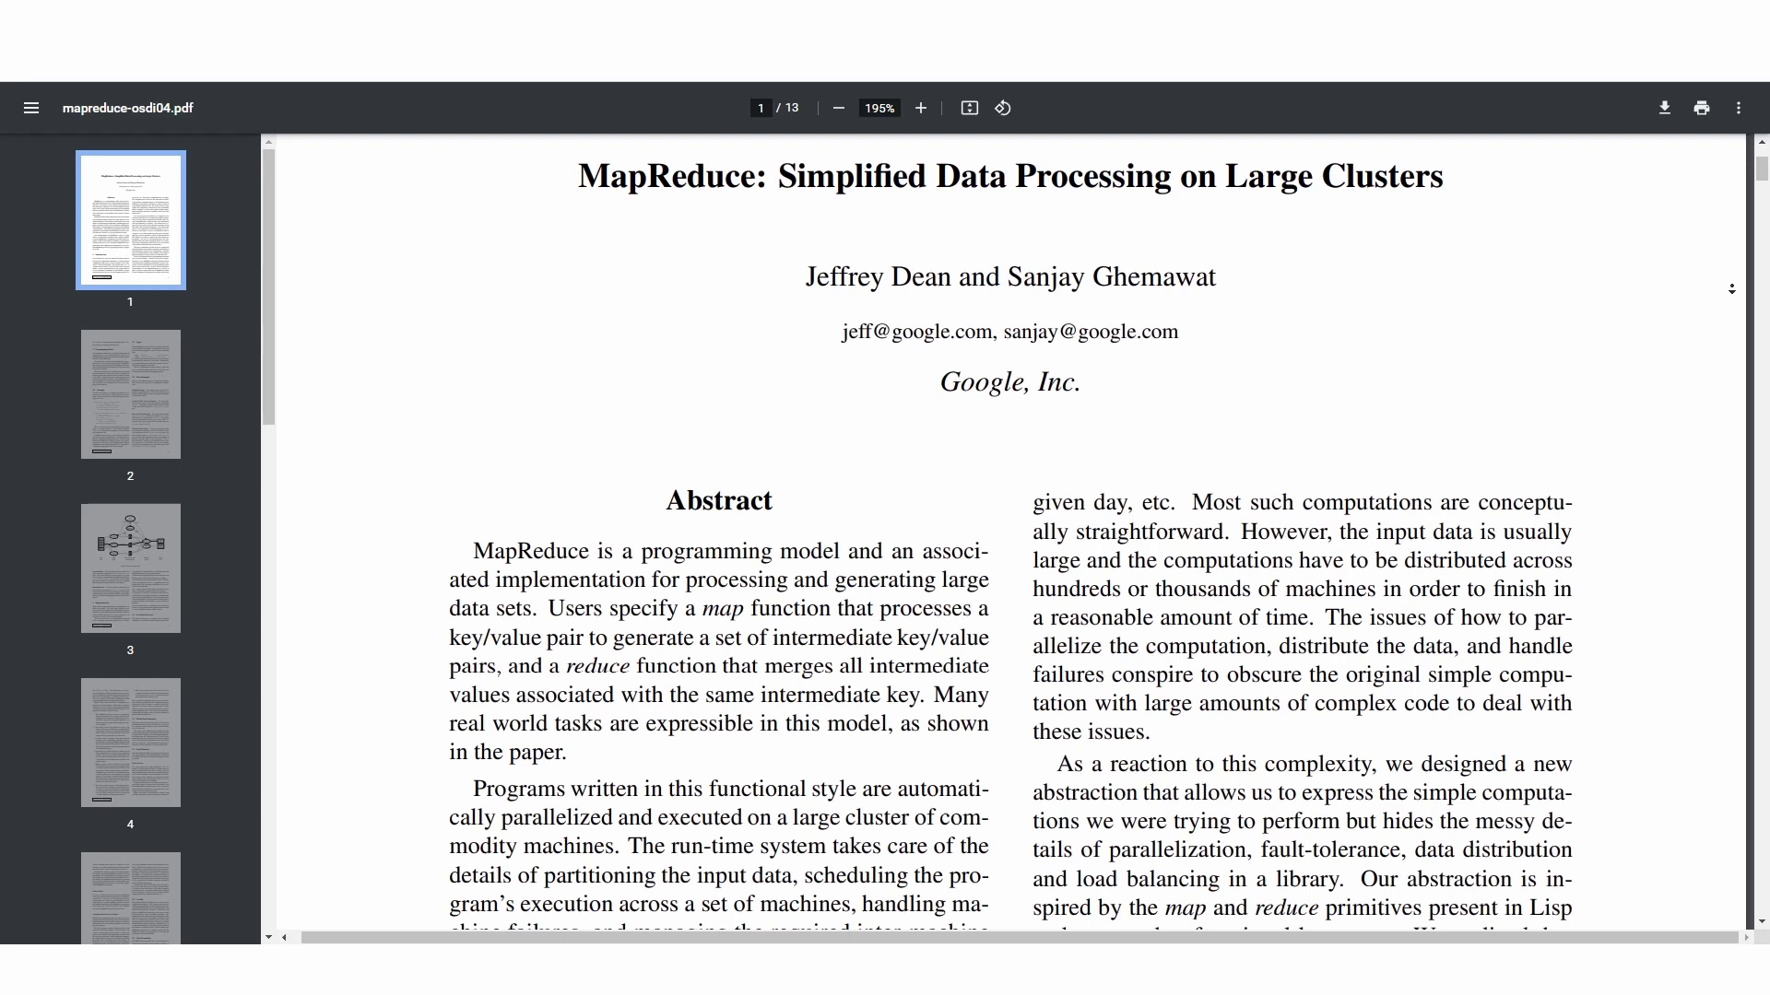
pyautogui.scroll(-3)
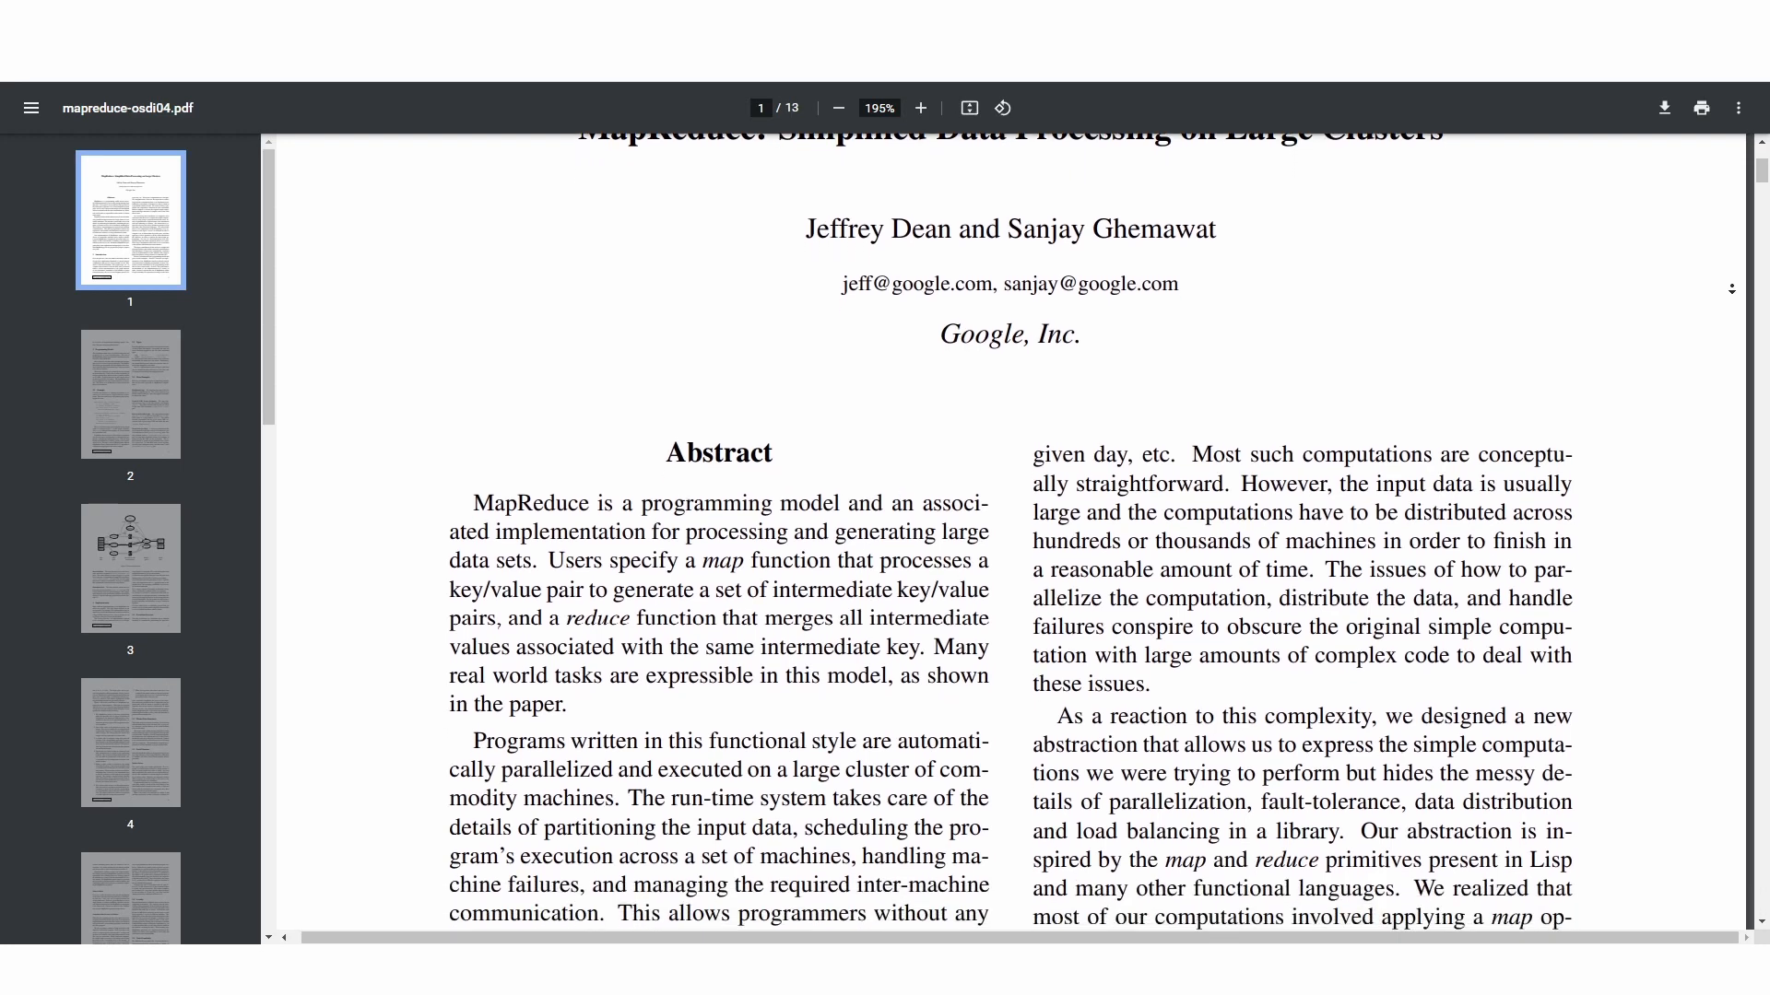
pyautogui.scroll(-3)
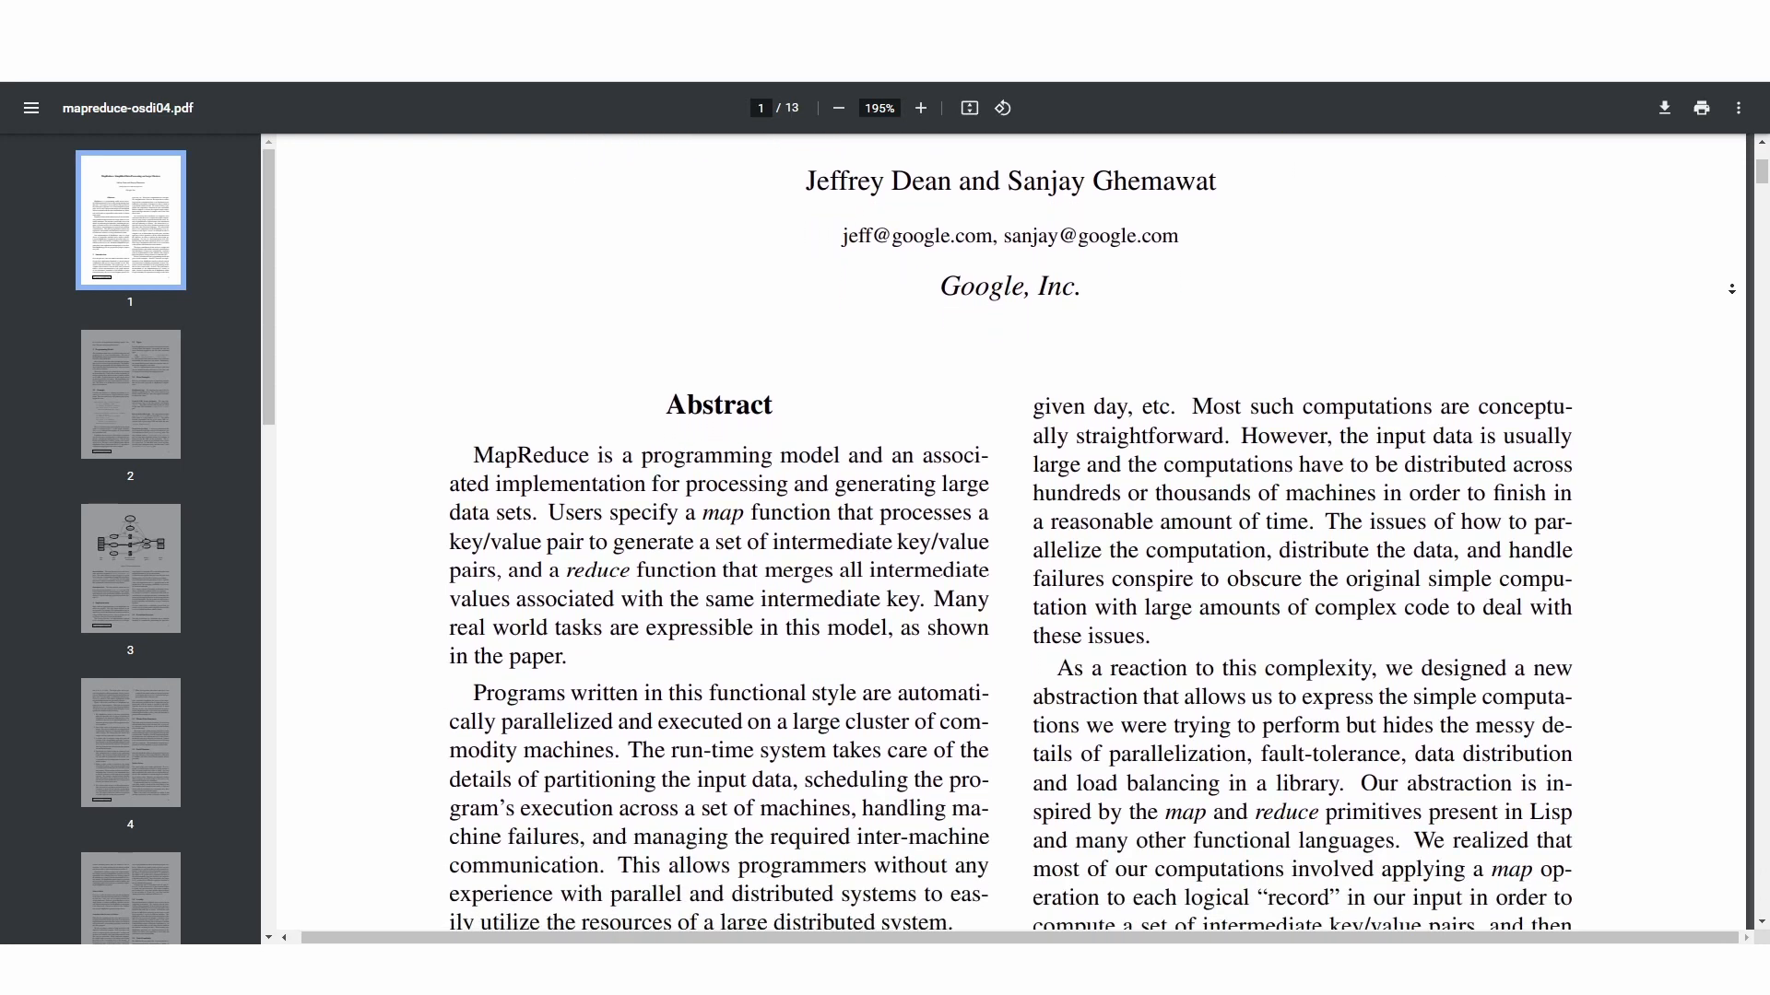
pyautogui.scroll(-3)
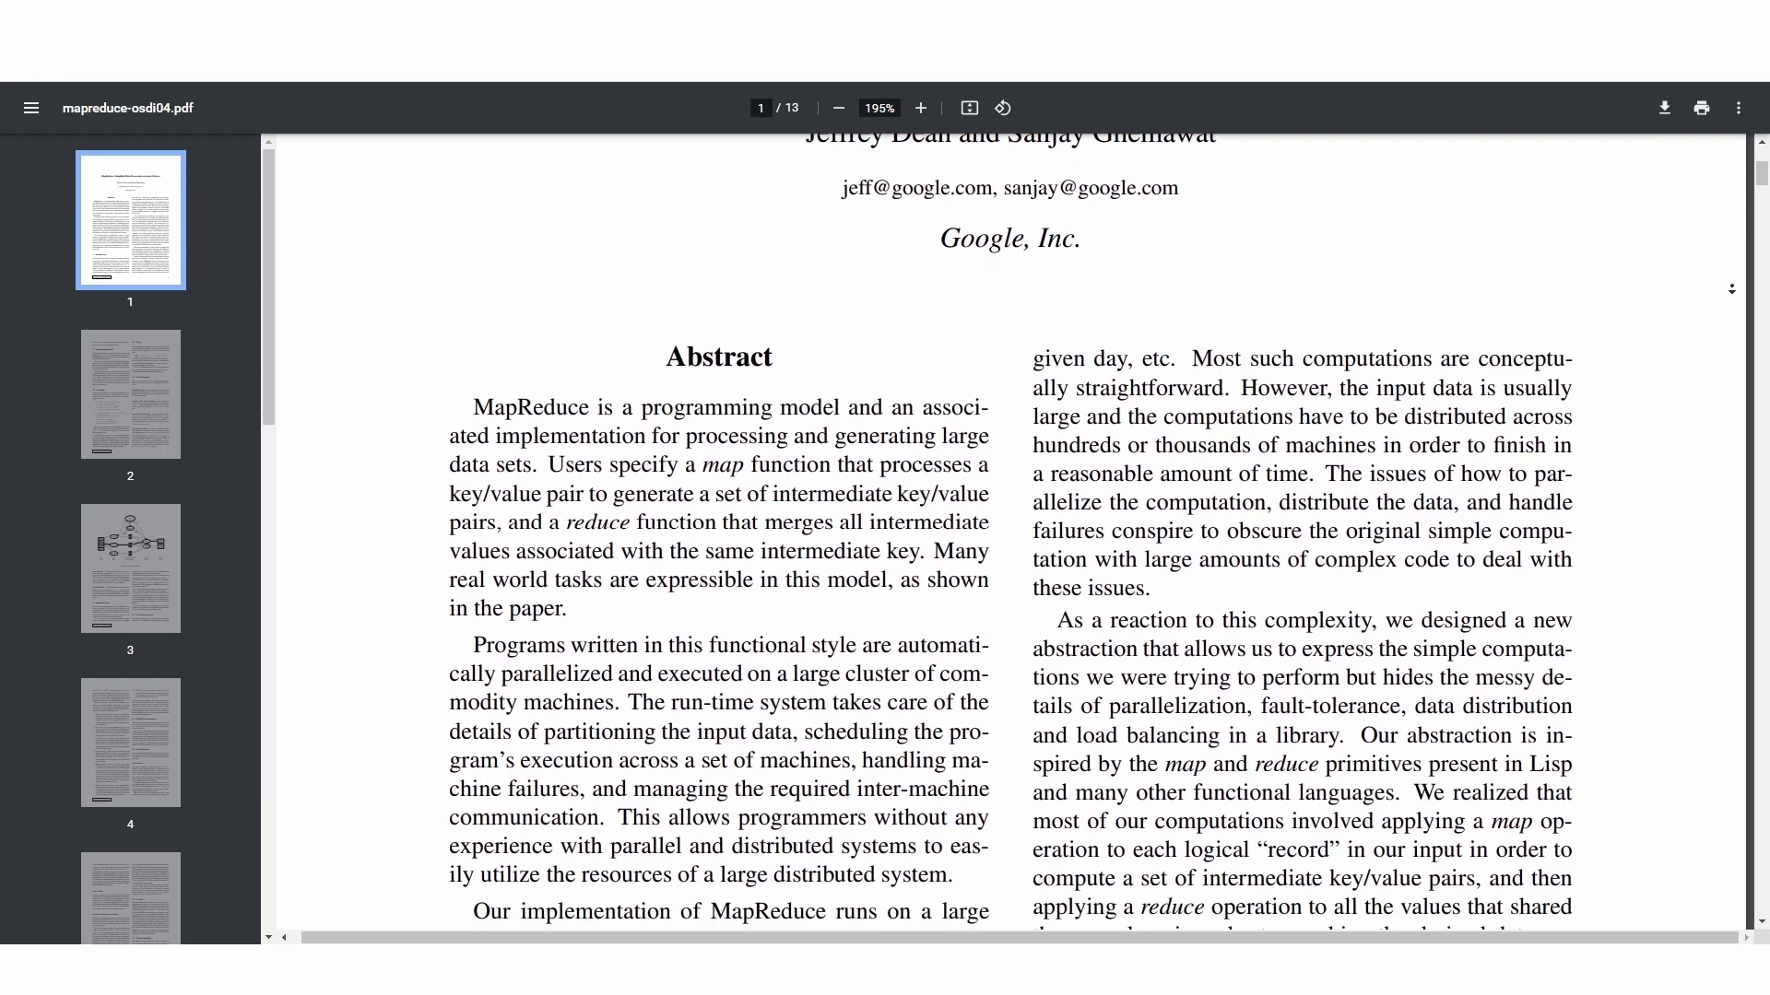
pyautogui.scroll(-3)
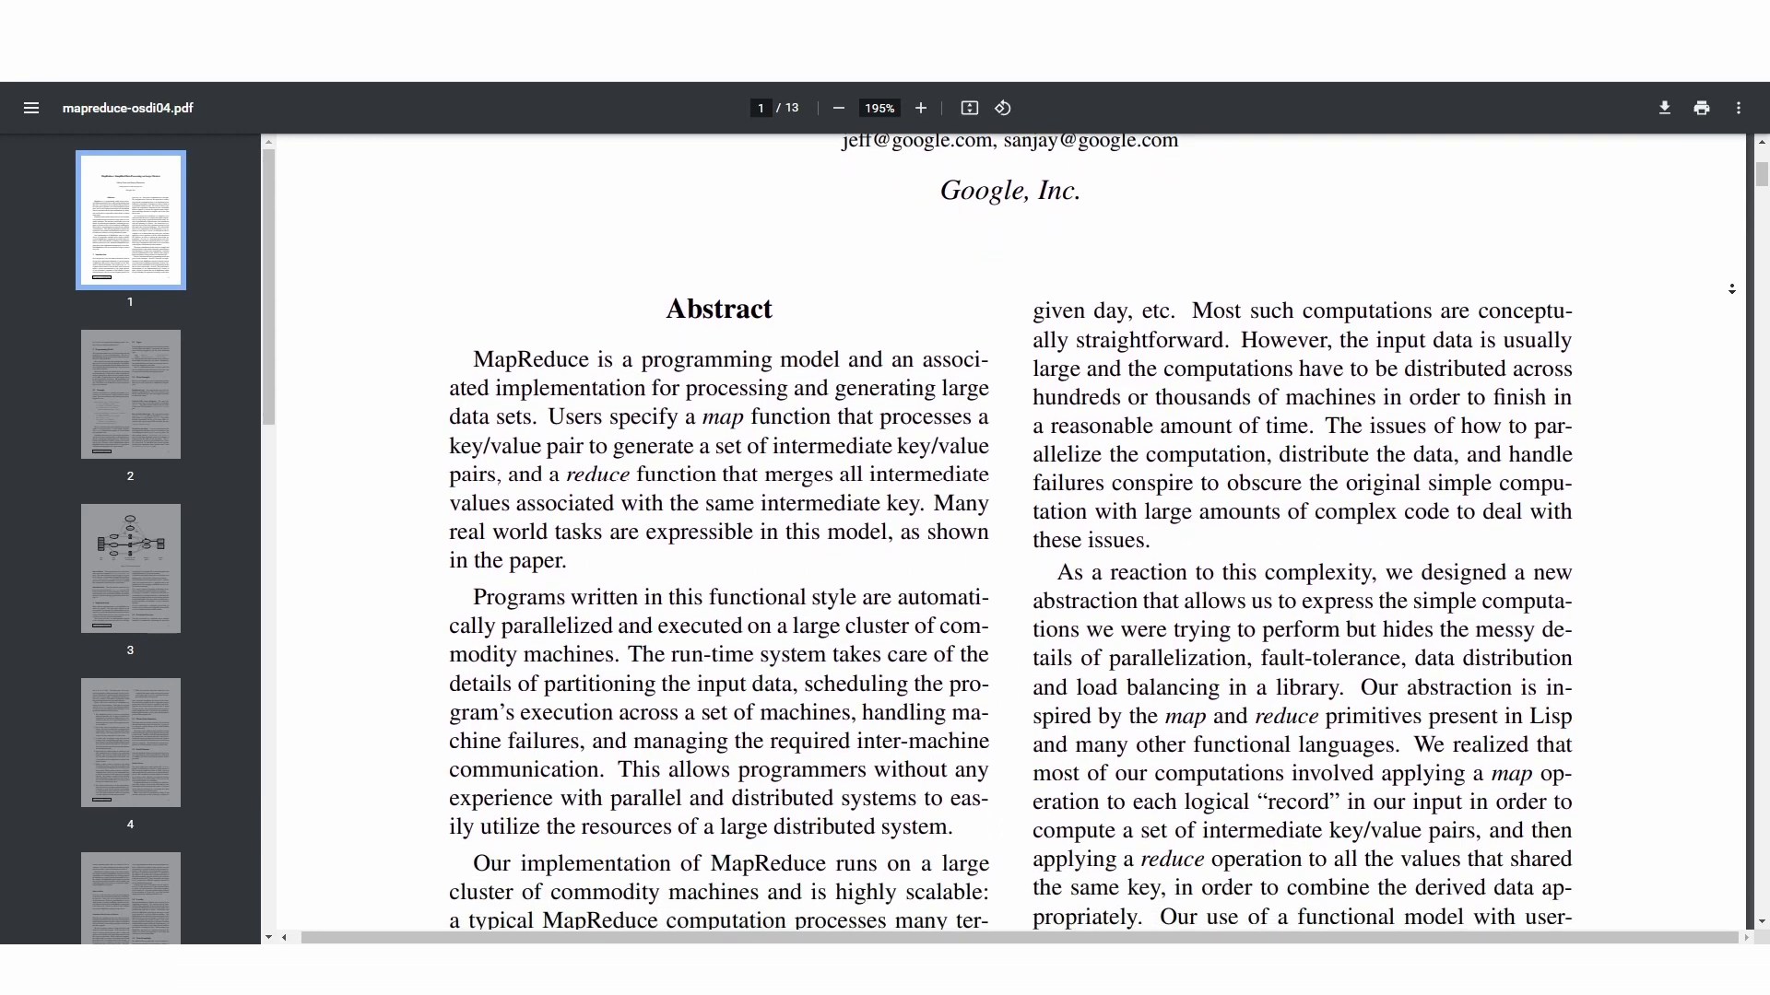
pyautogui.scroll(-3)
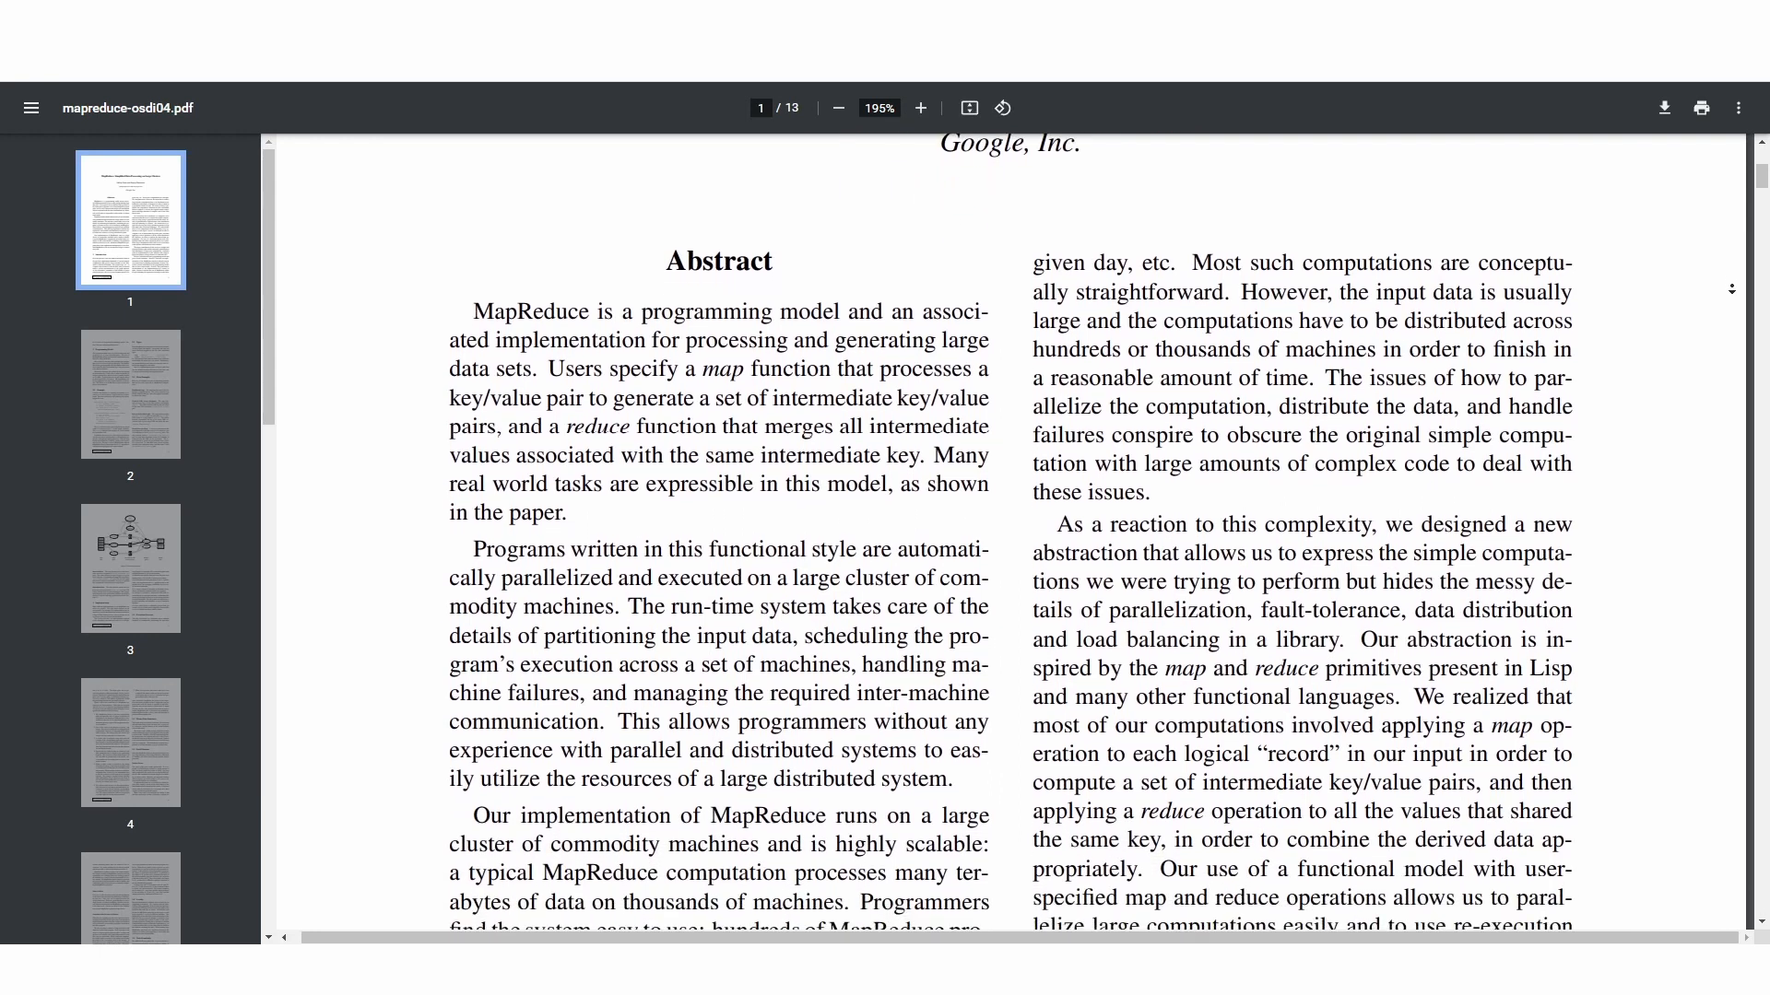
pyautogui.scroll(-3)
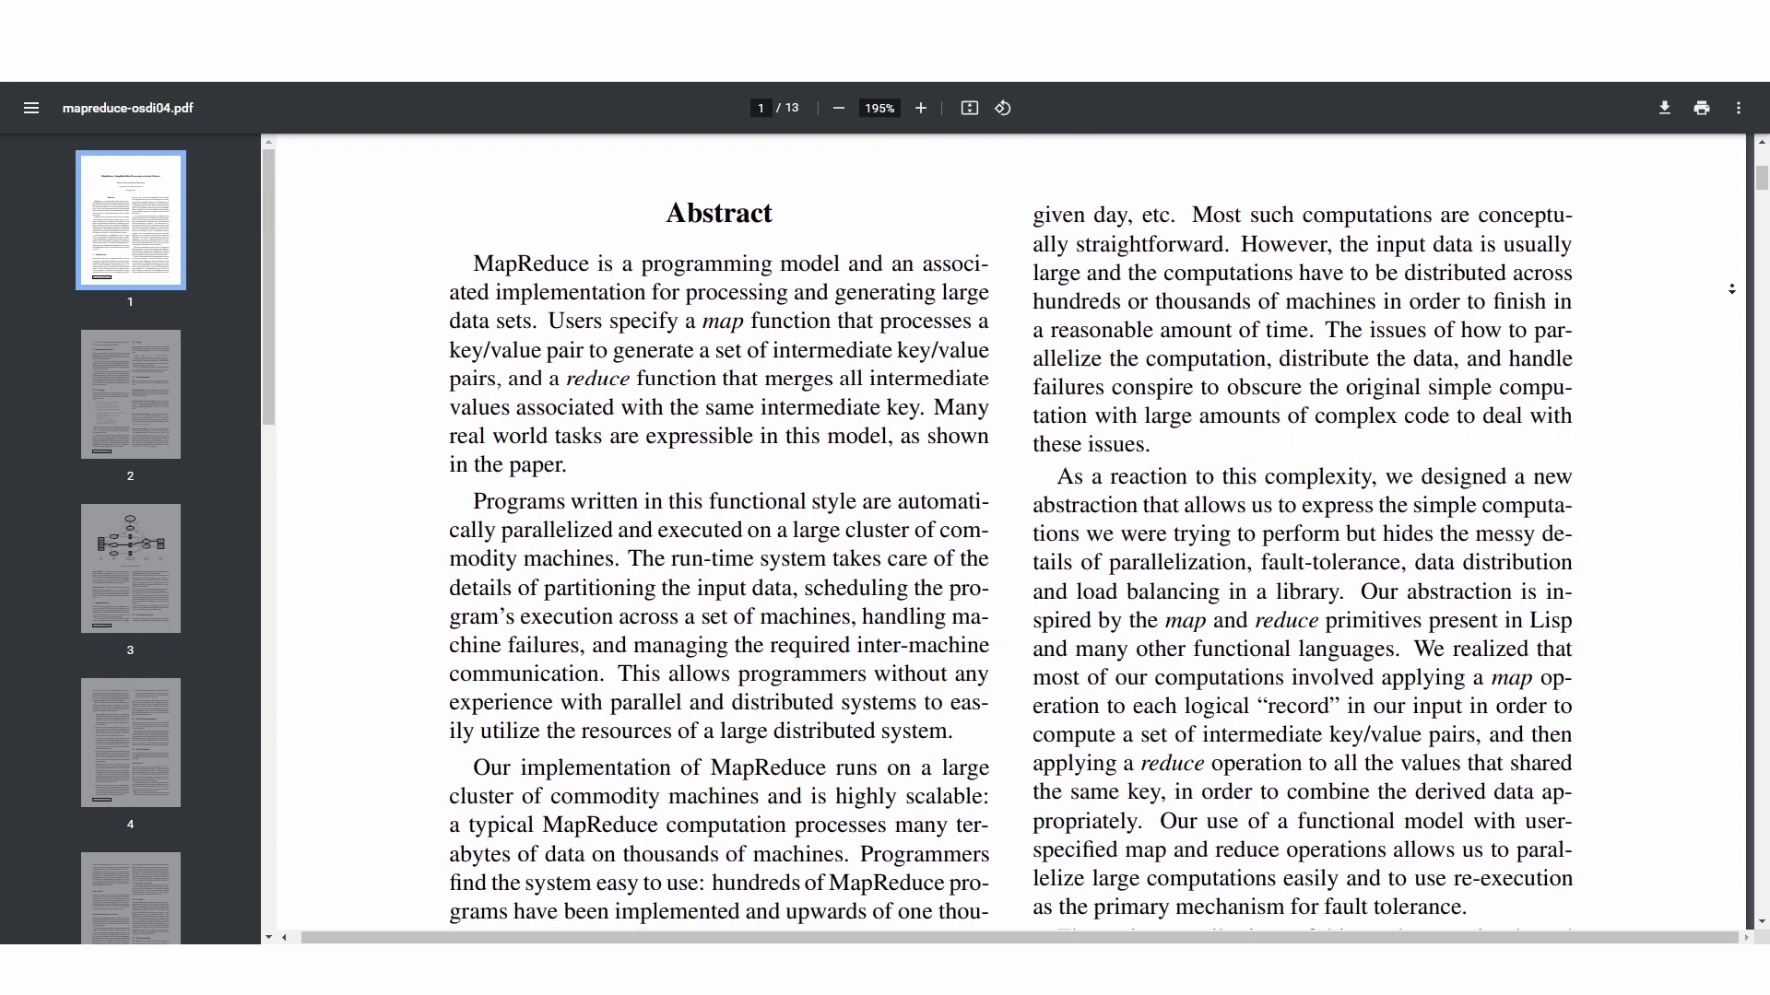
pyautogui.scroll(-3)
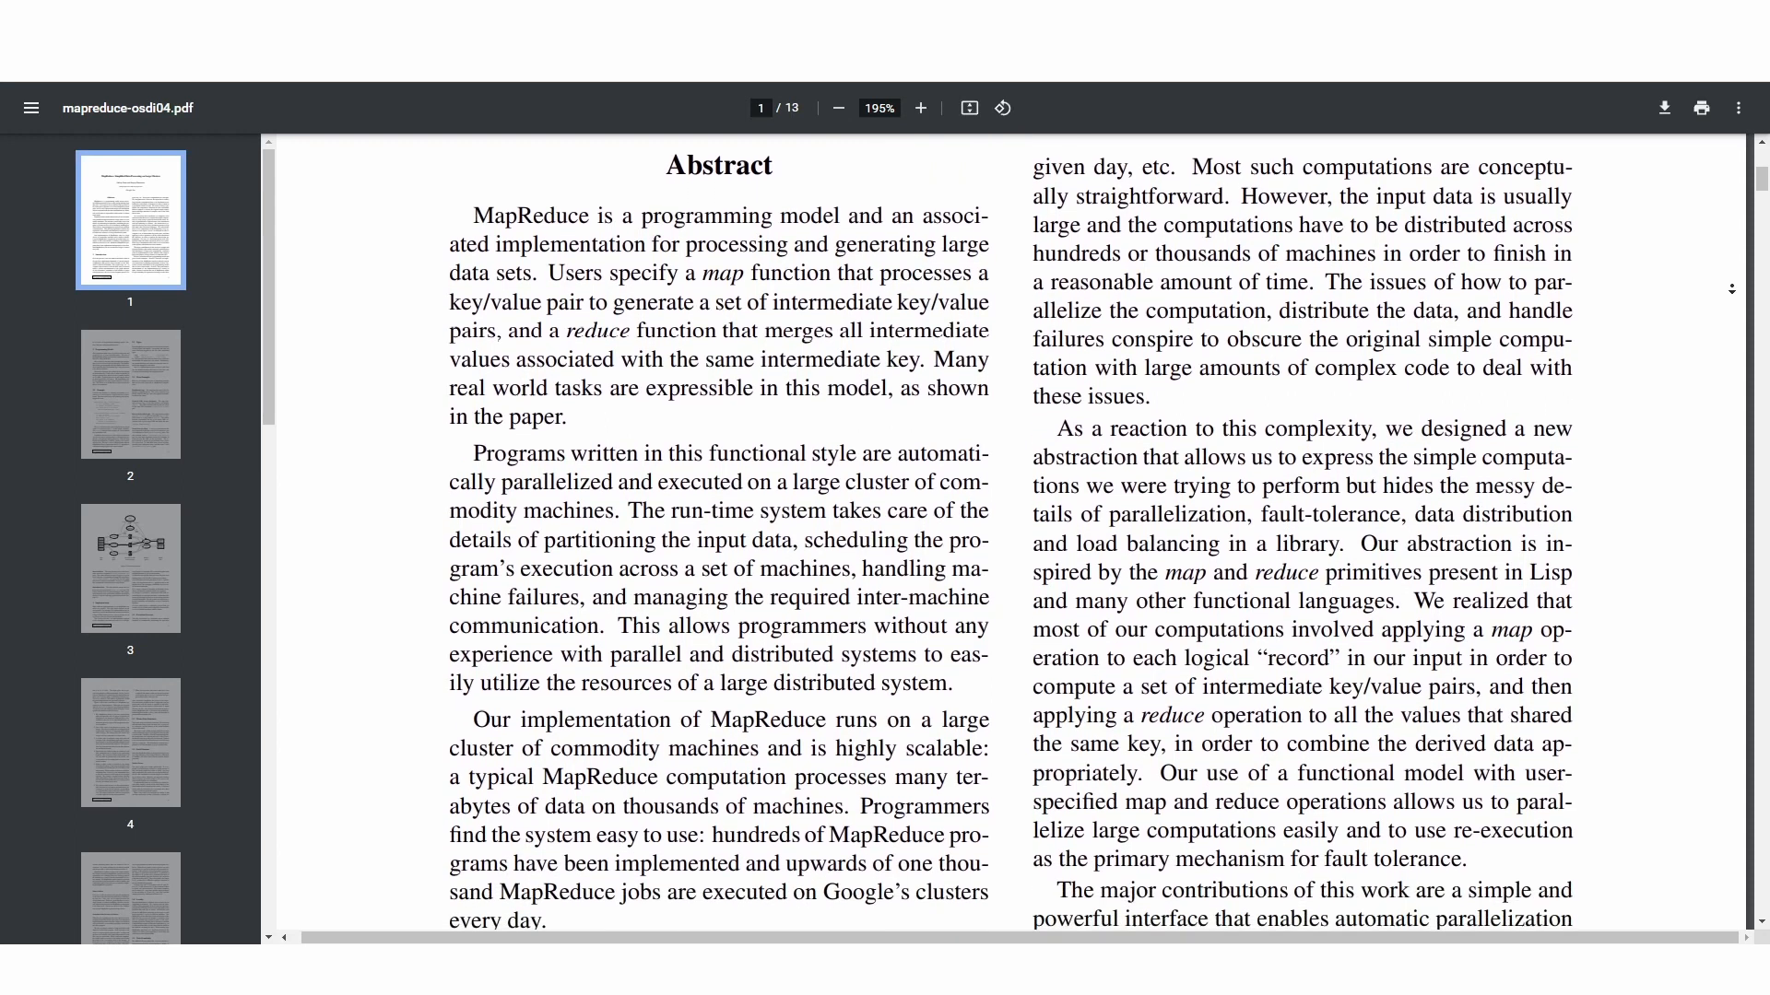
pyautogui.scroll(-3)
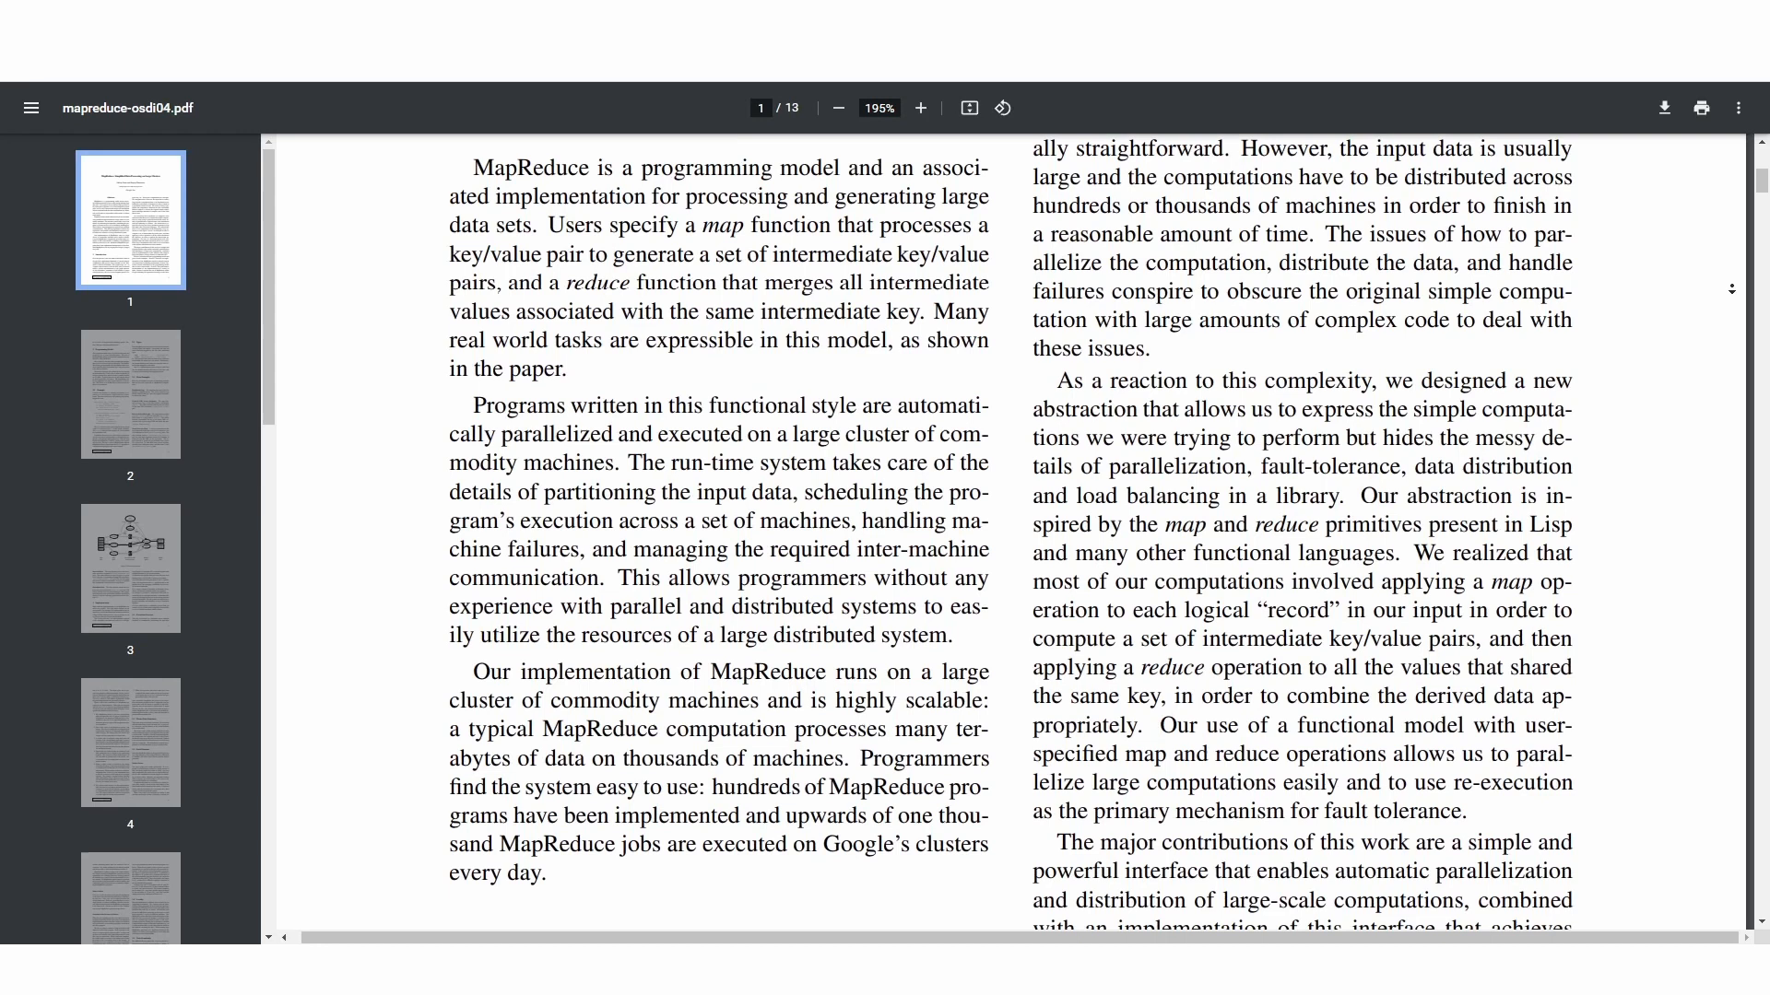
pyautogui.scroll(-3)
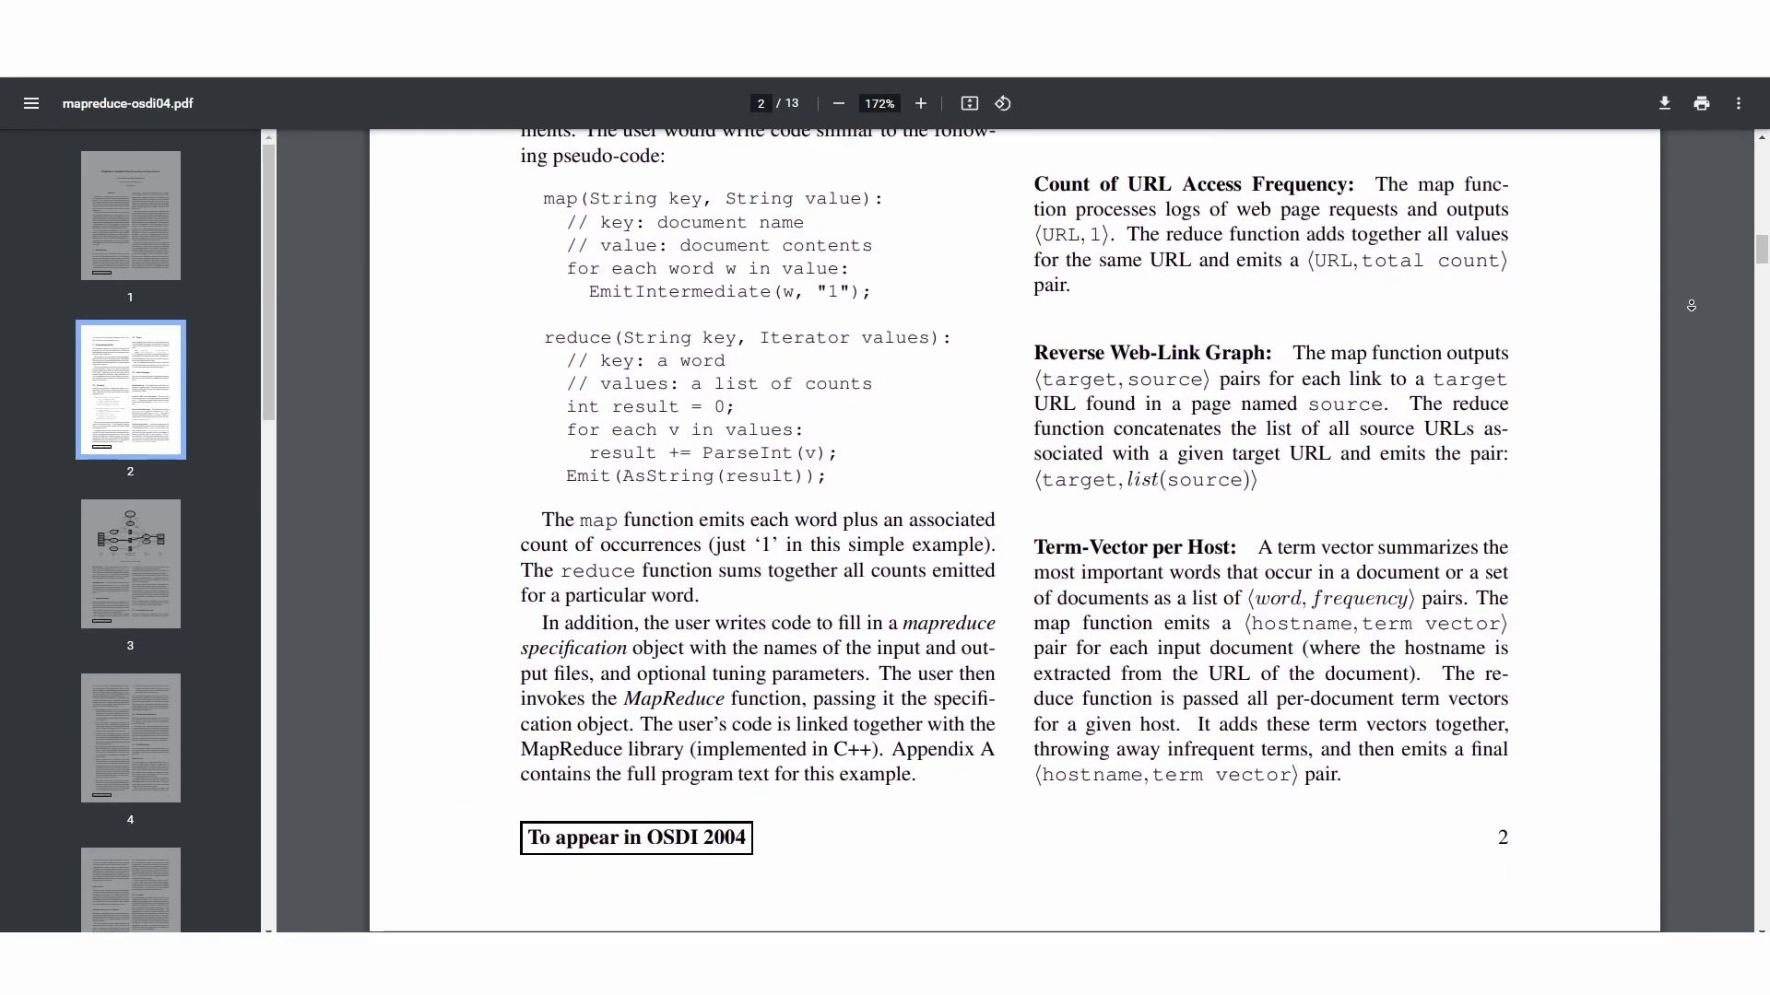
pyautogui.scroll(-3)
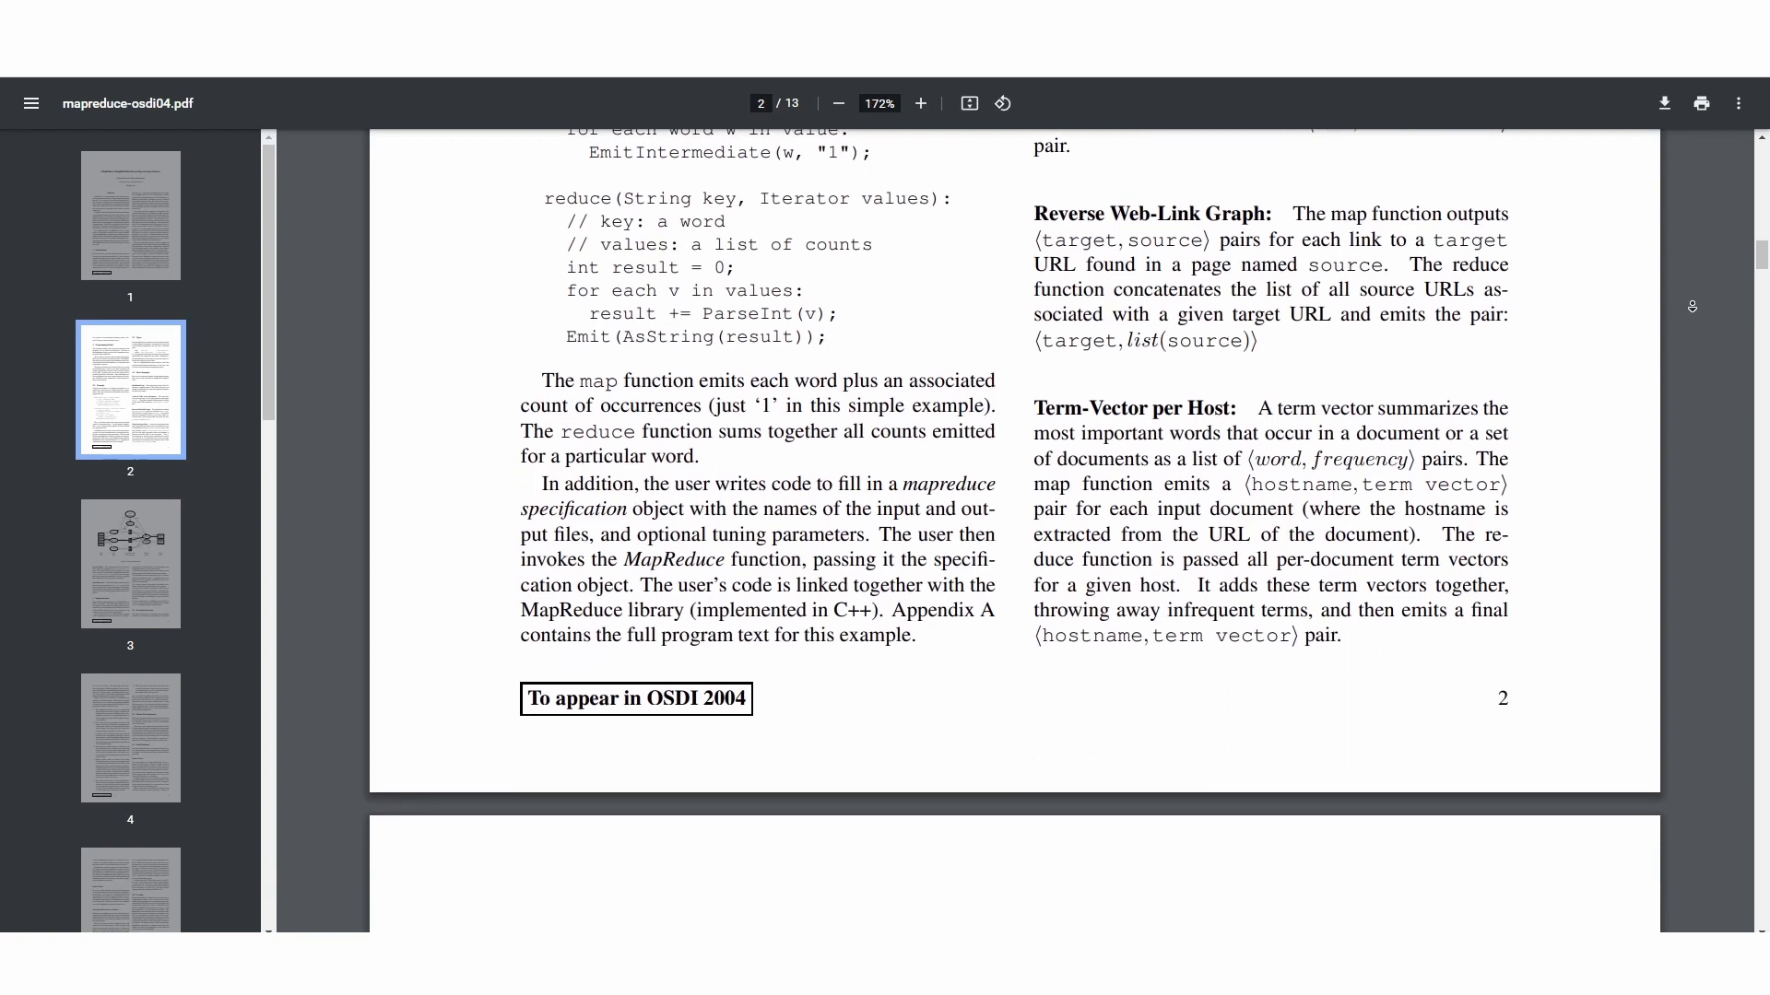
pyautogui.scroll(-3)
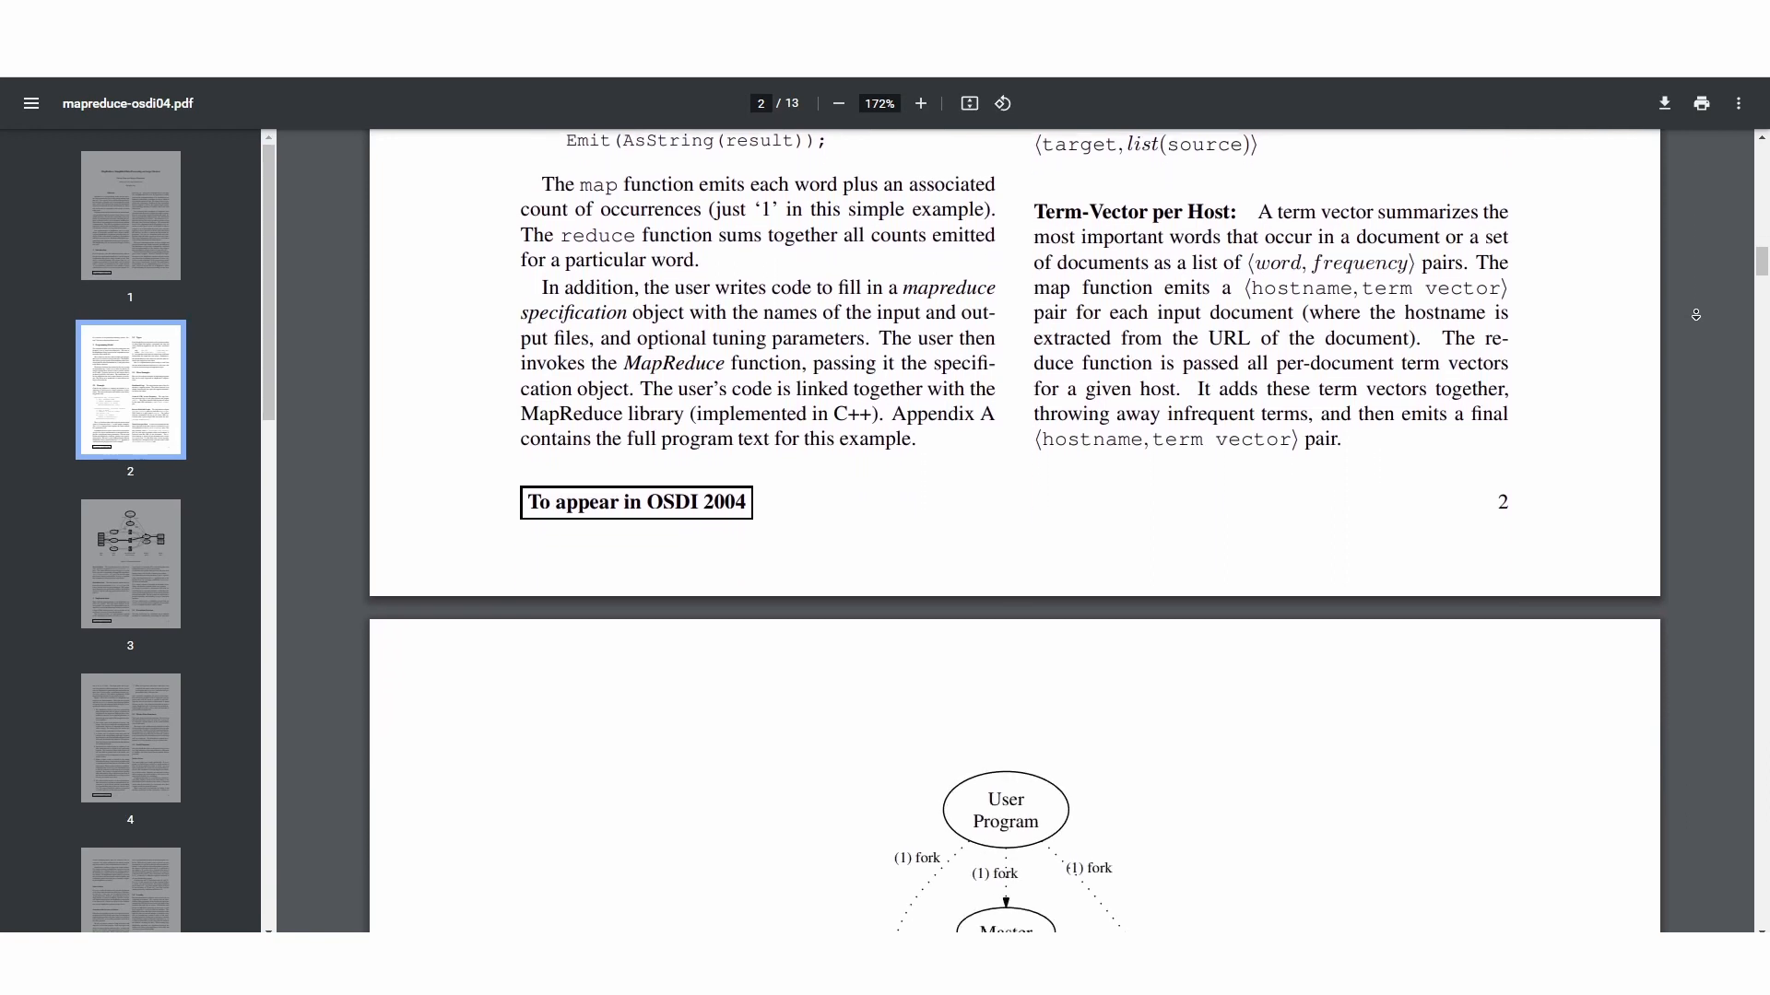
pyautogui.scroll(-3)
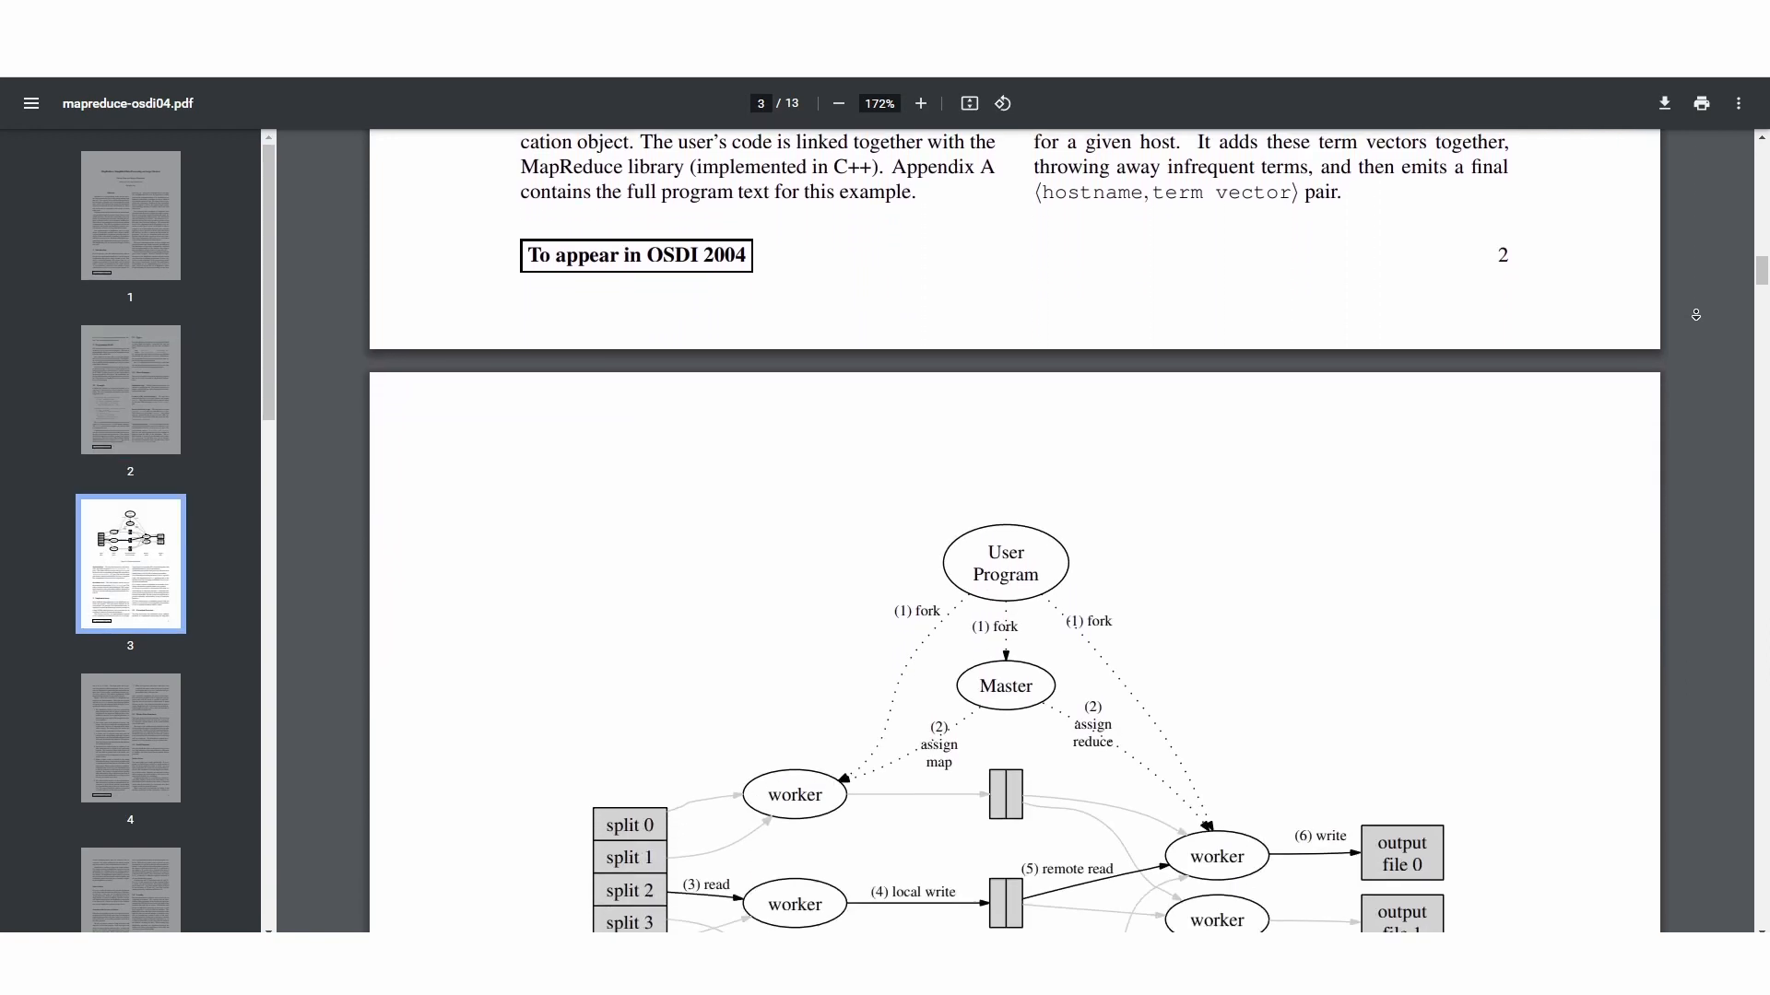
pyautogui.scroll(-3)
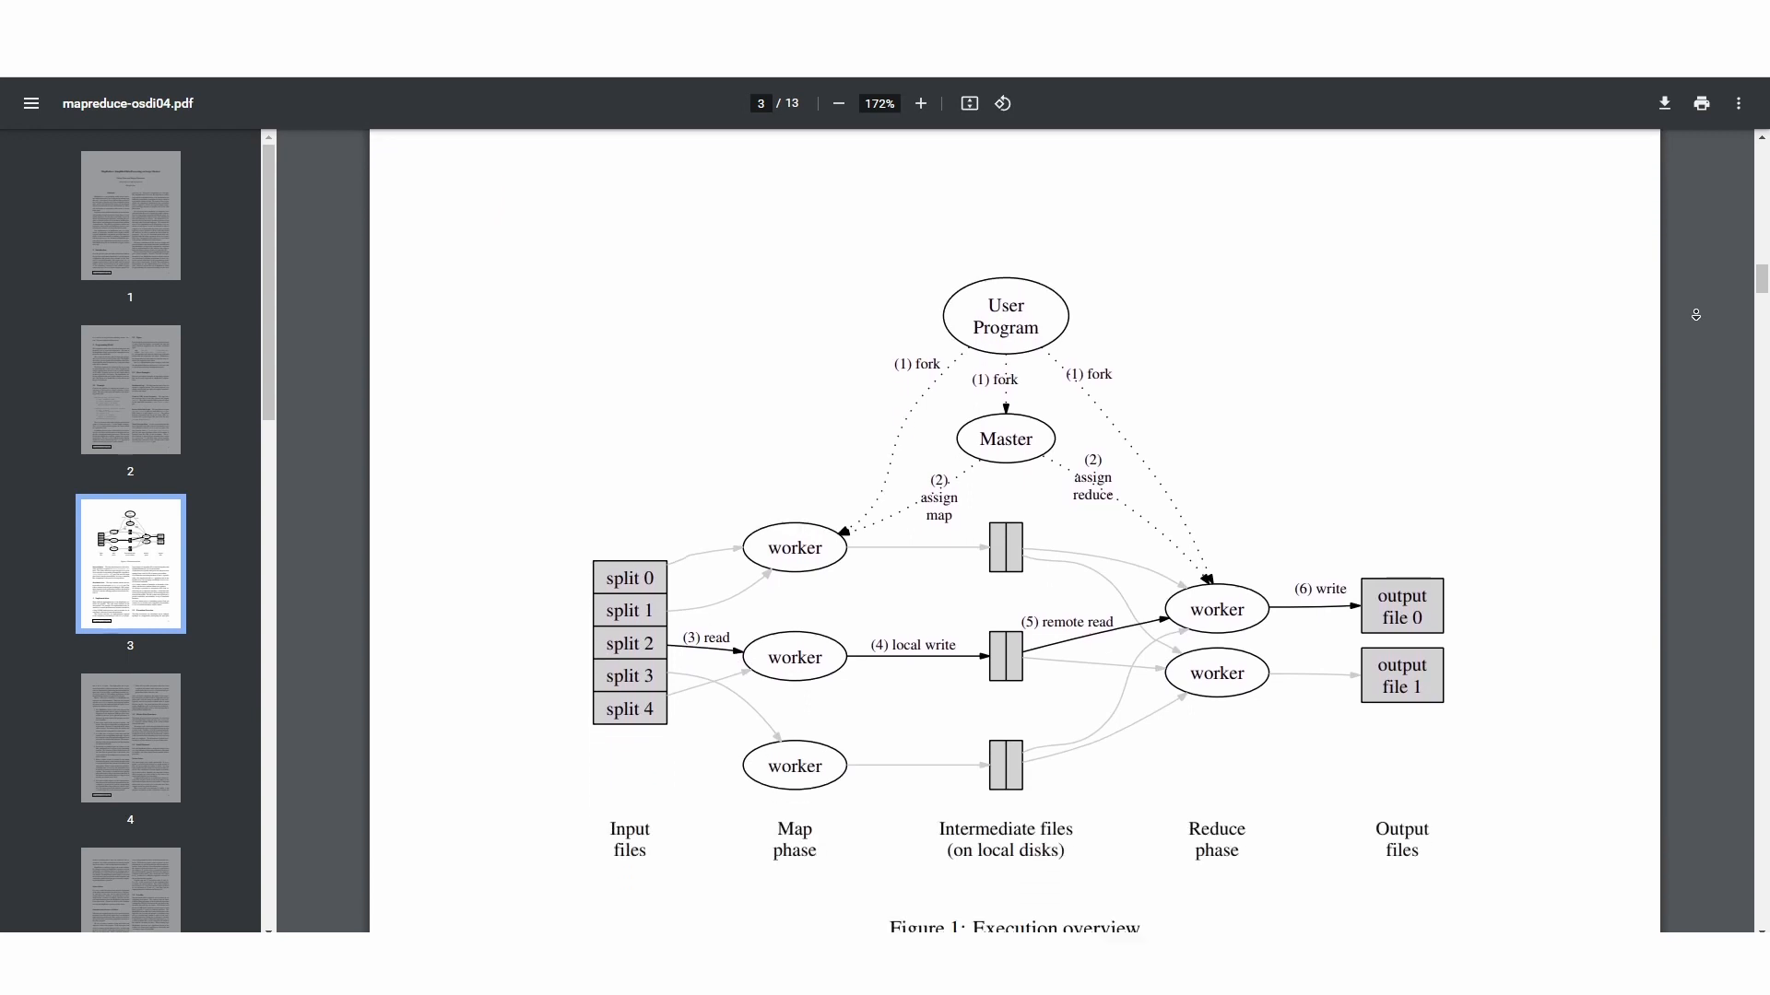
pyautogui.scroll(-3)
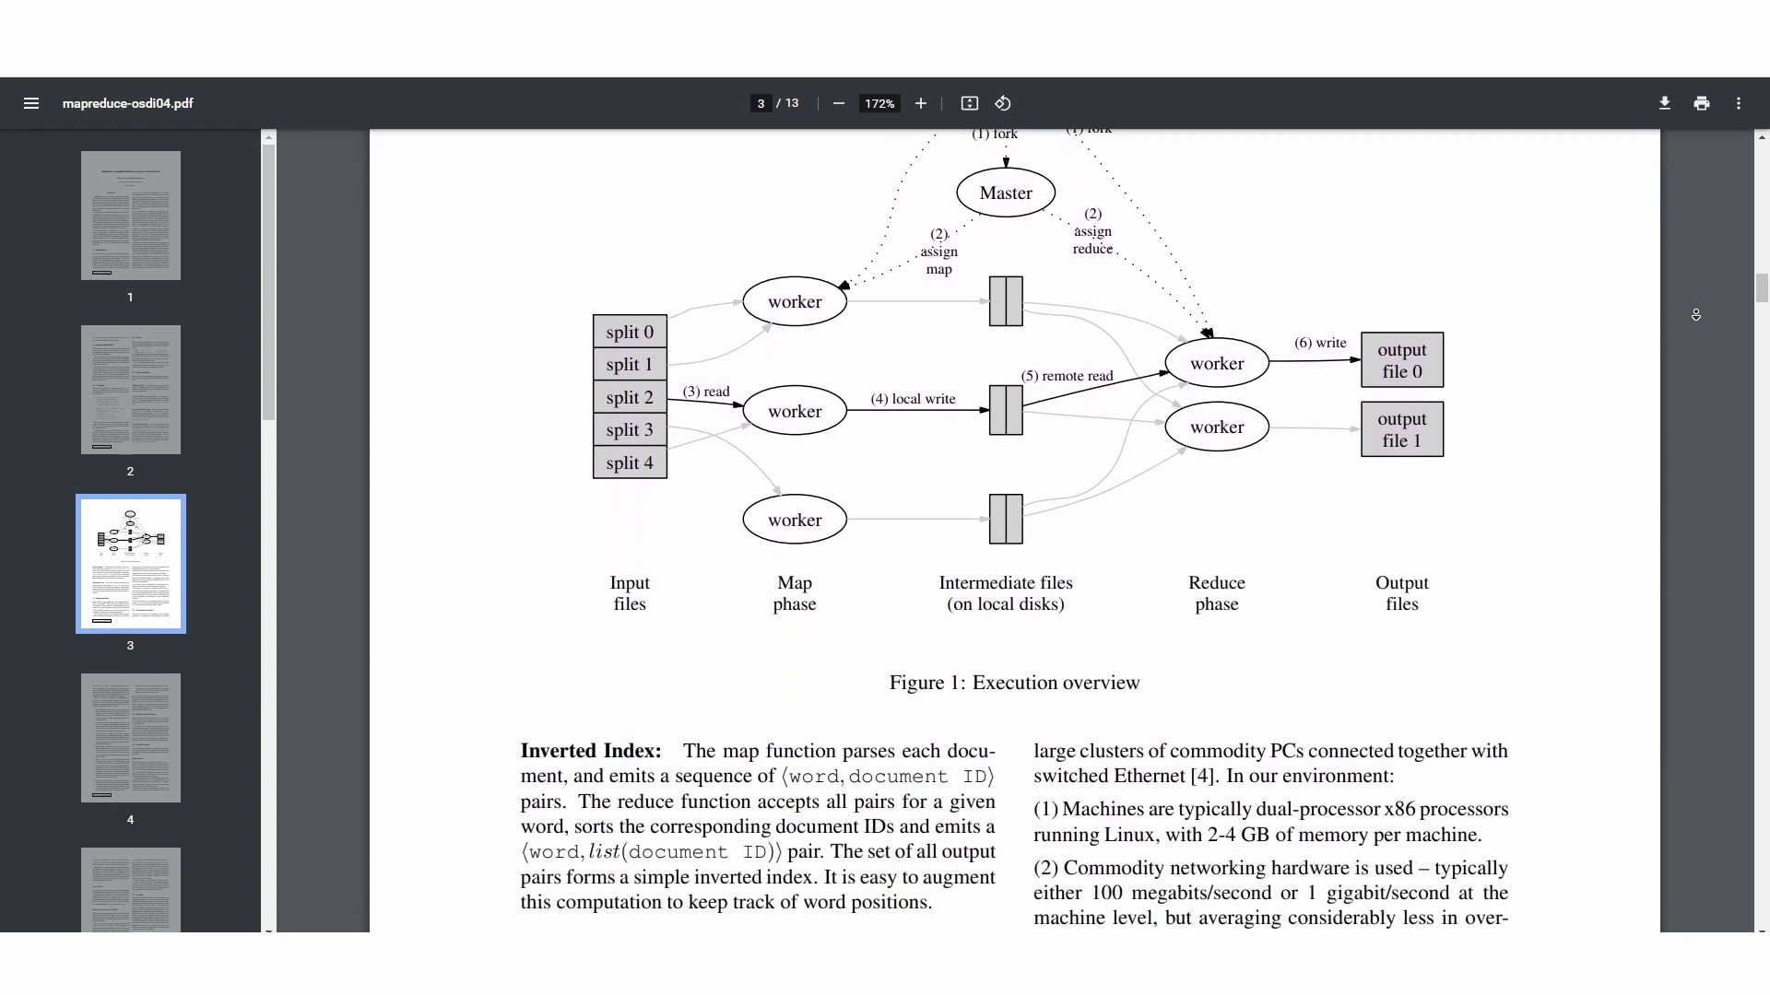
pyautogui.scroll(-3)
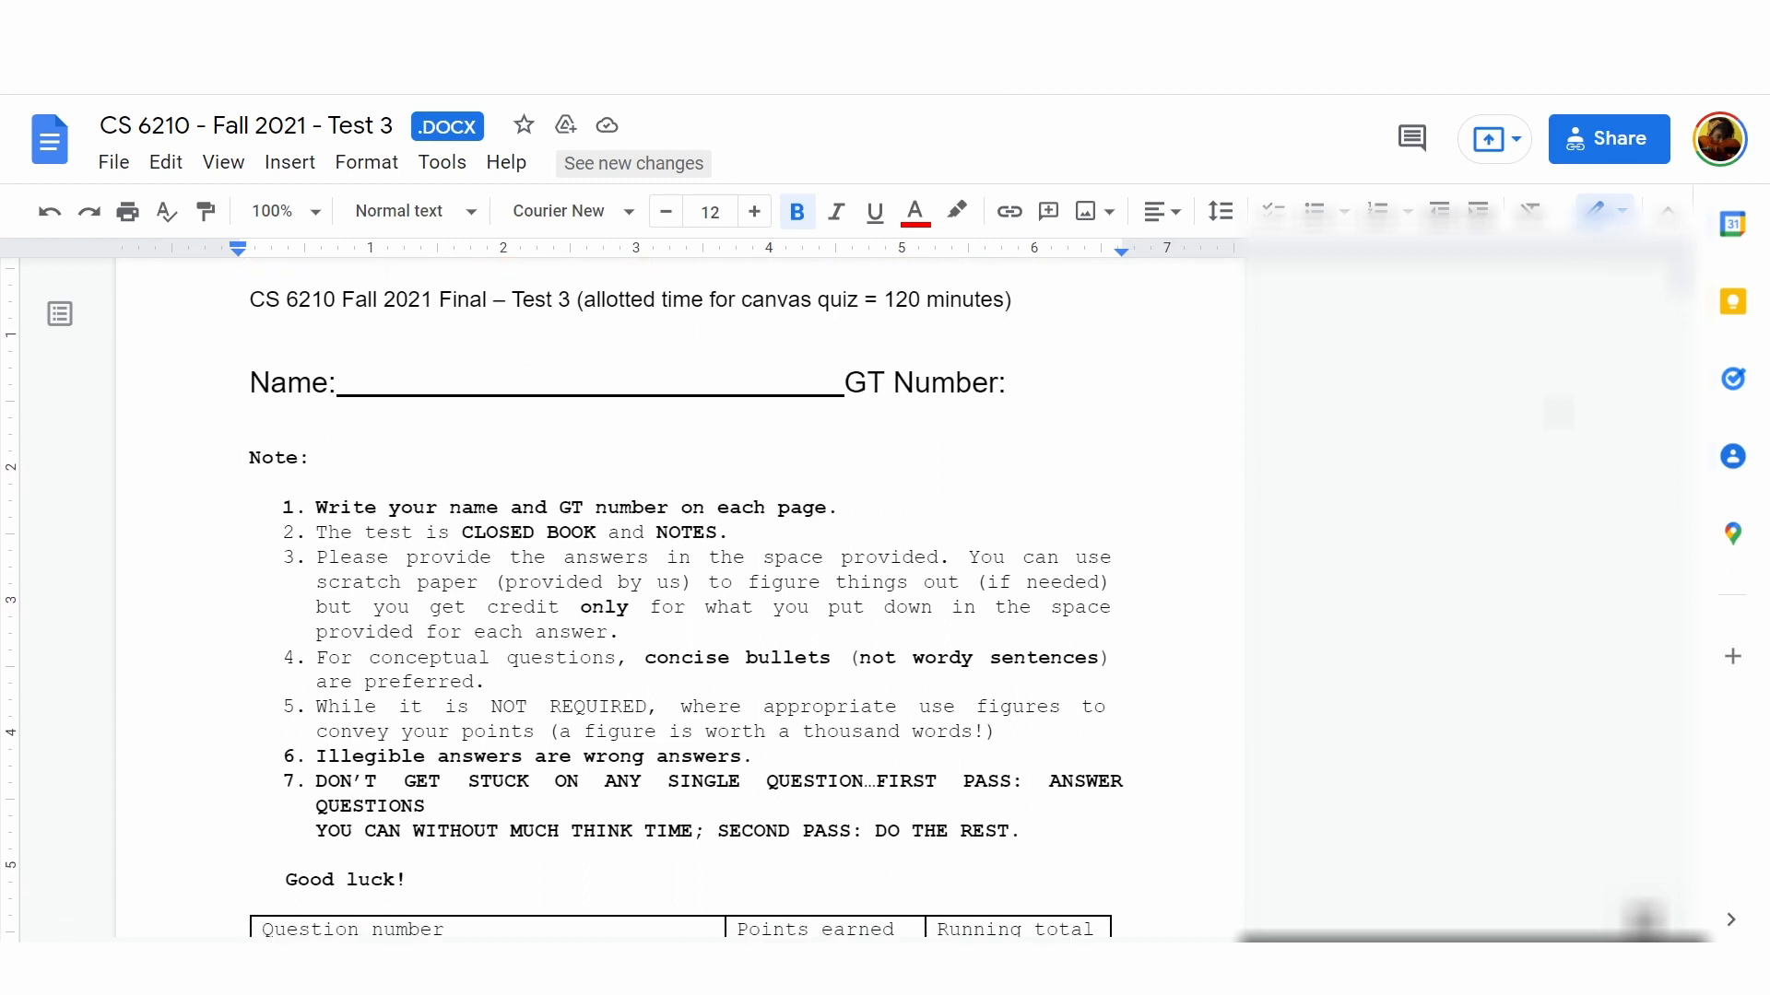
# Scroll the Test 3 doc past the instructions and question 1 to answers 2(a) and 2(b).
pyautogui.scroll(-3)
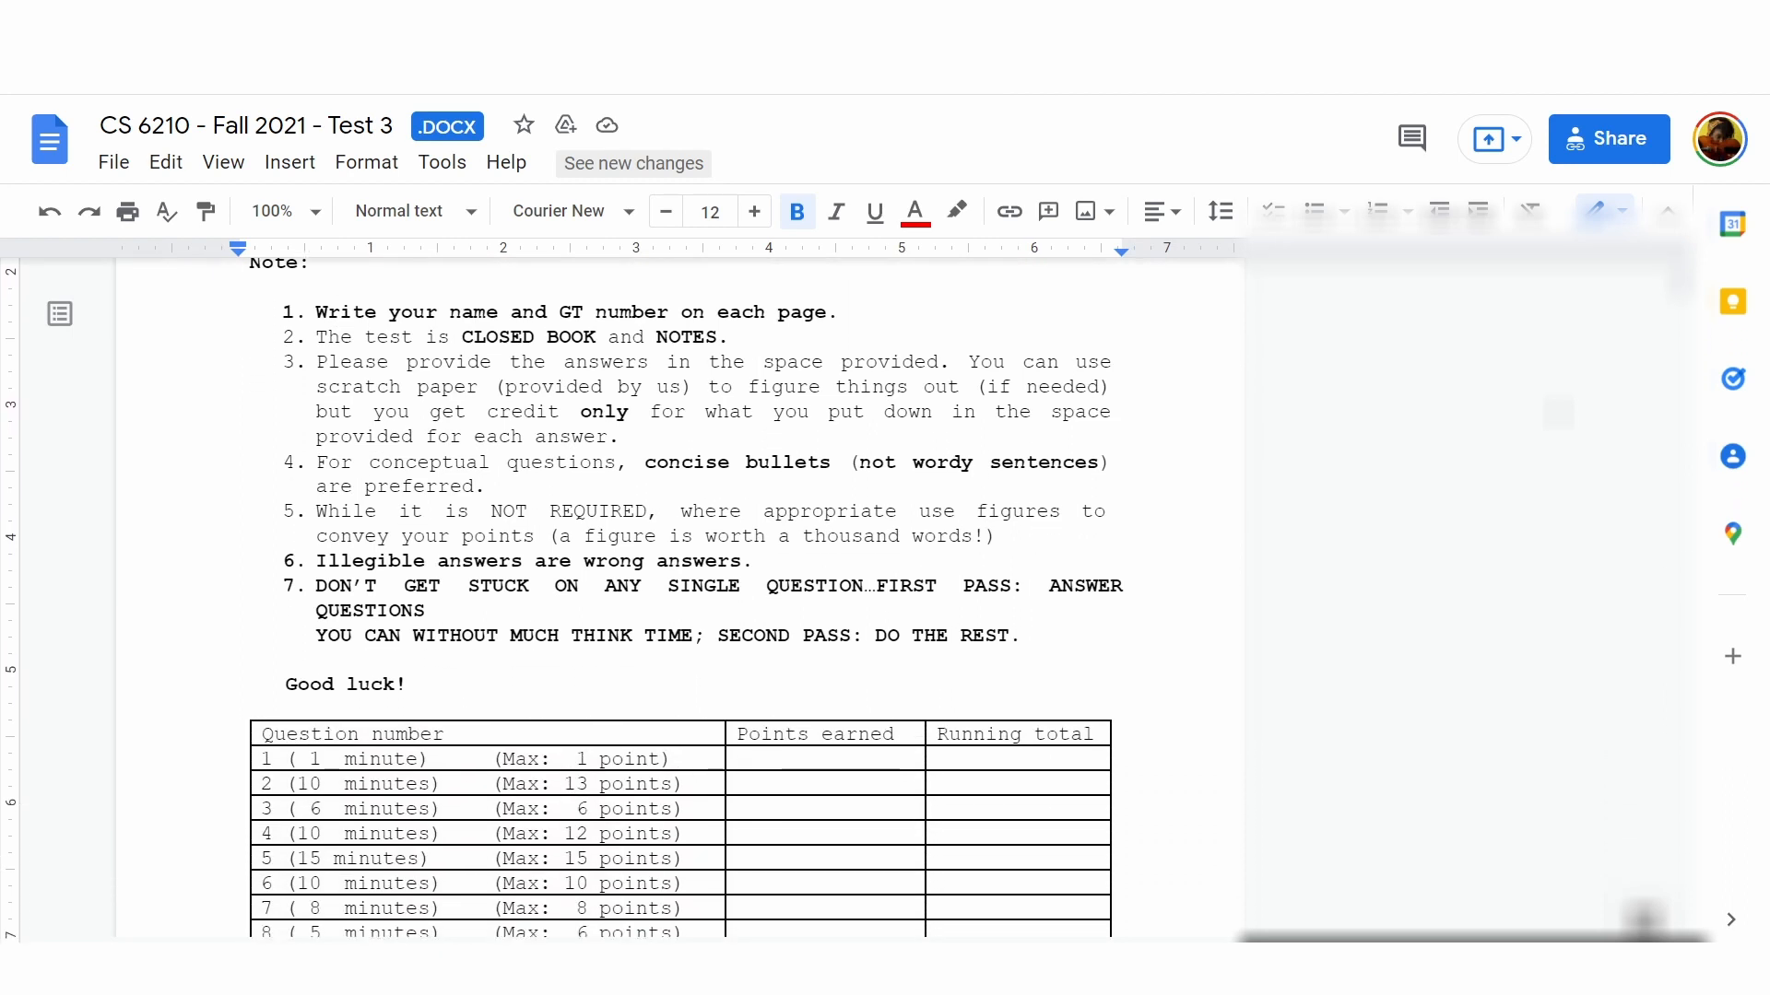
pyautogui.scroll(-3)
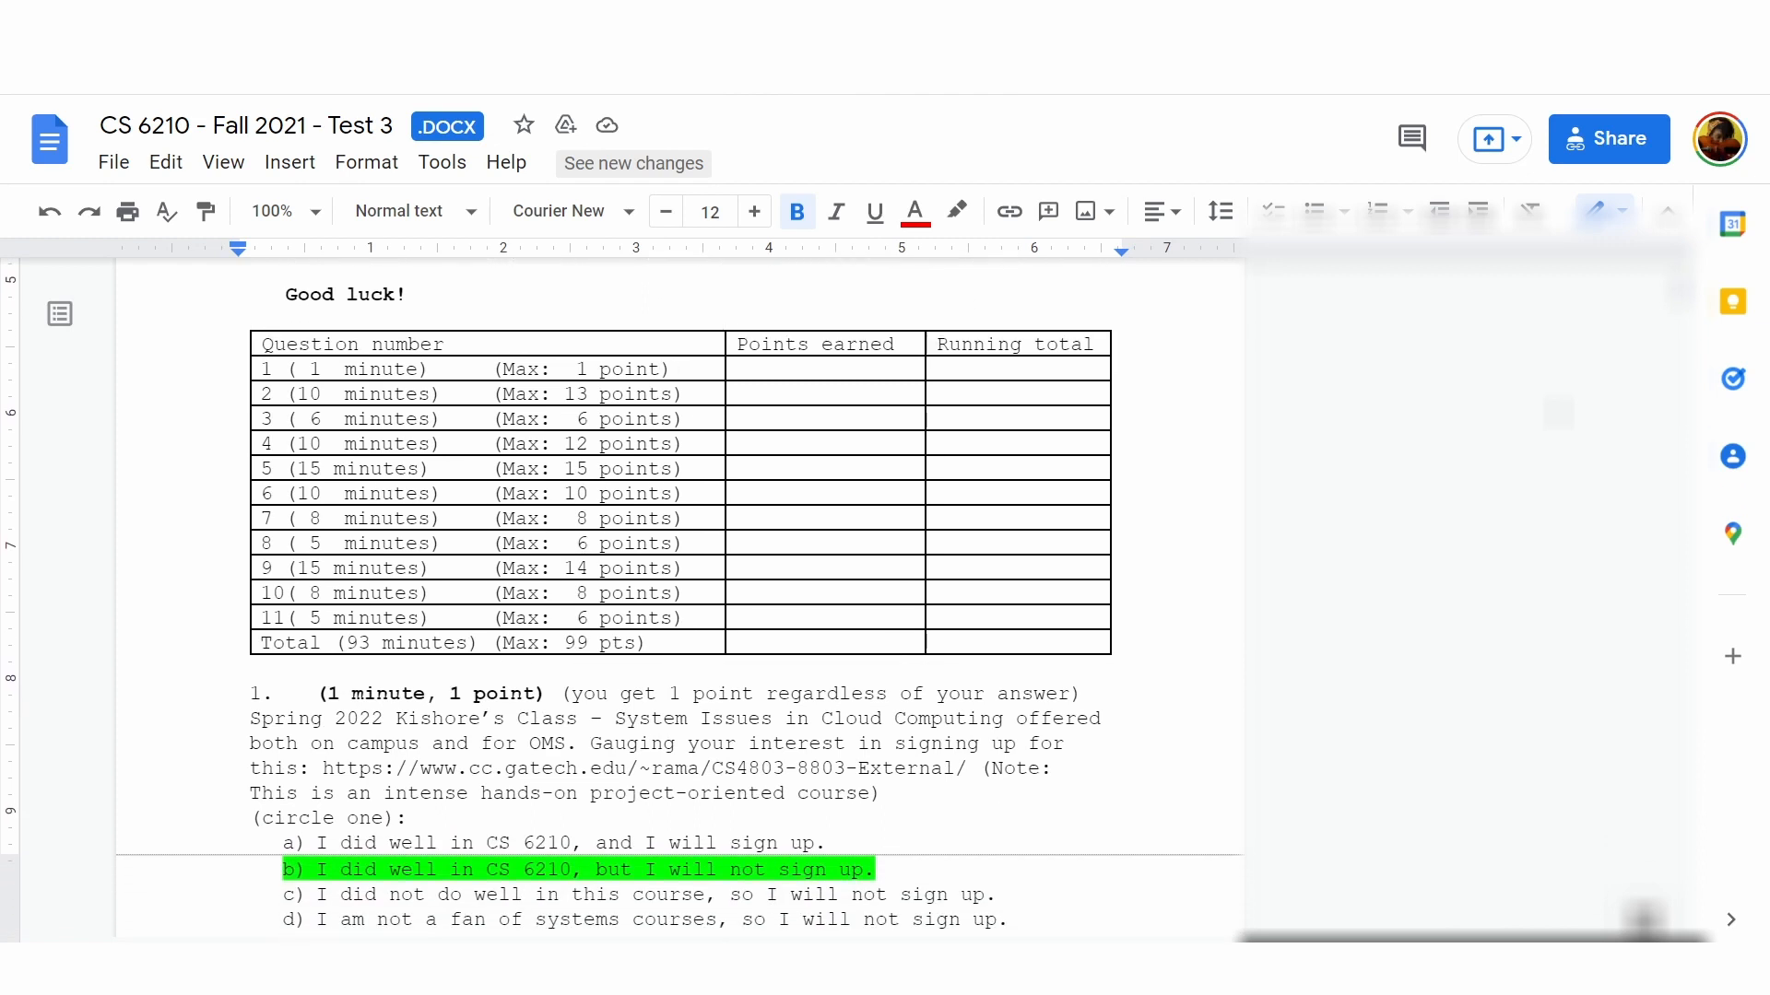
pyautogui.scroll(-3)
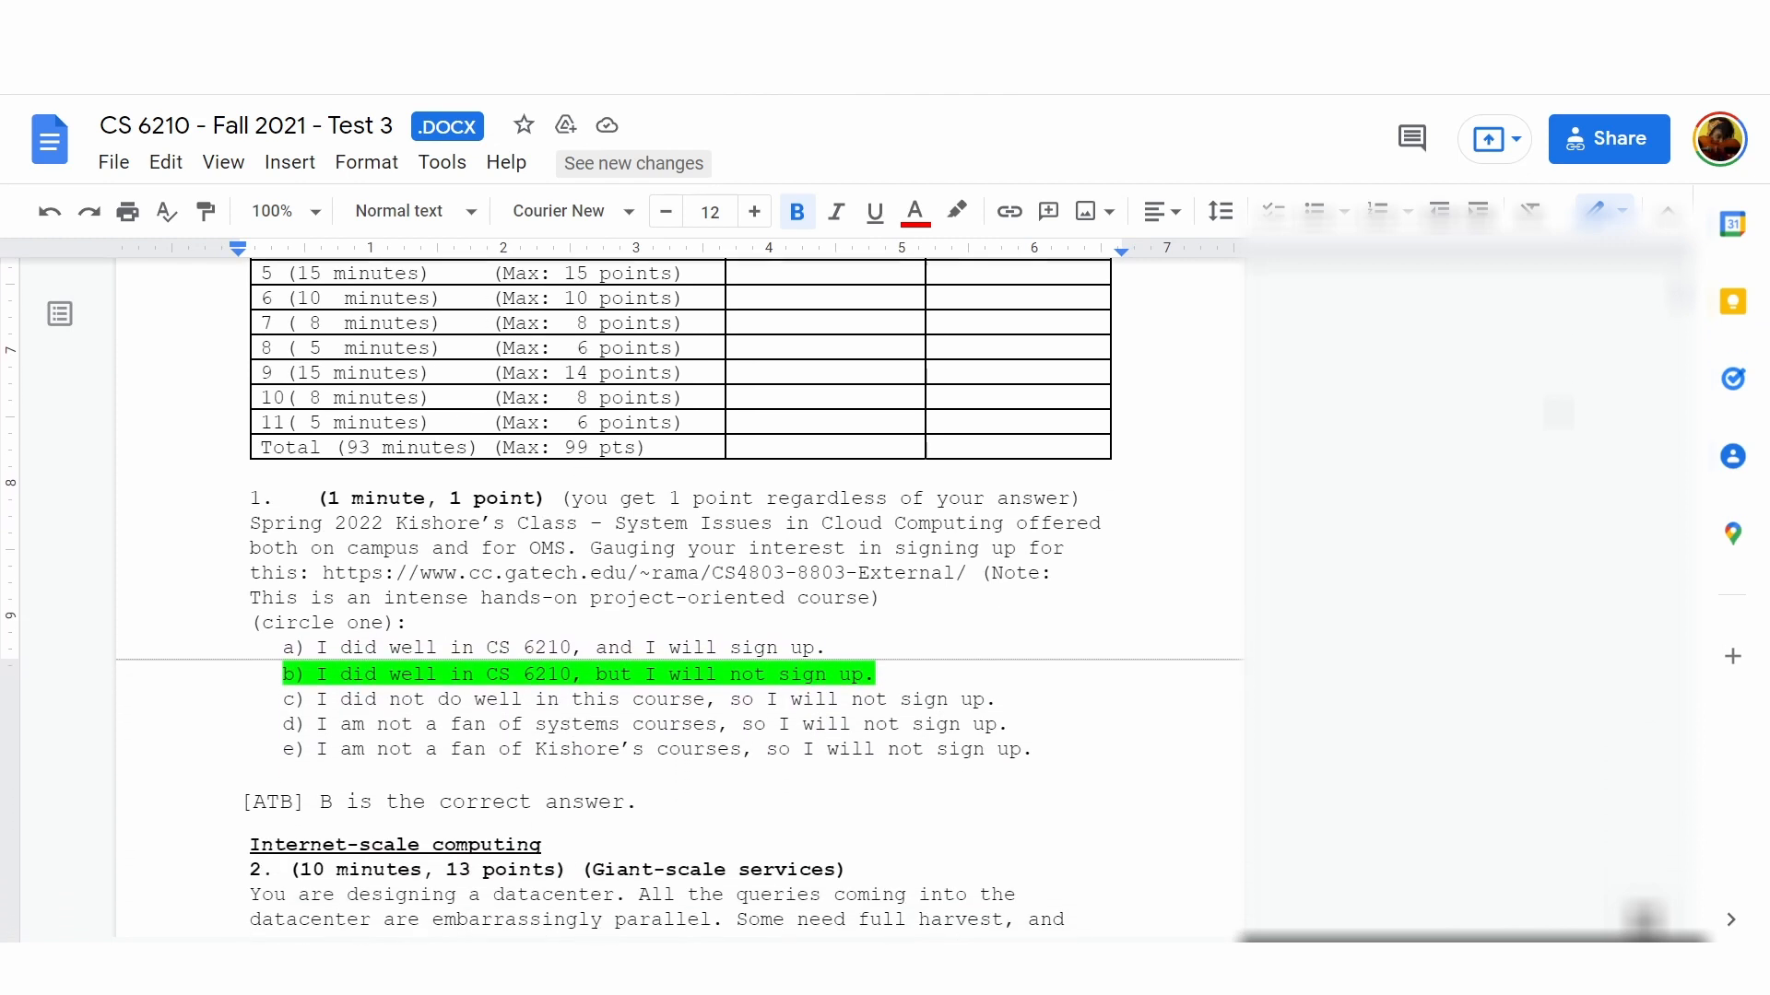
pyautogui.scroll(-3)
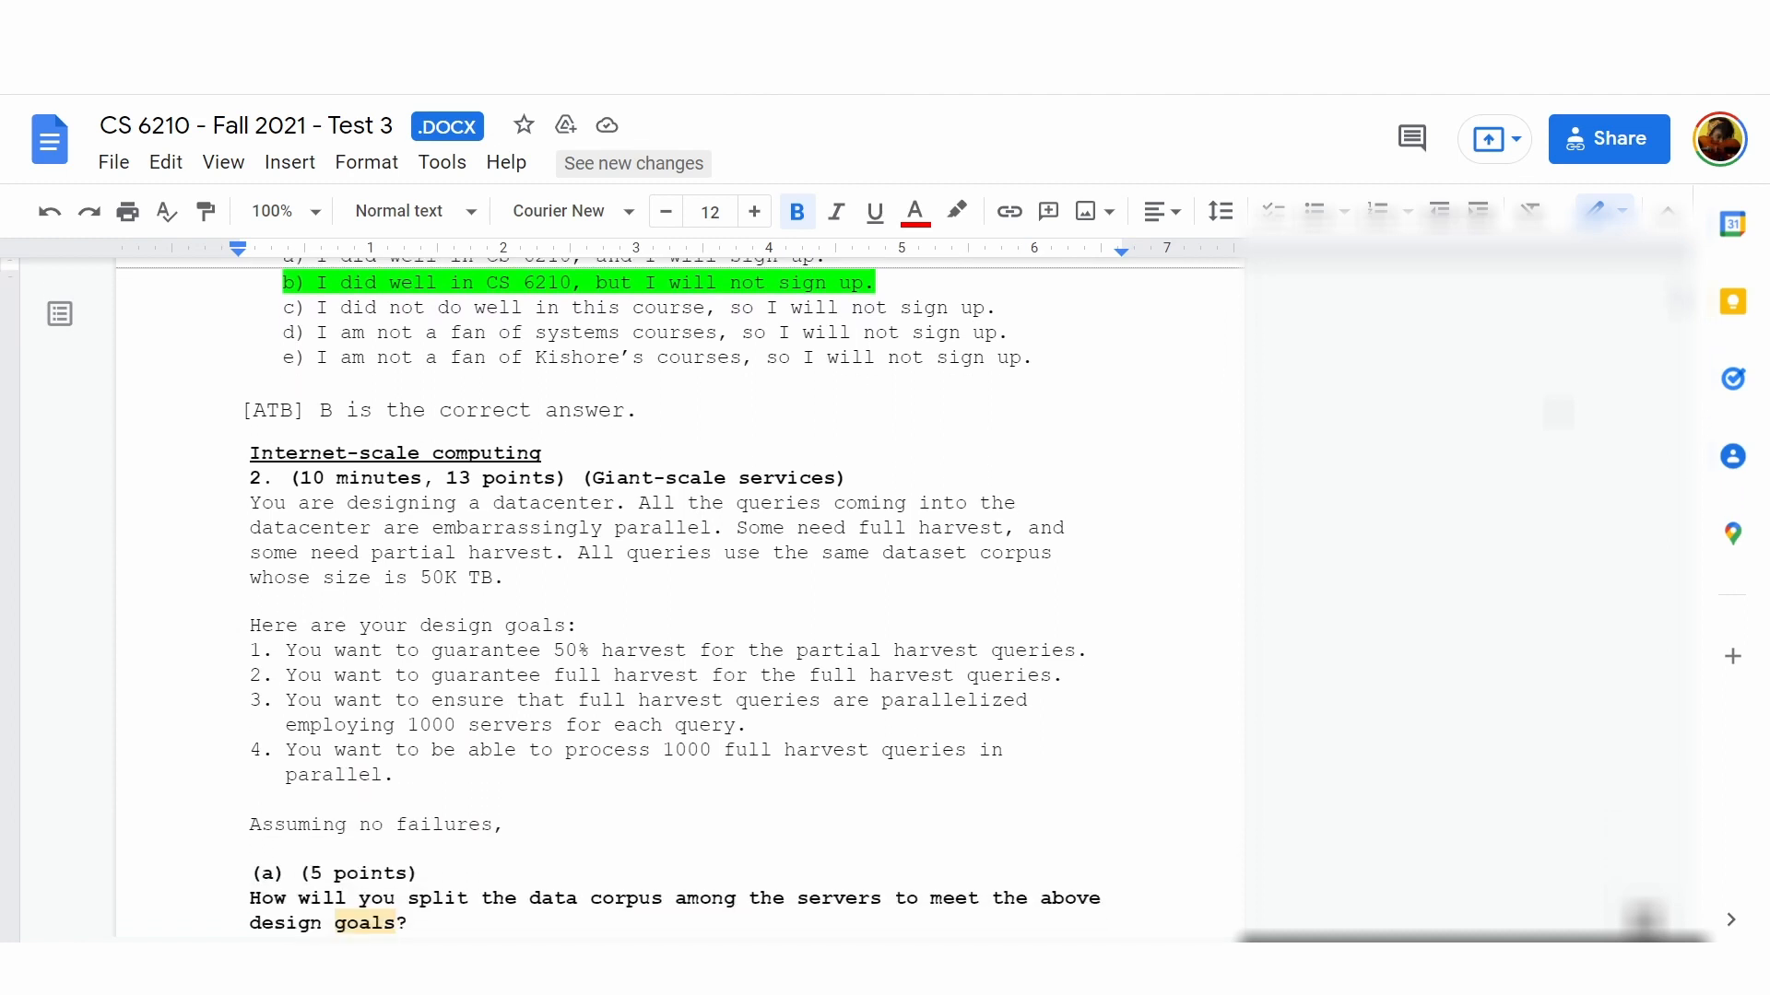
pyautogui.scroll(-3)
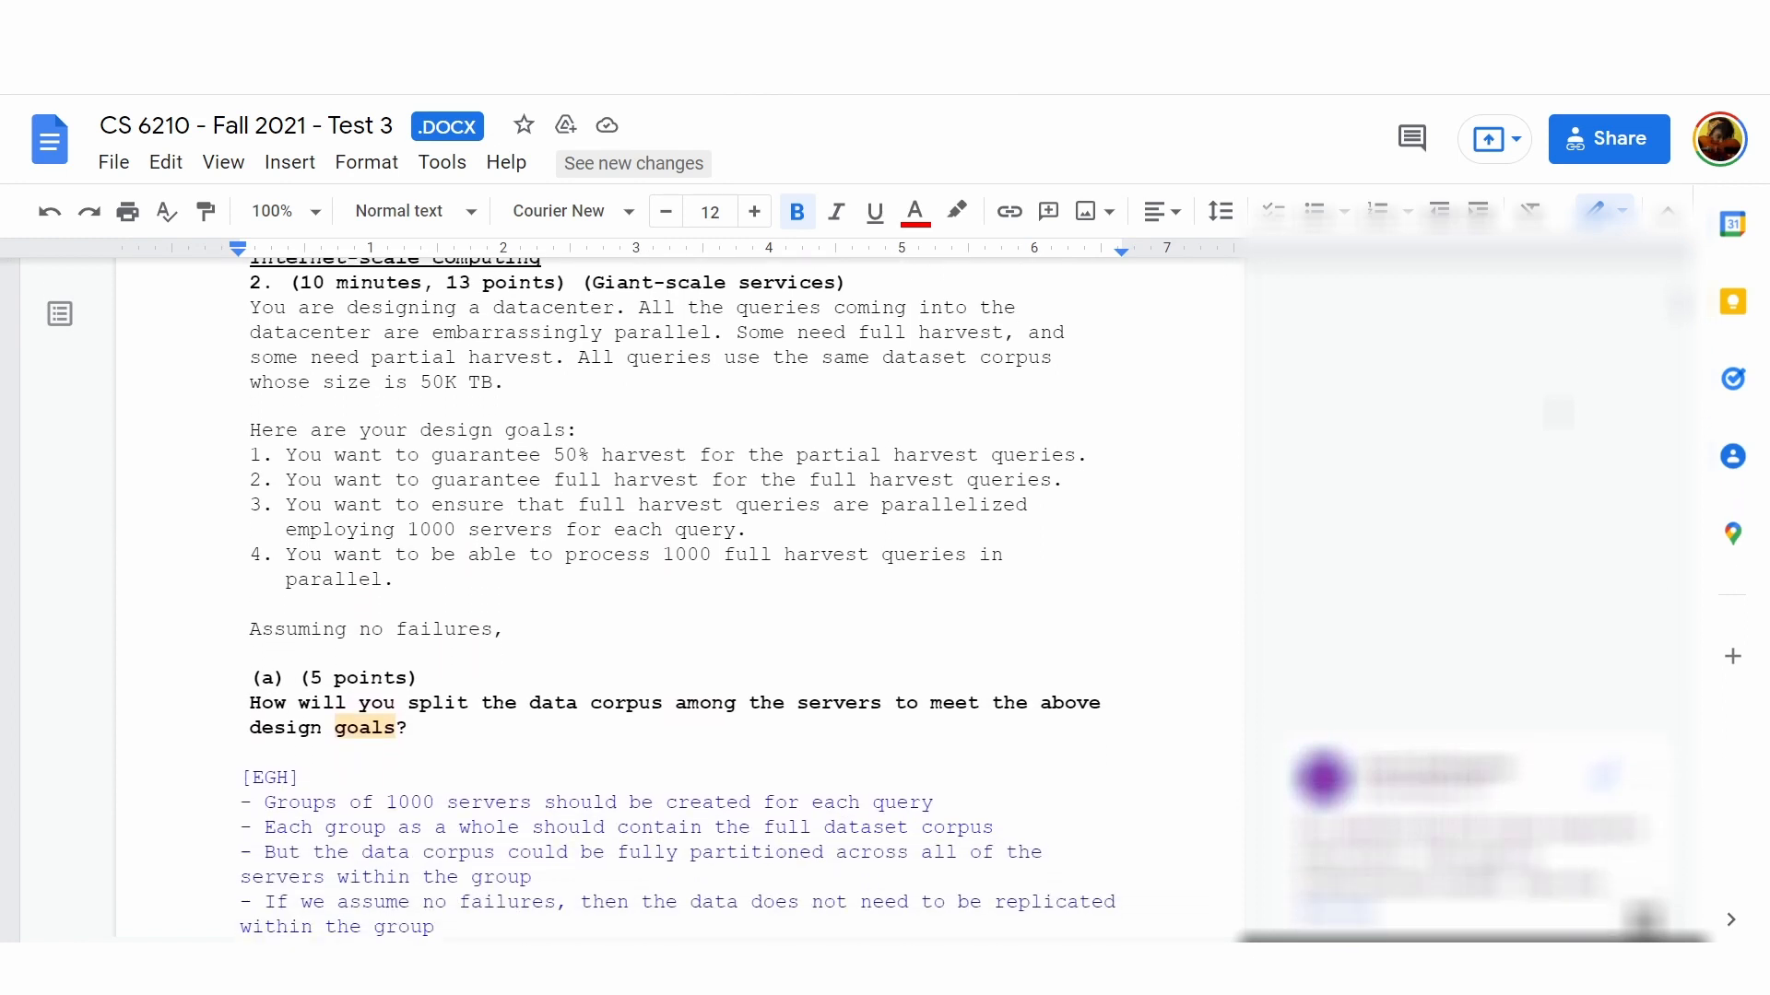
pyautogui.scroll(-3)
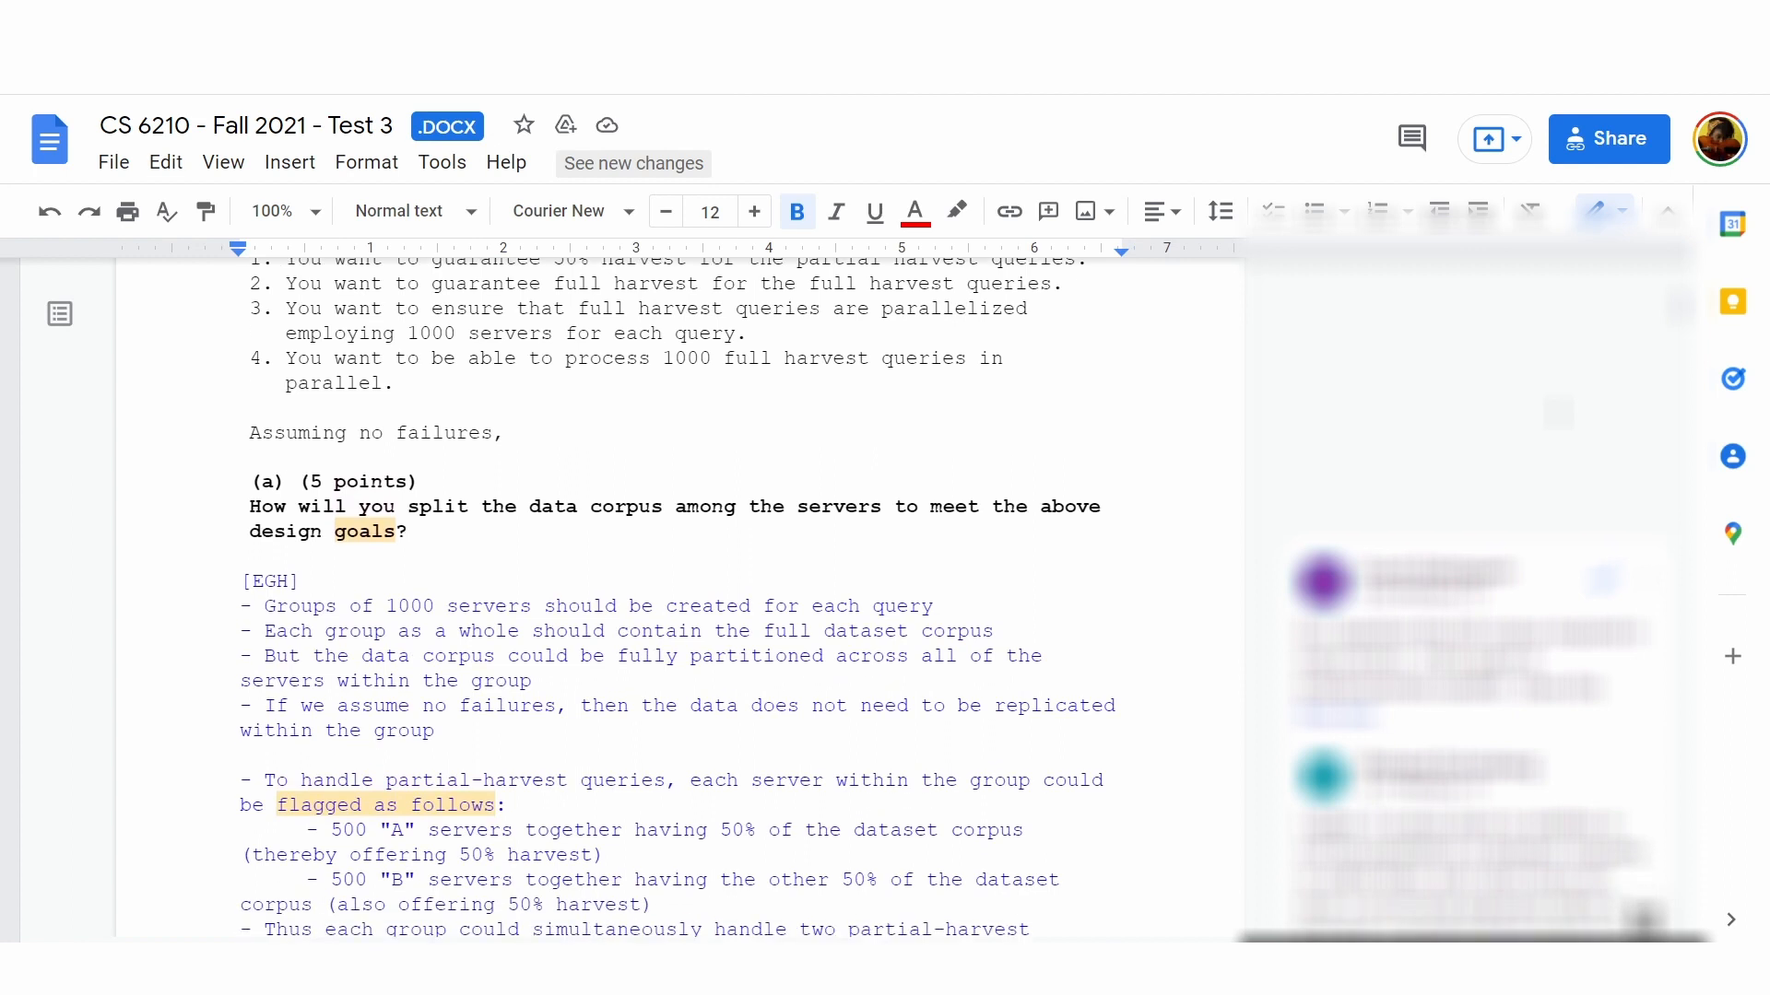
pyautogui.scroll(-3)
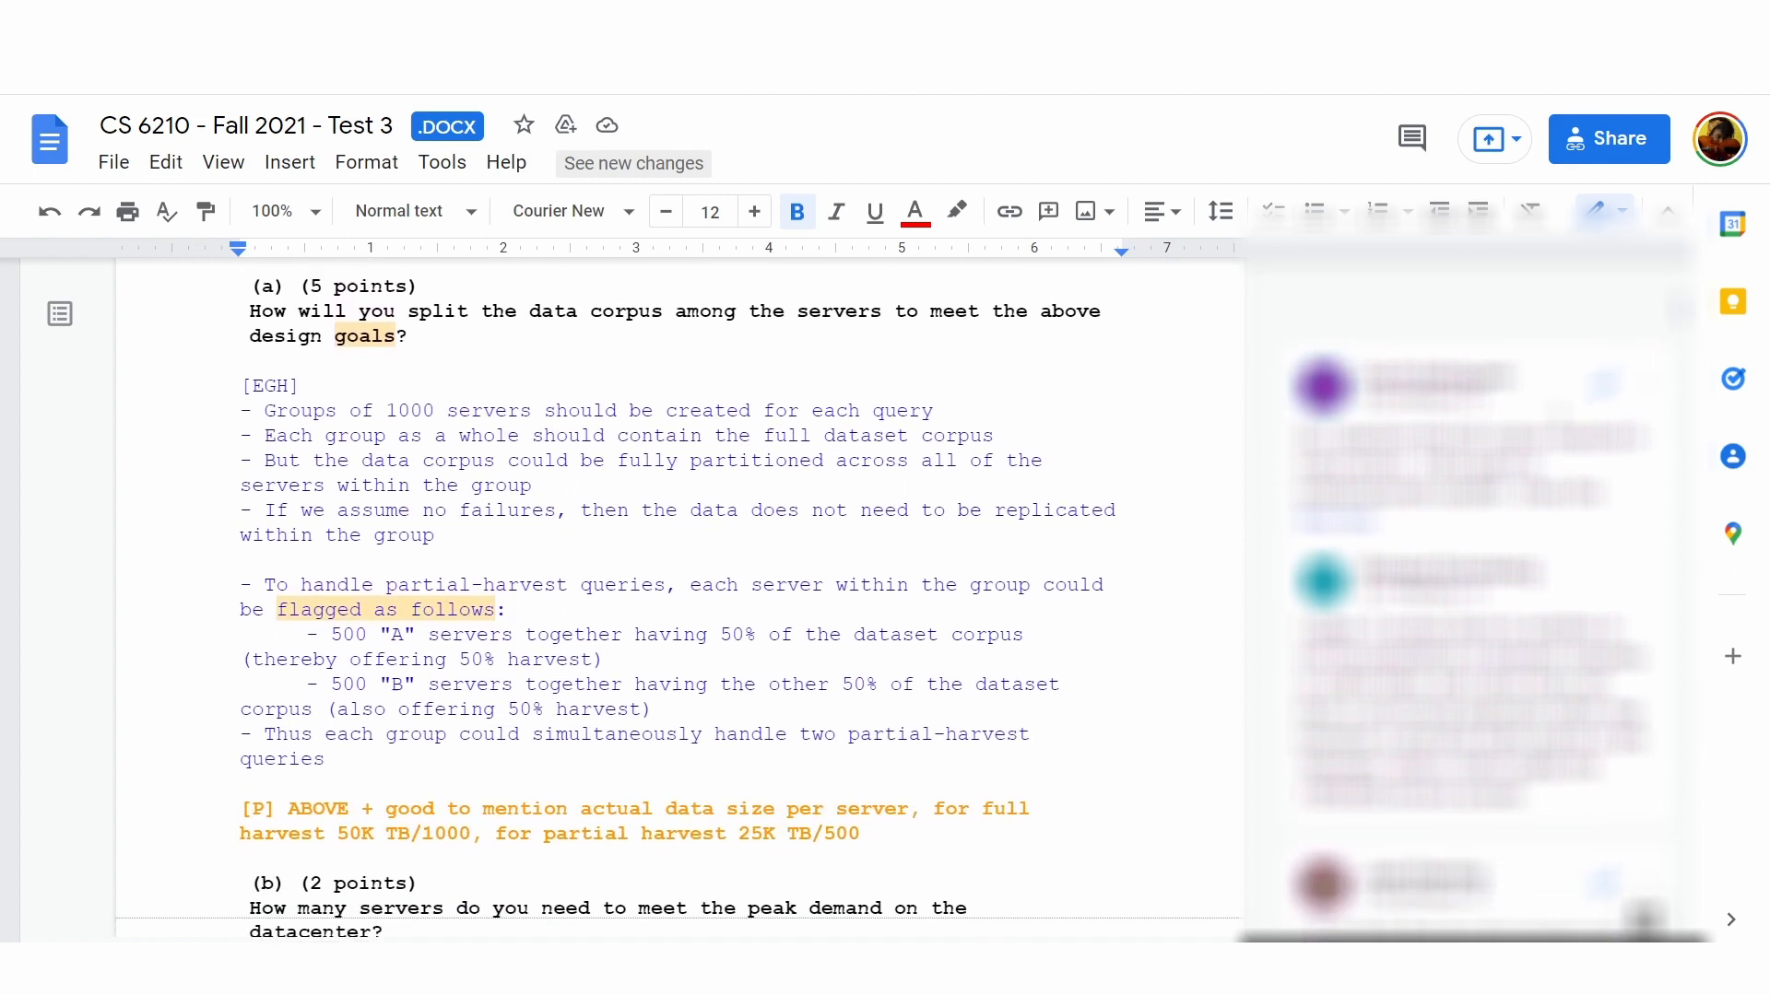
pyautogui.scroll(-3)
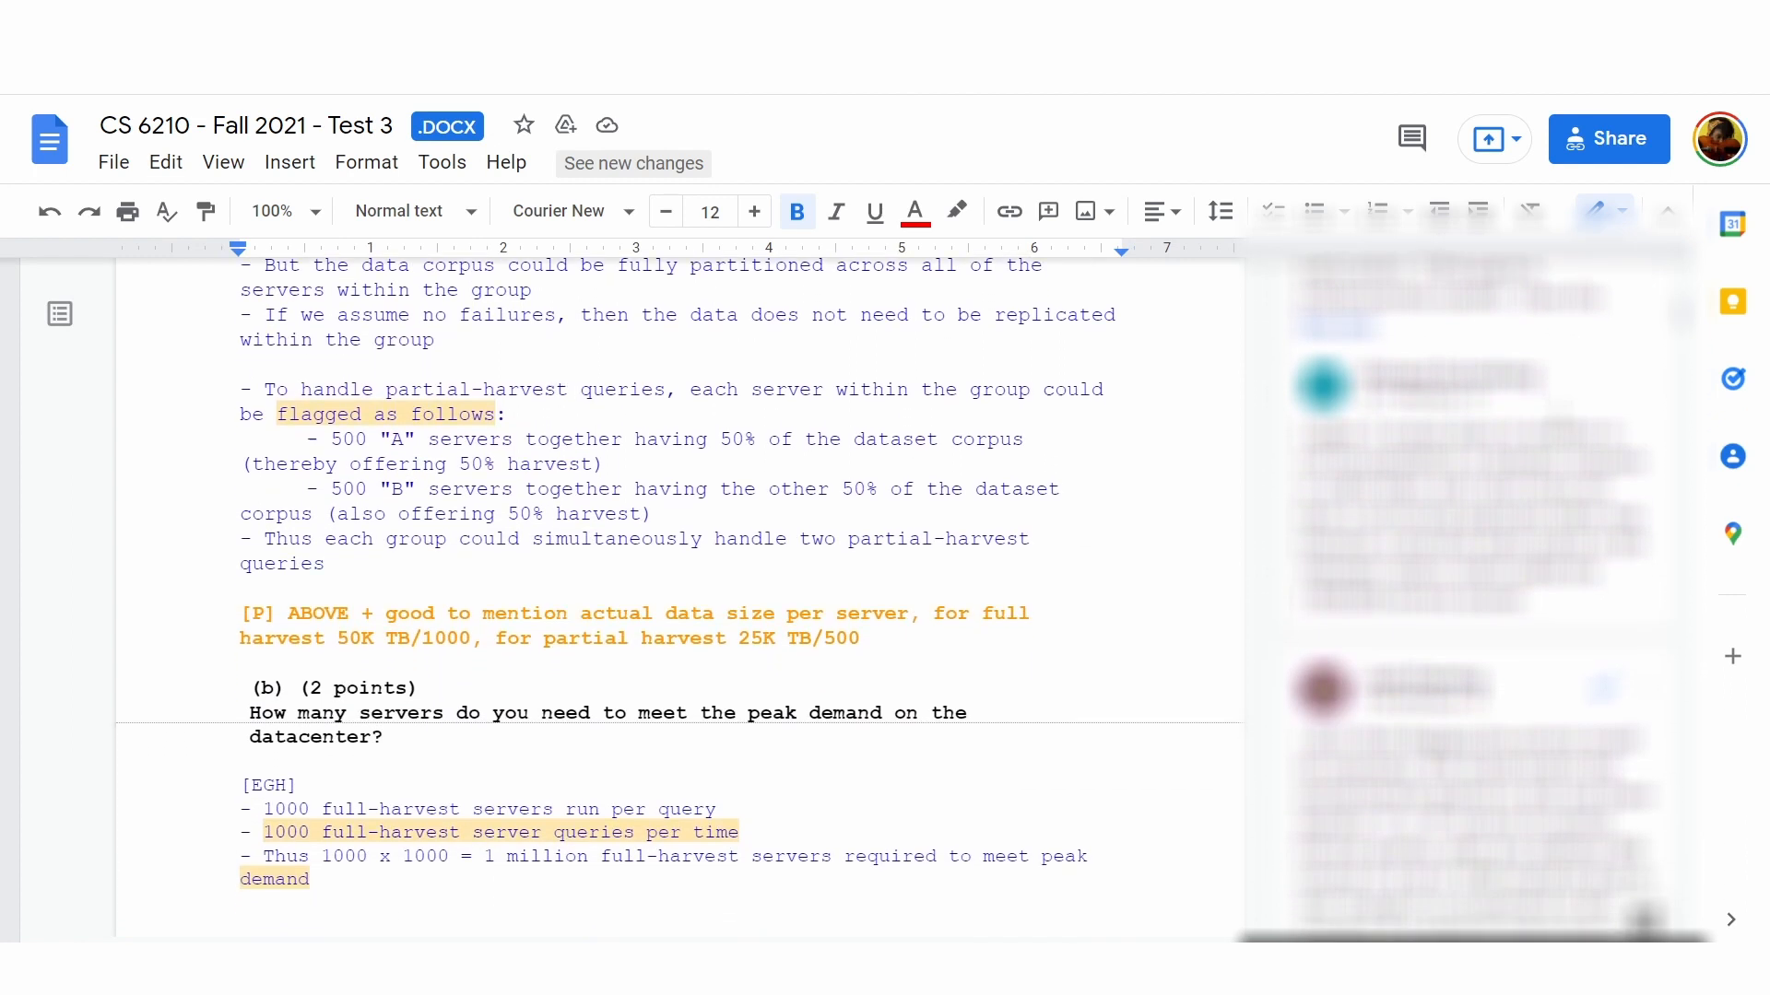